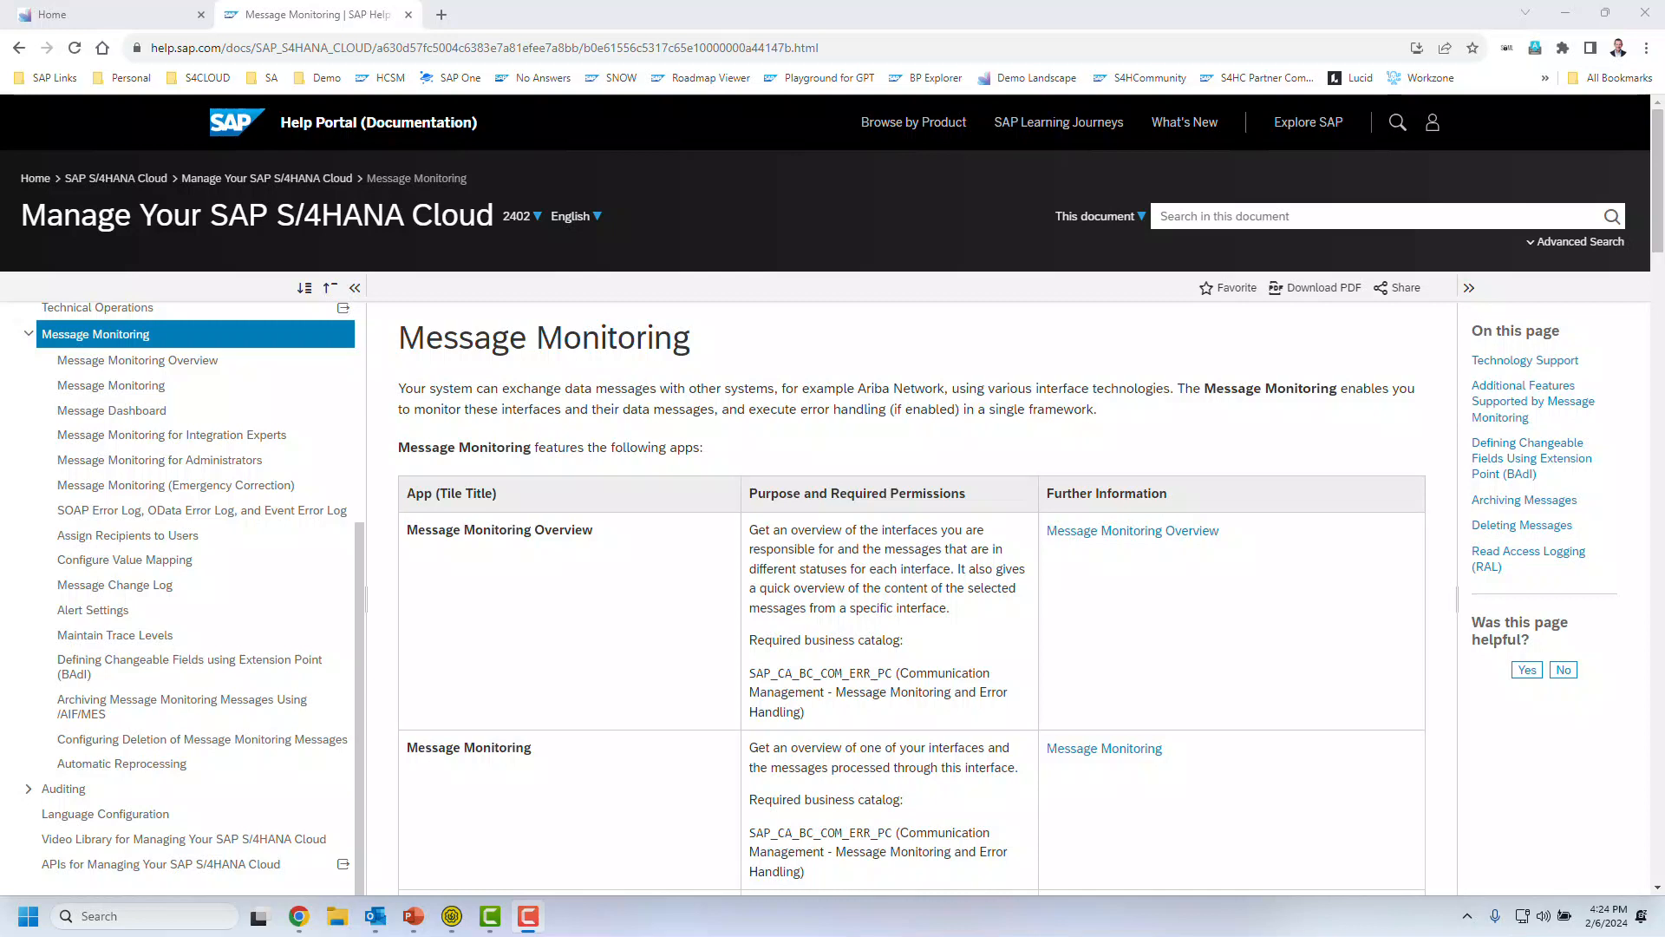
mouse_move(114, 635)
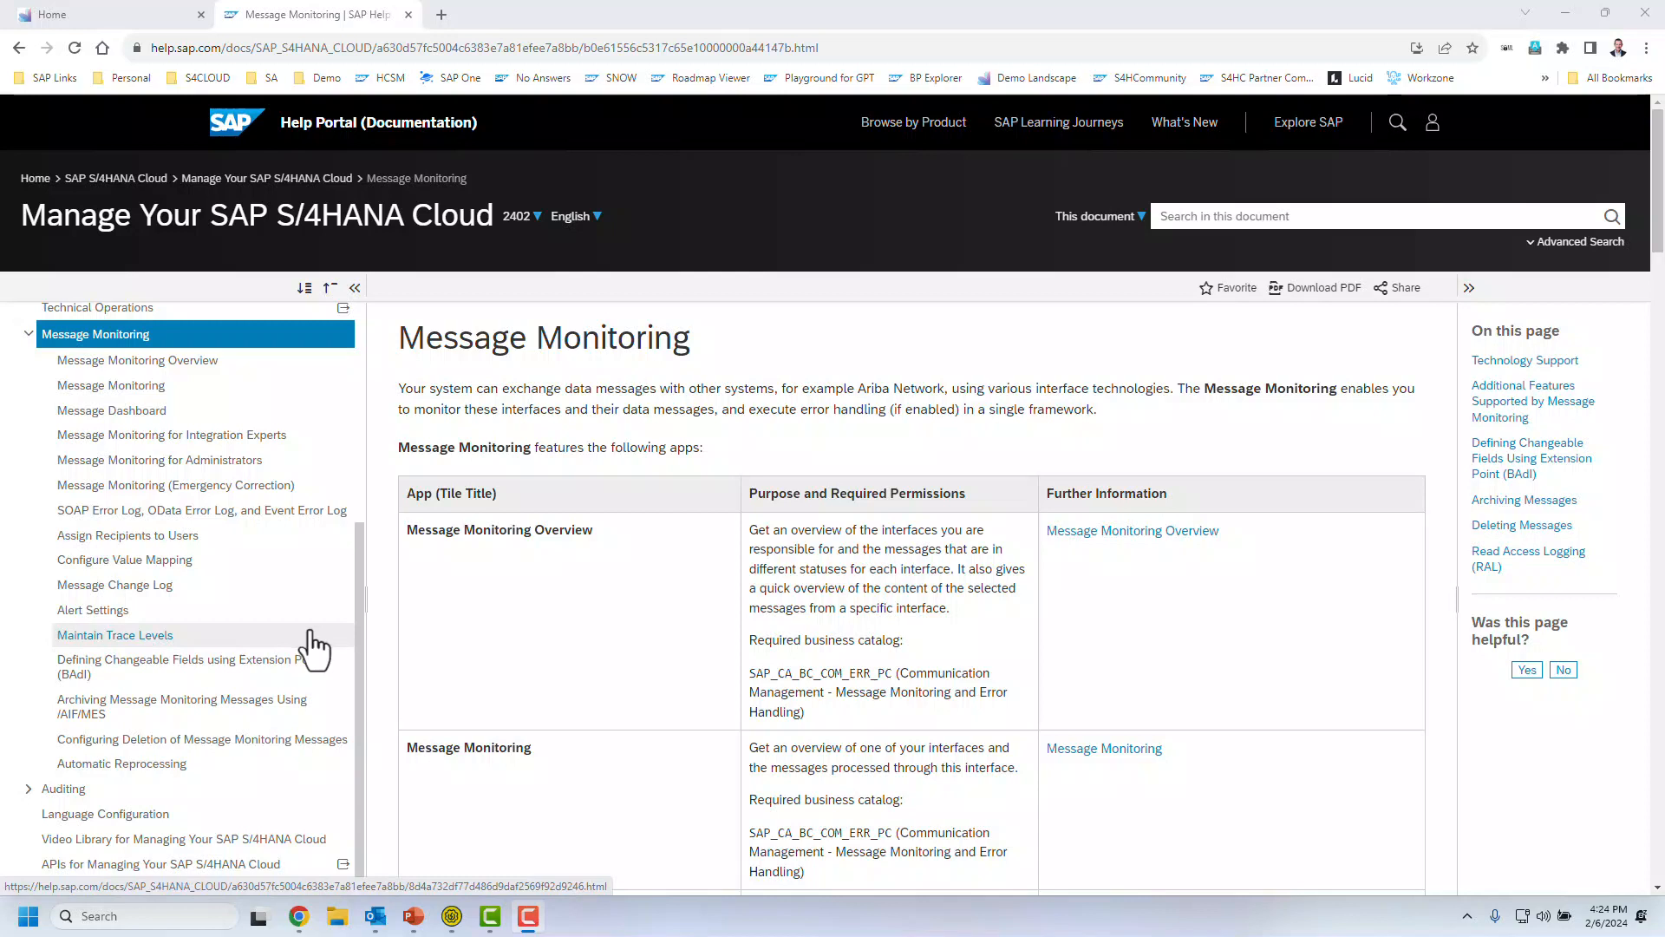
mouse_move(395, 666)
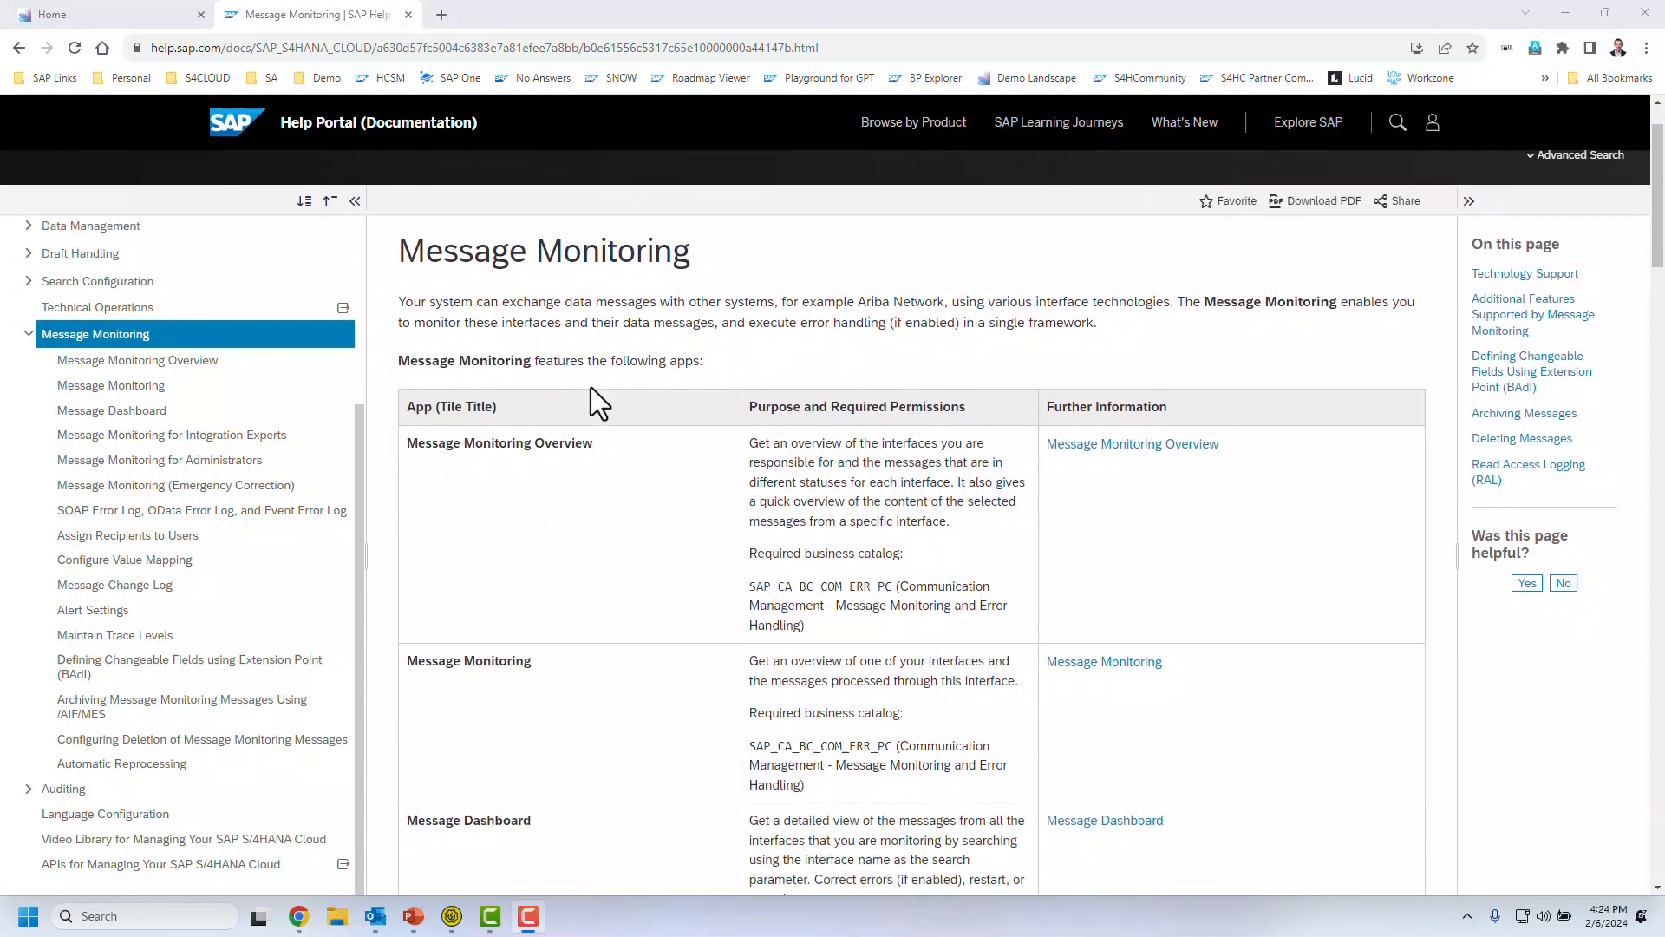
mouse_move(640, 434)
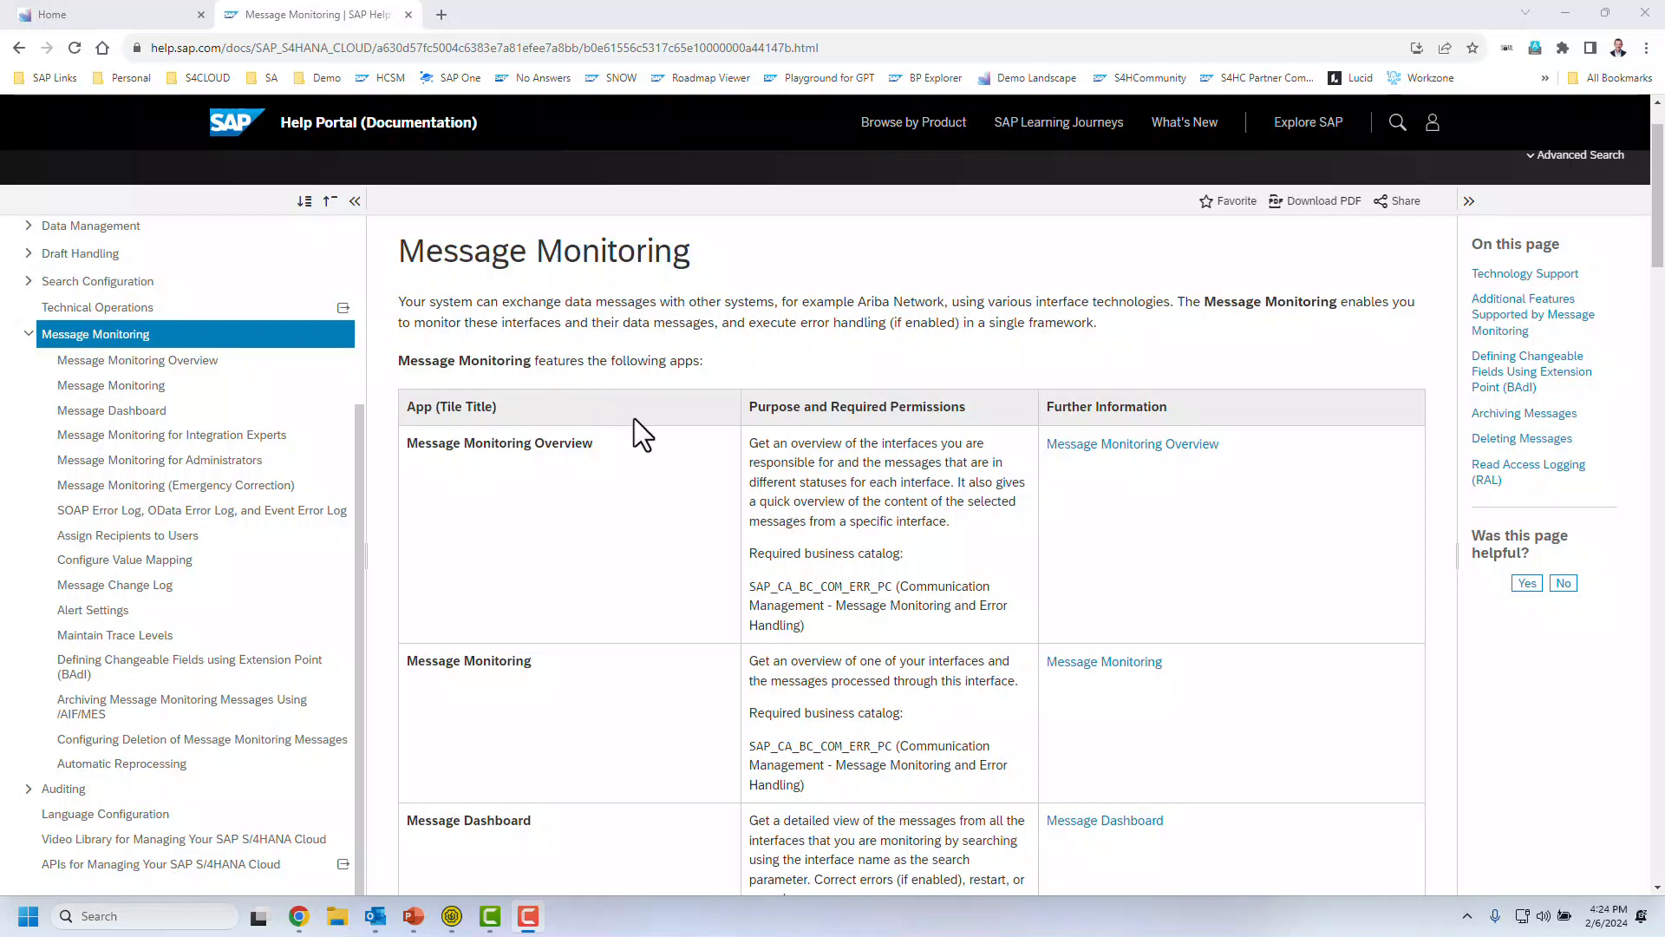
mouse_move(666, 557)
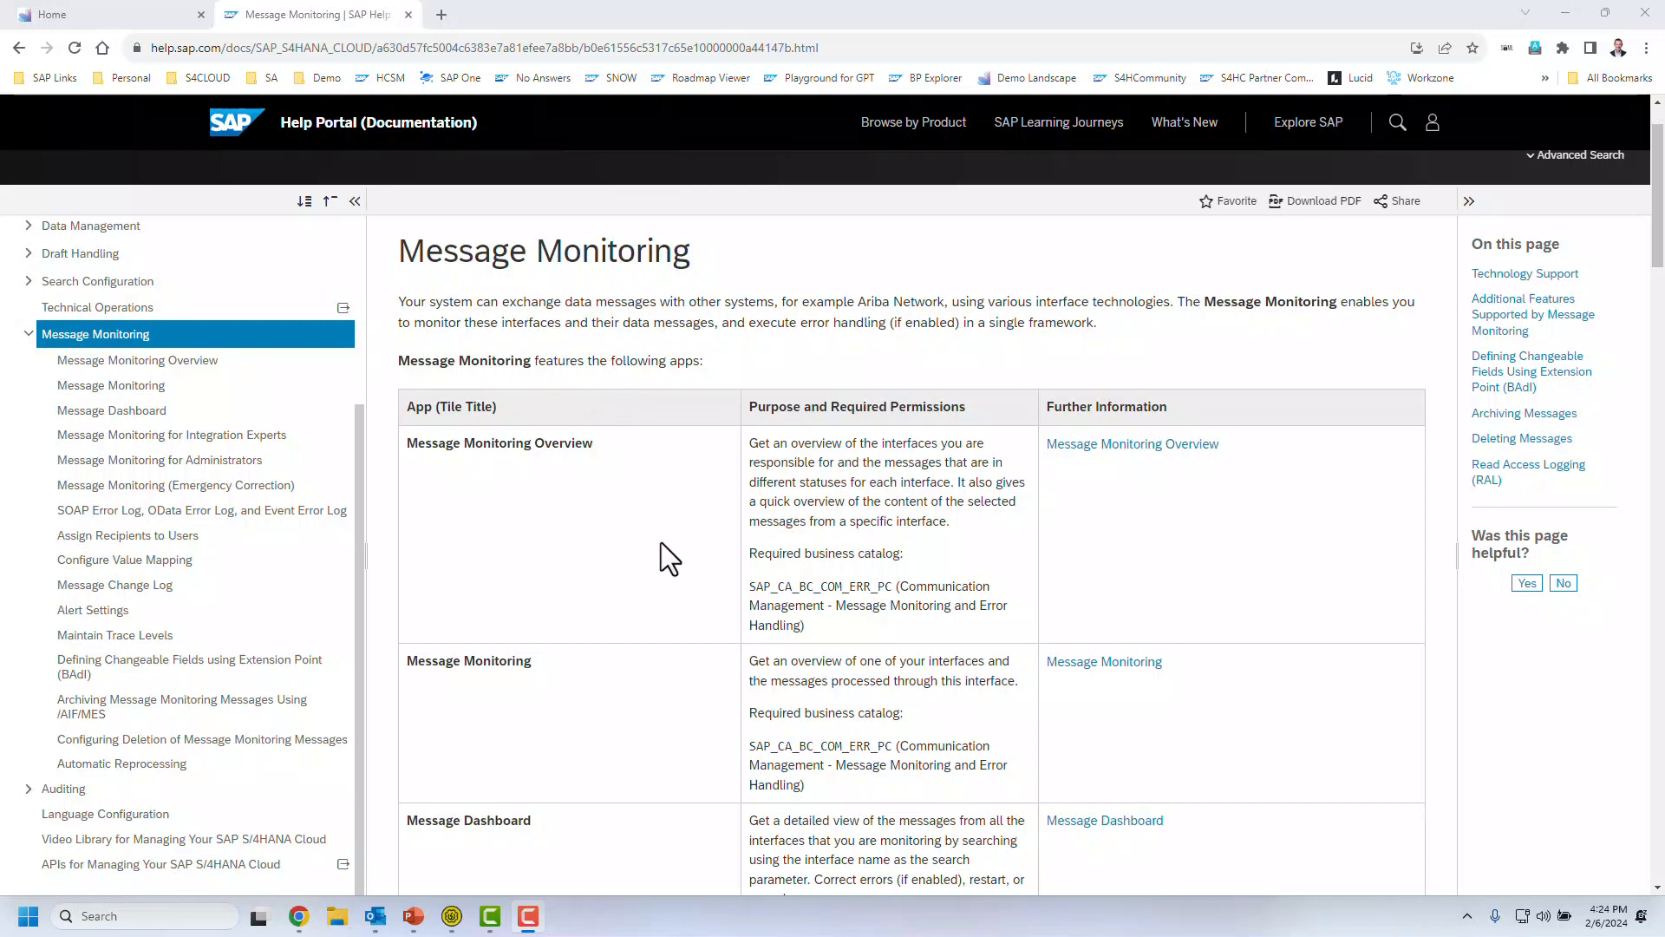
Step: Scroll the Message Monitoring help page to the administrator and recipient-assignment apps
scroll("down", 3)
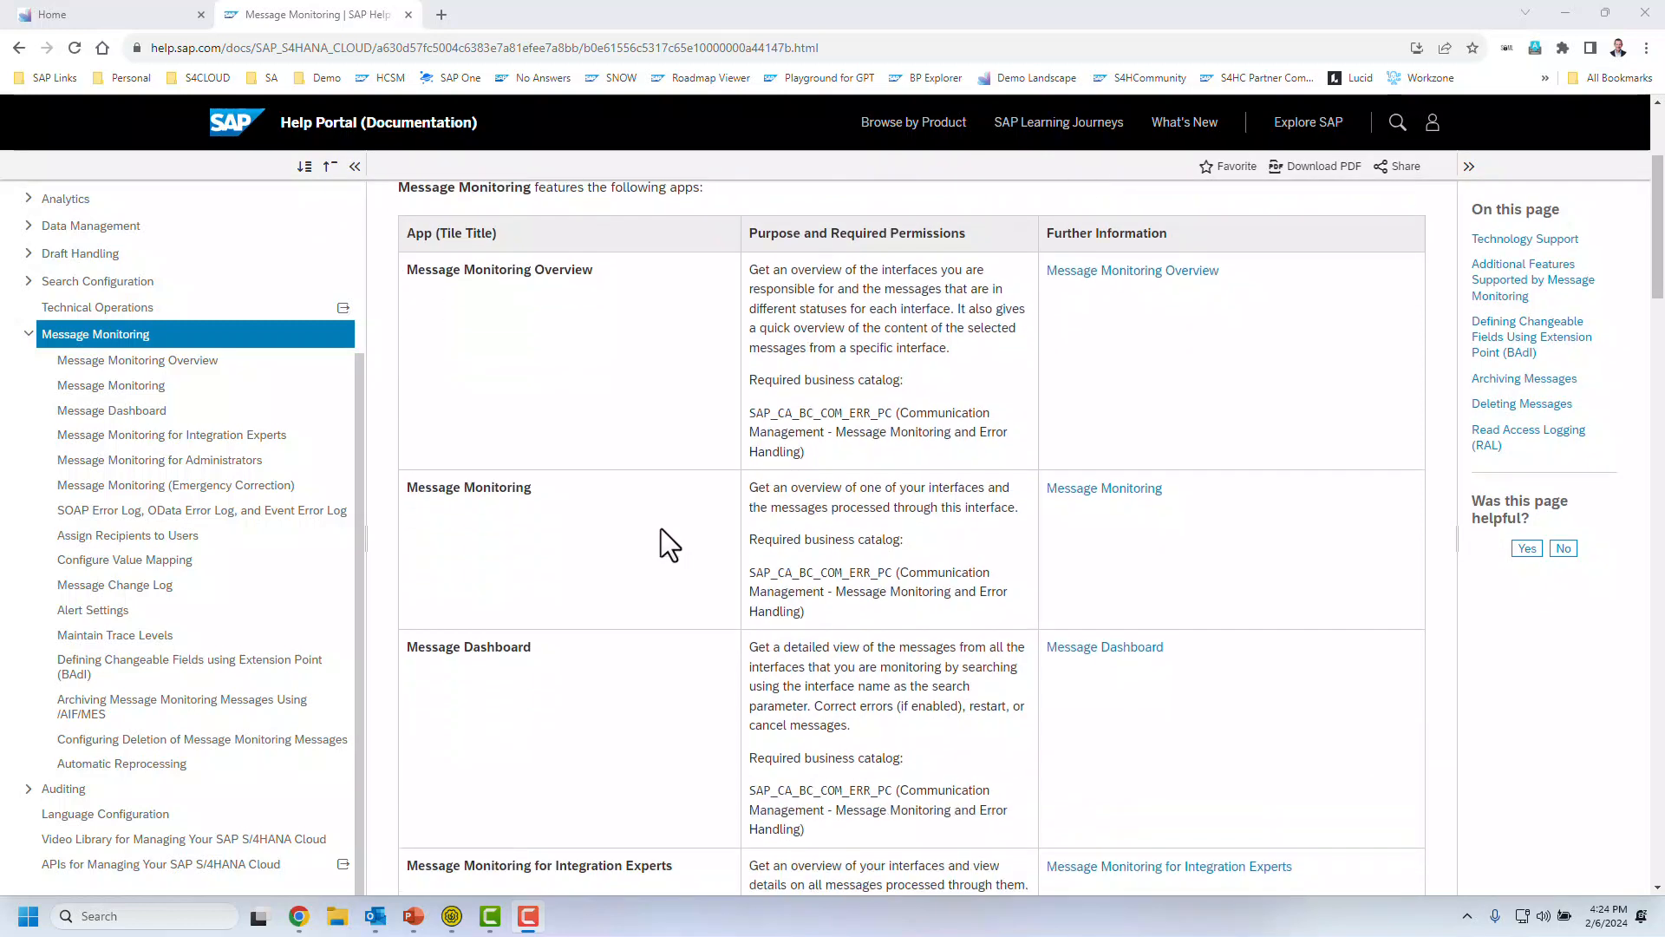
scroll("down", 3)
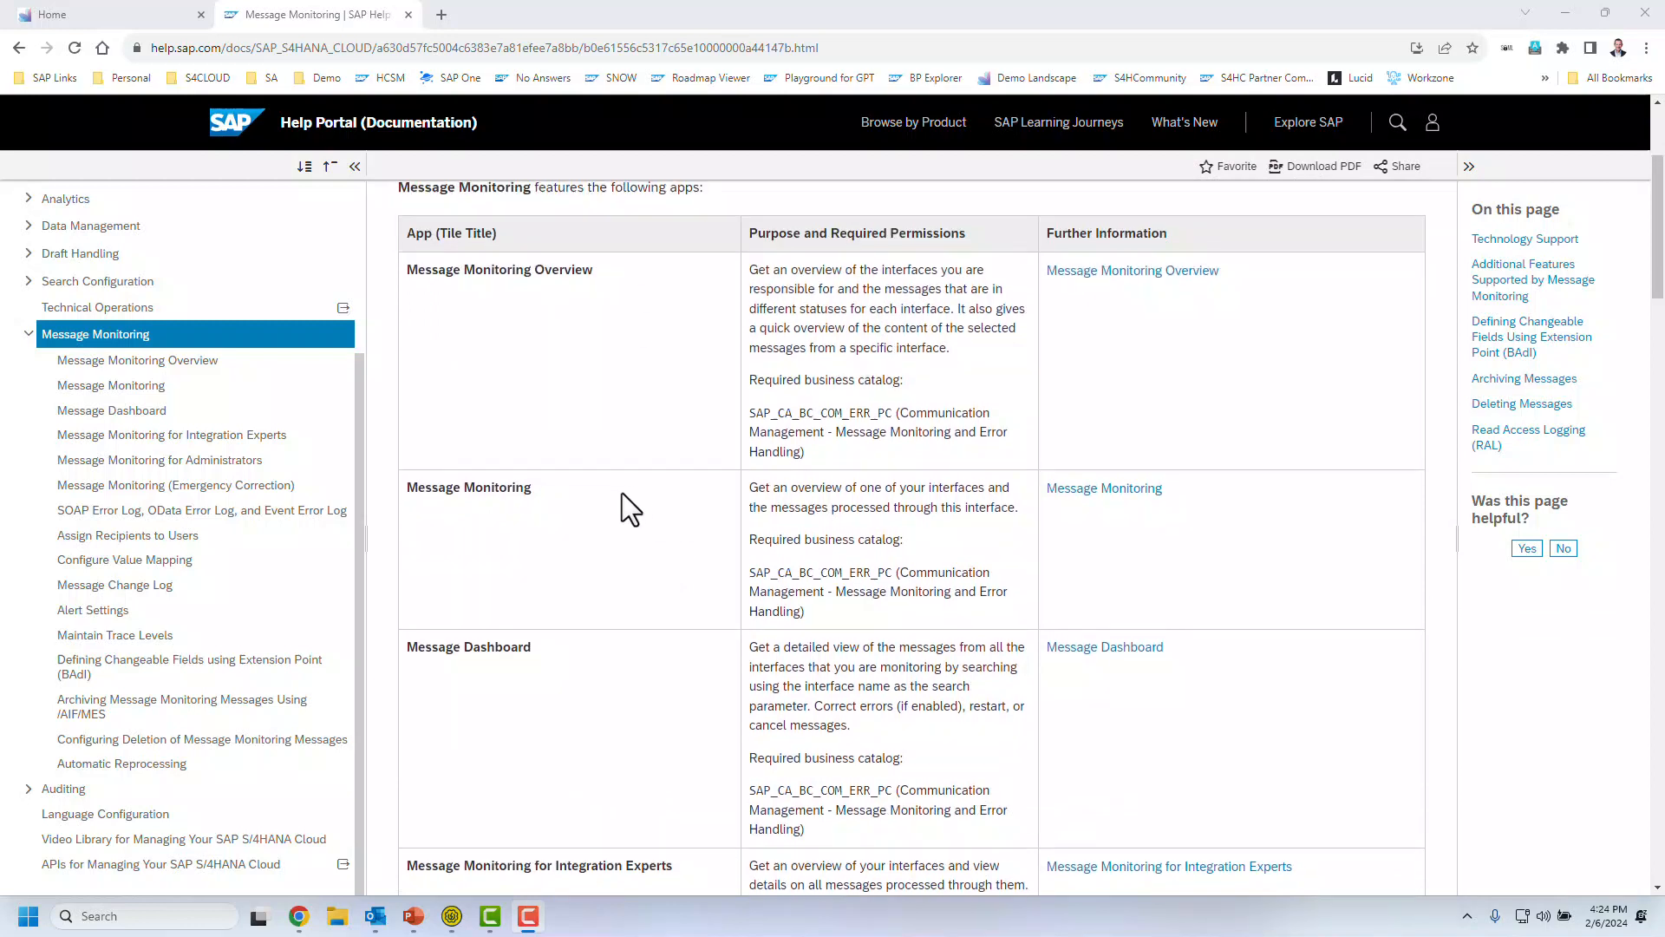
mouse_move(515, 569)
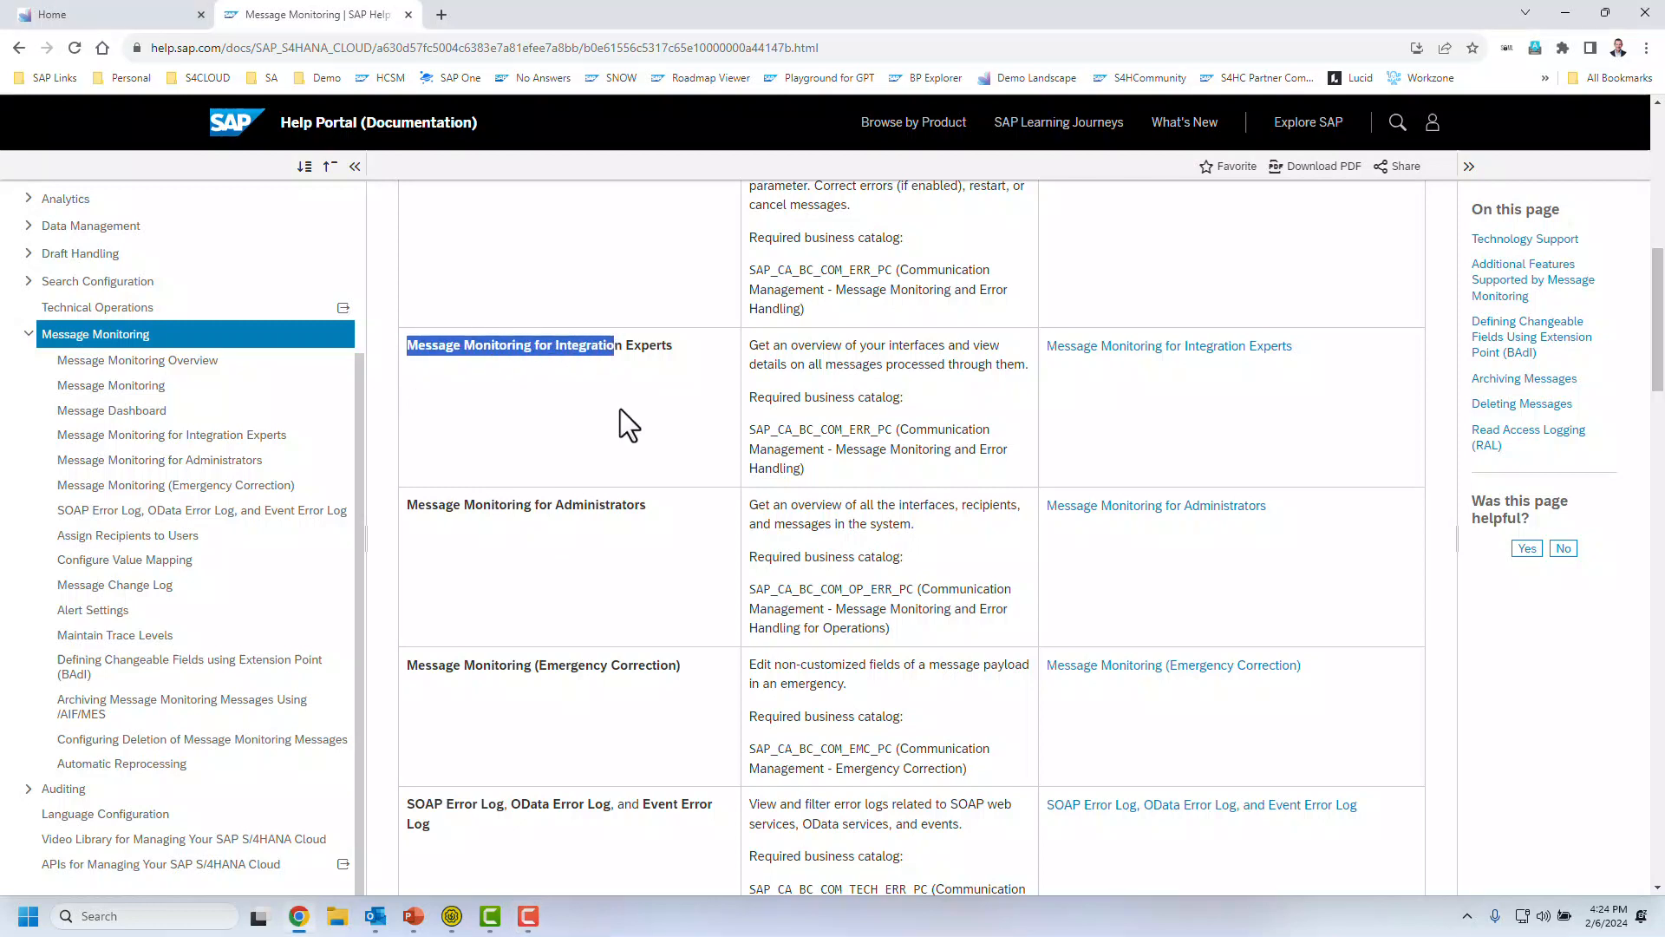
double_click(504, 503)
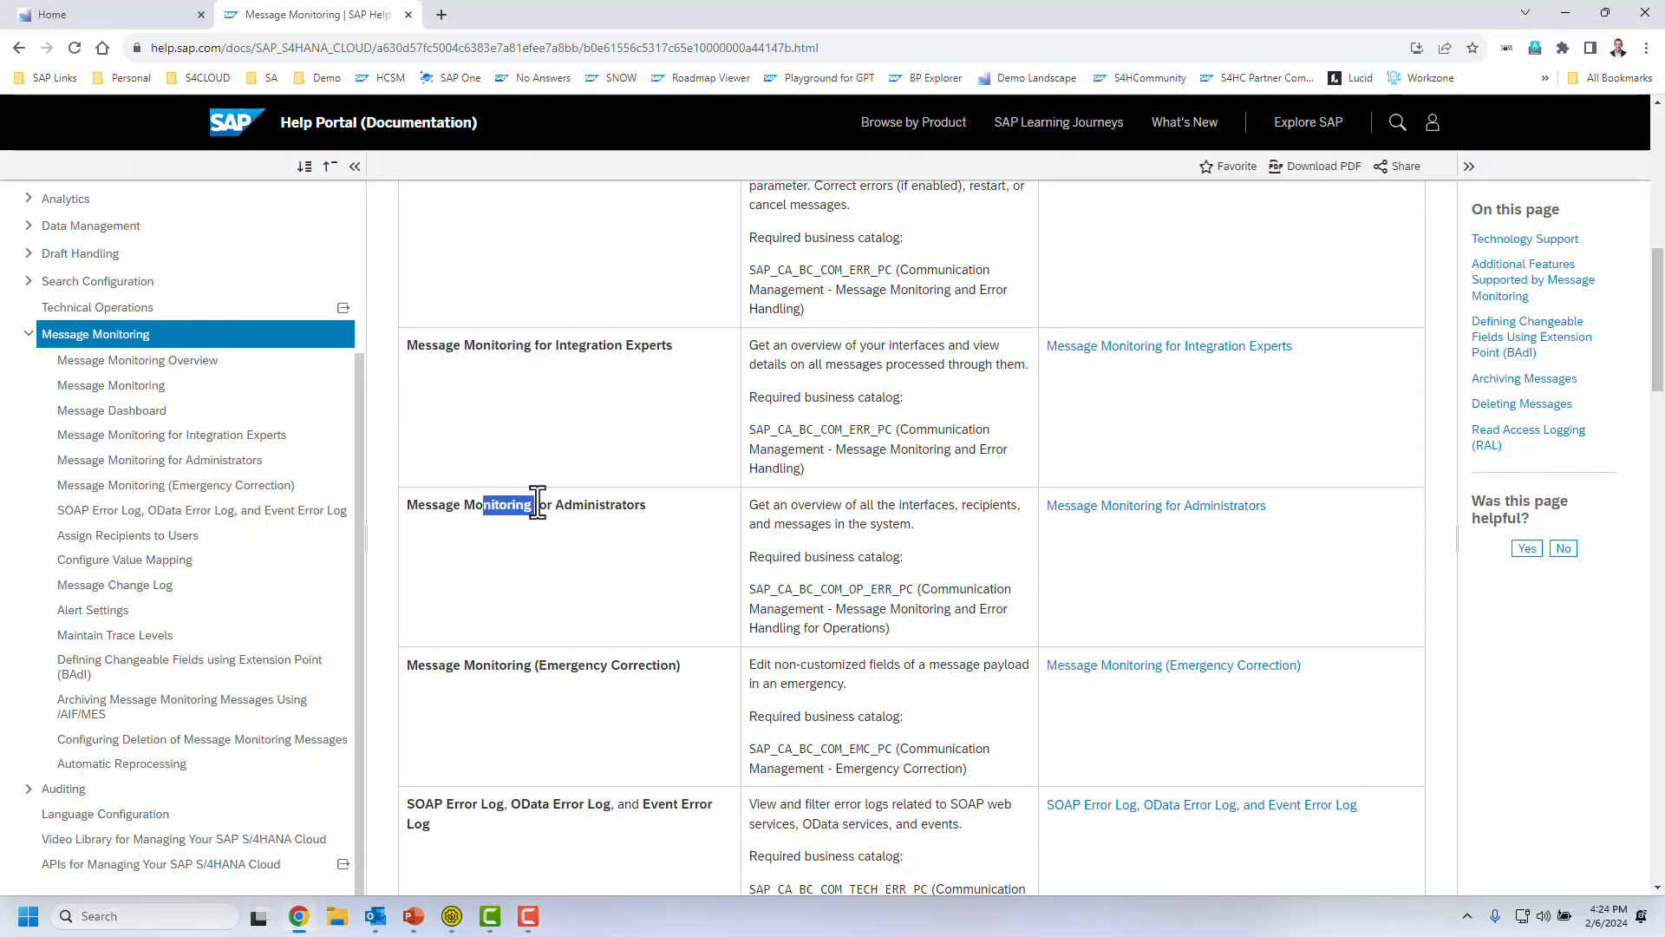
scroll("down", 3)
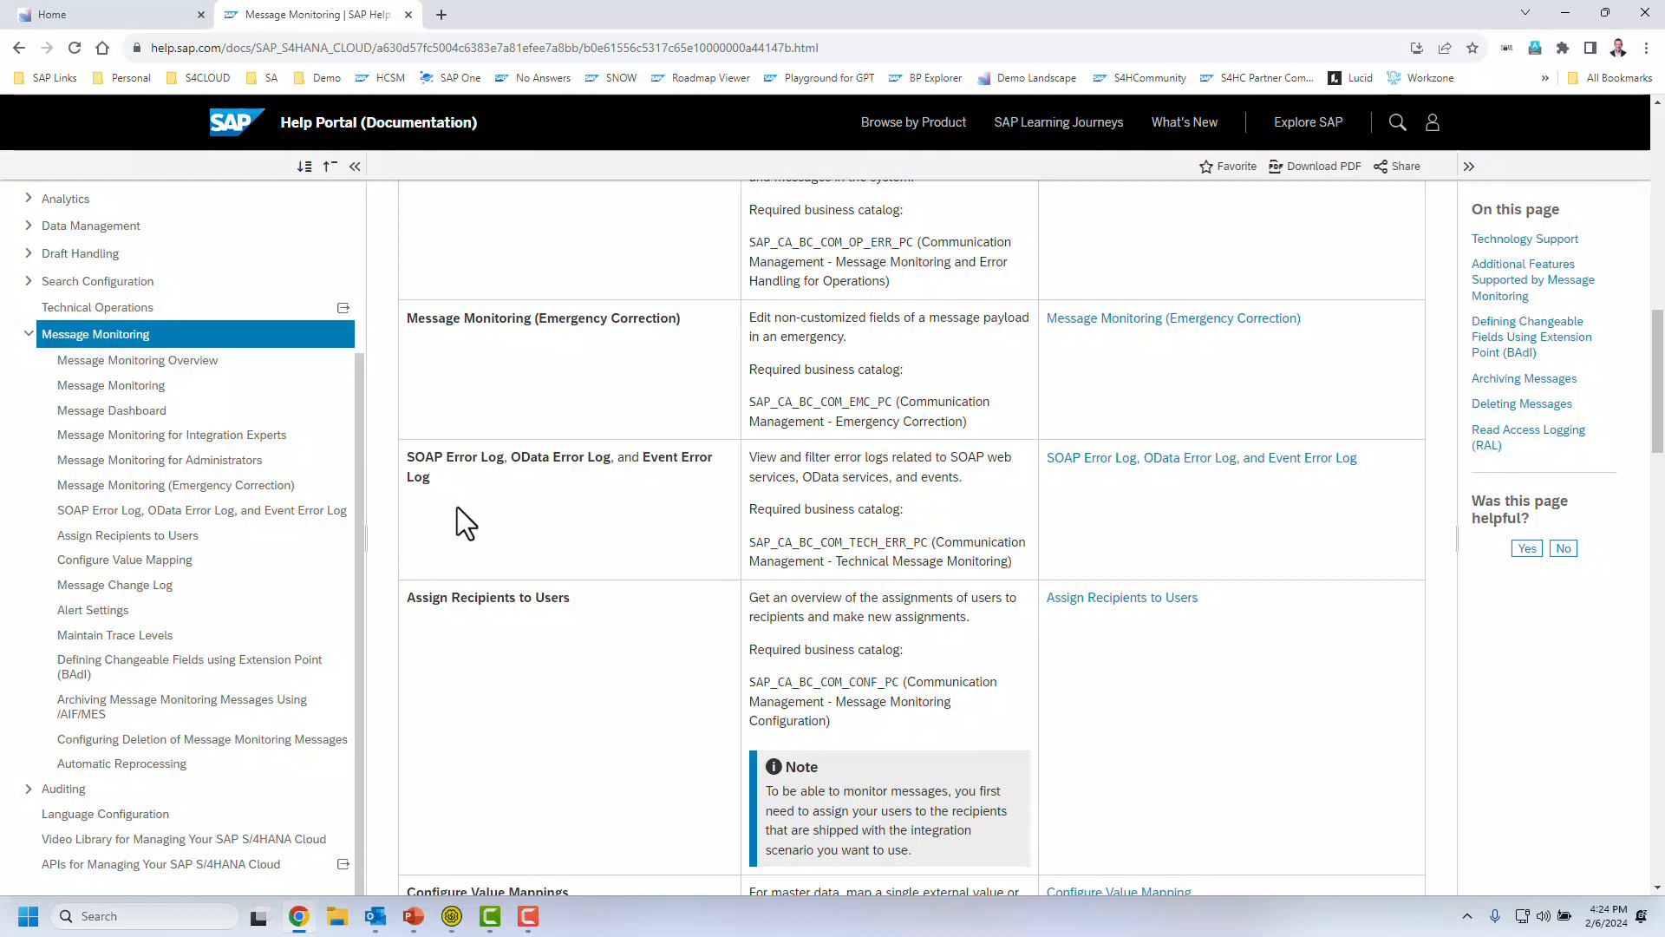
mouse_move(446, 489)
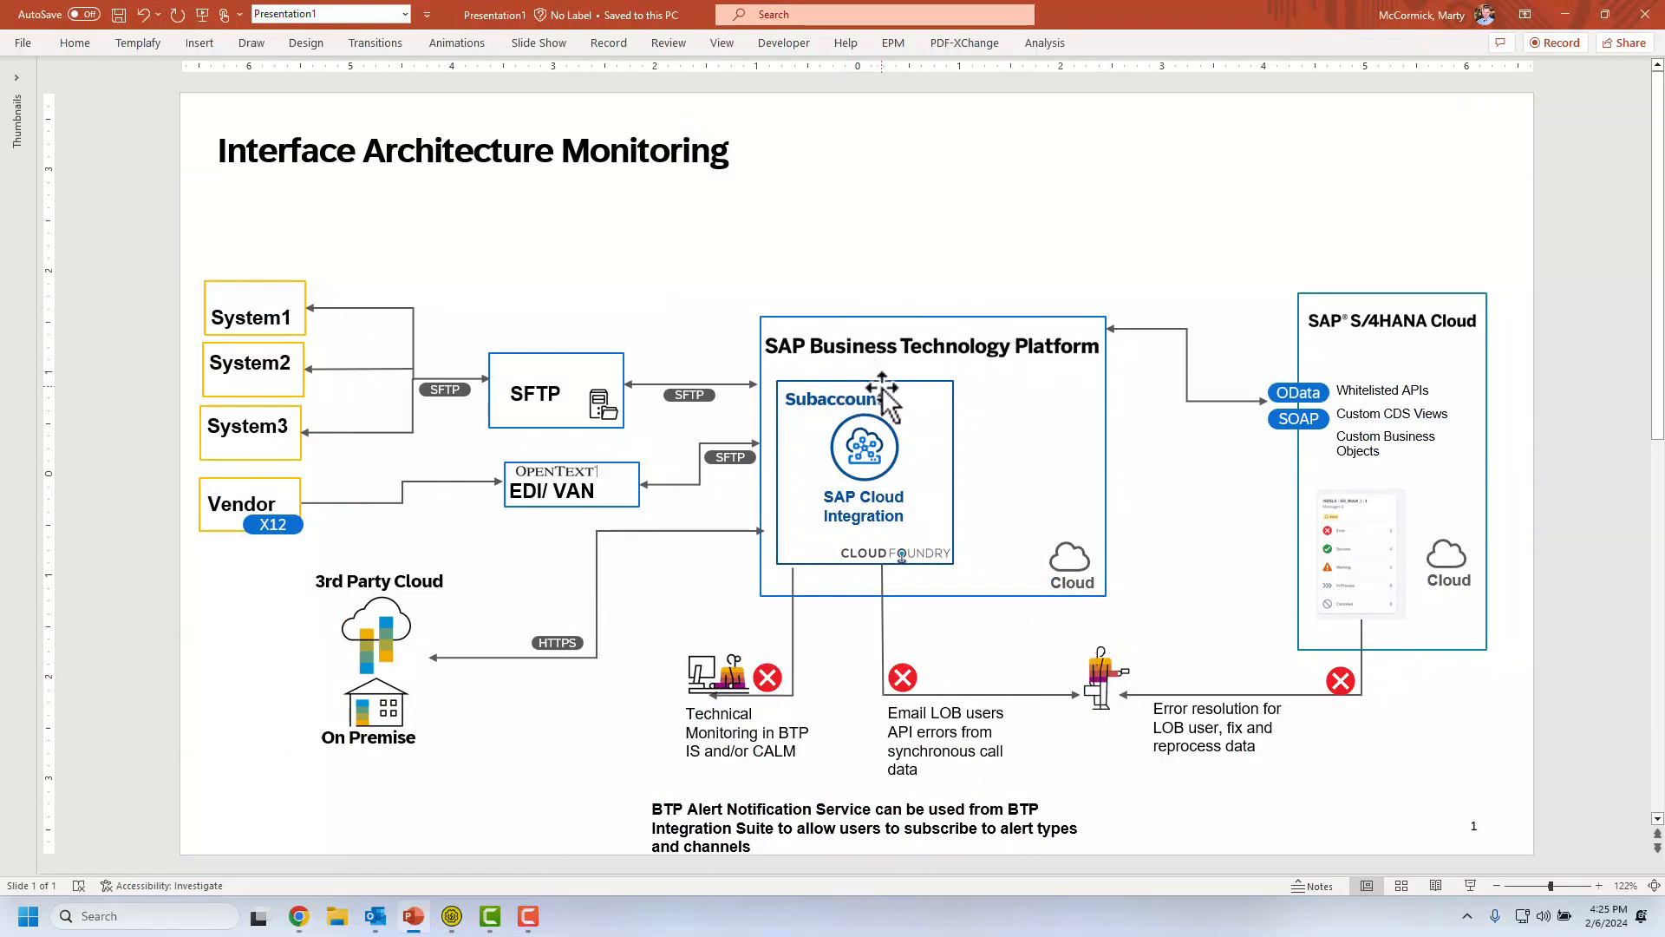
mouse_move(1185, 521)
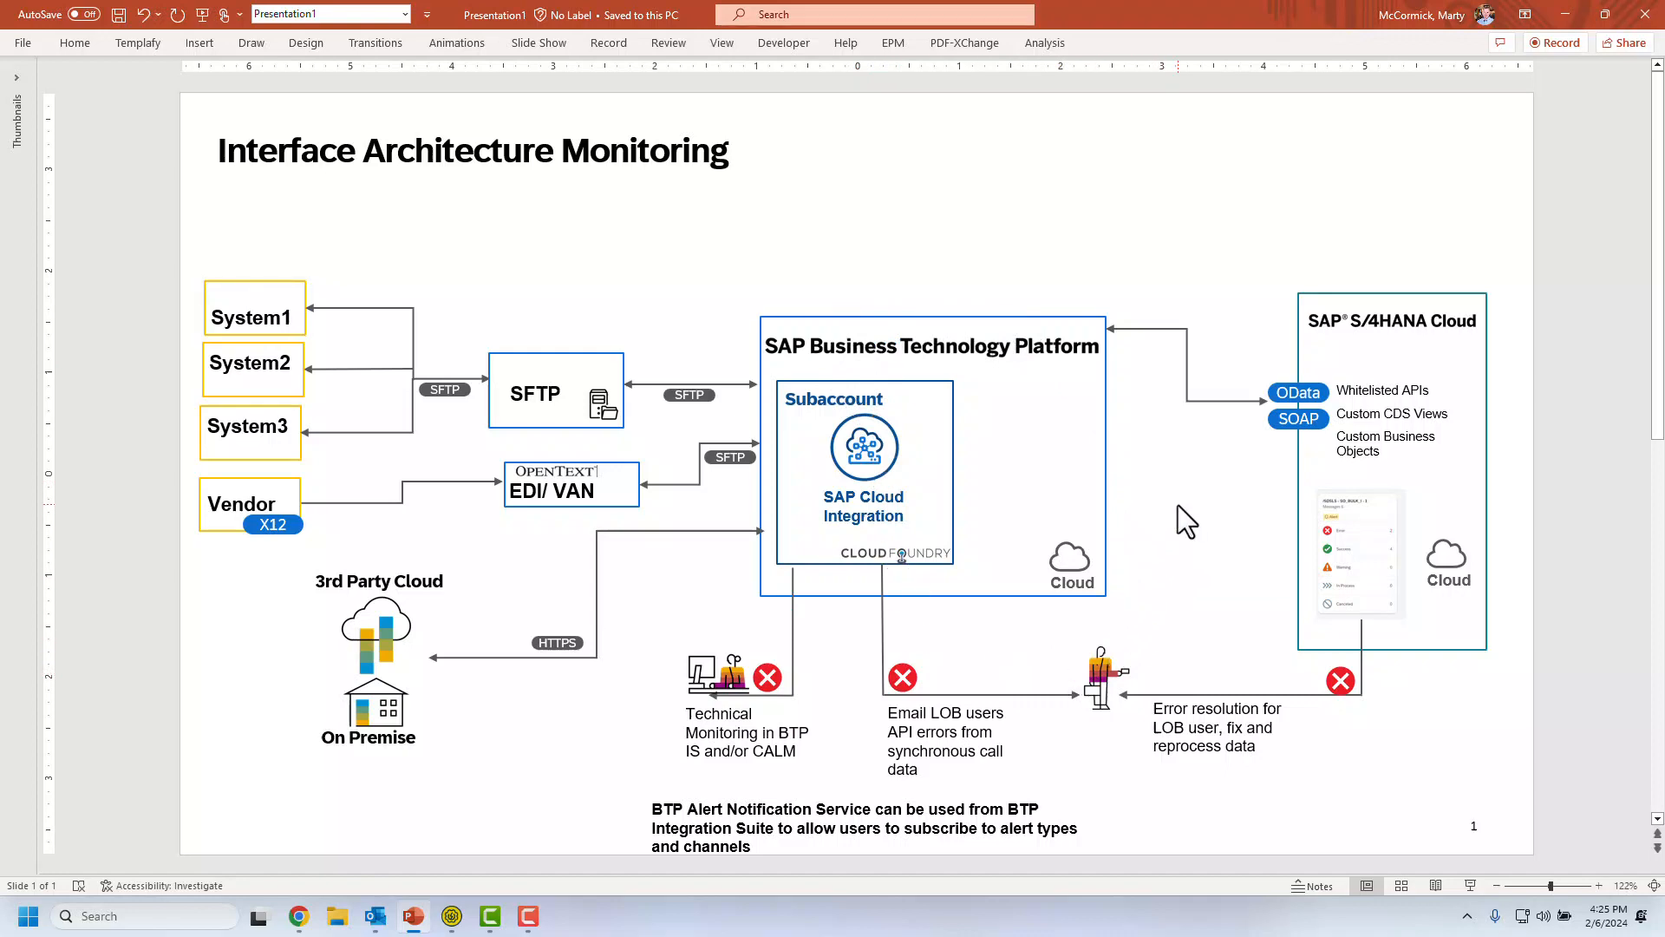
mouse_move(1174, 551)
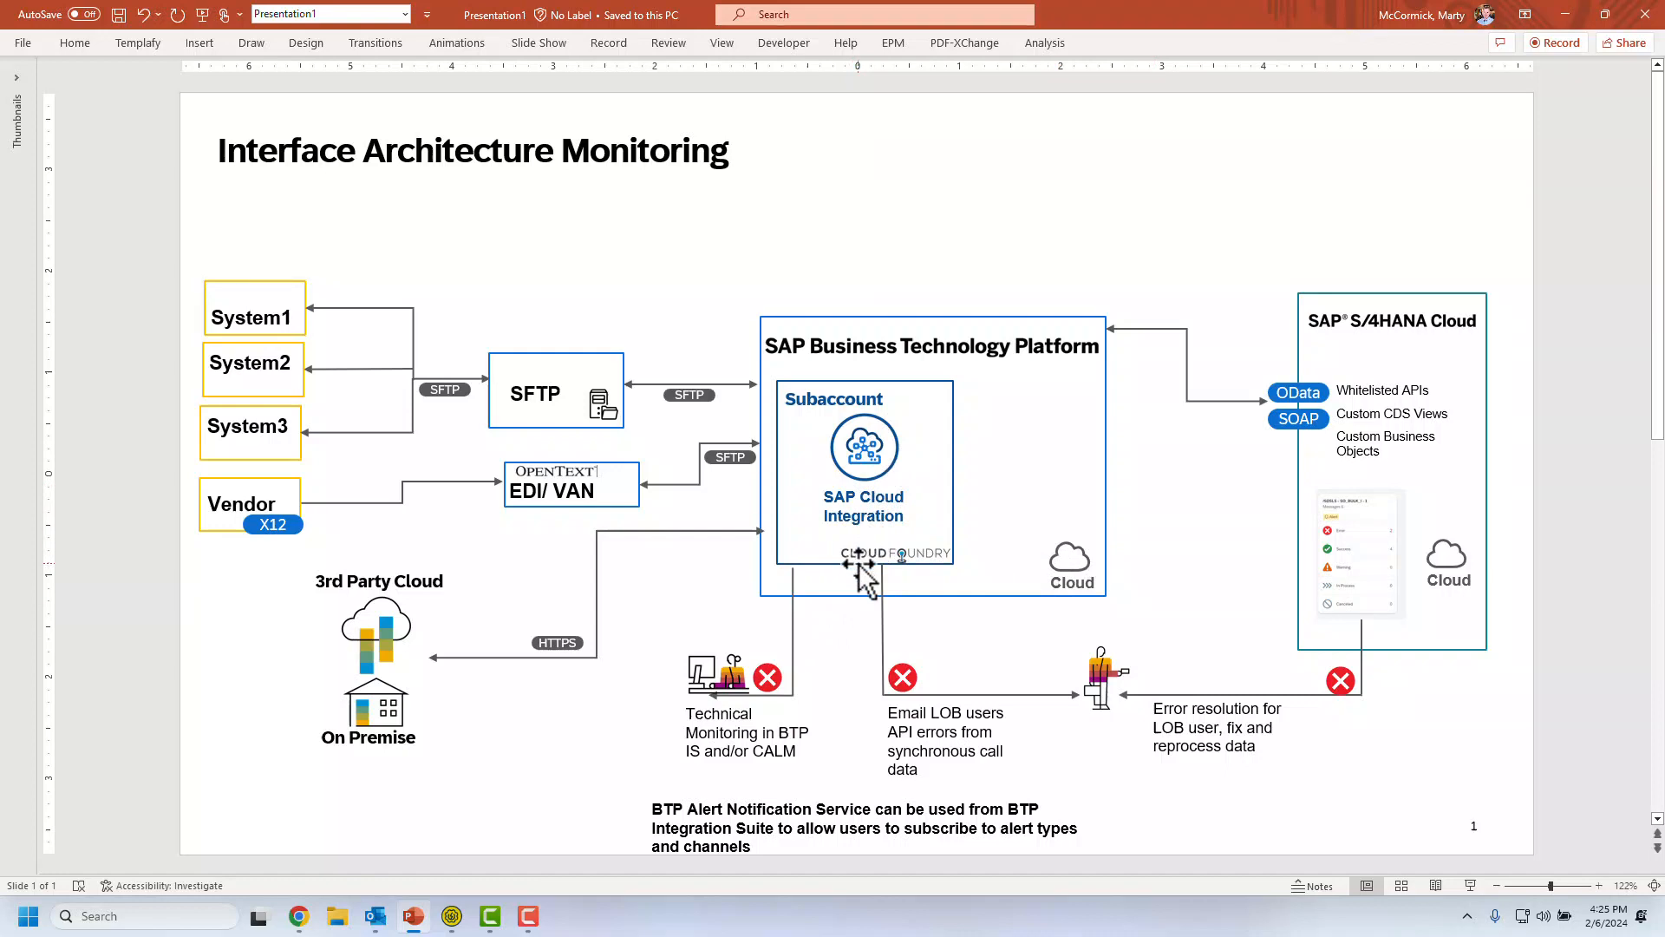
mouse_move(844, 611)
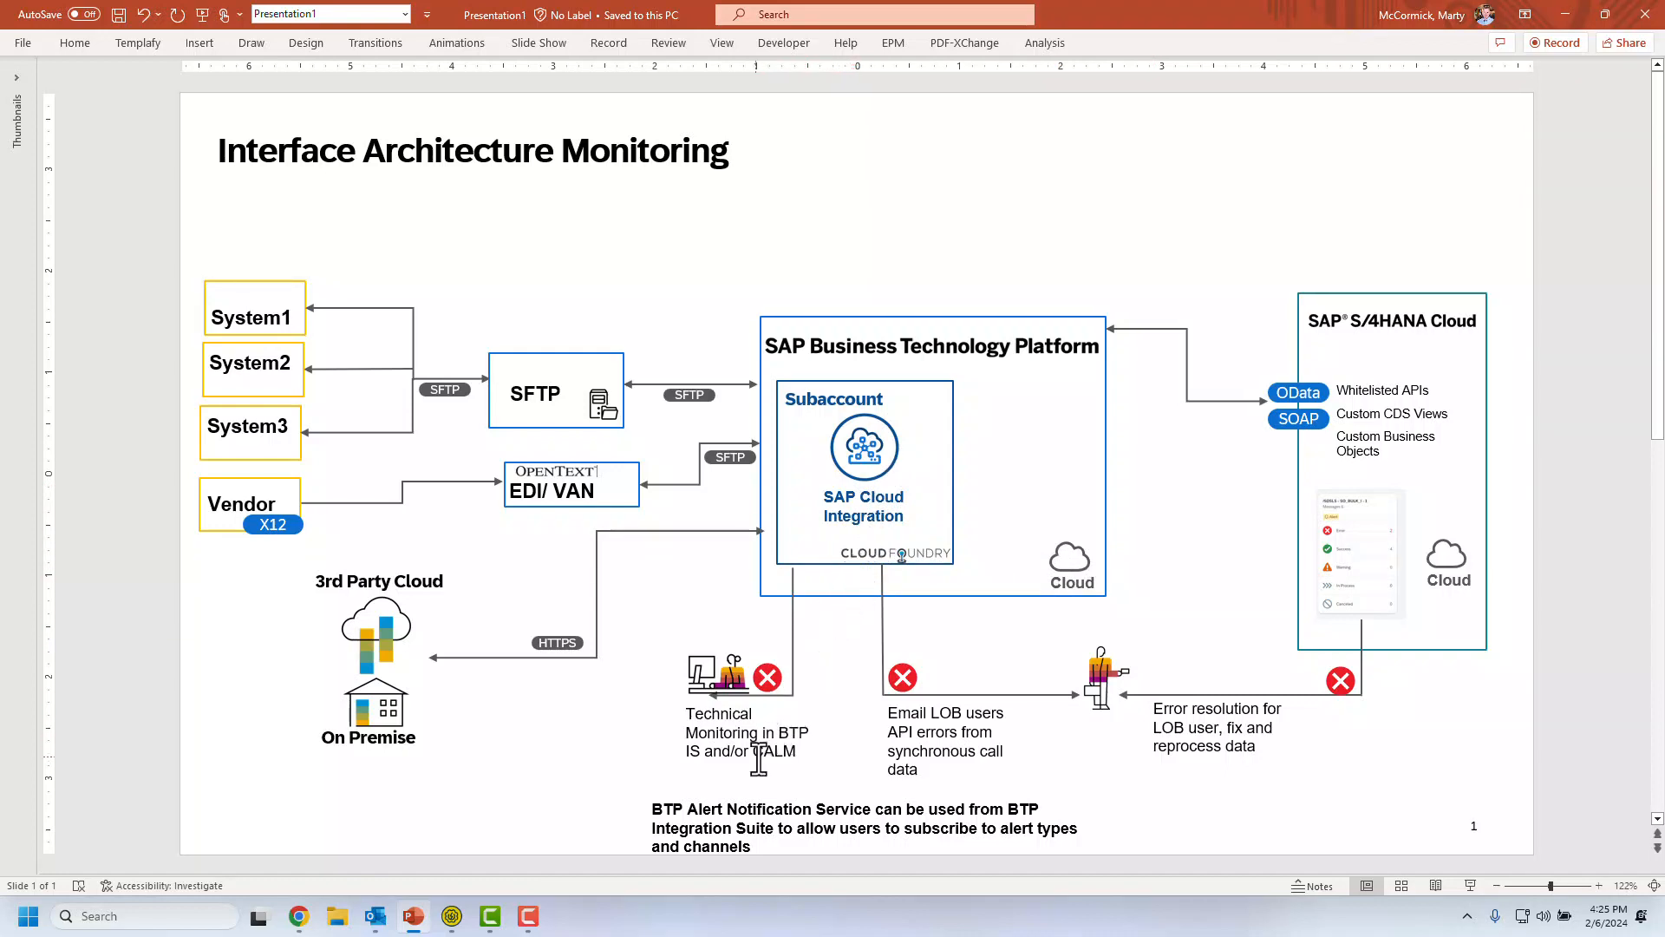
mouse_move(781, 701)
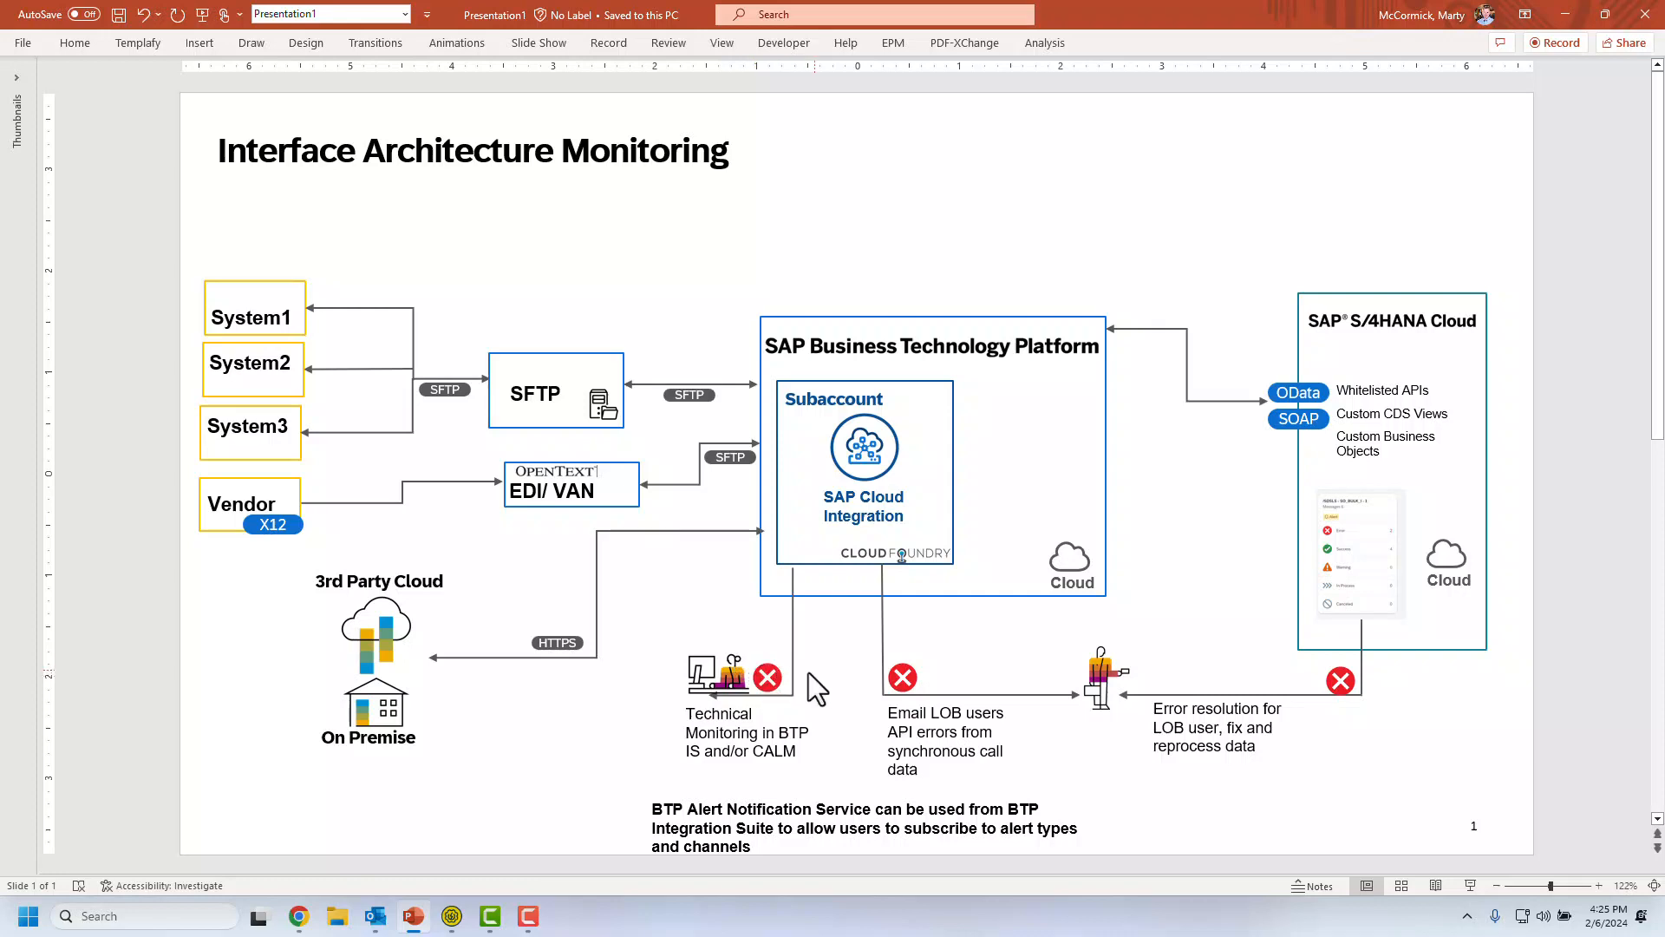
mouse_move(675, 615)
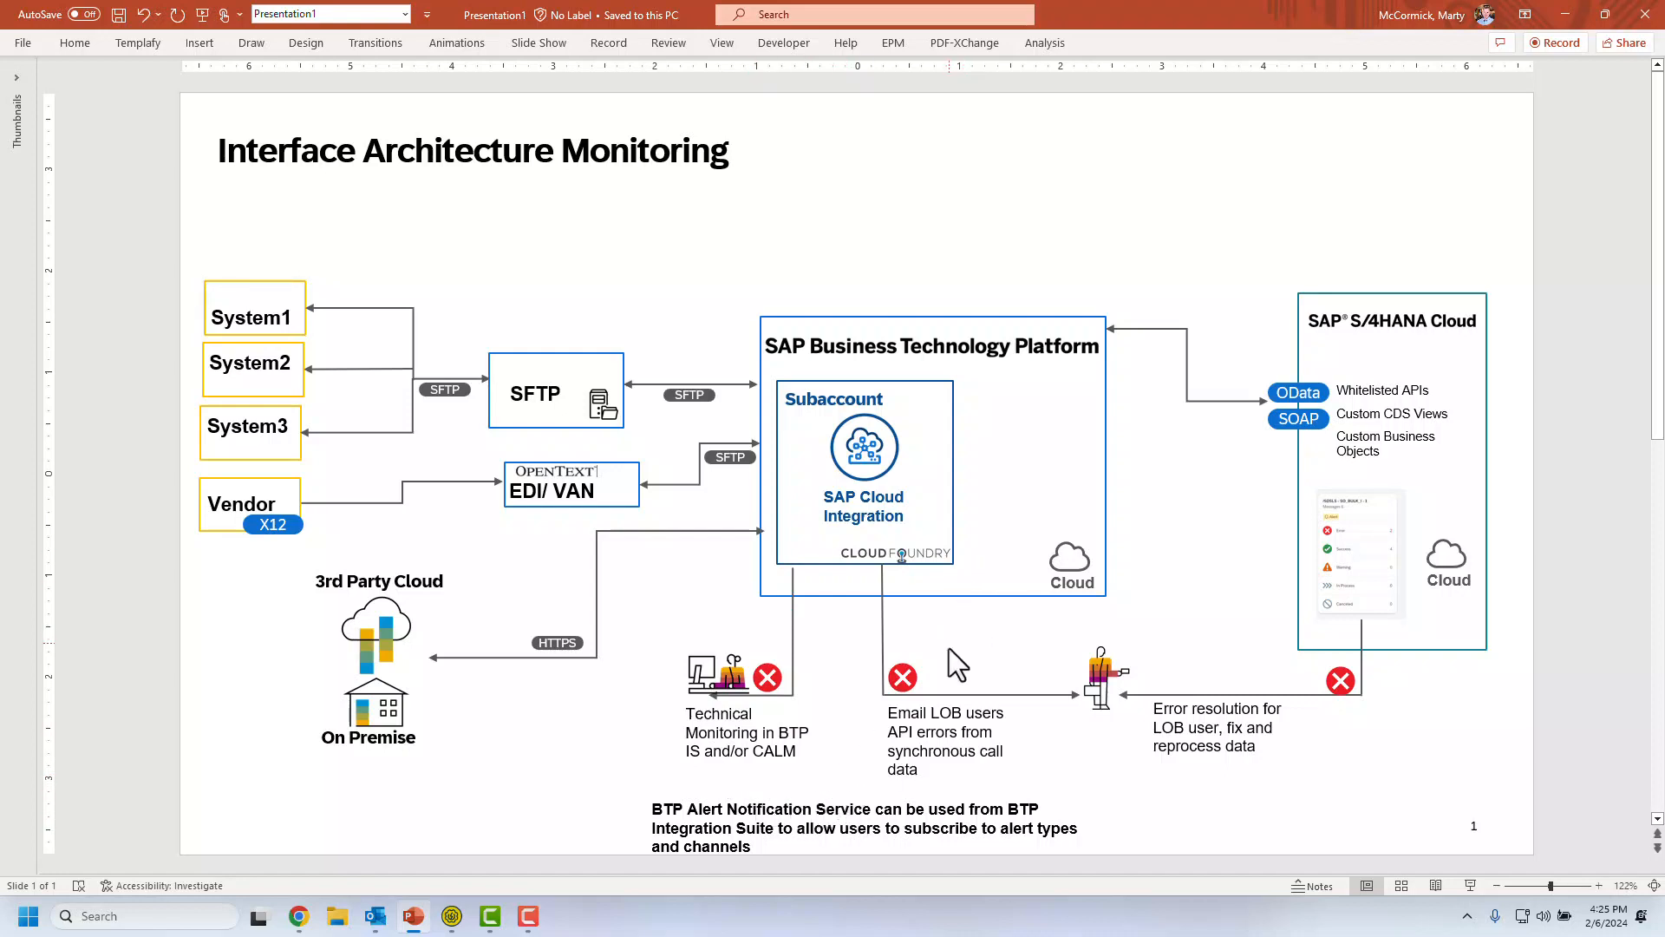
mouse_move(986, 680)
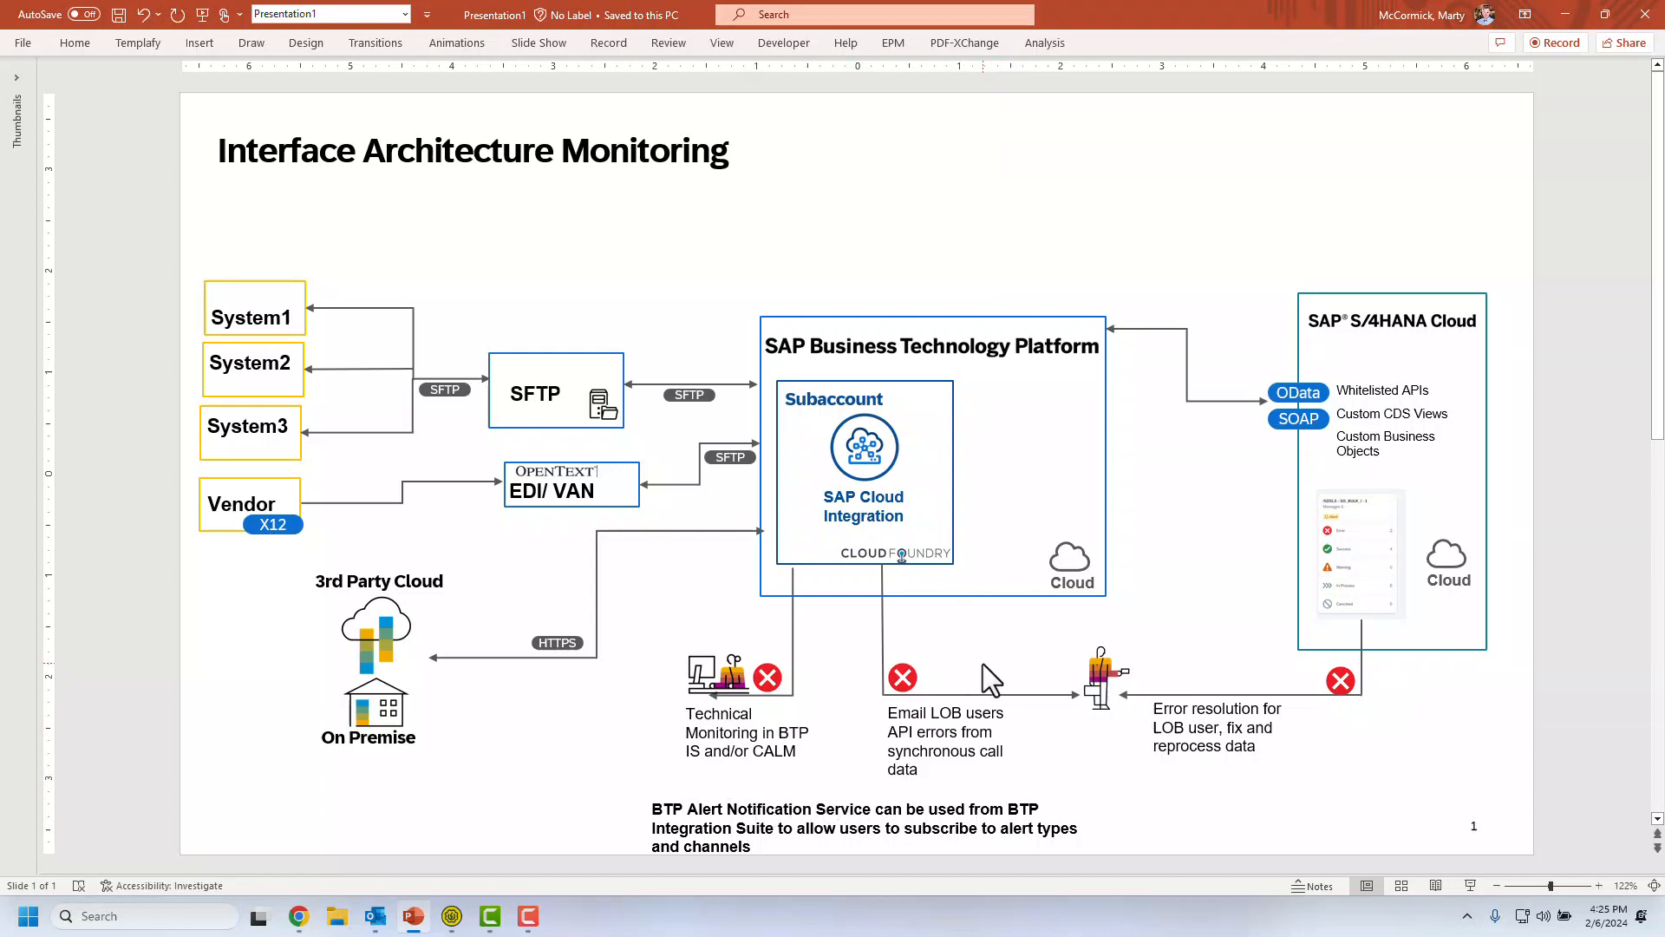
mouse_move(956, 680)
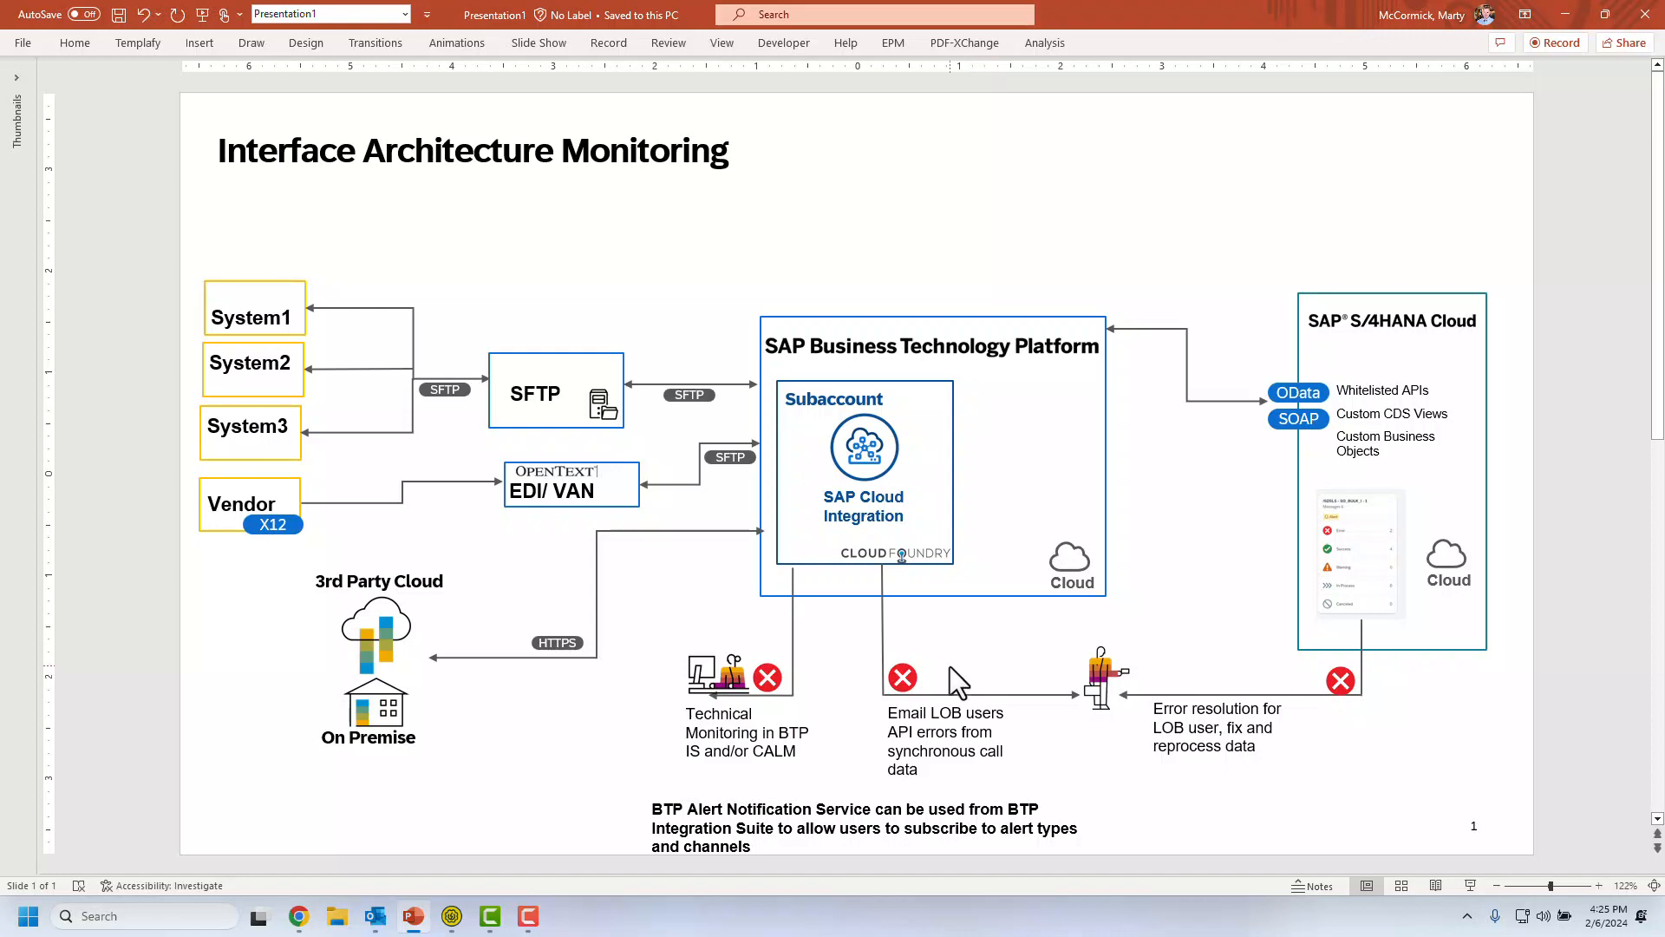
mouse_move(944, 699)
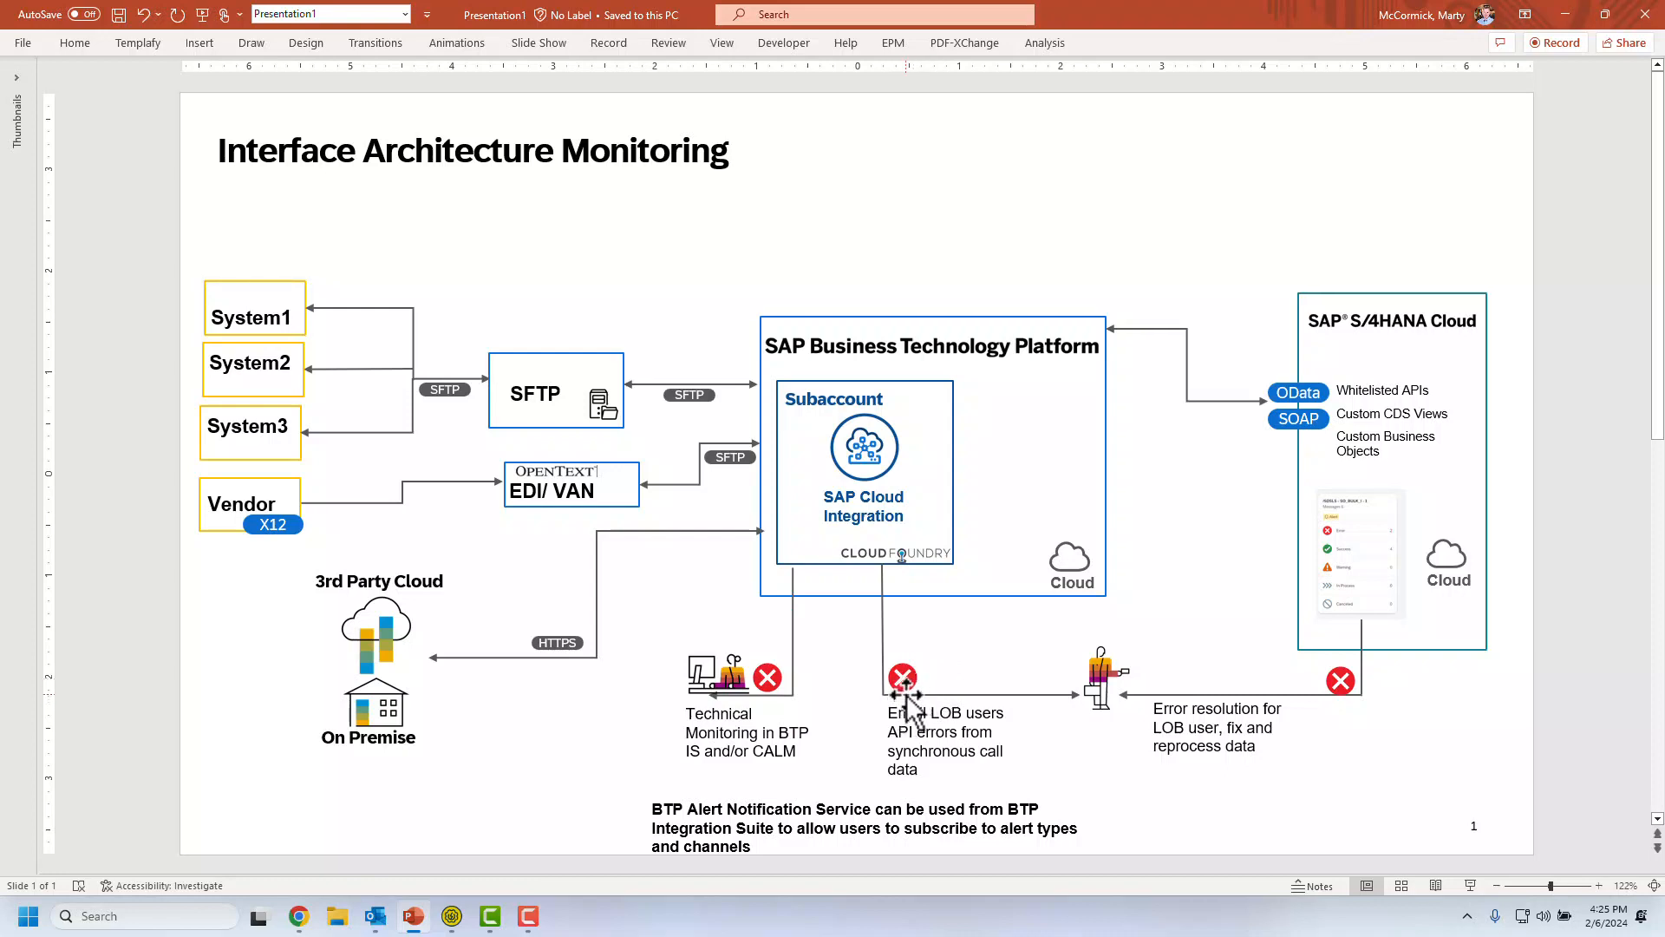
mouse_move(947, 661)
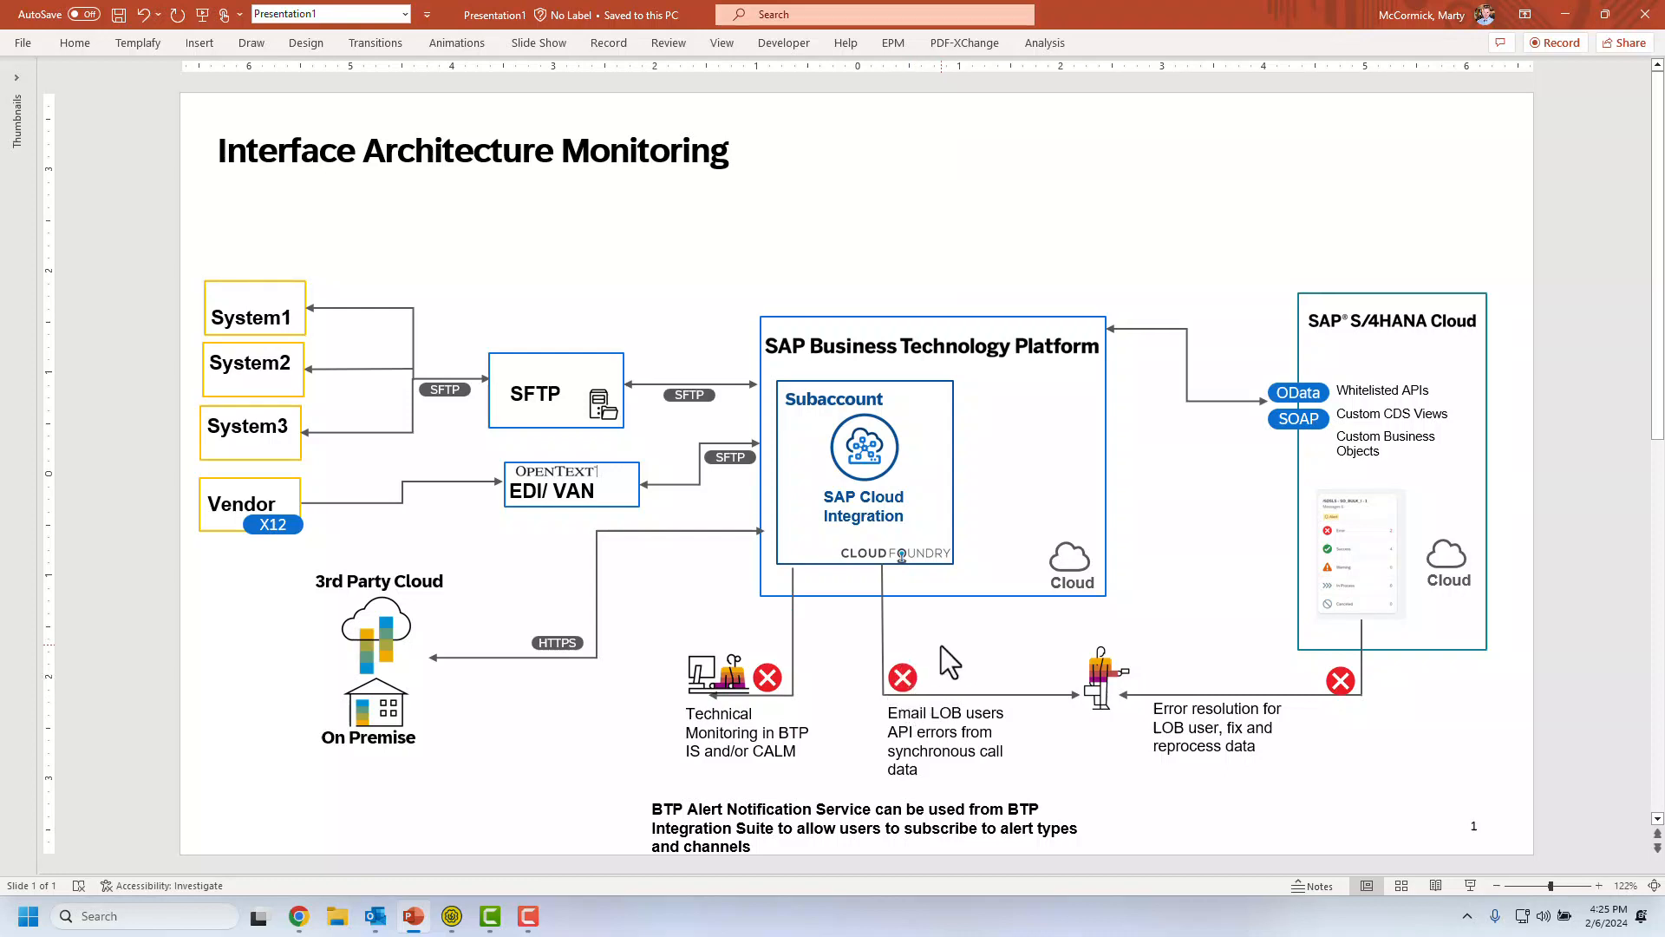
mouse_move(907, 654)
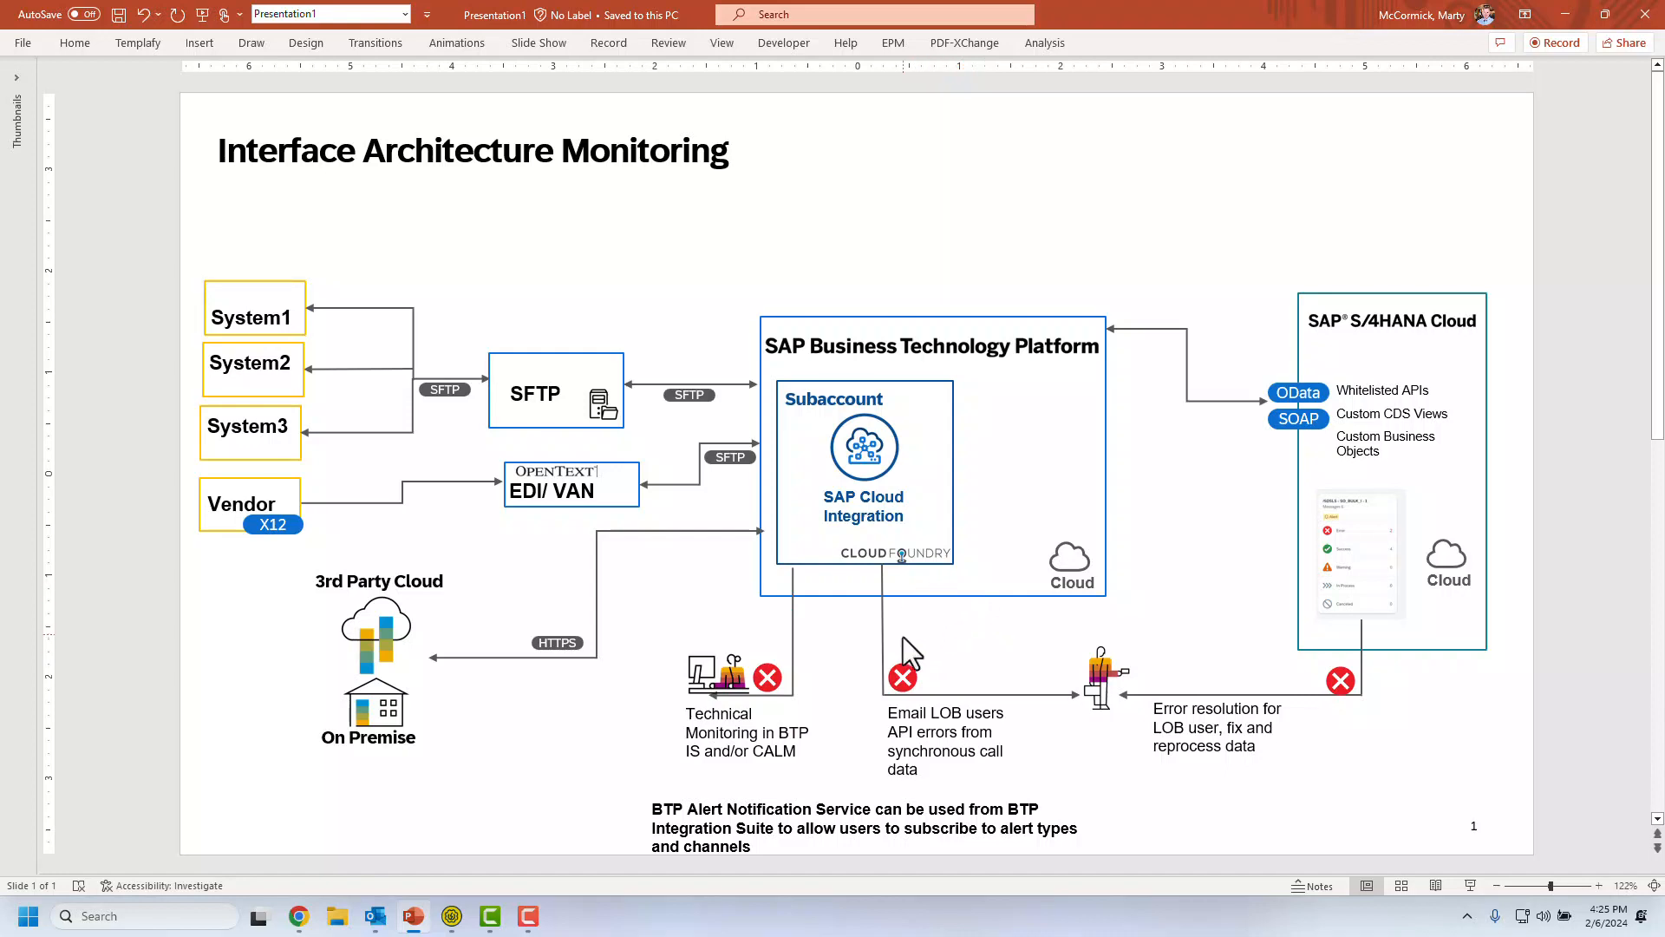
mouse_move(910, 666)
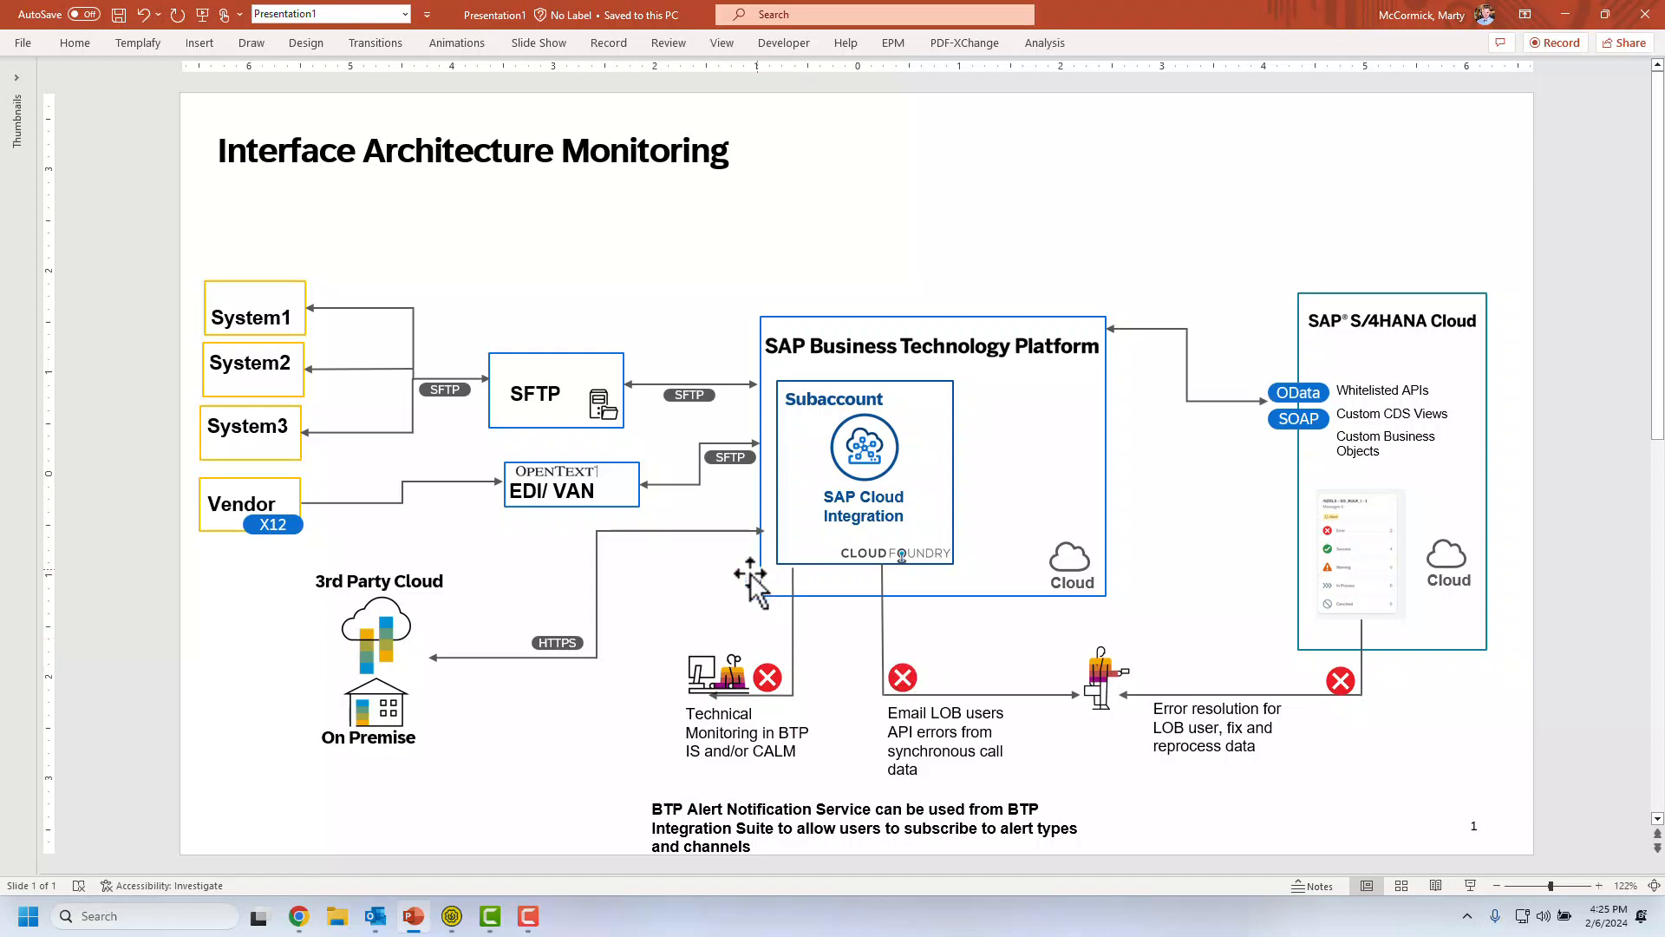
mouse_move(722, 583)
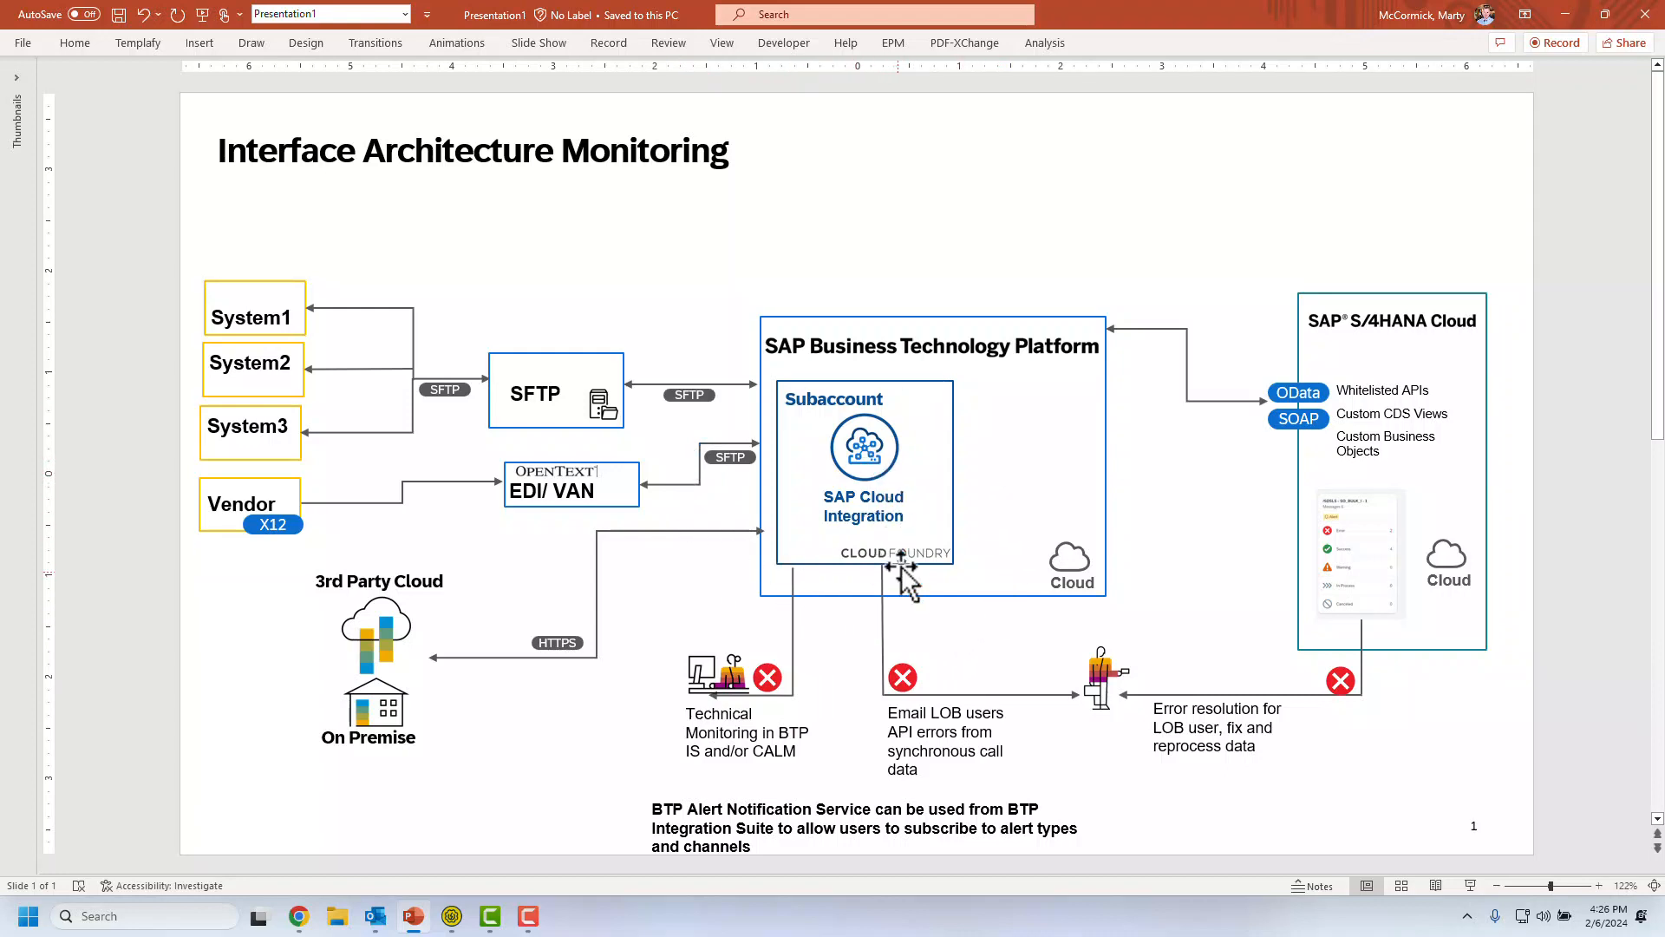
mouse_move(943, 722)
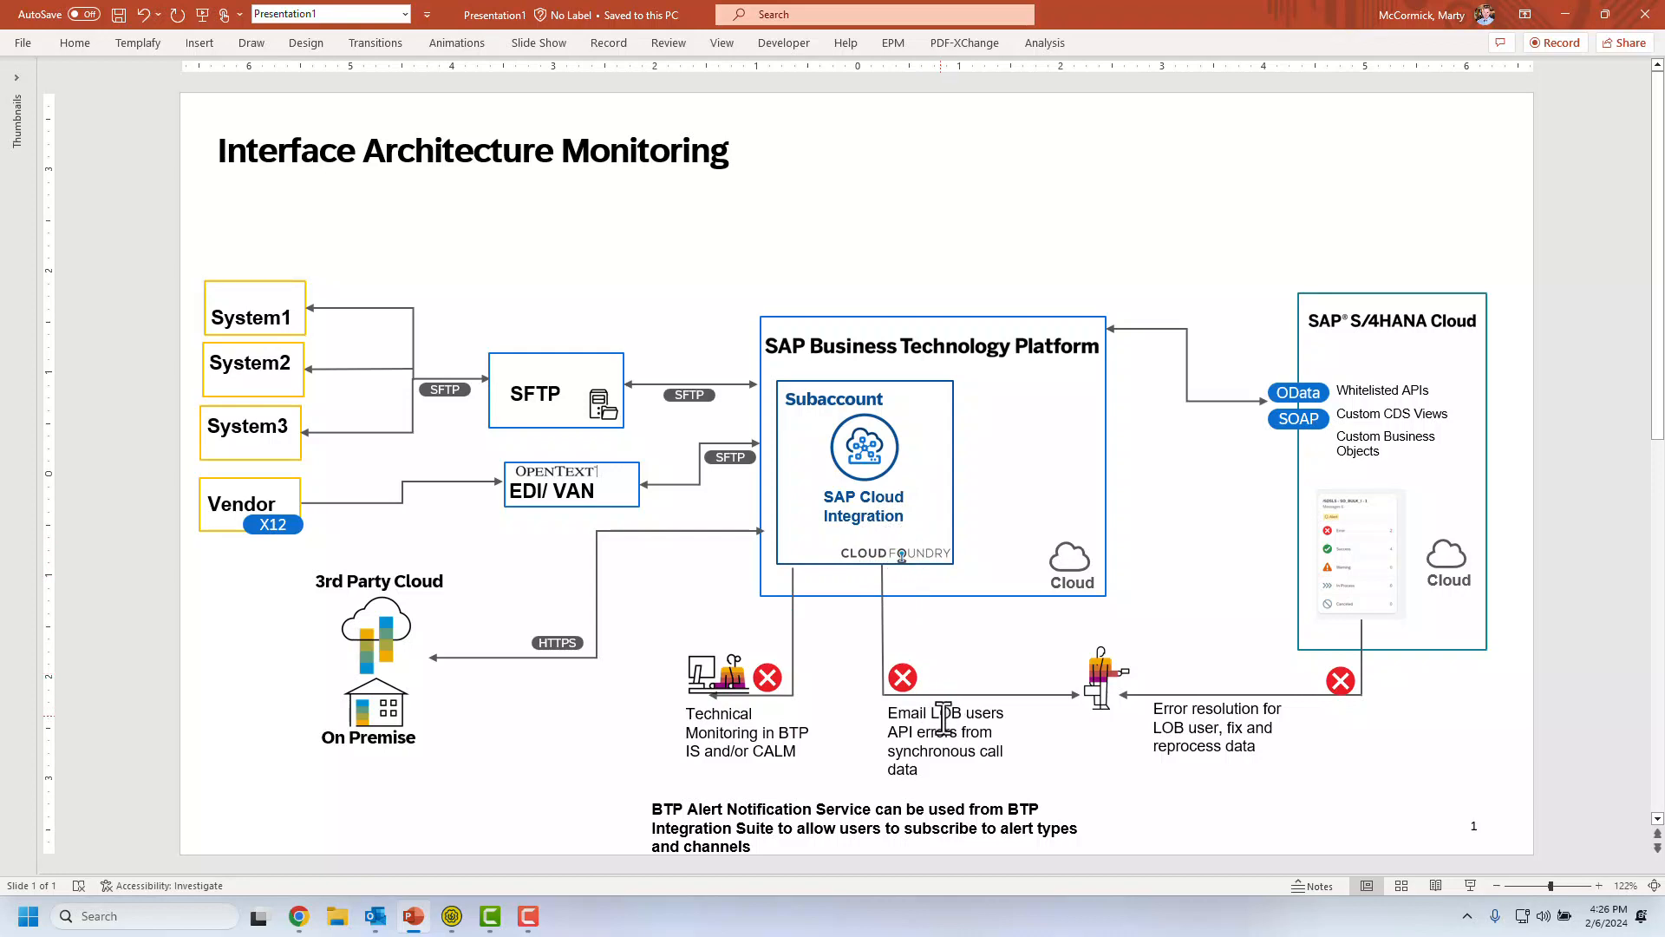
mouse_move(1025, 750)
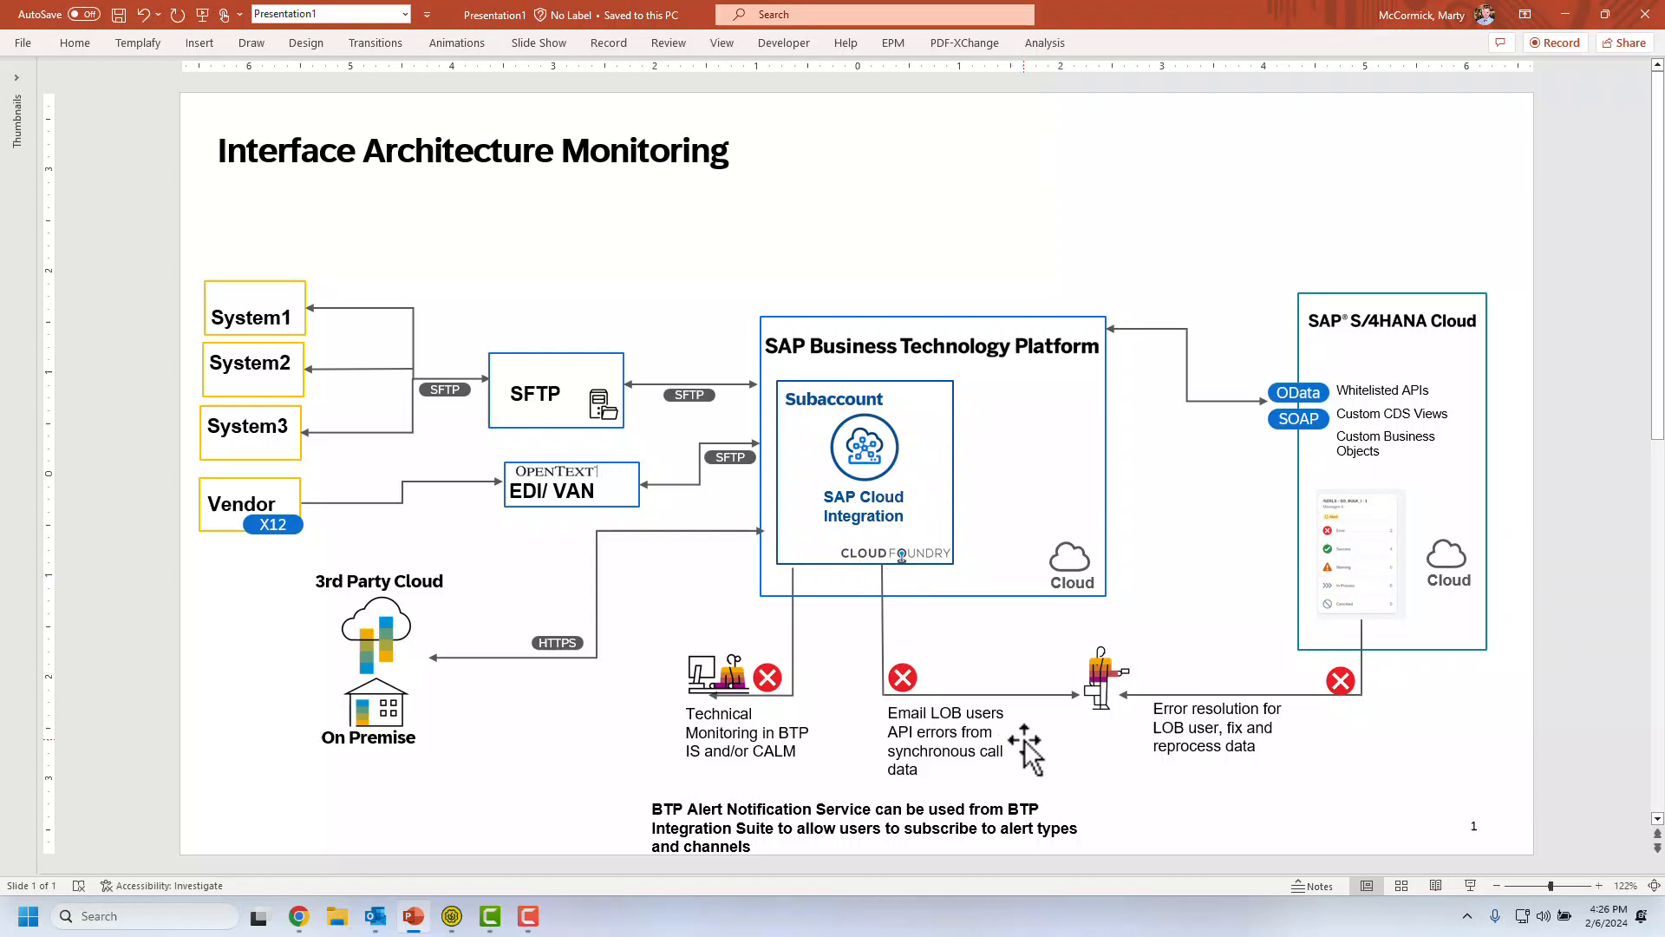
mouse_move(1497, 765)
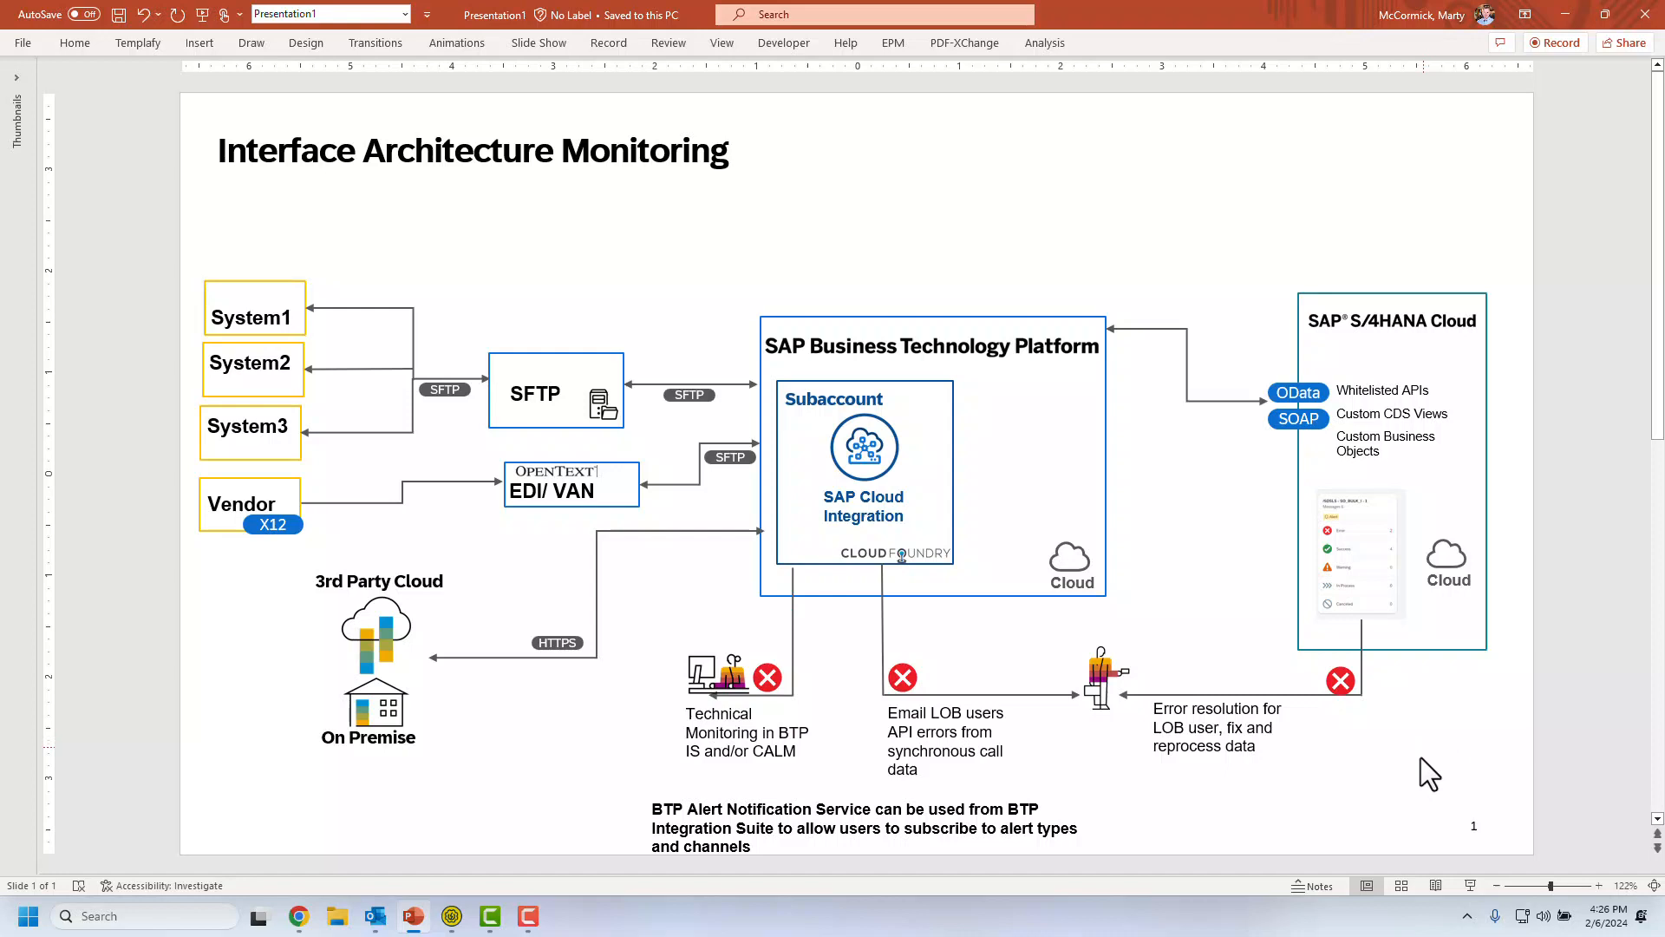
mouse_move(1441, 774)
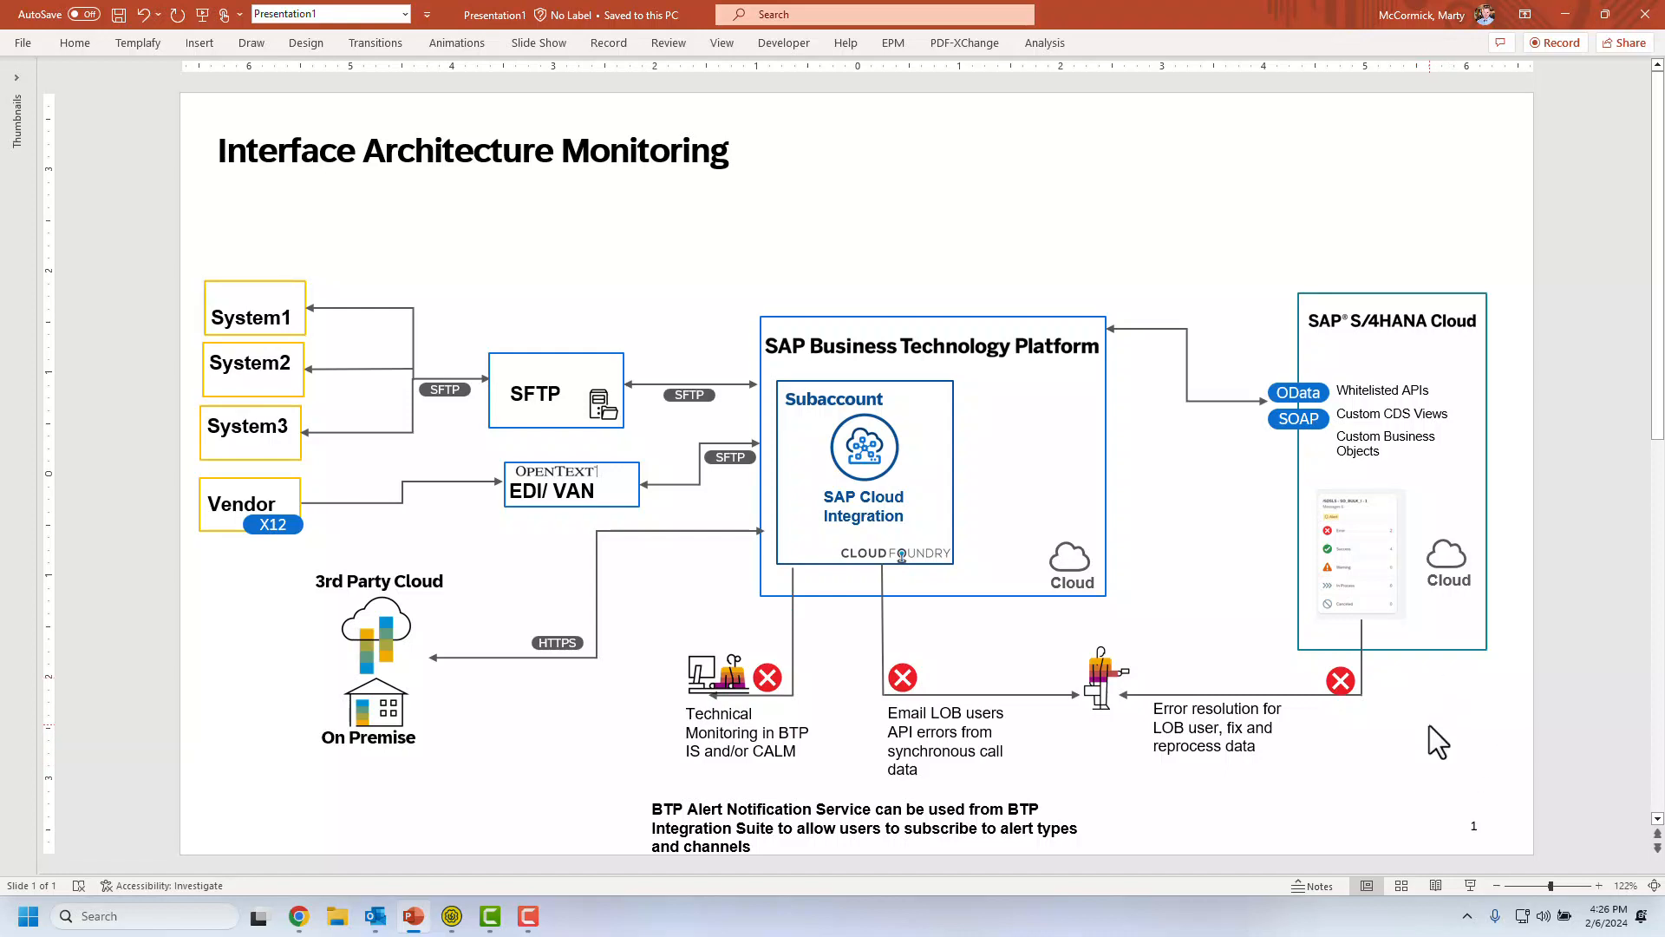
mouse_move(1412, 740)
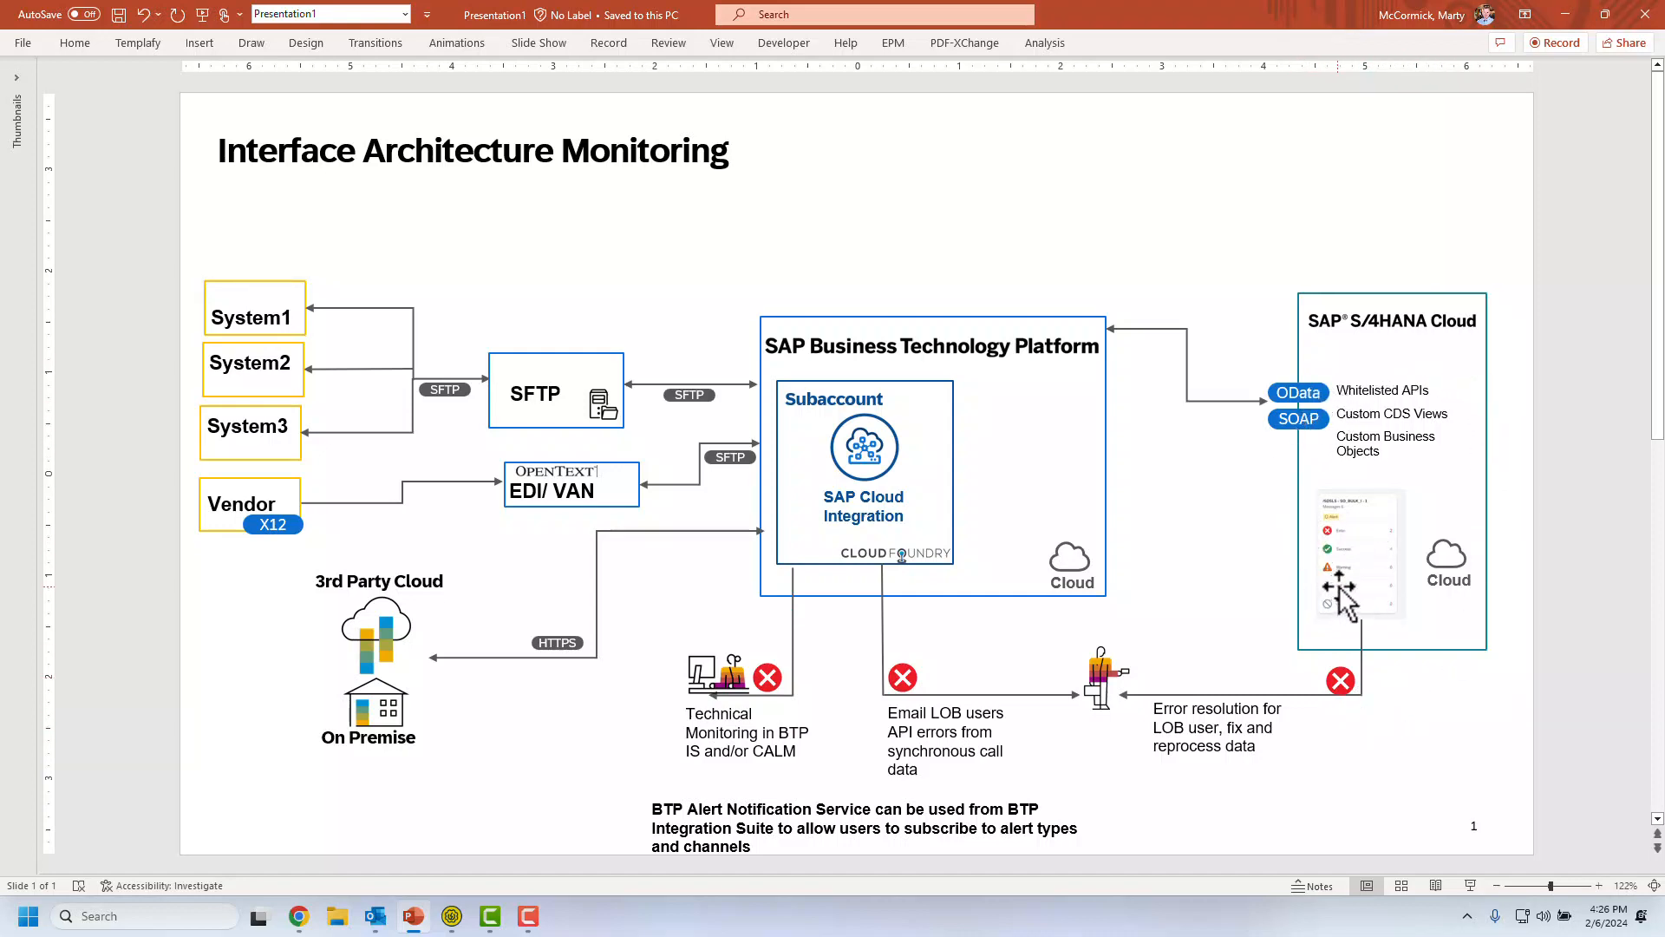
mouse_move(1360, 605)
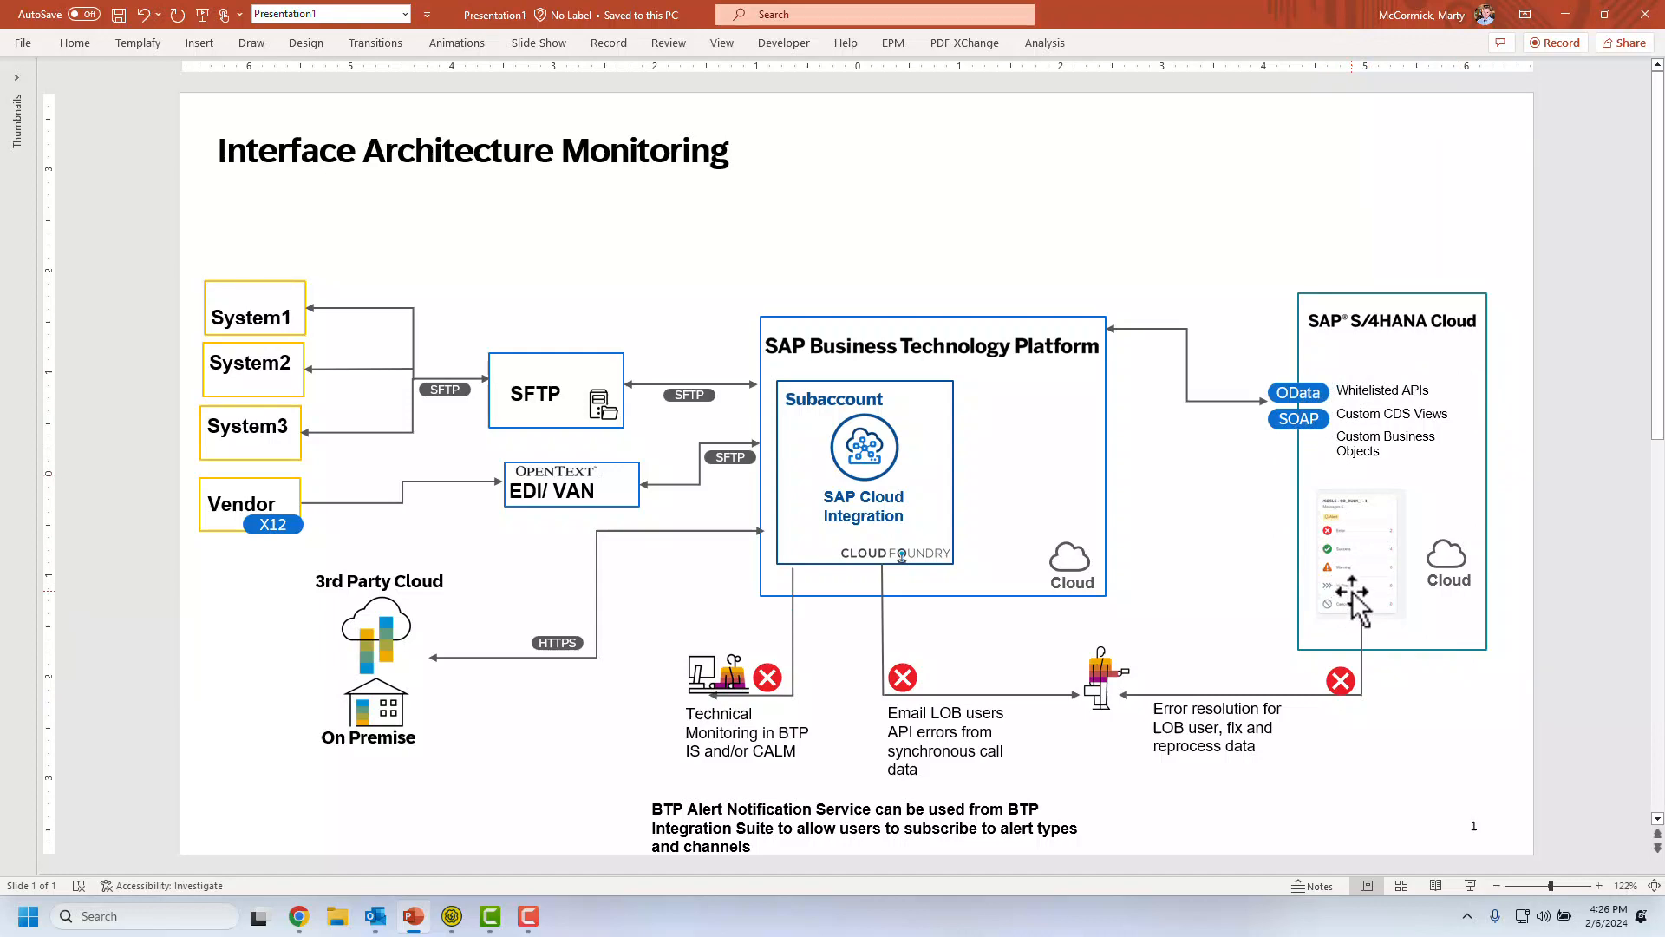
mouse_move(1351, 606)
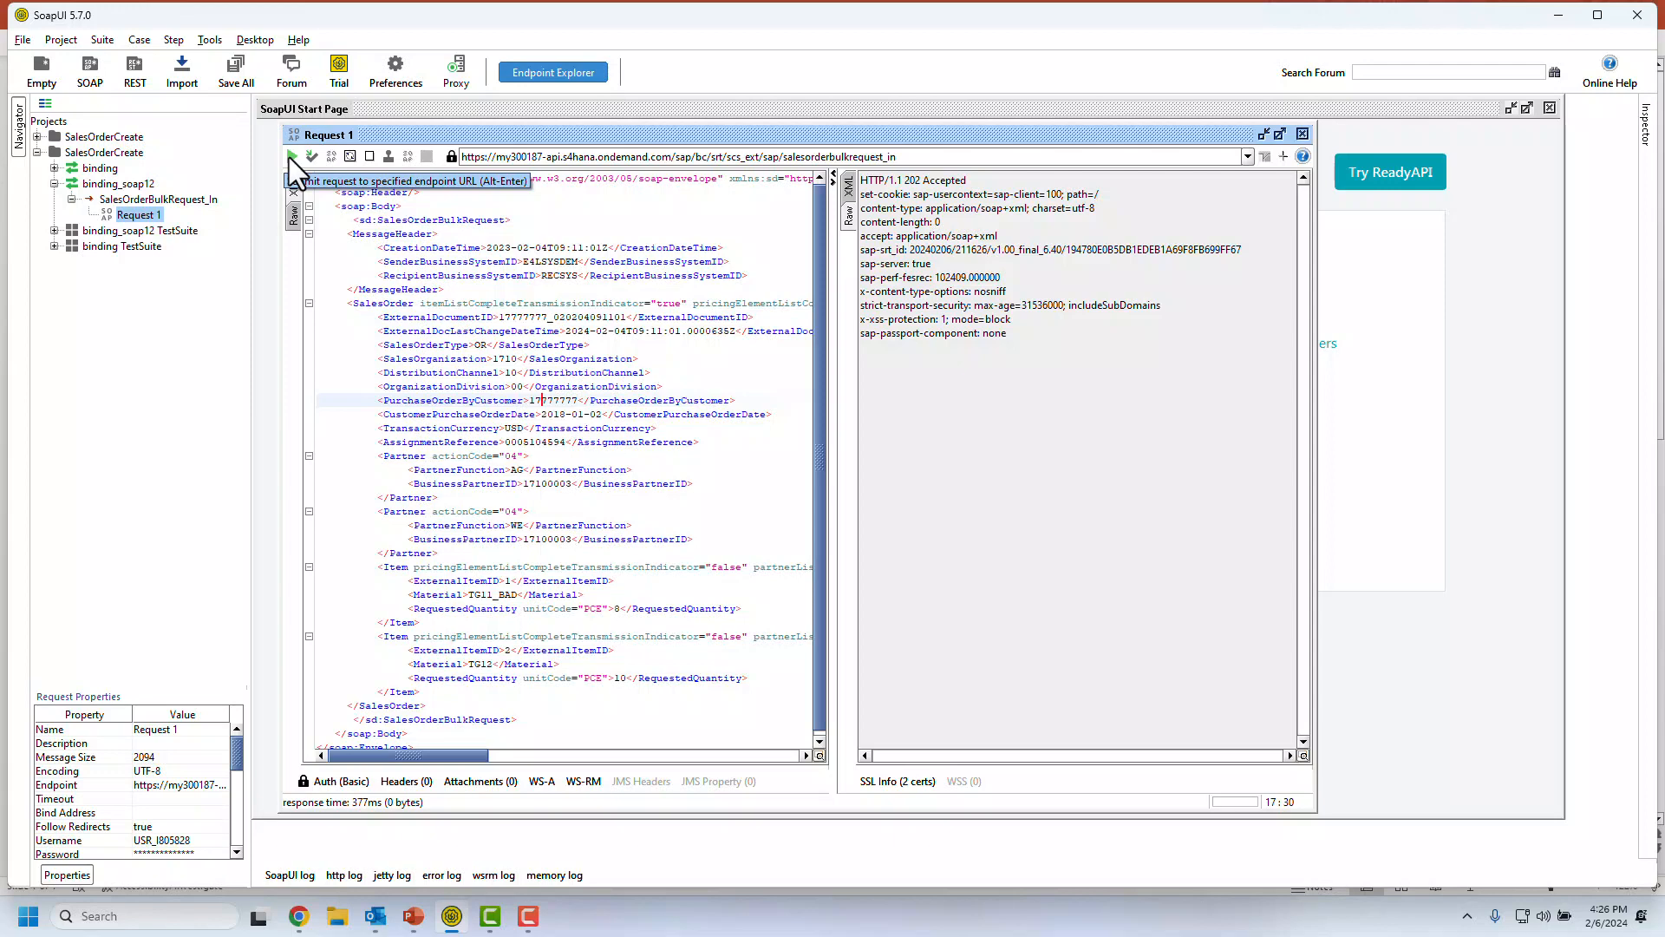
Step: Submit the sales order bulk request with material TG11_BAD and receive HTTP 202 Accepted
double_click(494, 595)
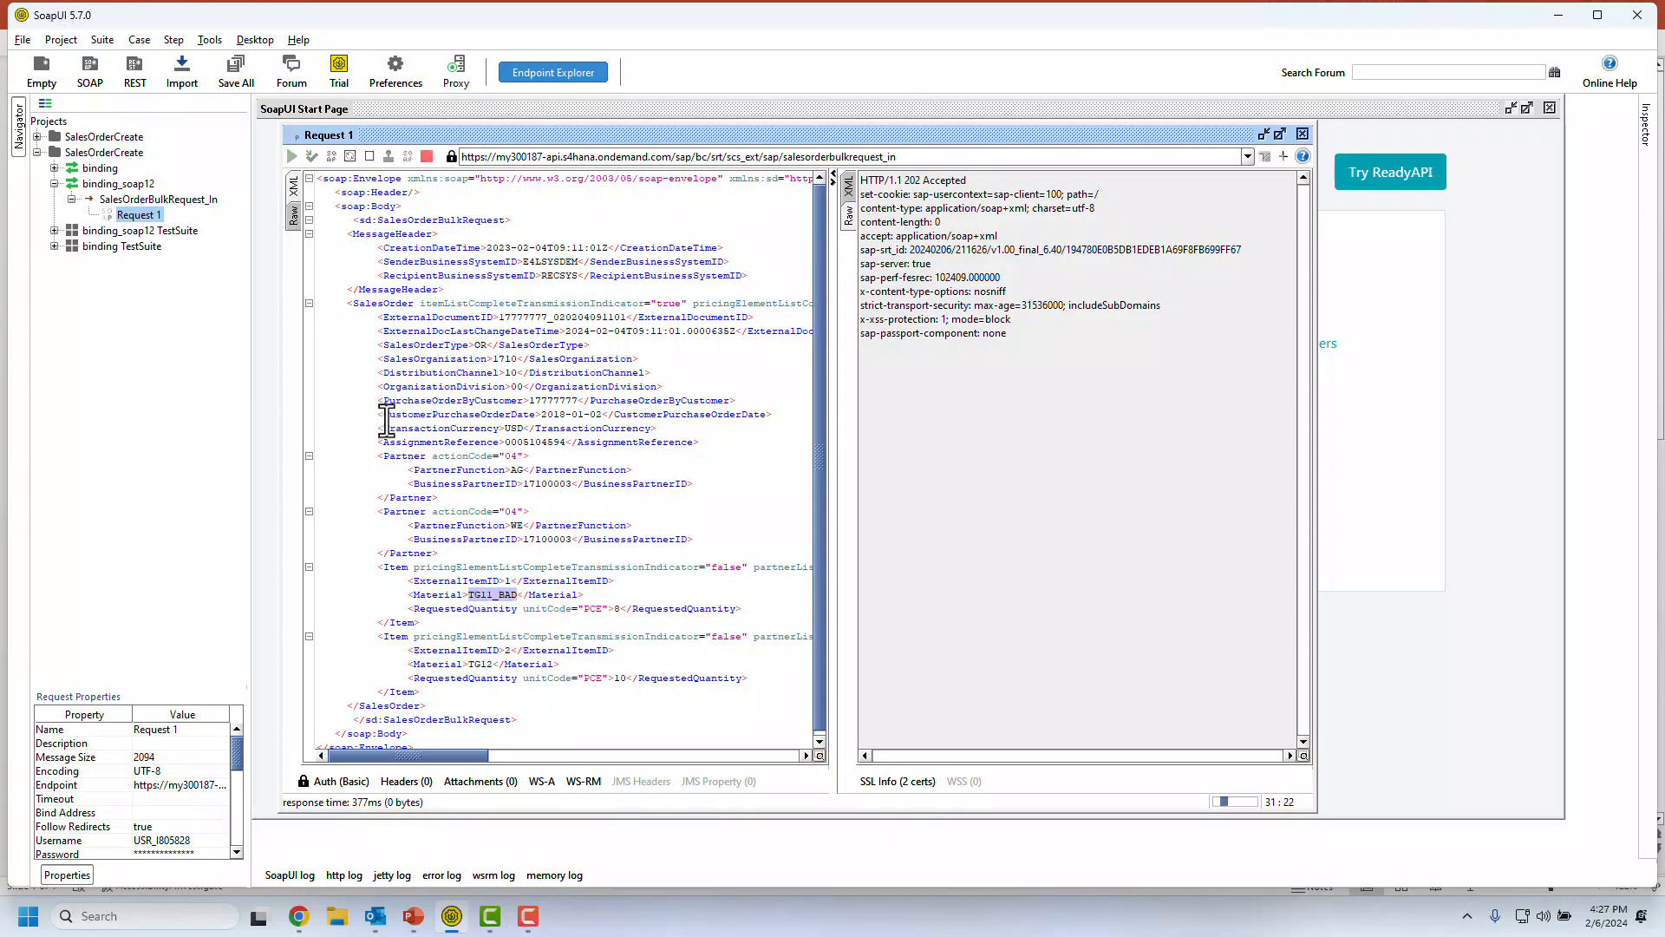
left_click(291, 156)
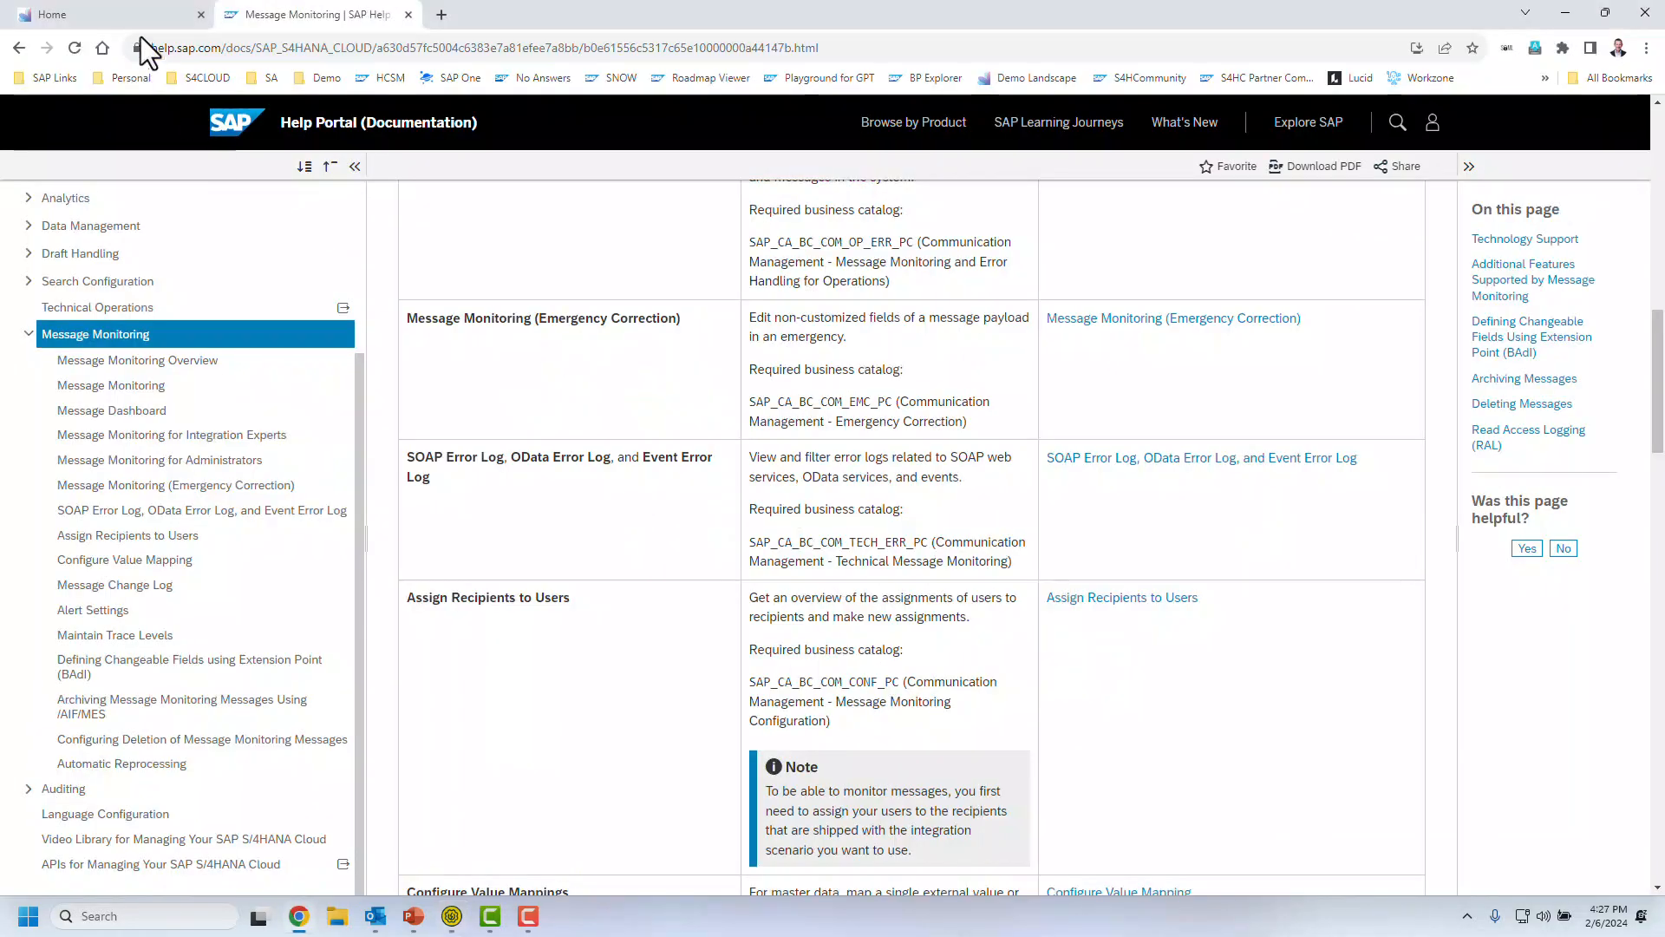
Step: Return to the S/4HANA home page and show the new notification from the bell icon
left_click(105, 14)
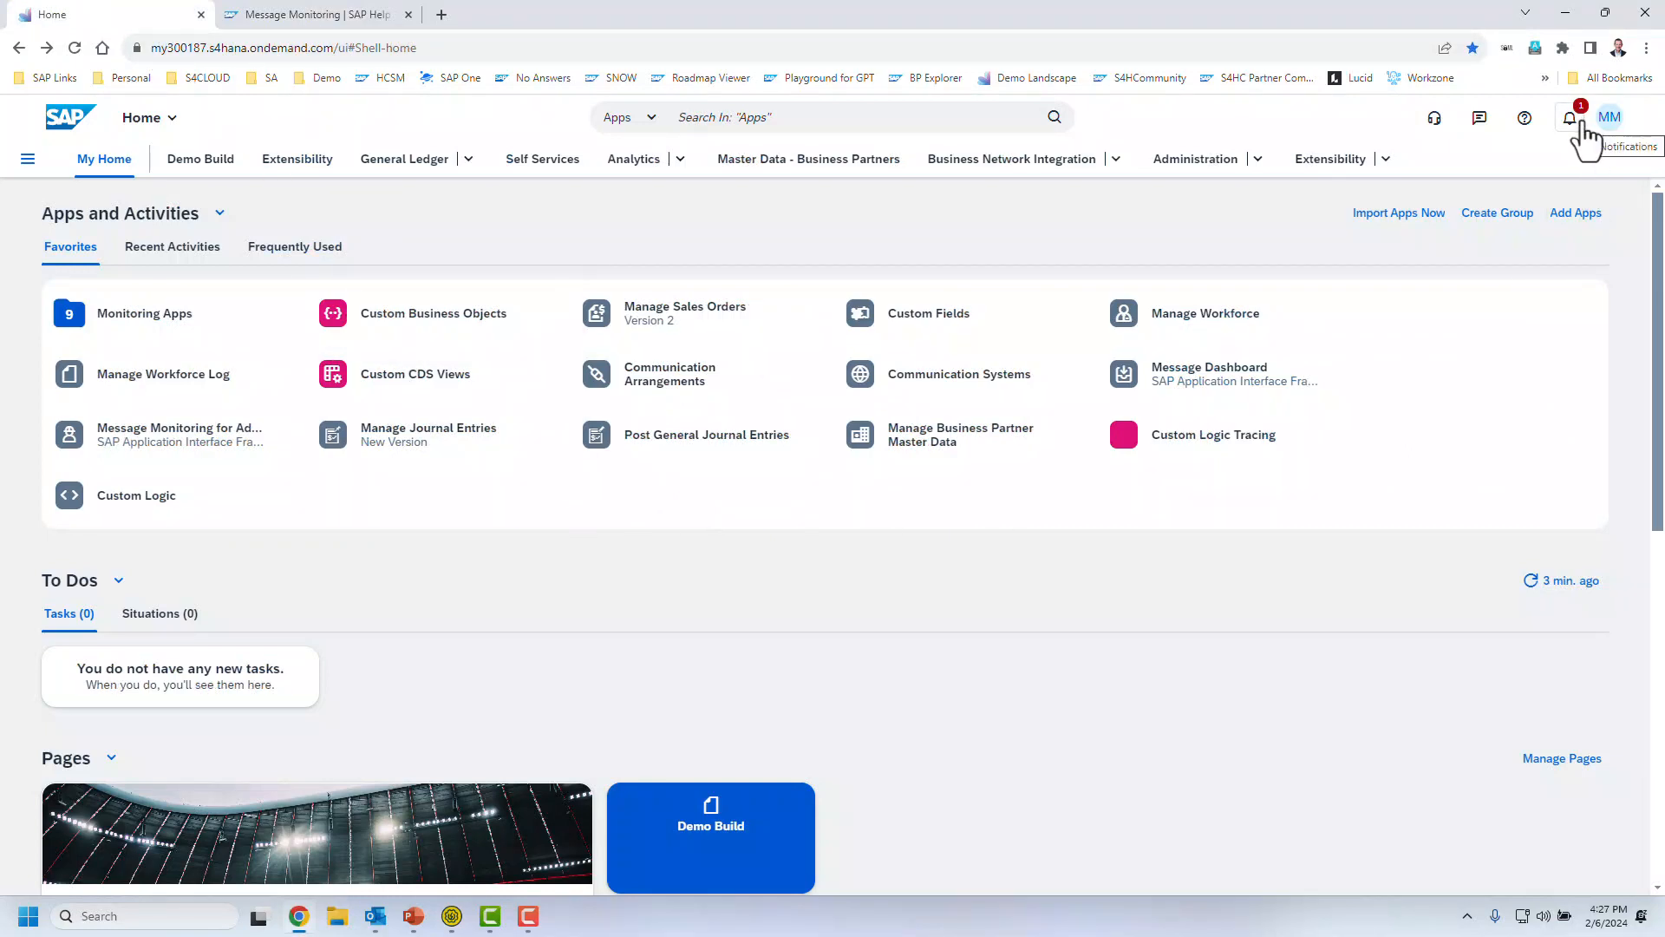
mouse_move(1578, 139)
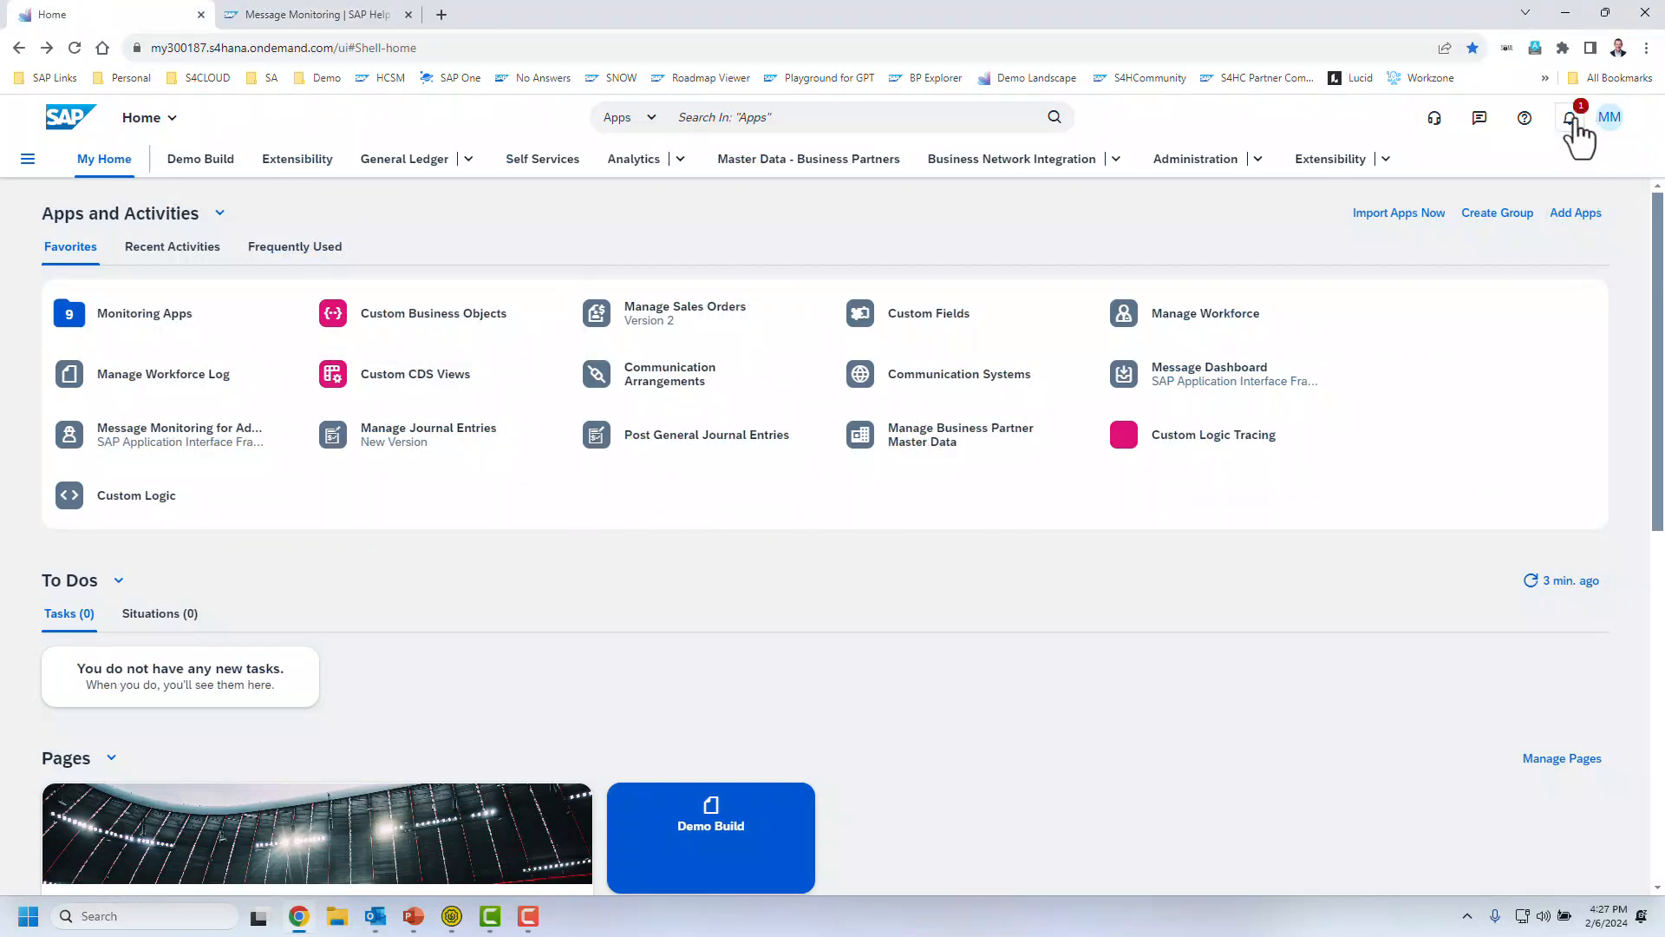
left_click(1569, 116)
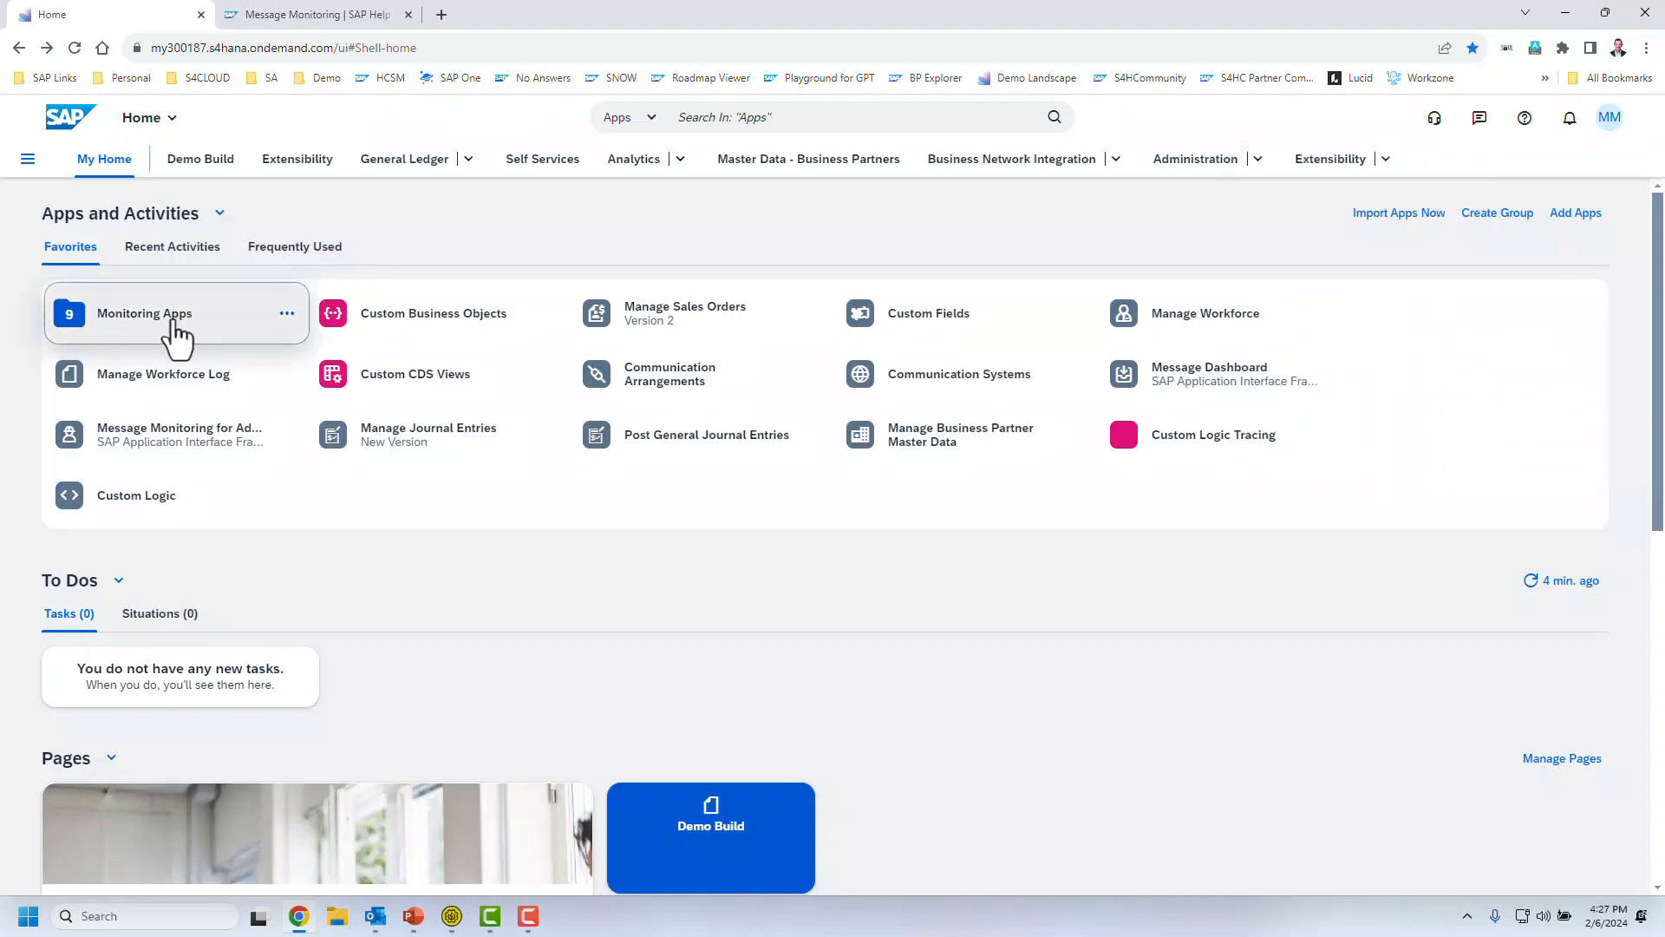
Step: From the Monitoring Apps group, launch Message Monitoring for Integration Experts
left_click(144, 314)
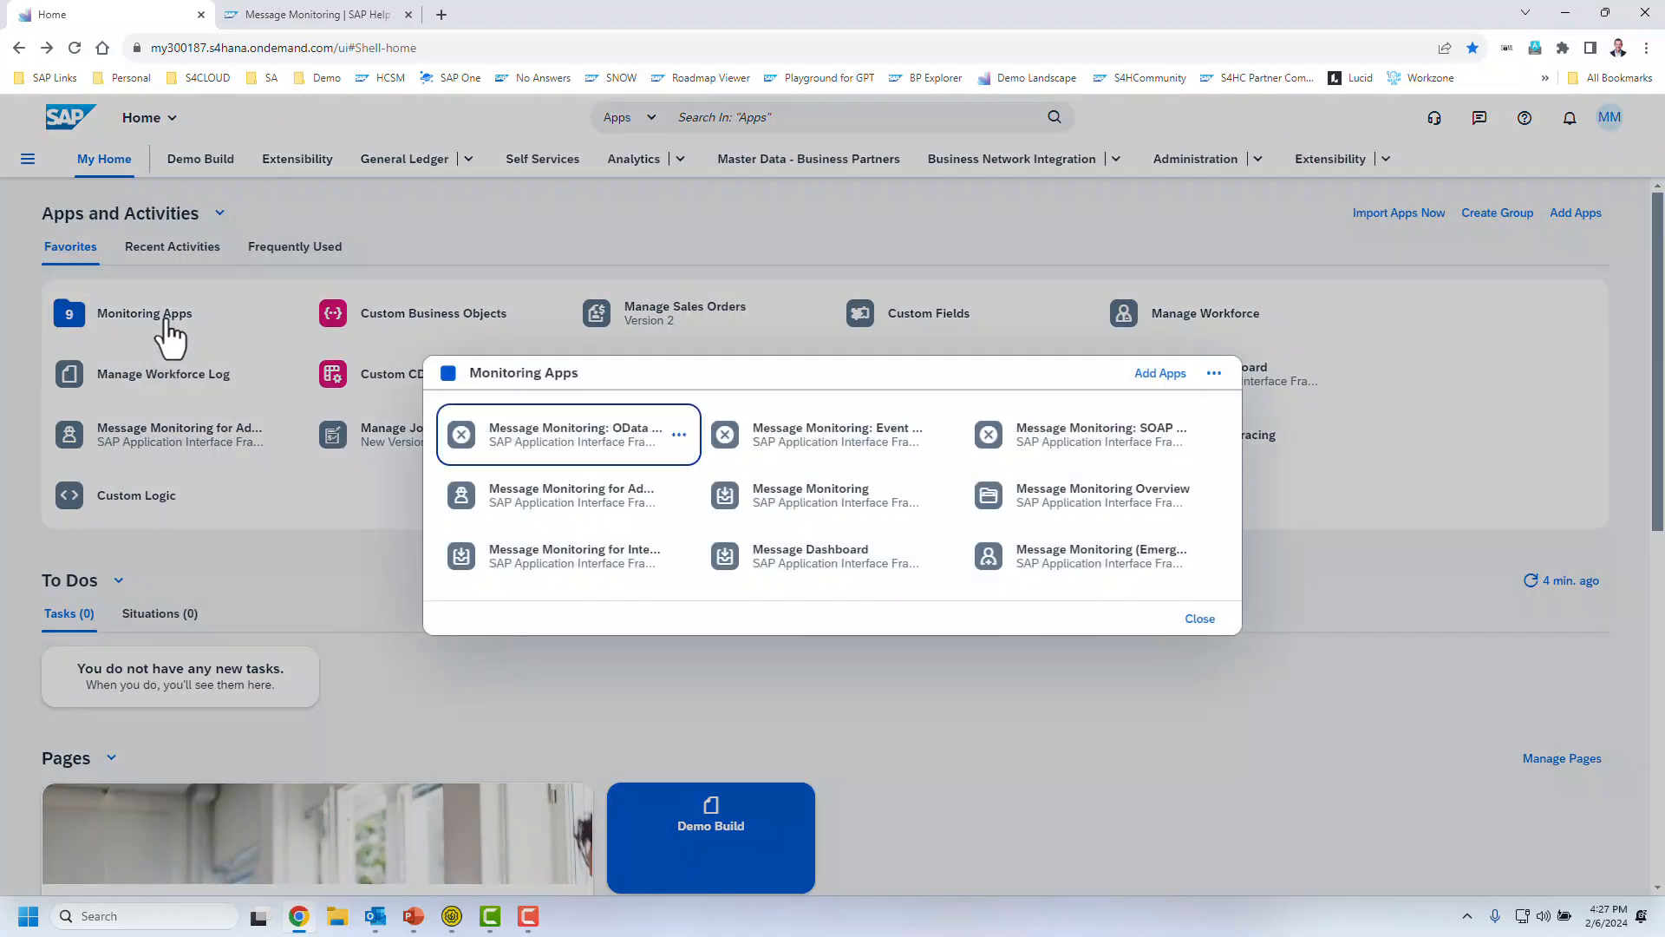
mouse_move(551, 556)
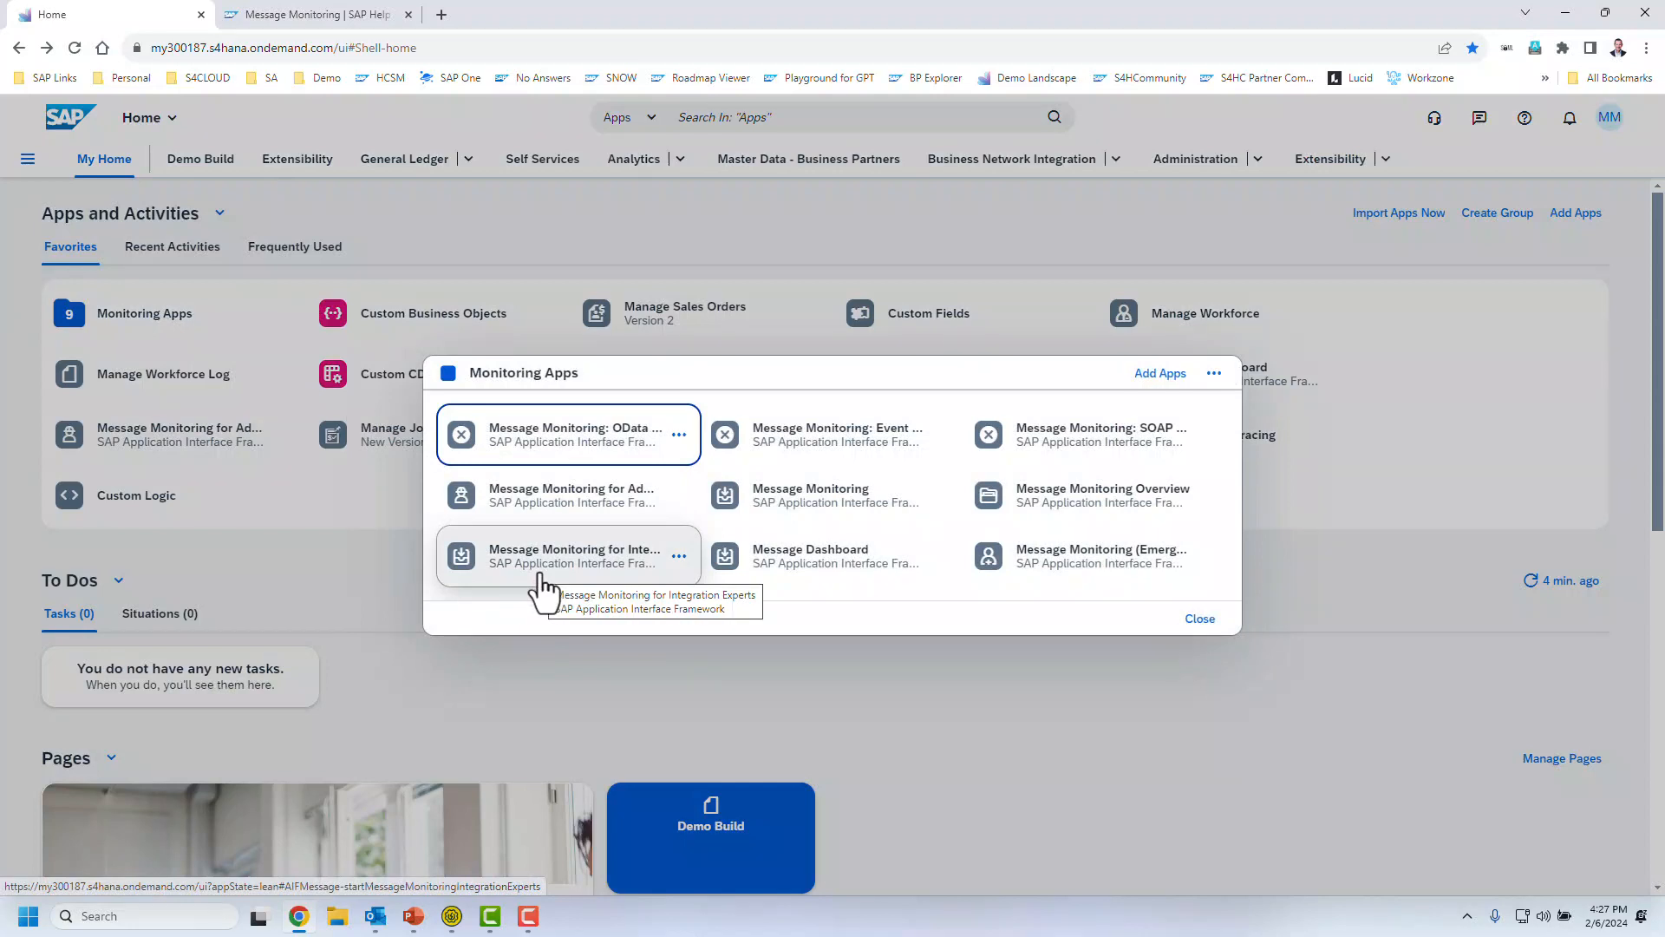
left_click(551, 555)
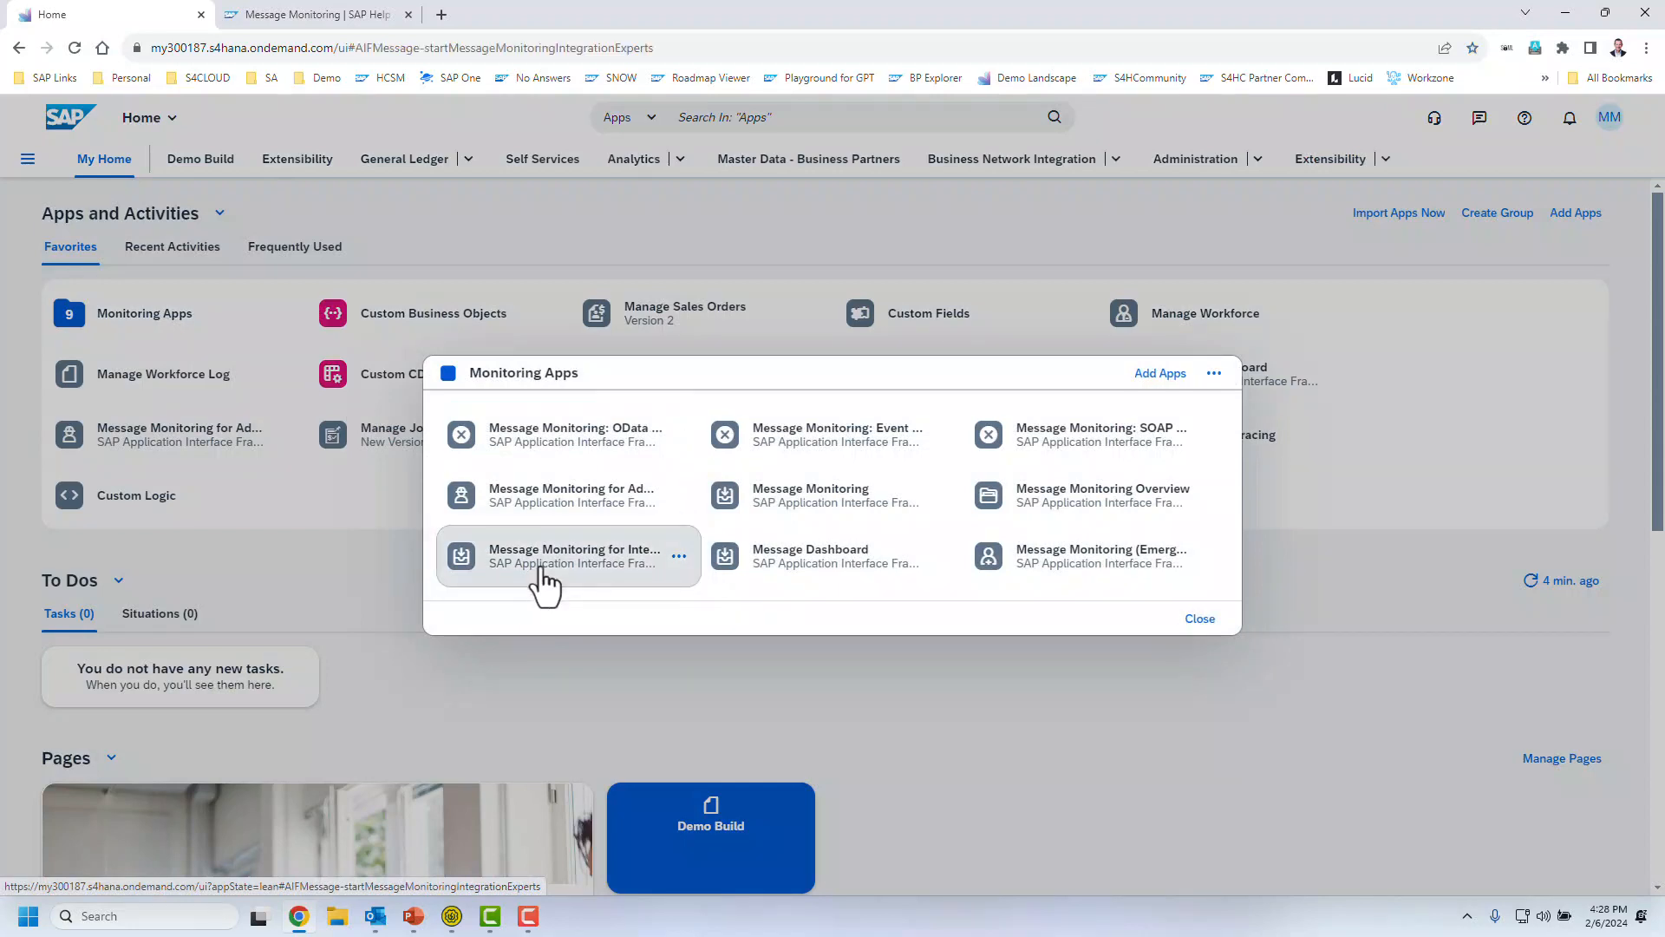
Step: Show the 14 messages of interface /SDSLS - SO_BULK_I - 1 from the status overview
left_click(574, 555)
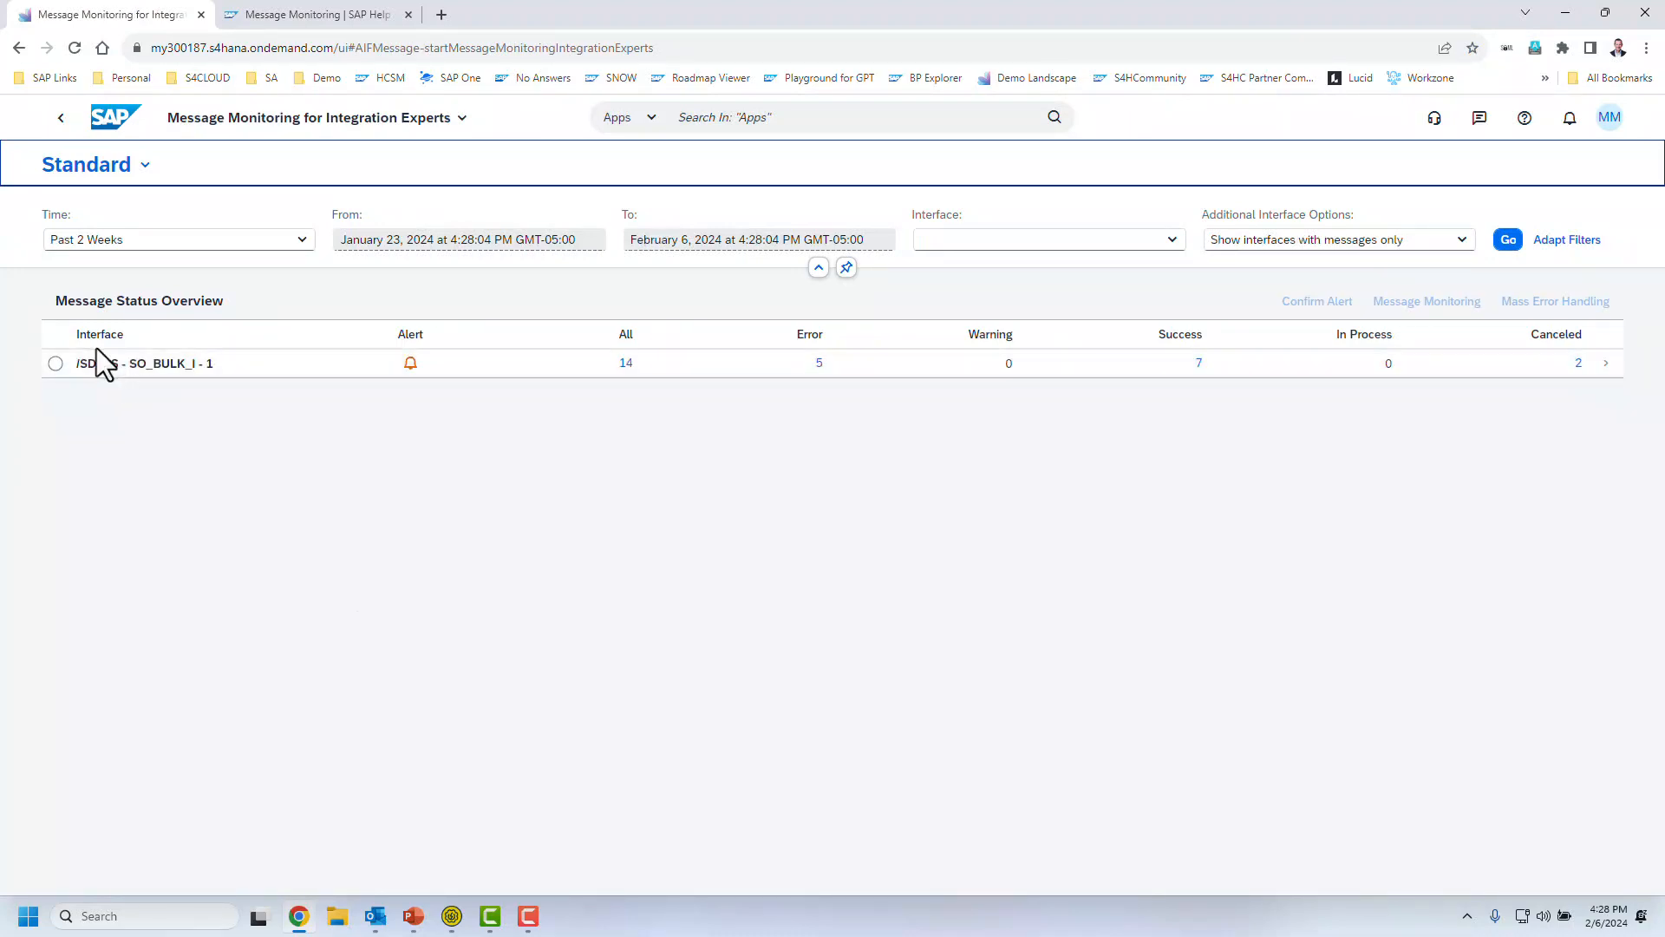
mouse_move(144, 401)
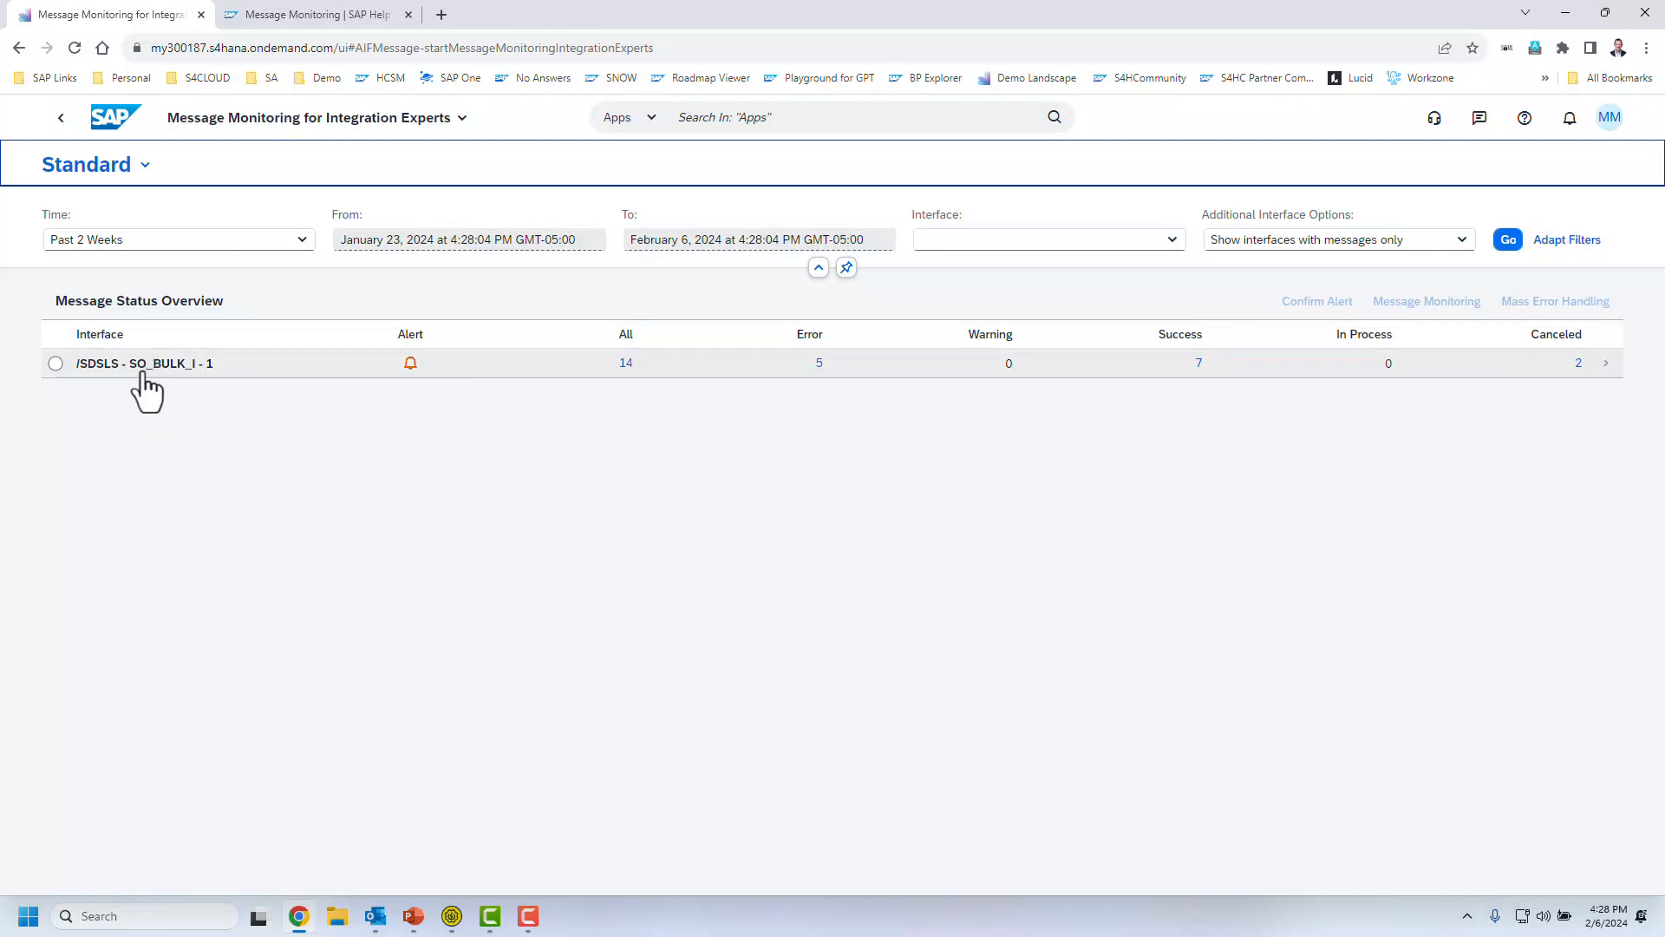
mouse_move(179, 366)
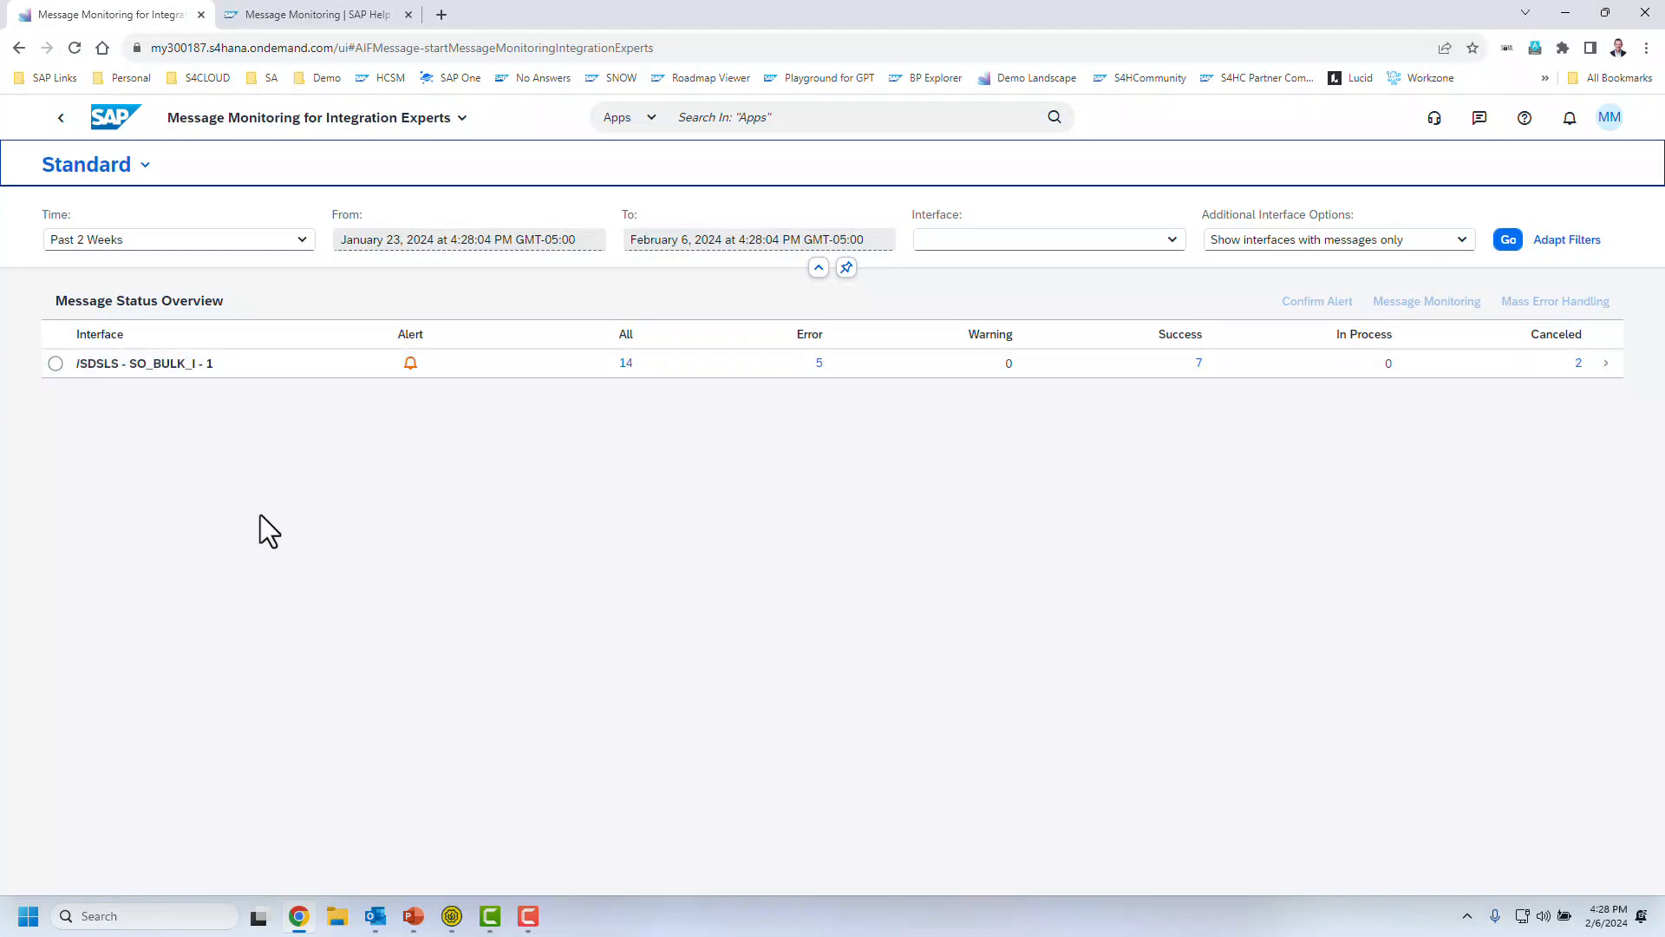
mouse_move(278, 443)
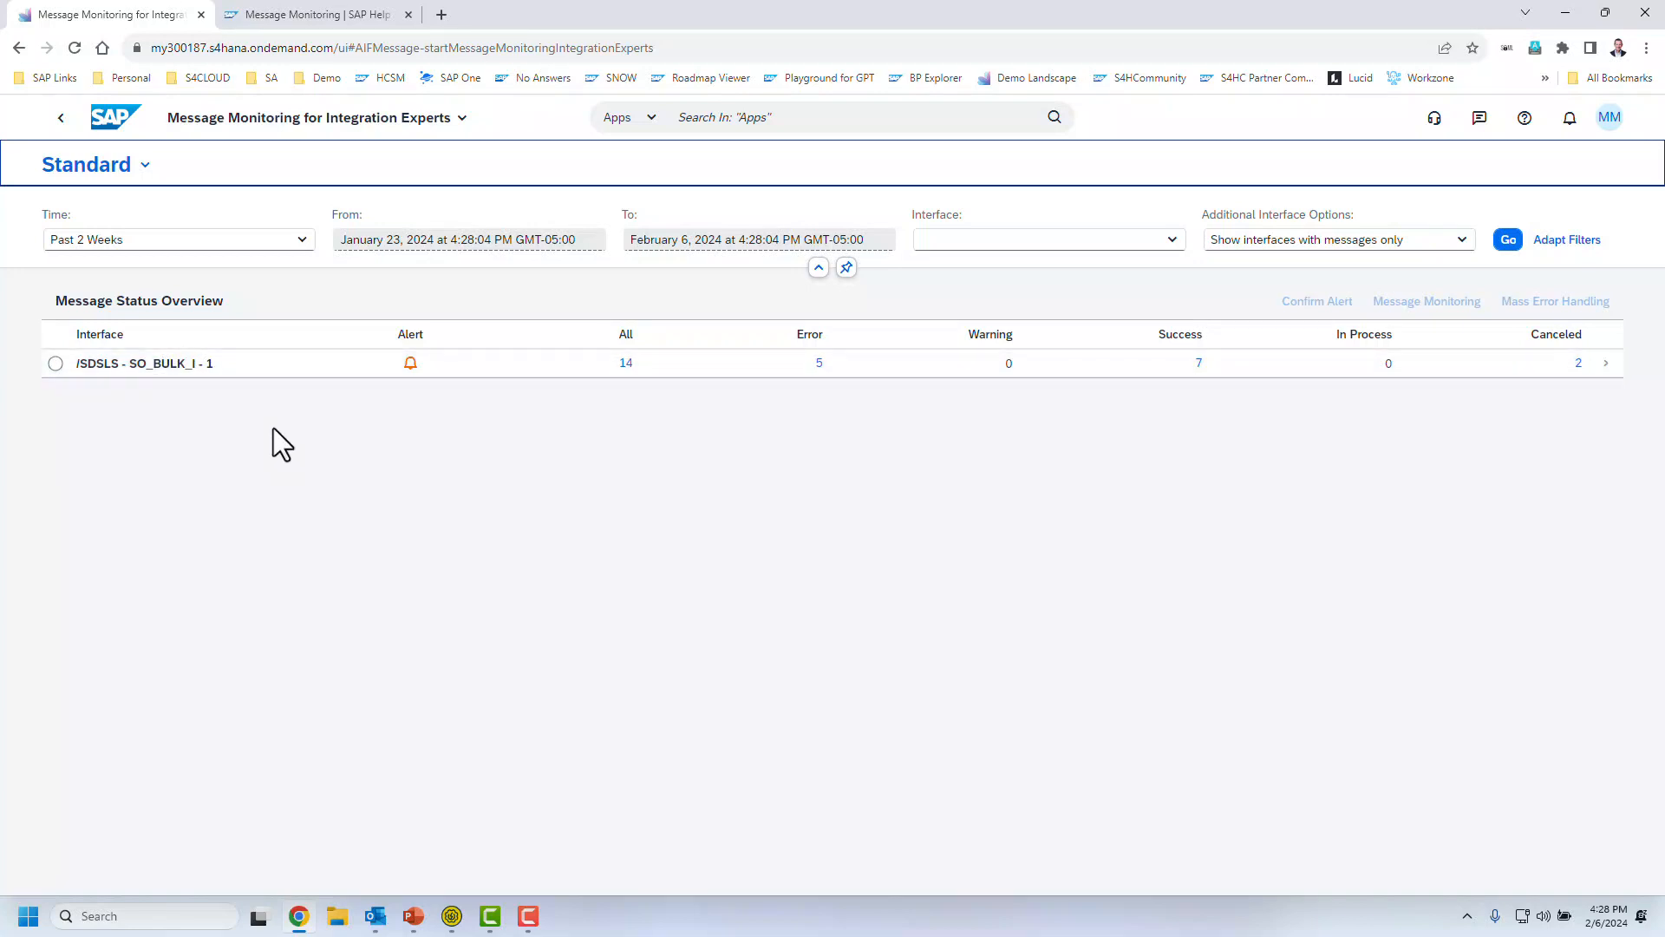
mouse_move(231, 538)
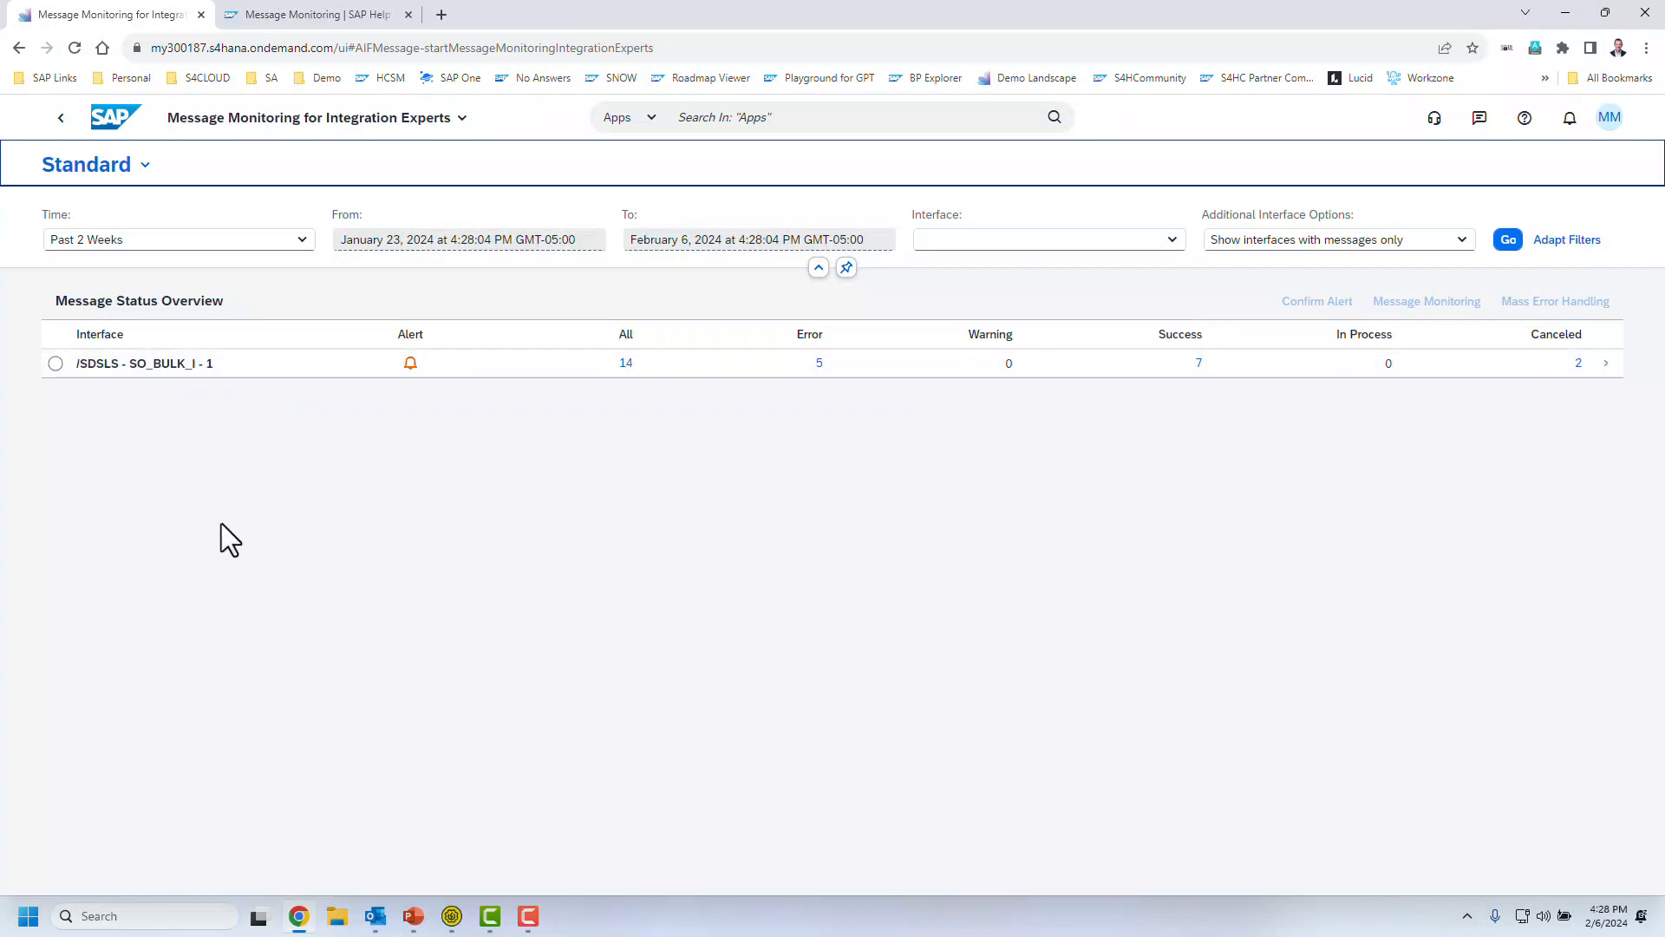
left_click(144, 363)
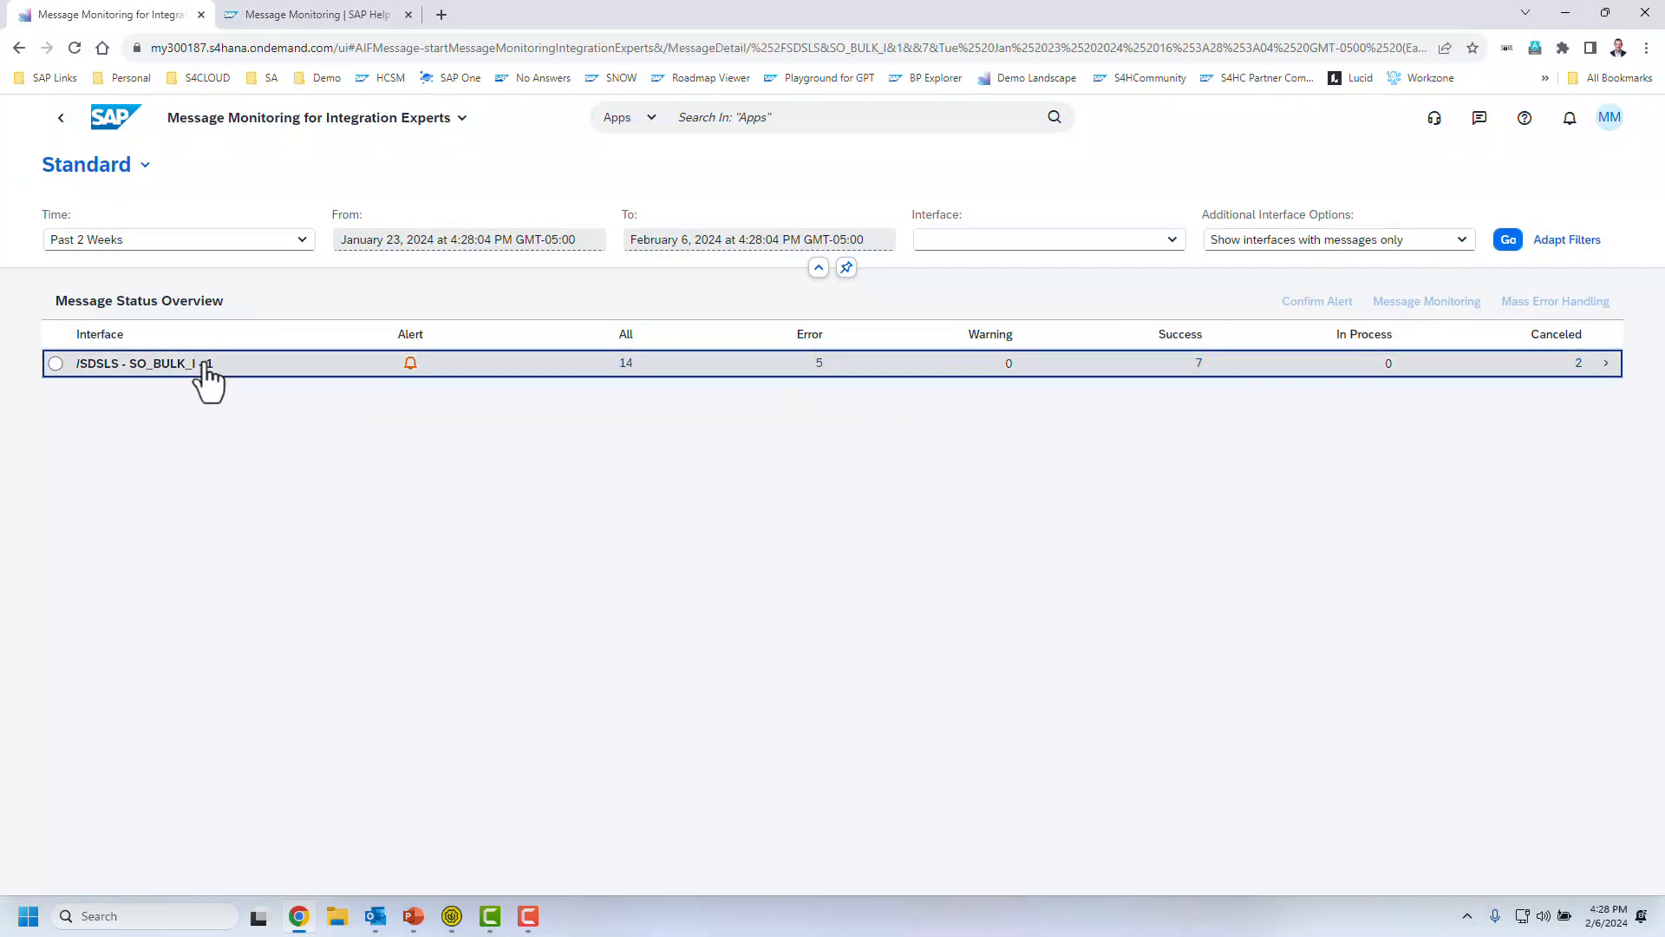
mouse_move(231, 415)
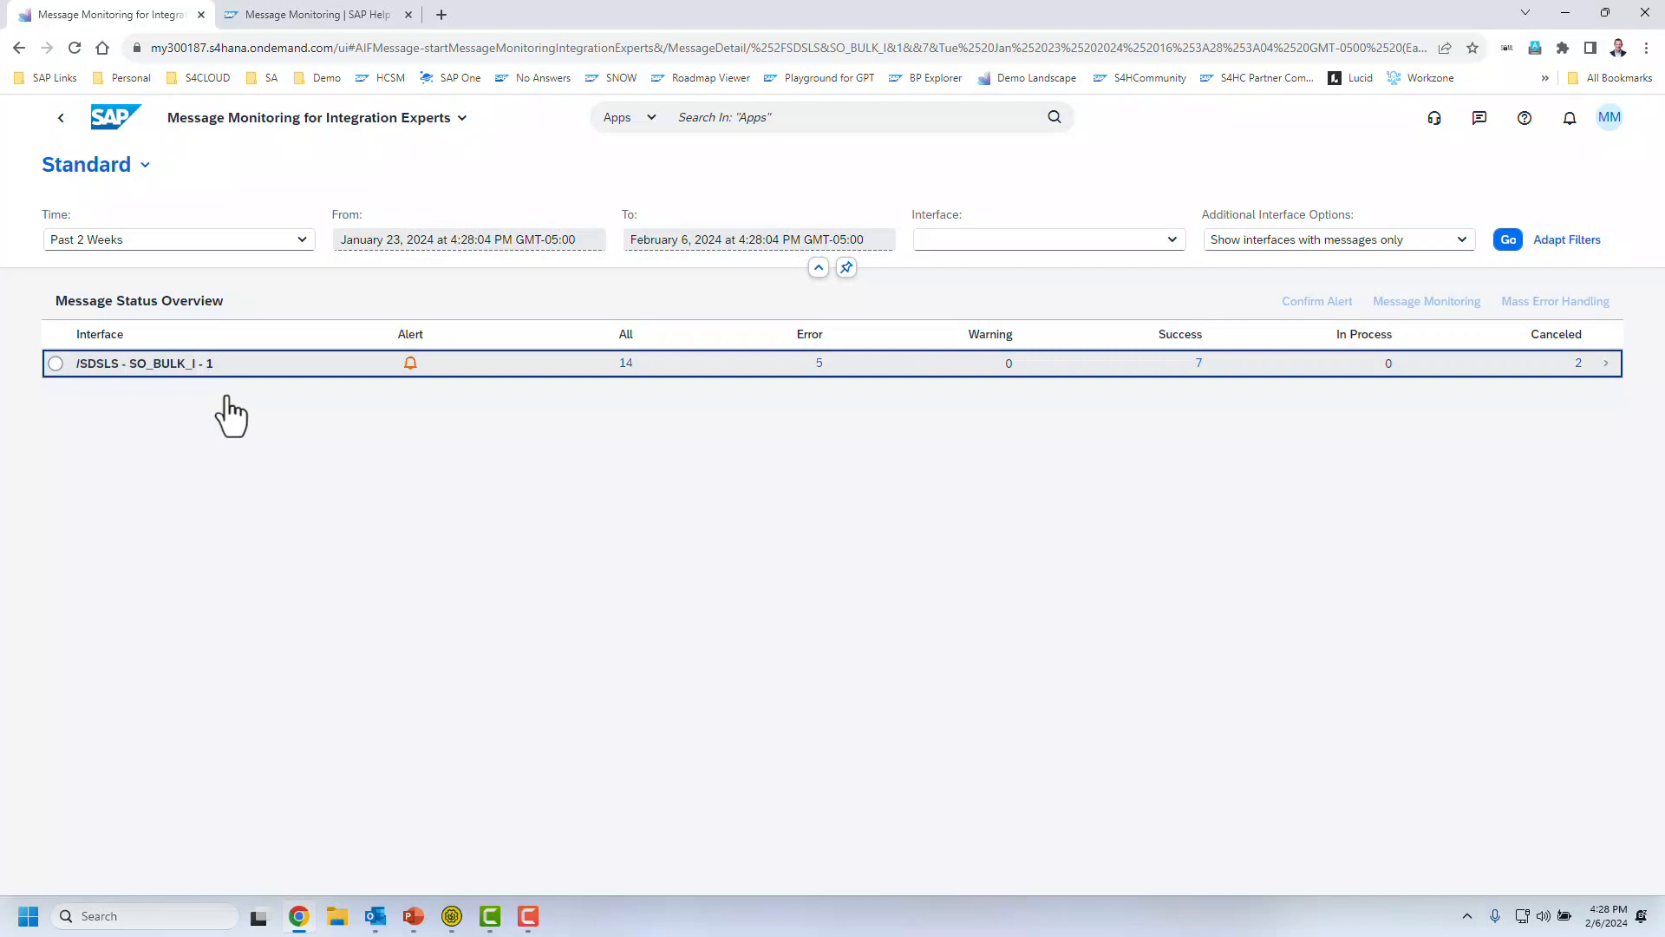
Step: Inspect the top error message's log showing material TG11_BAD undefined for sales org 1710
left_click(146, 362)
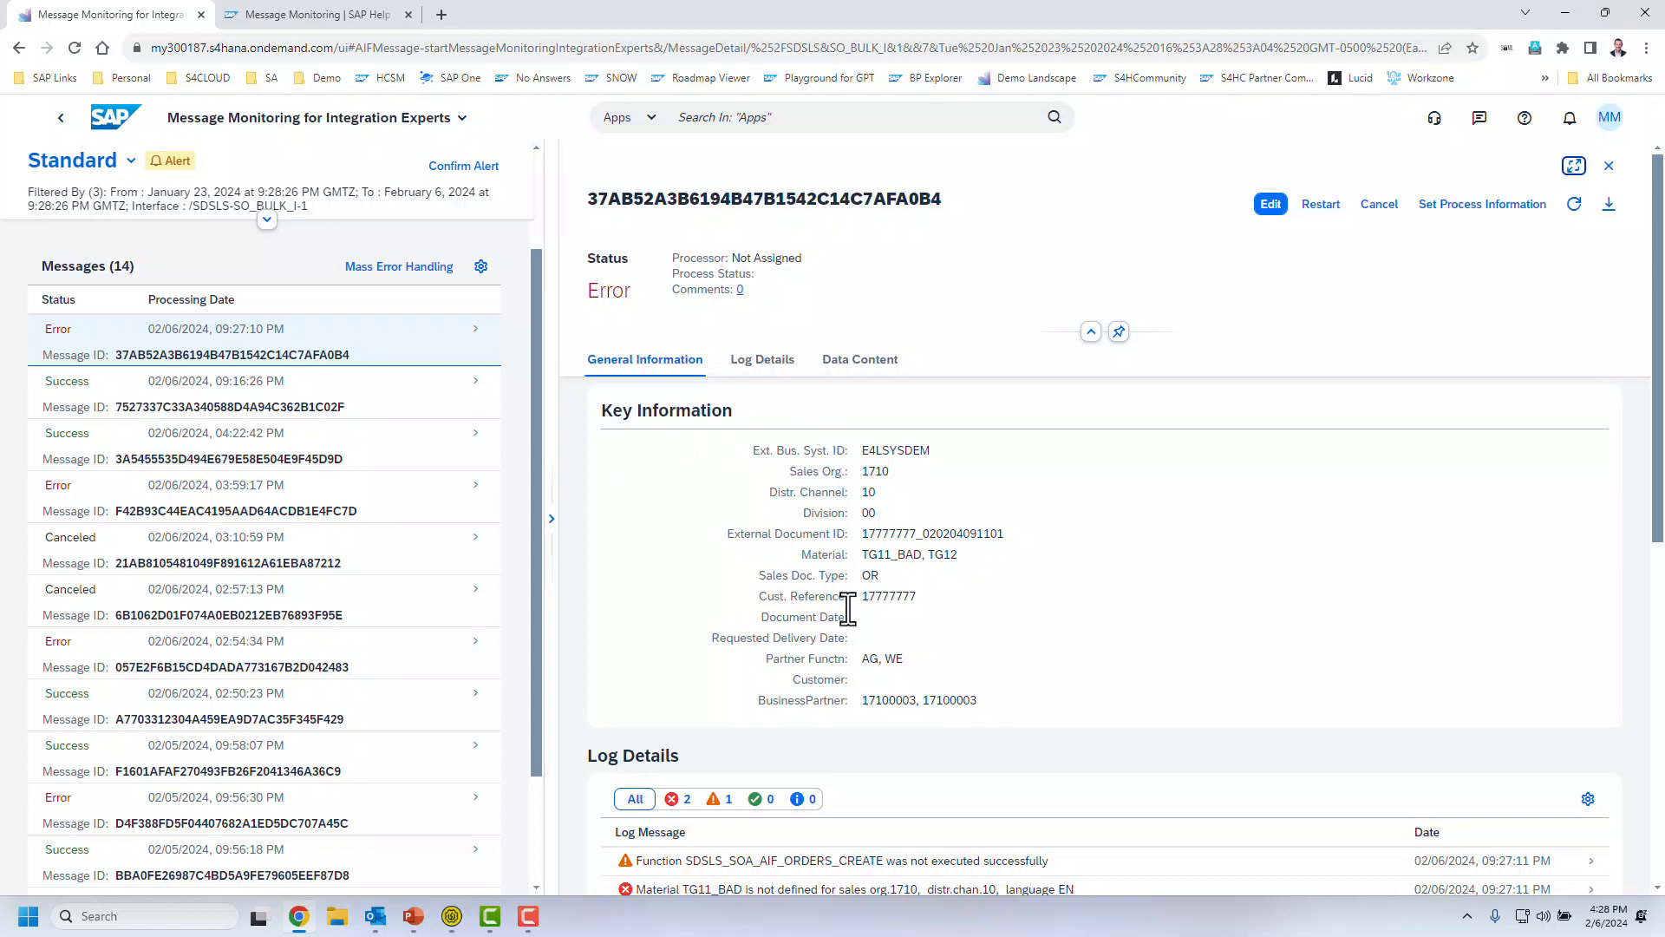
scroll("down", 3)
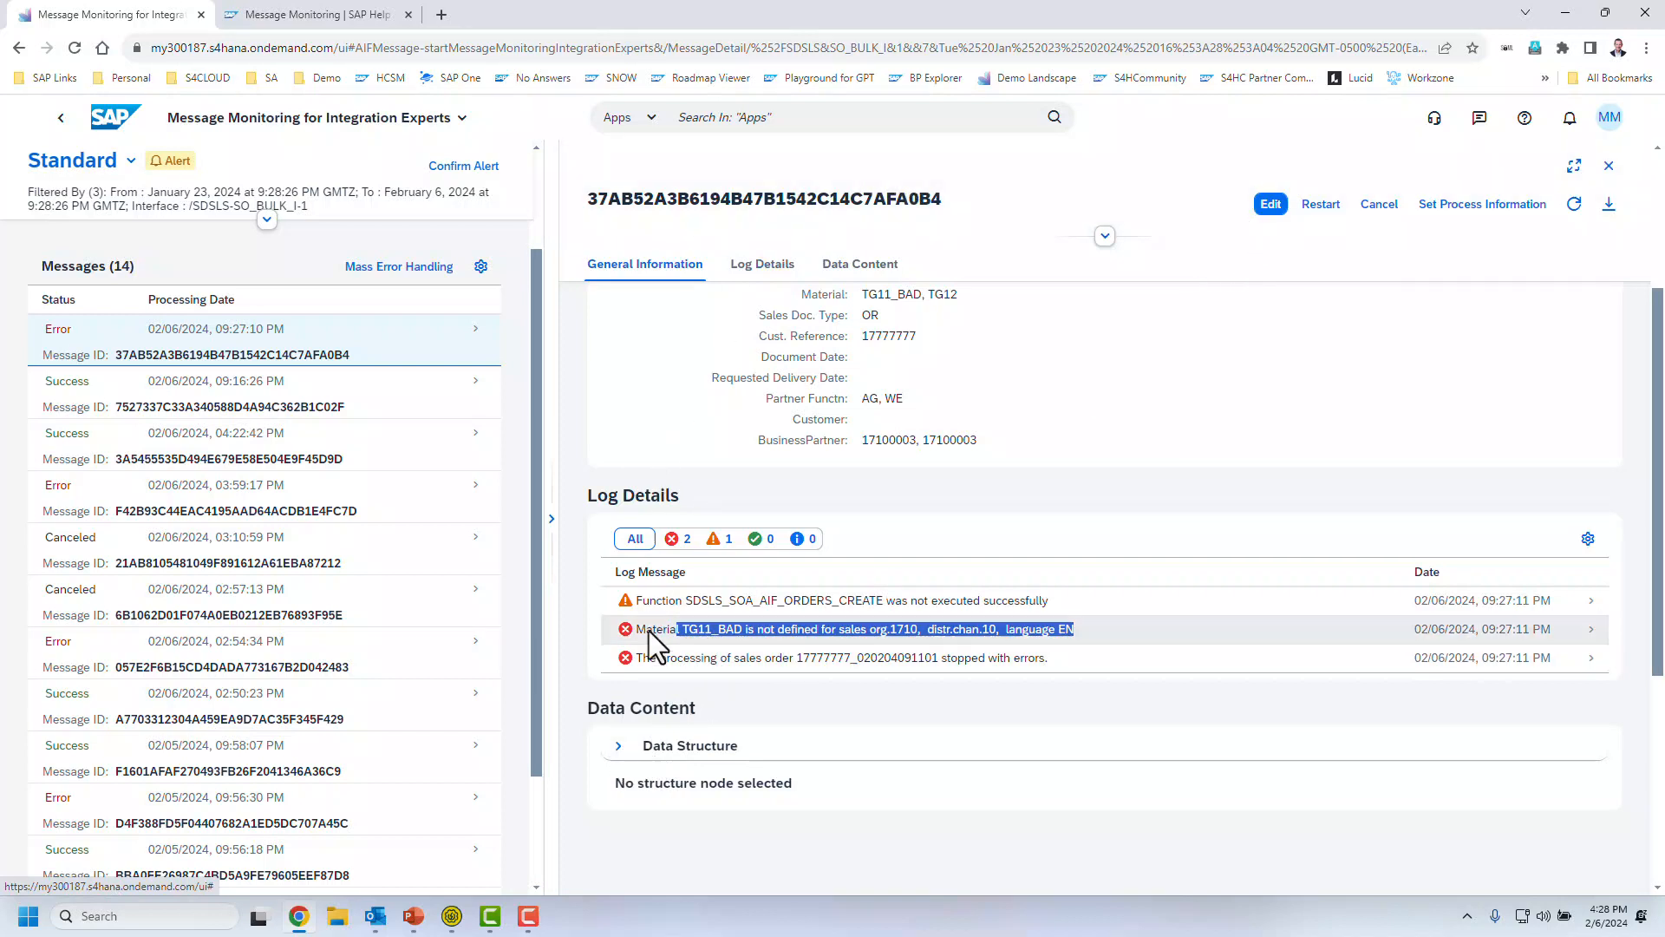
Step: Edit the failed message's first item material from TG11_BAD to TG11 in Data Content and save
left_click(1270, 205)
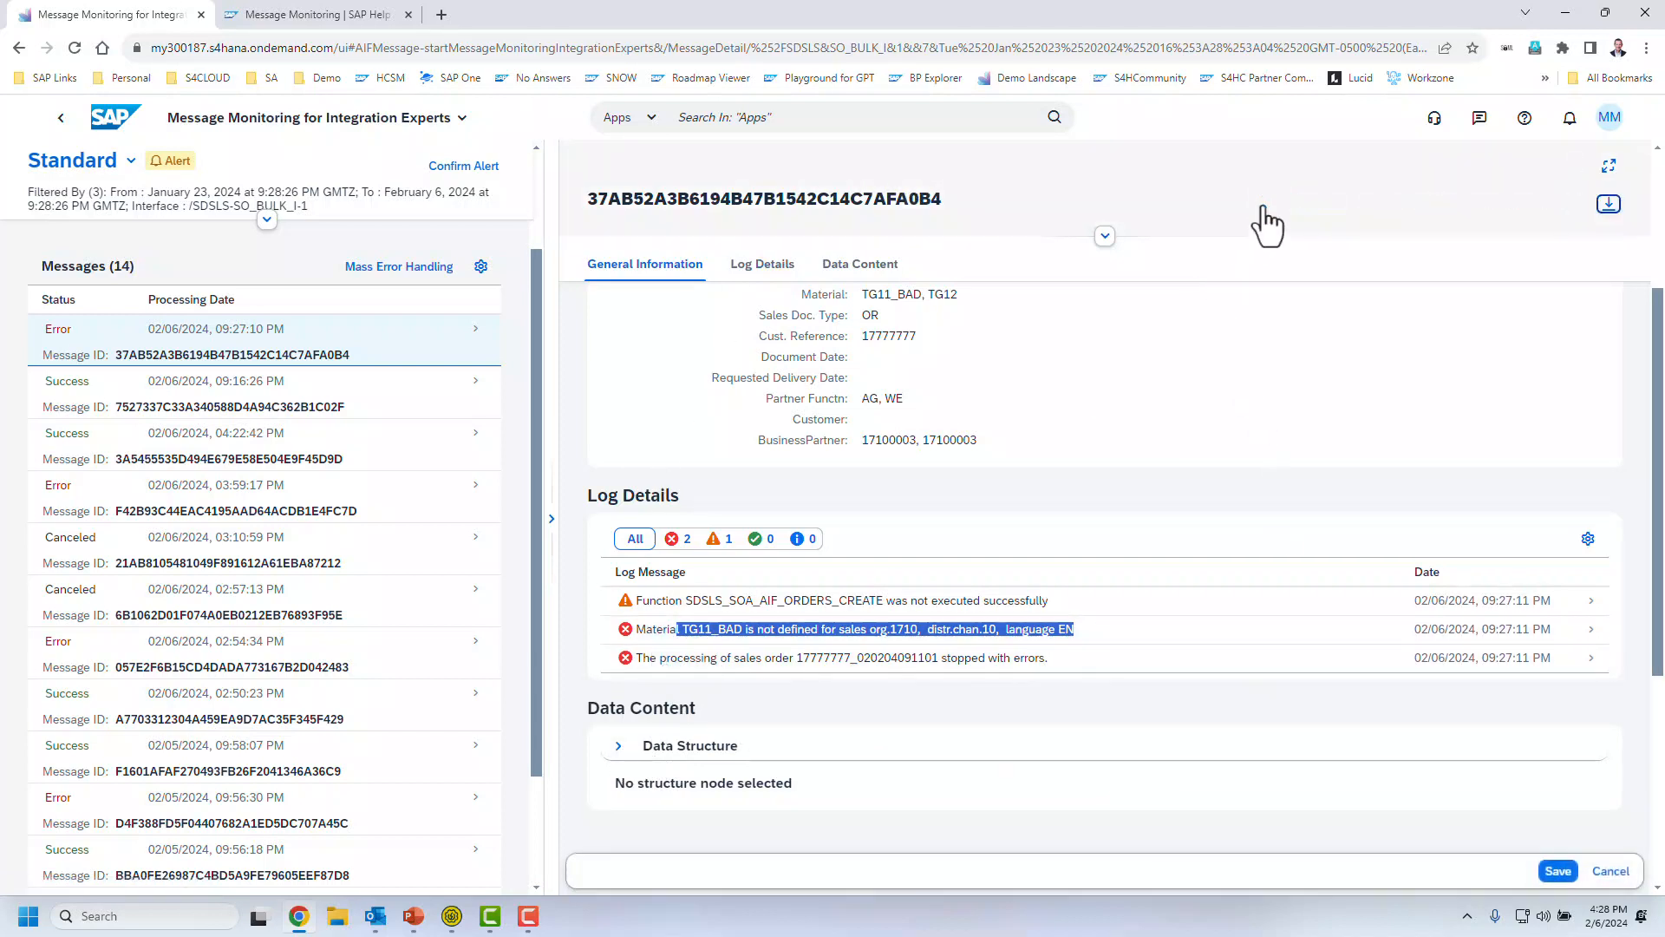
left_click(1105, 236)
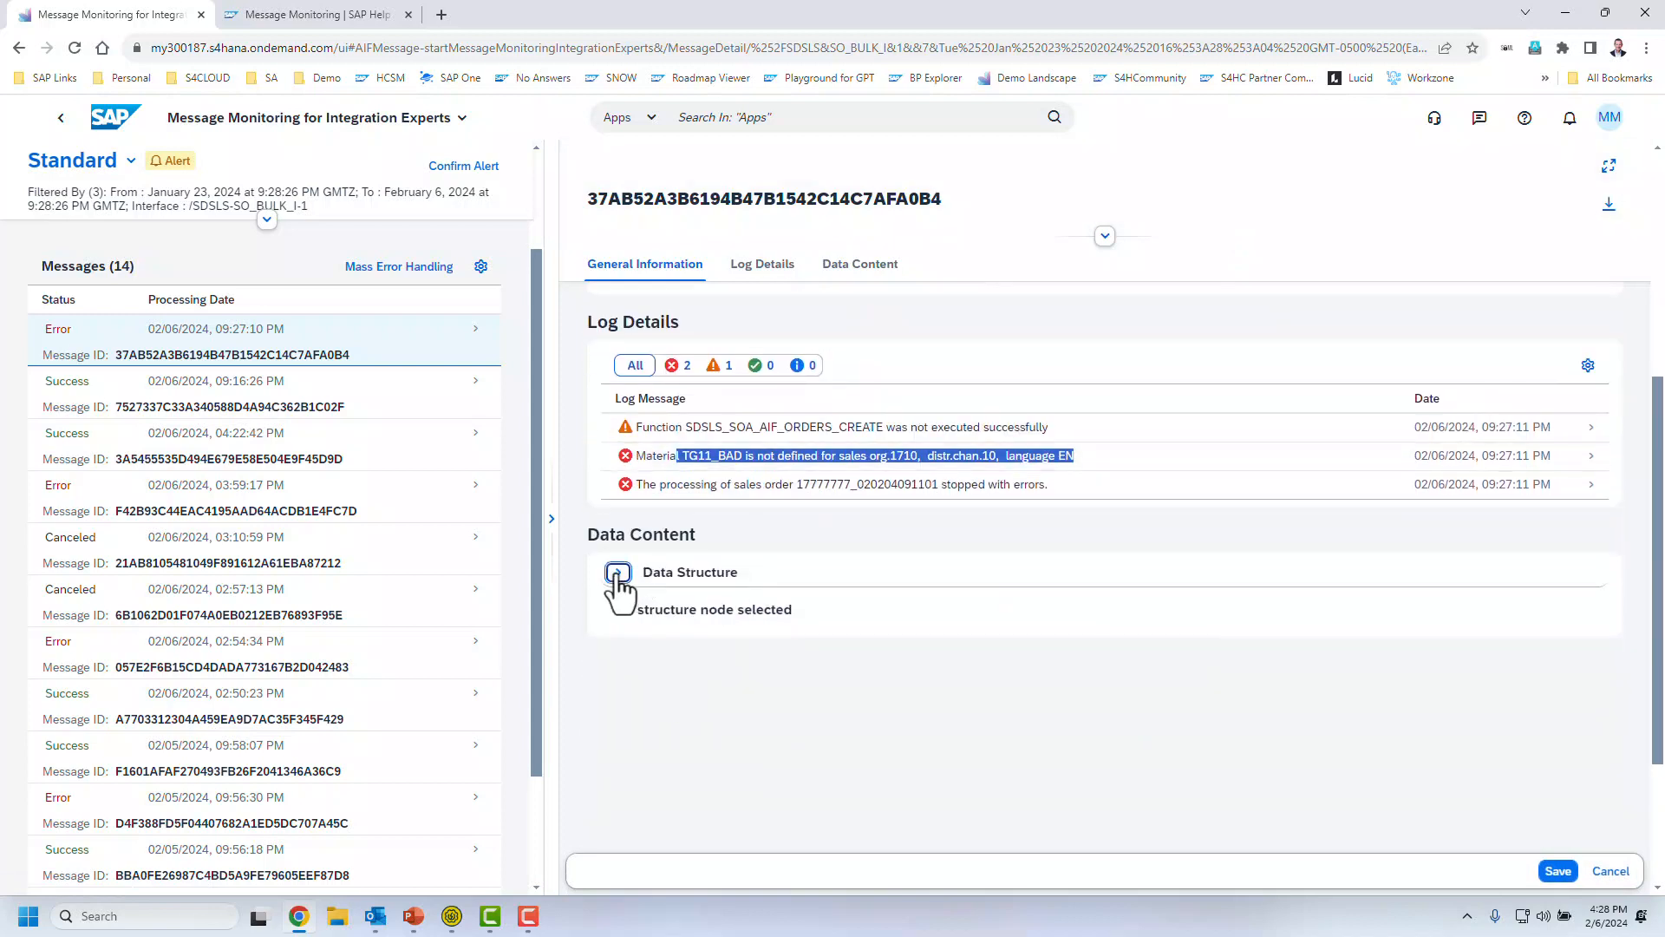
left_click(618, 572)
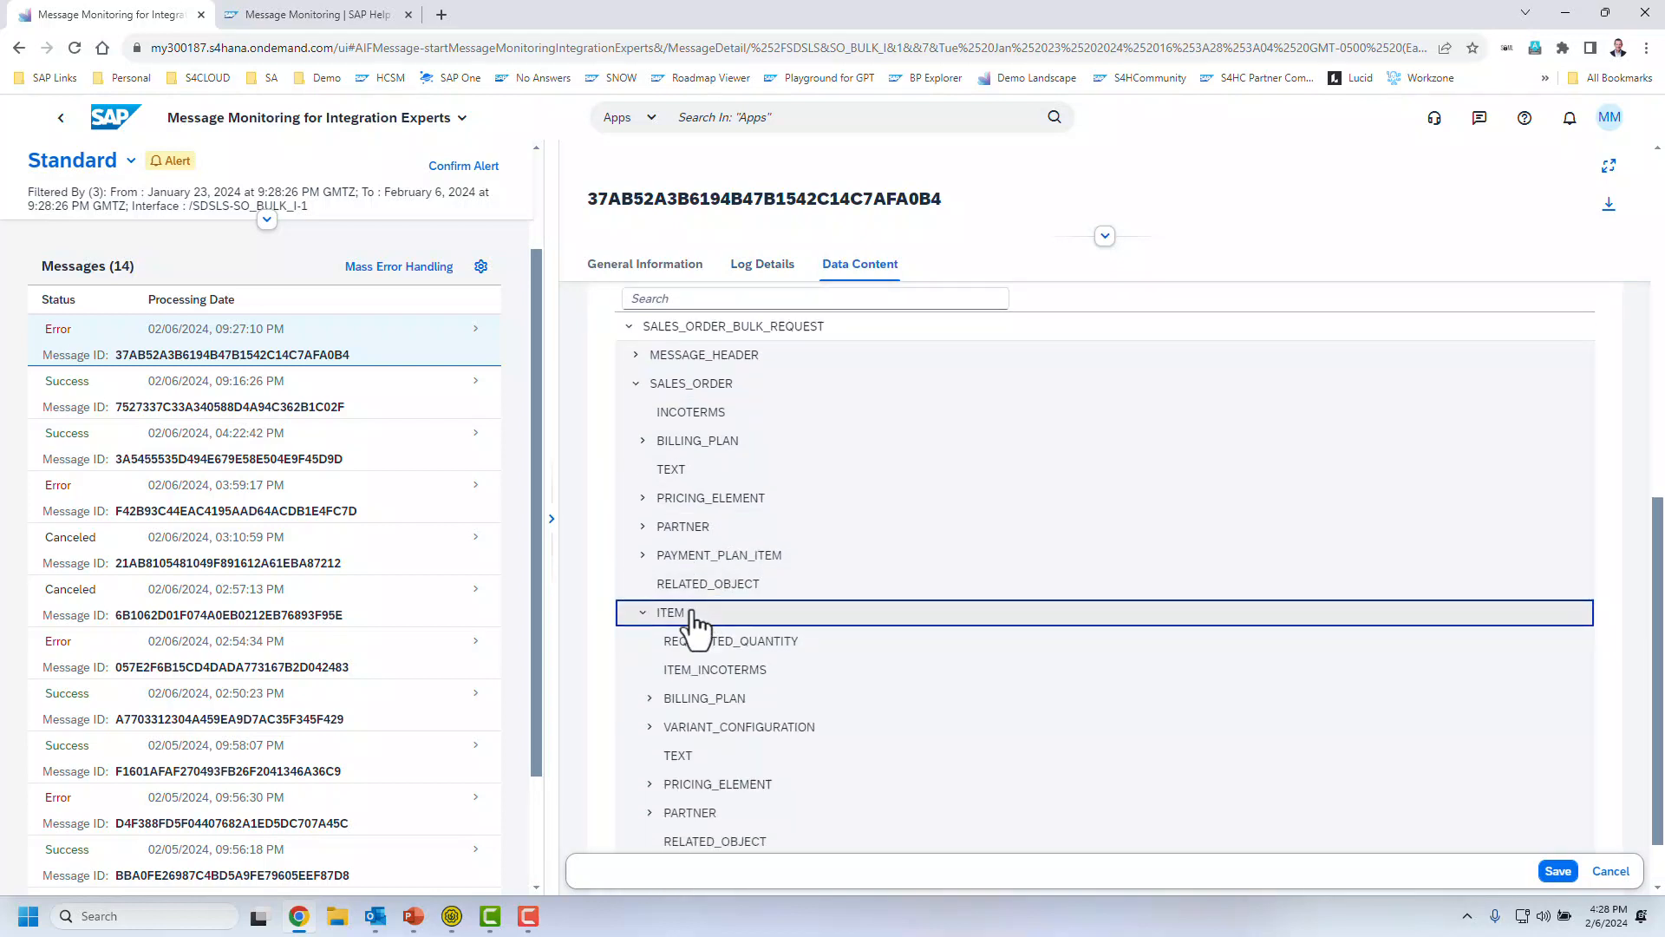
scroll("down", 3)
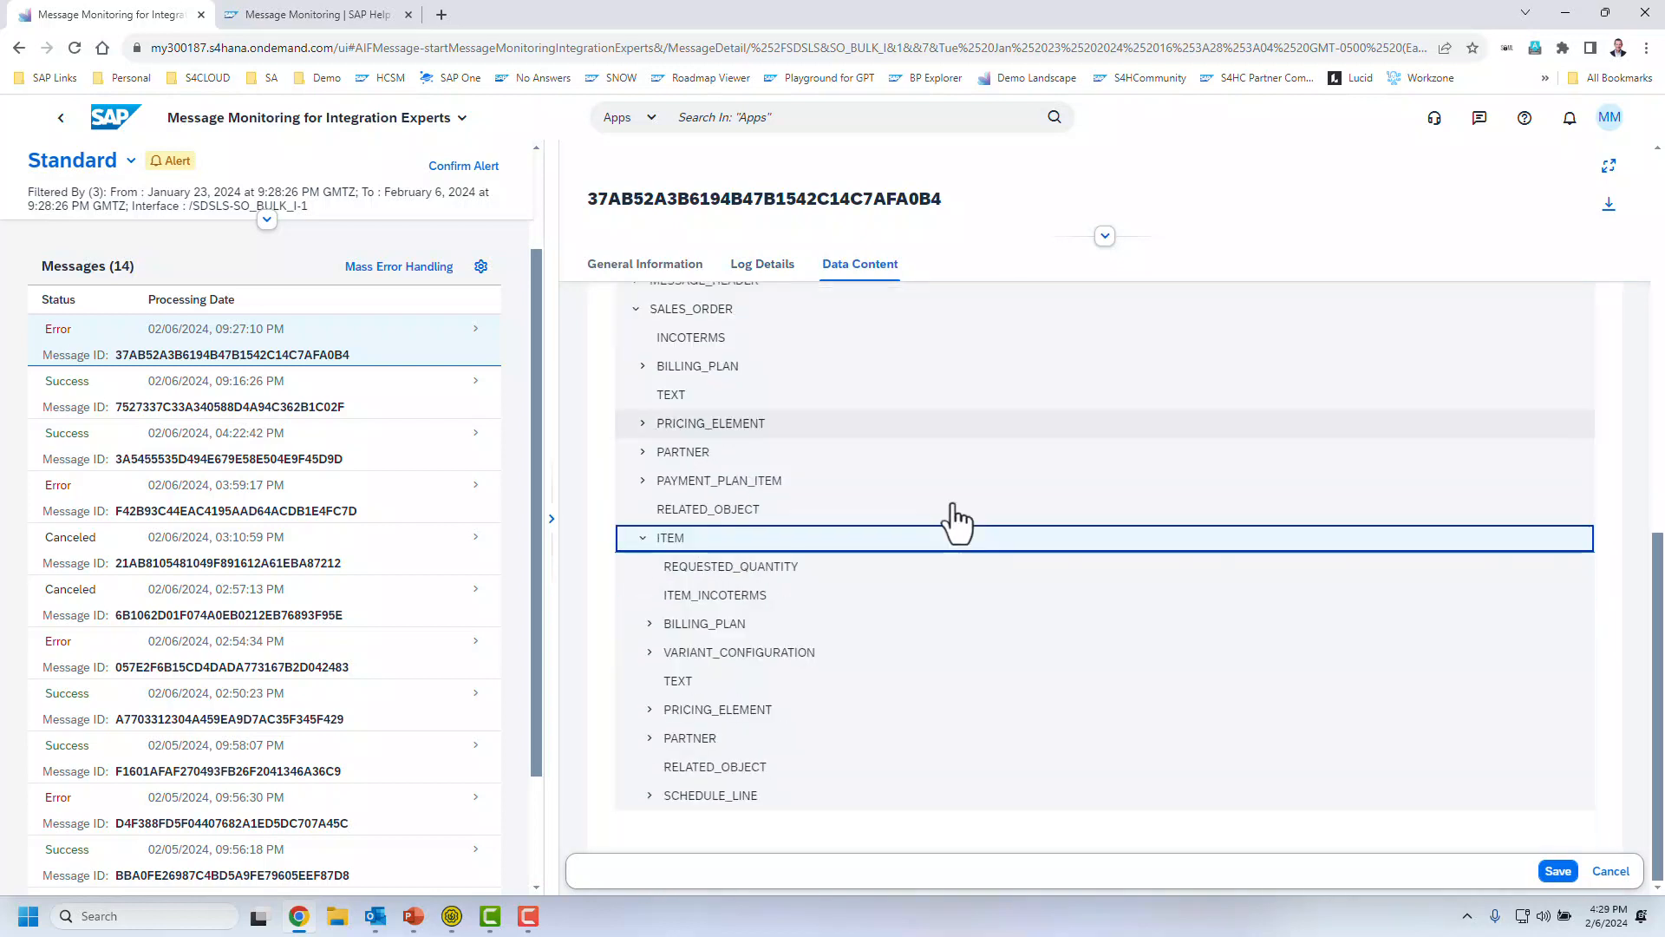
scroll("down", 3)
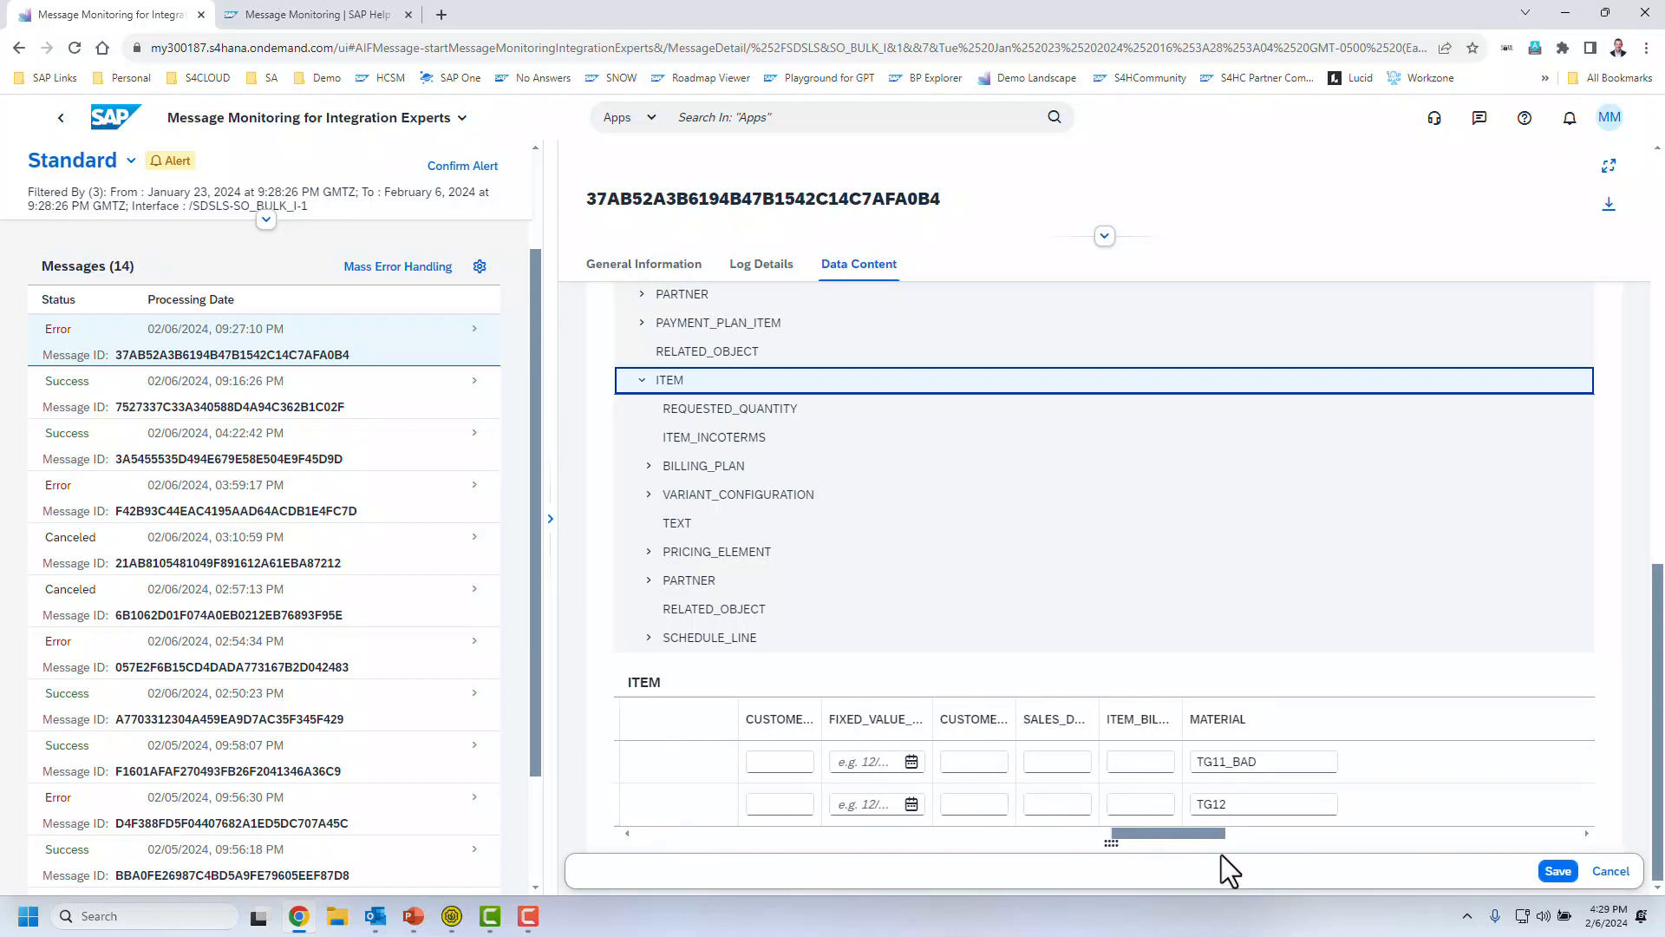
double_click(1262, 760)
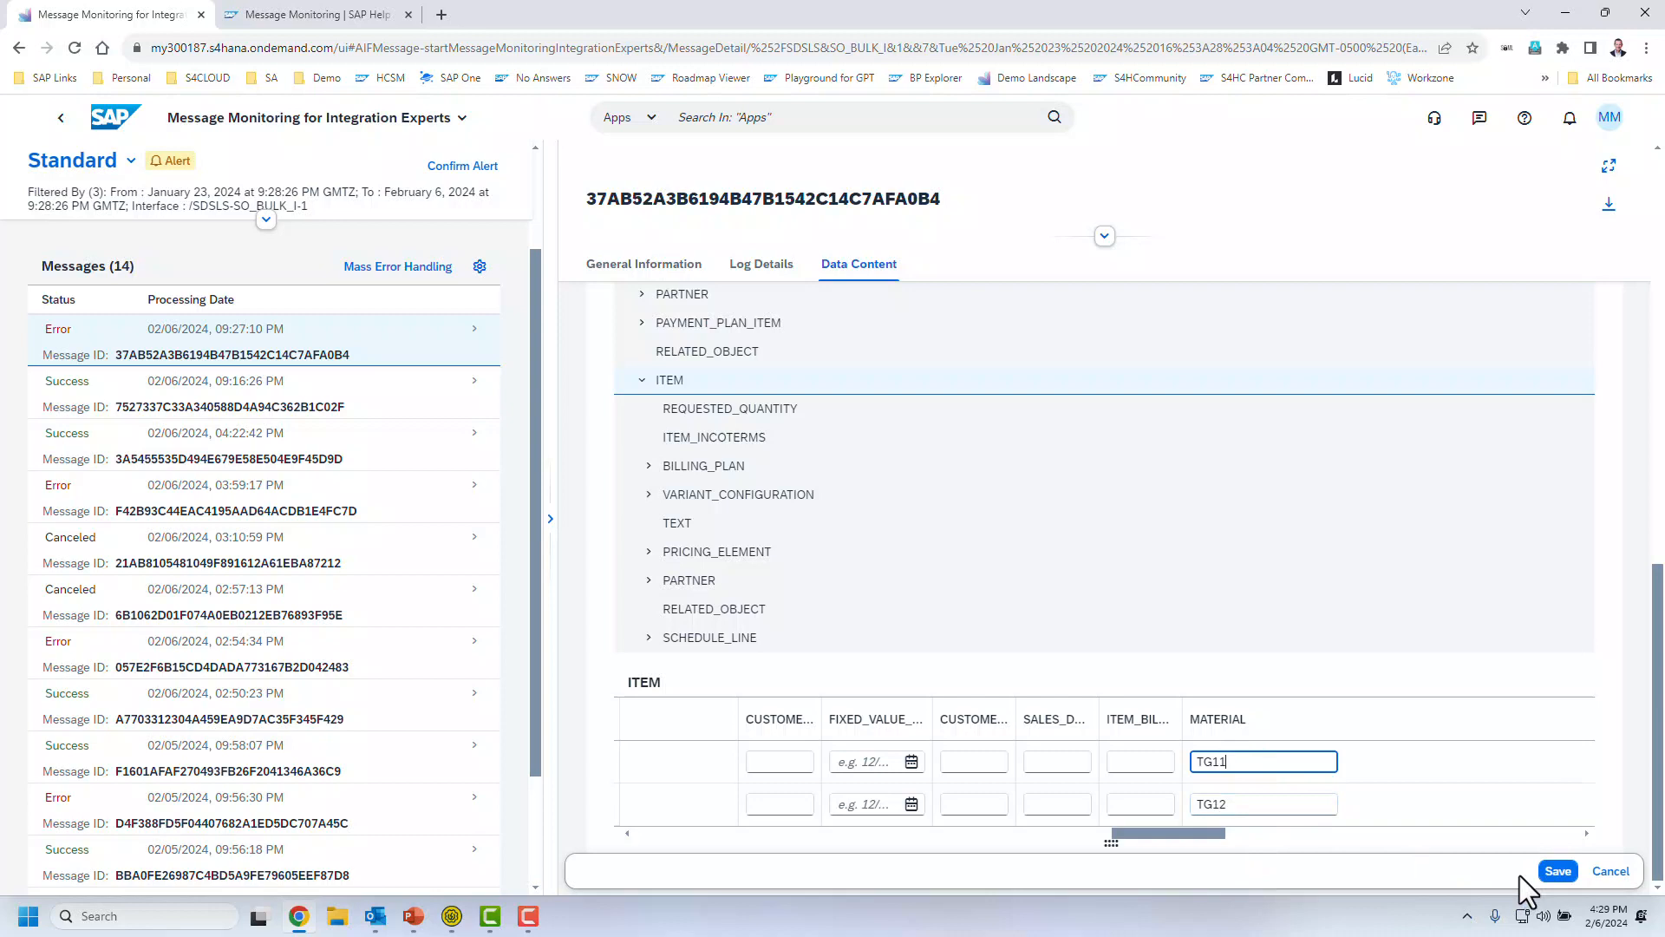
left_click(1557, 871)
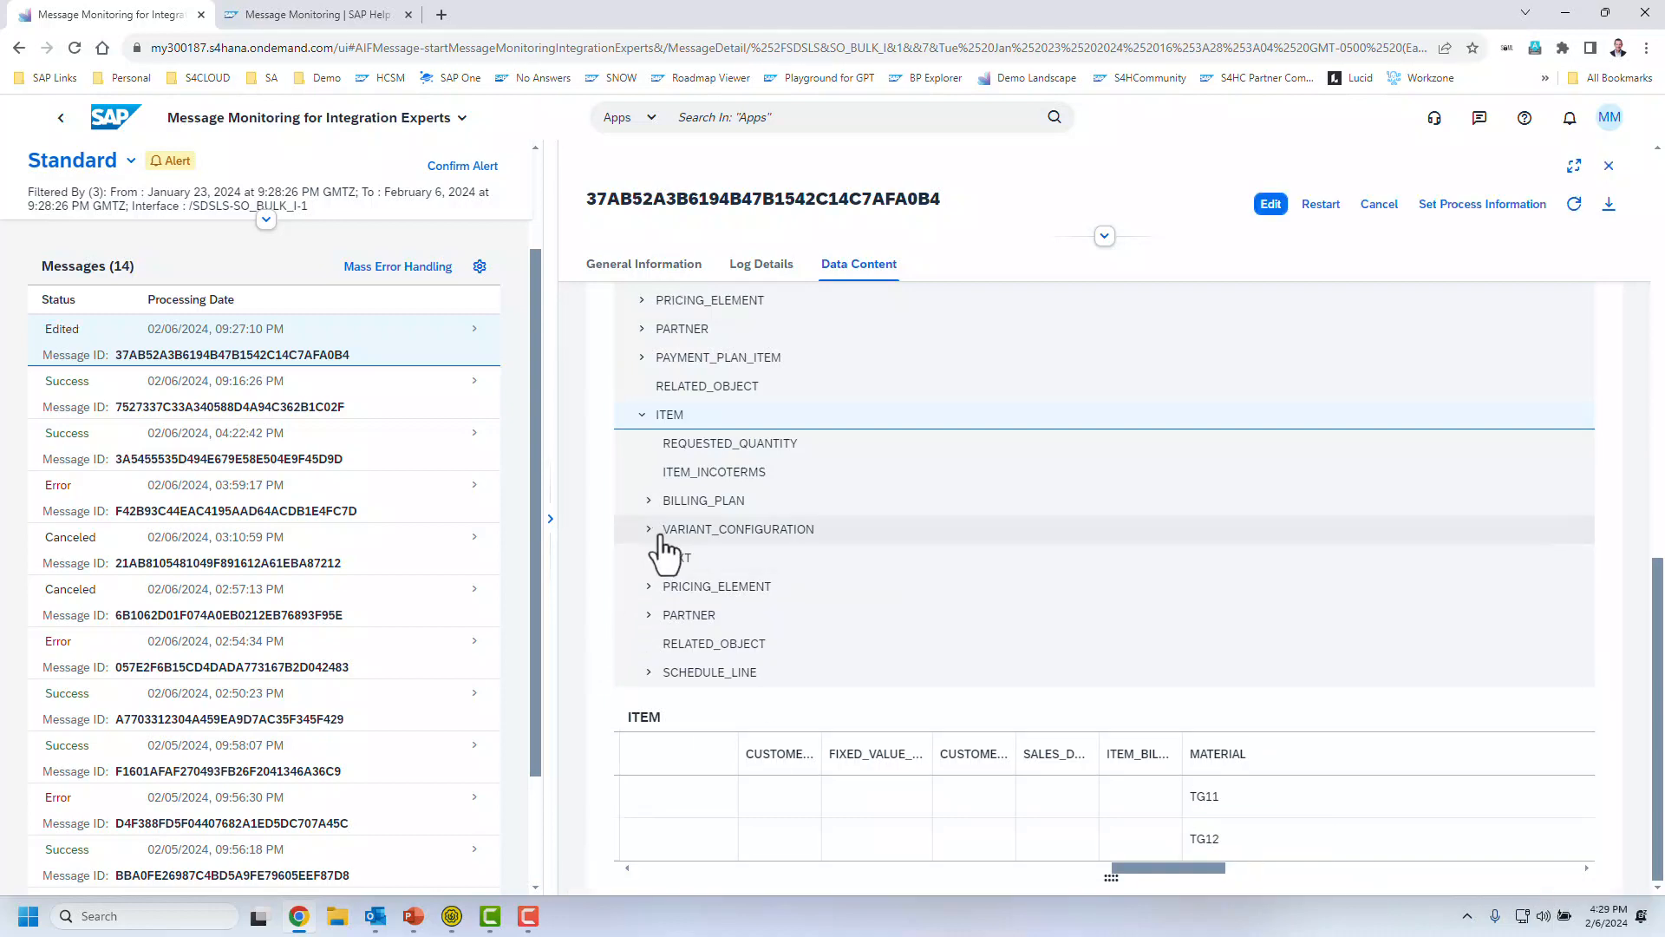
Step: Restart the edited message to Success, saving standard order 389607, and confirm its alert
left_click(644, 264)
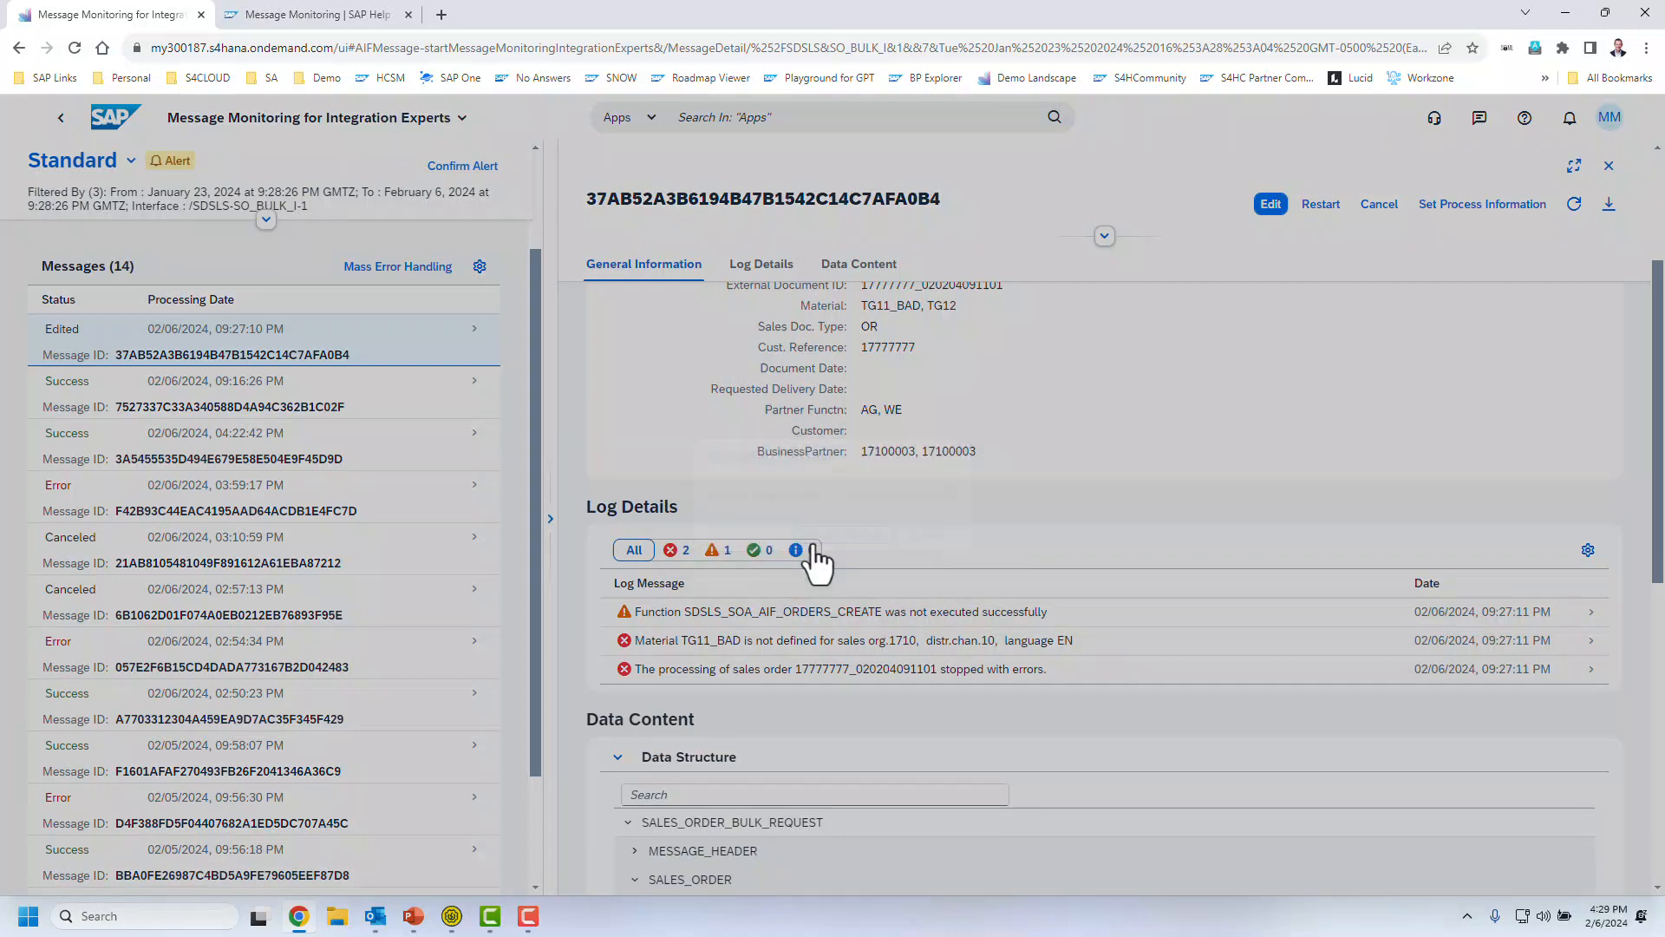
left_click(1320, 205)
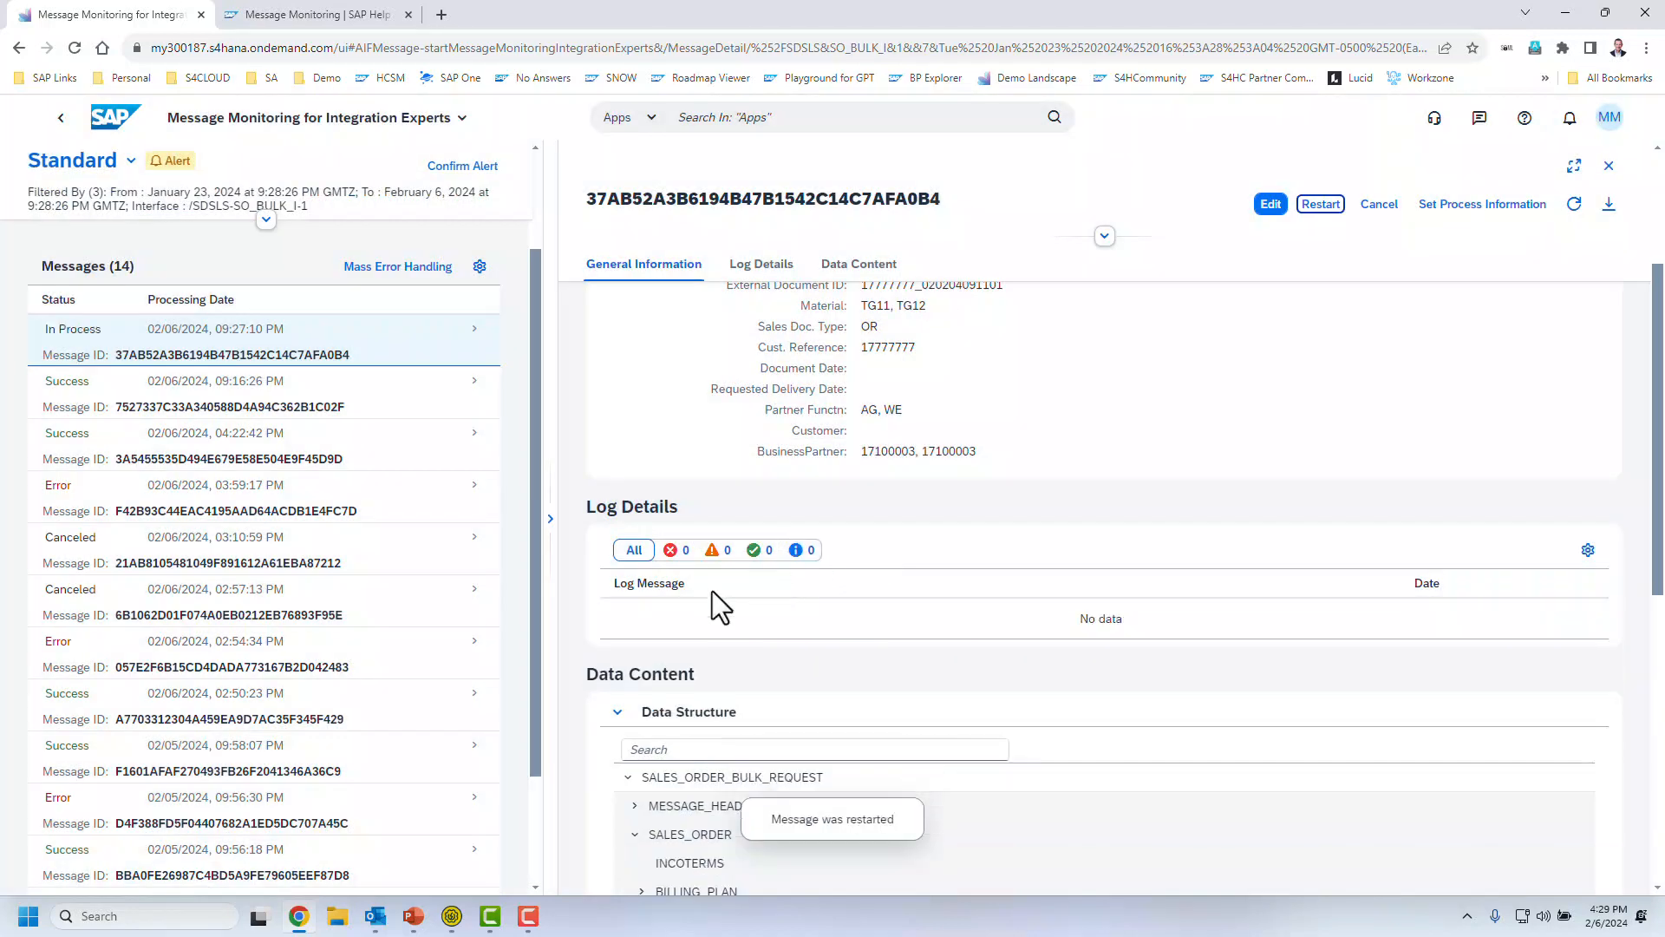
left_click(1575, 204)
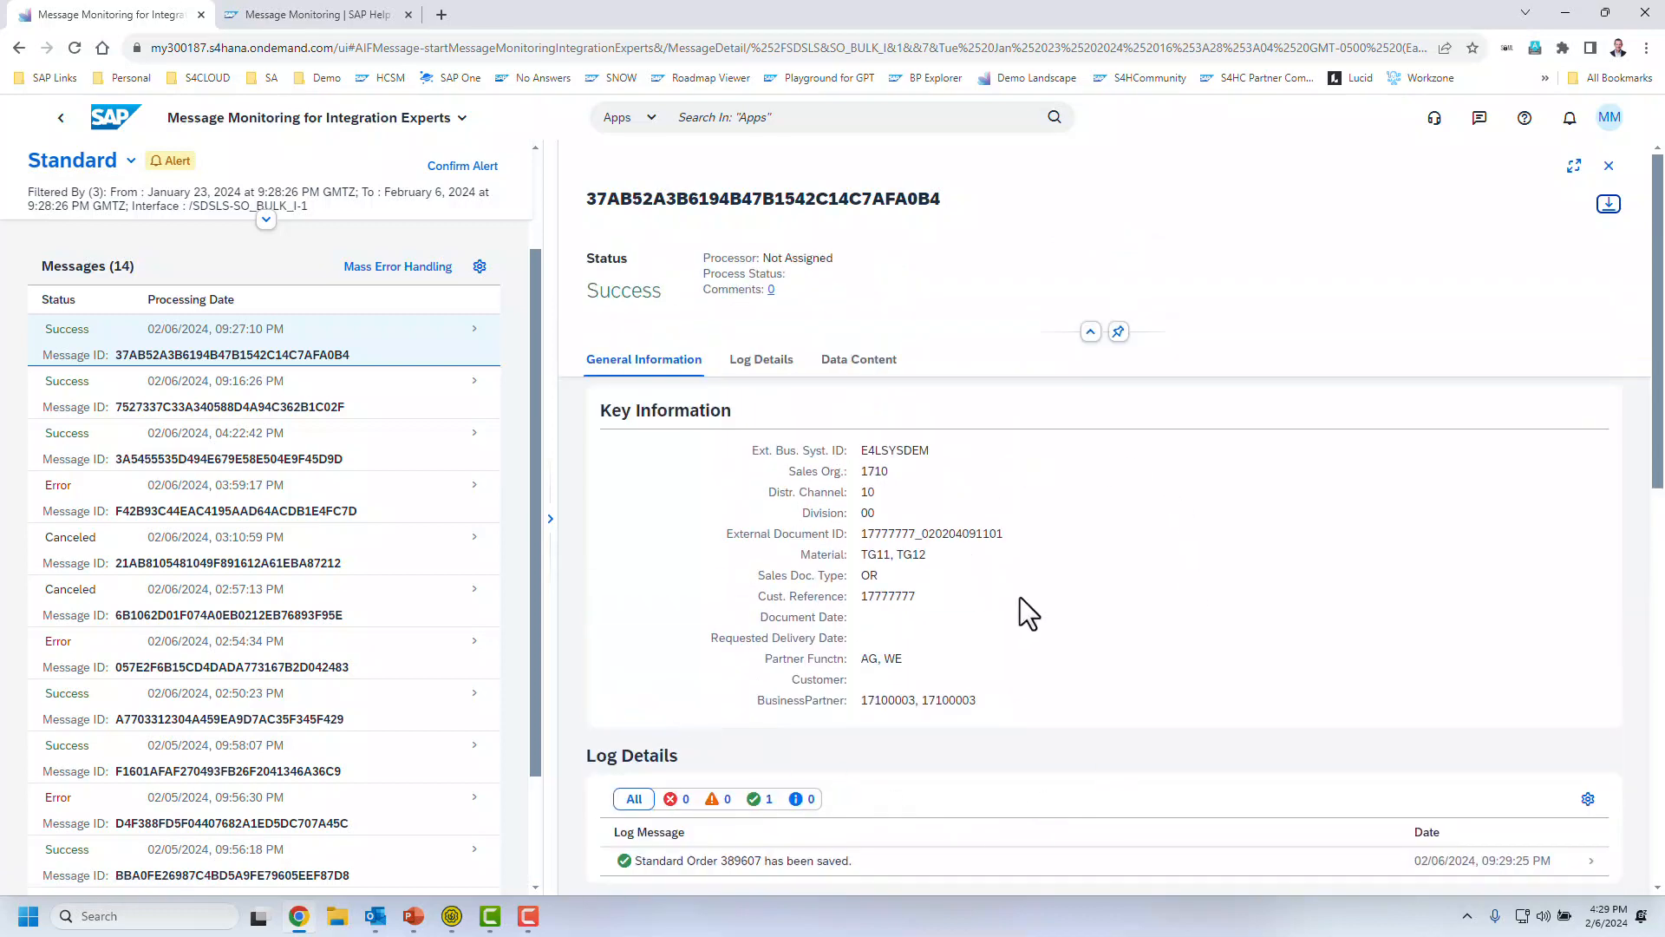
mouse_move(461, 167)
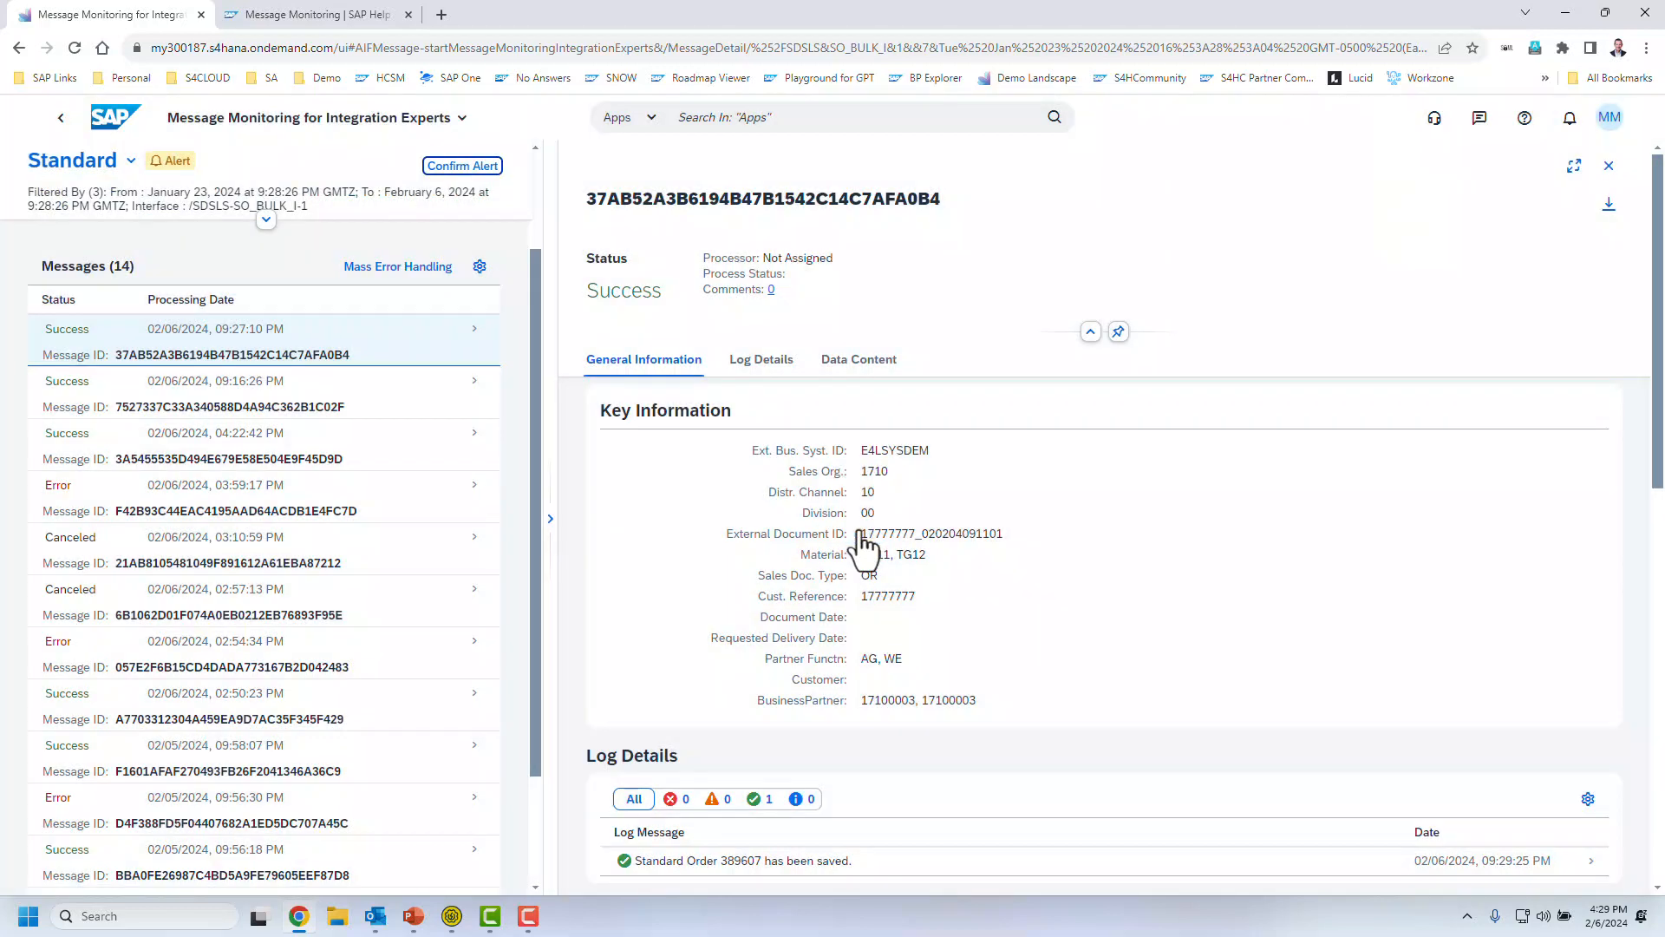
left_click(461, 166)
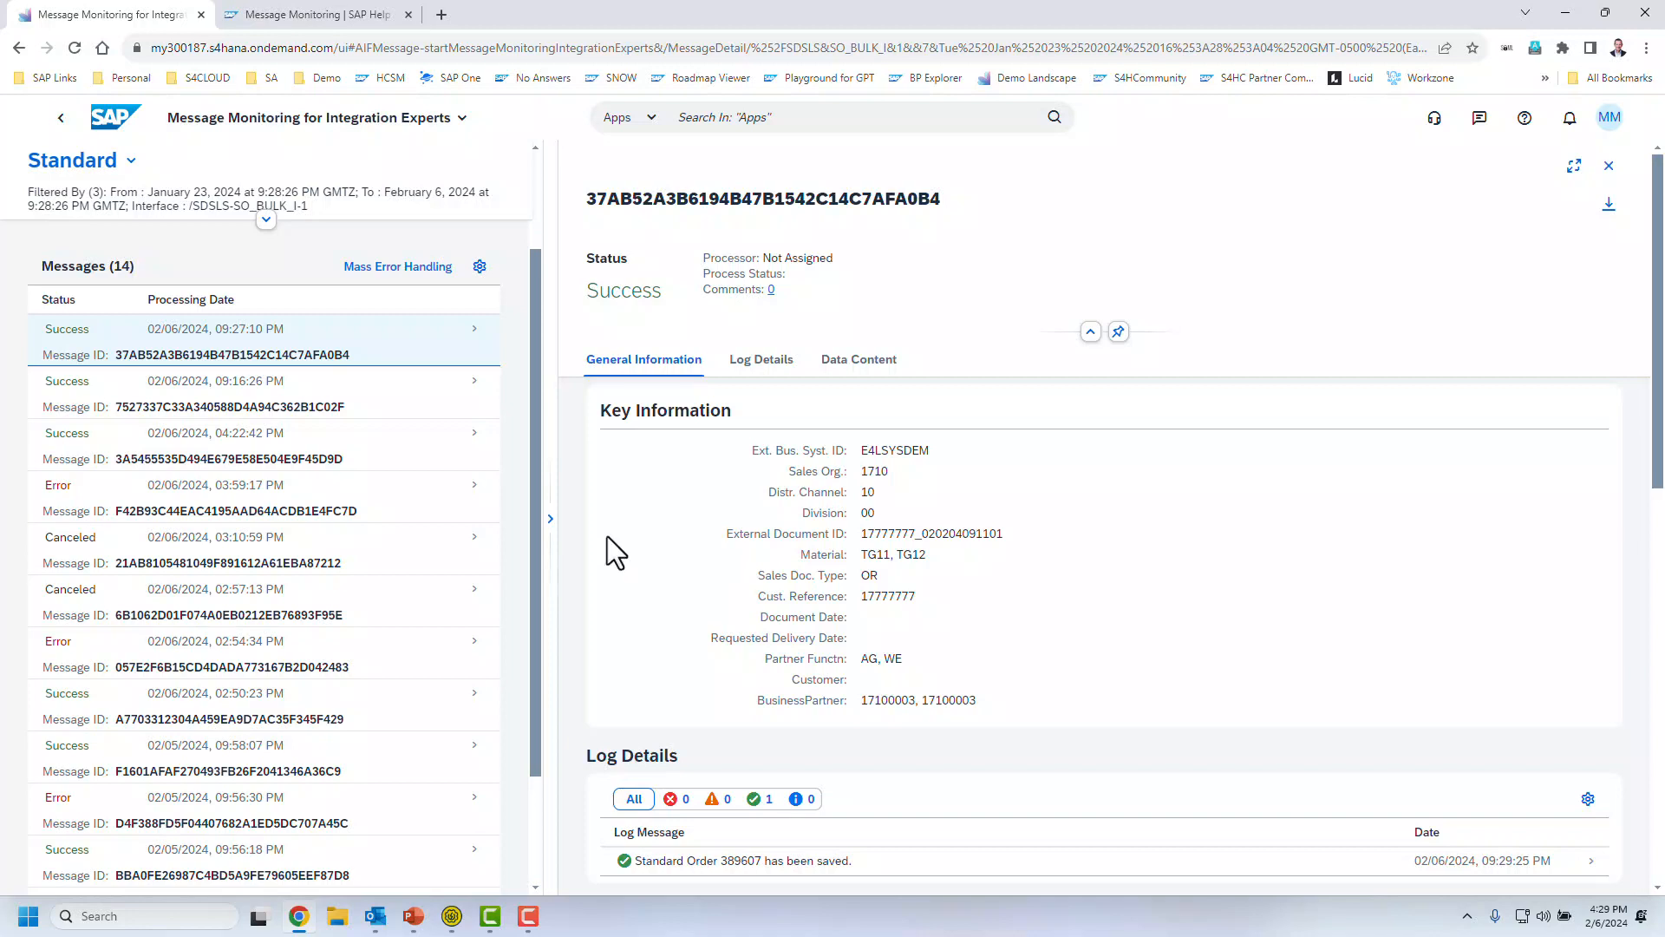
mouse_move(857, 616)
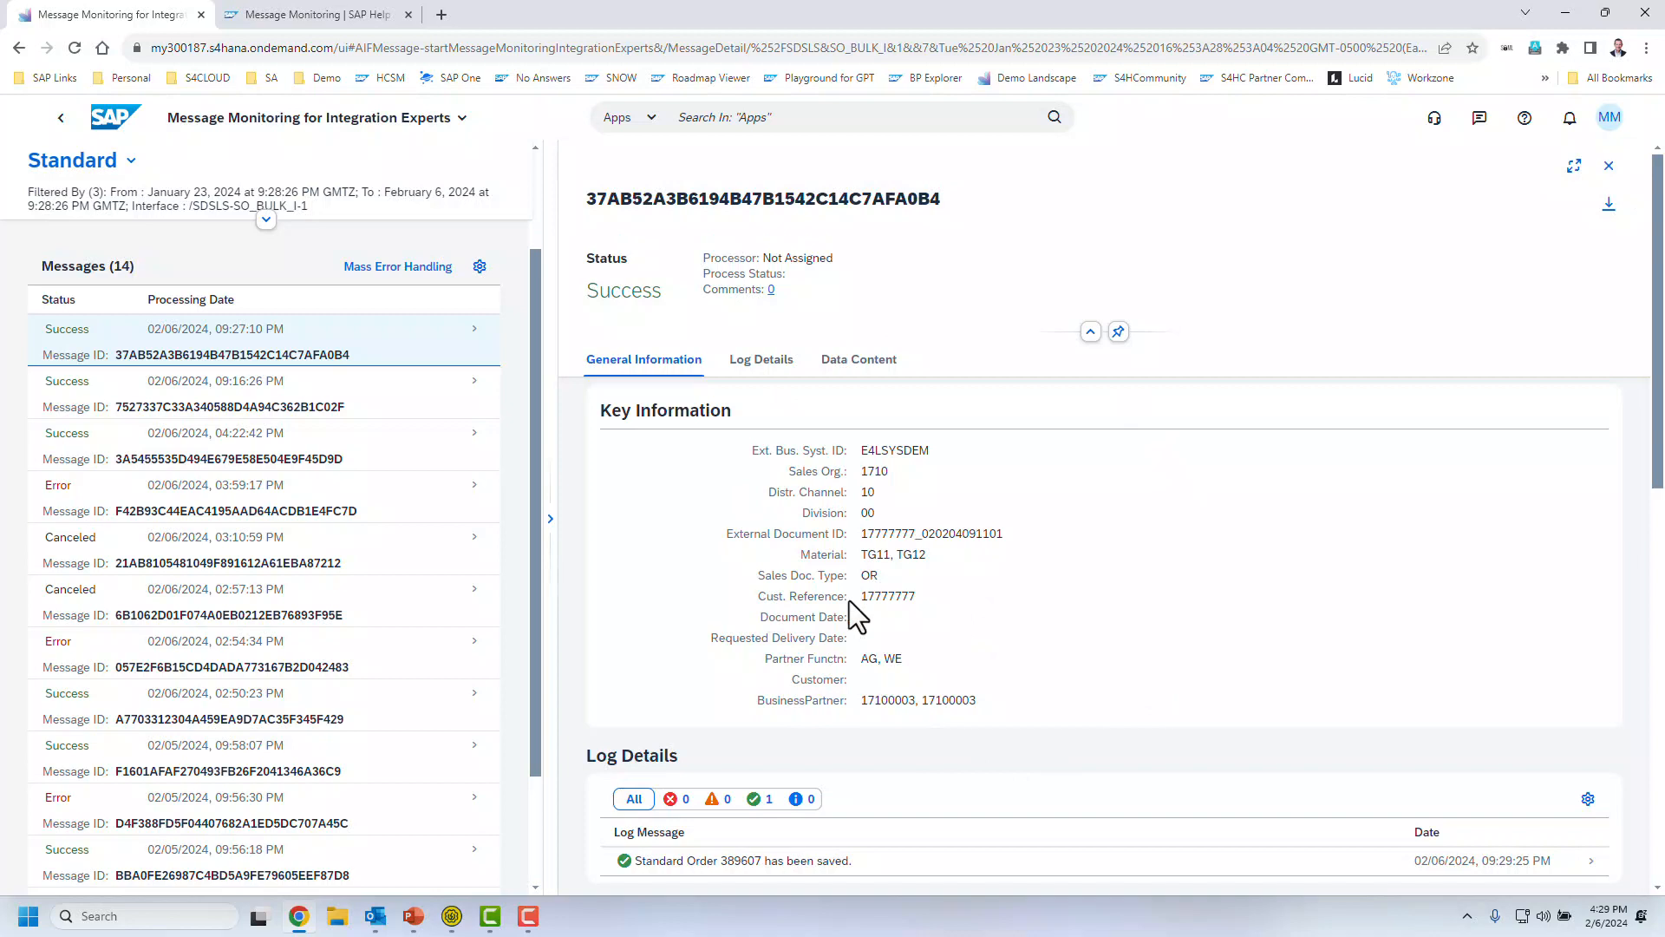
mouse_move(350, 680)
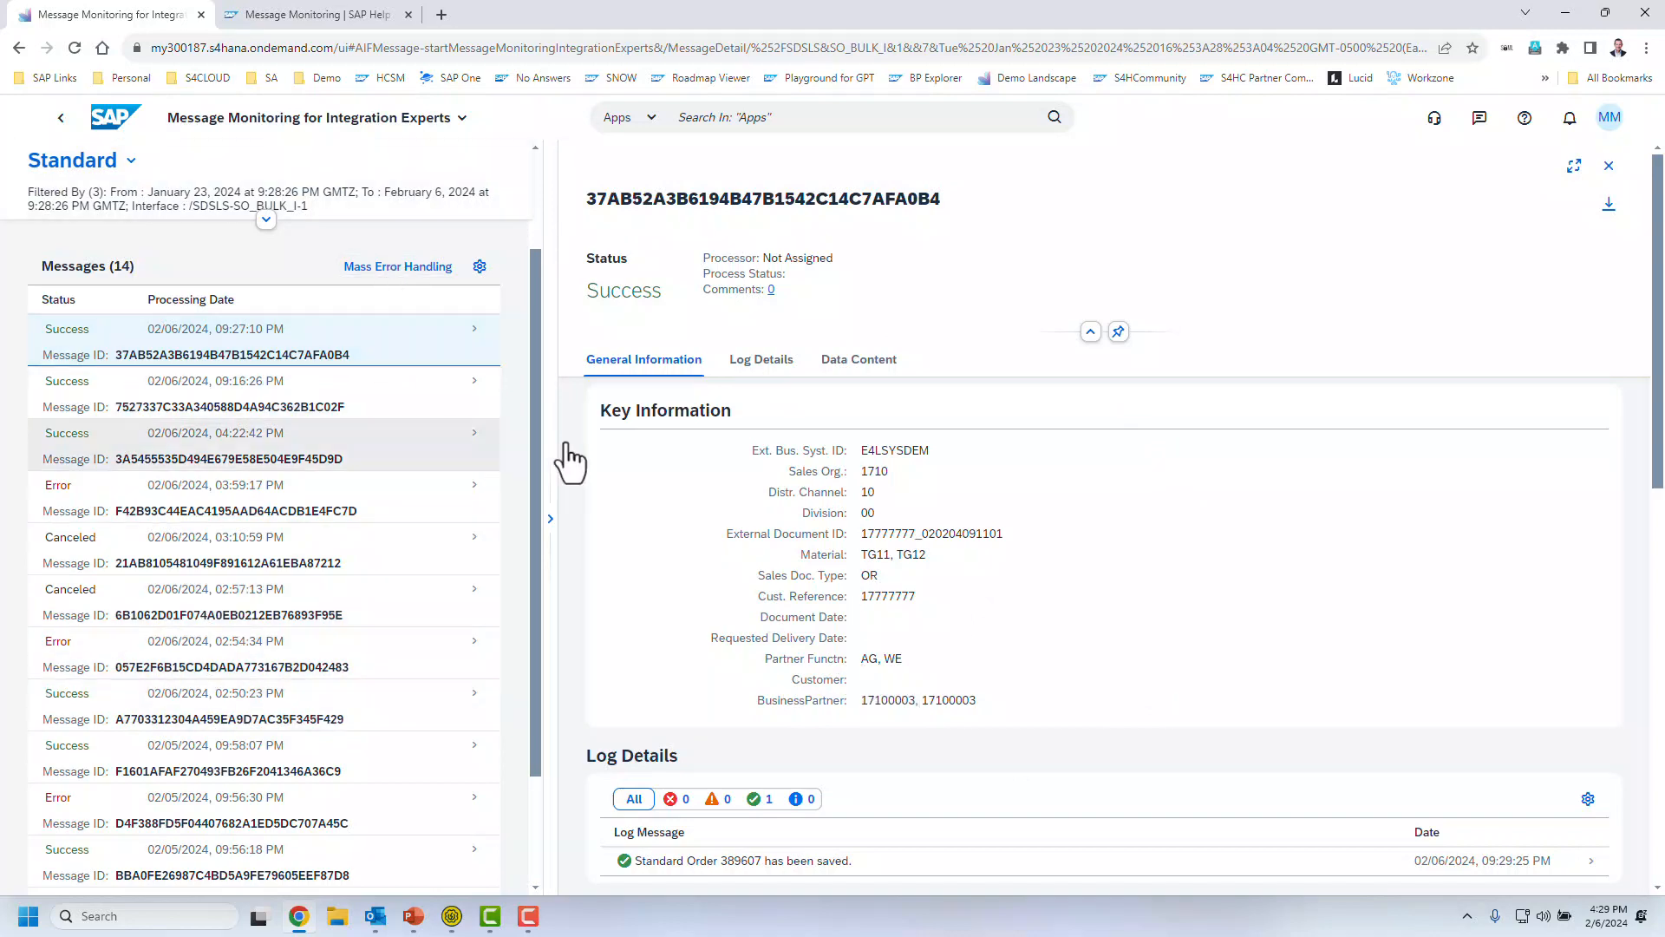
Step: Close the message detail pane to list all 14 SO_BULK_I messages full screen
left_click(411, 267)
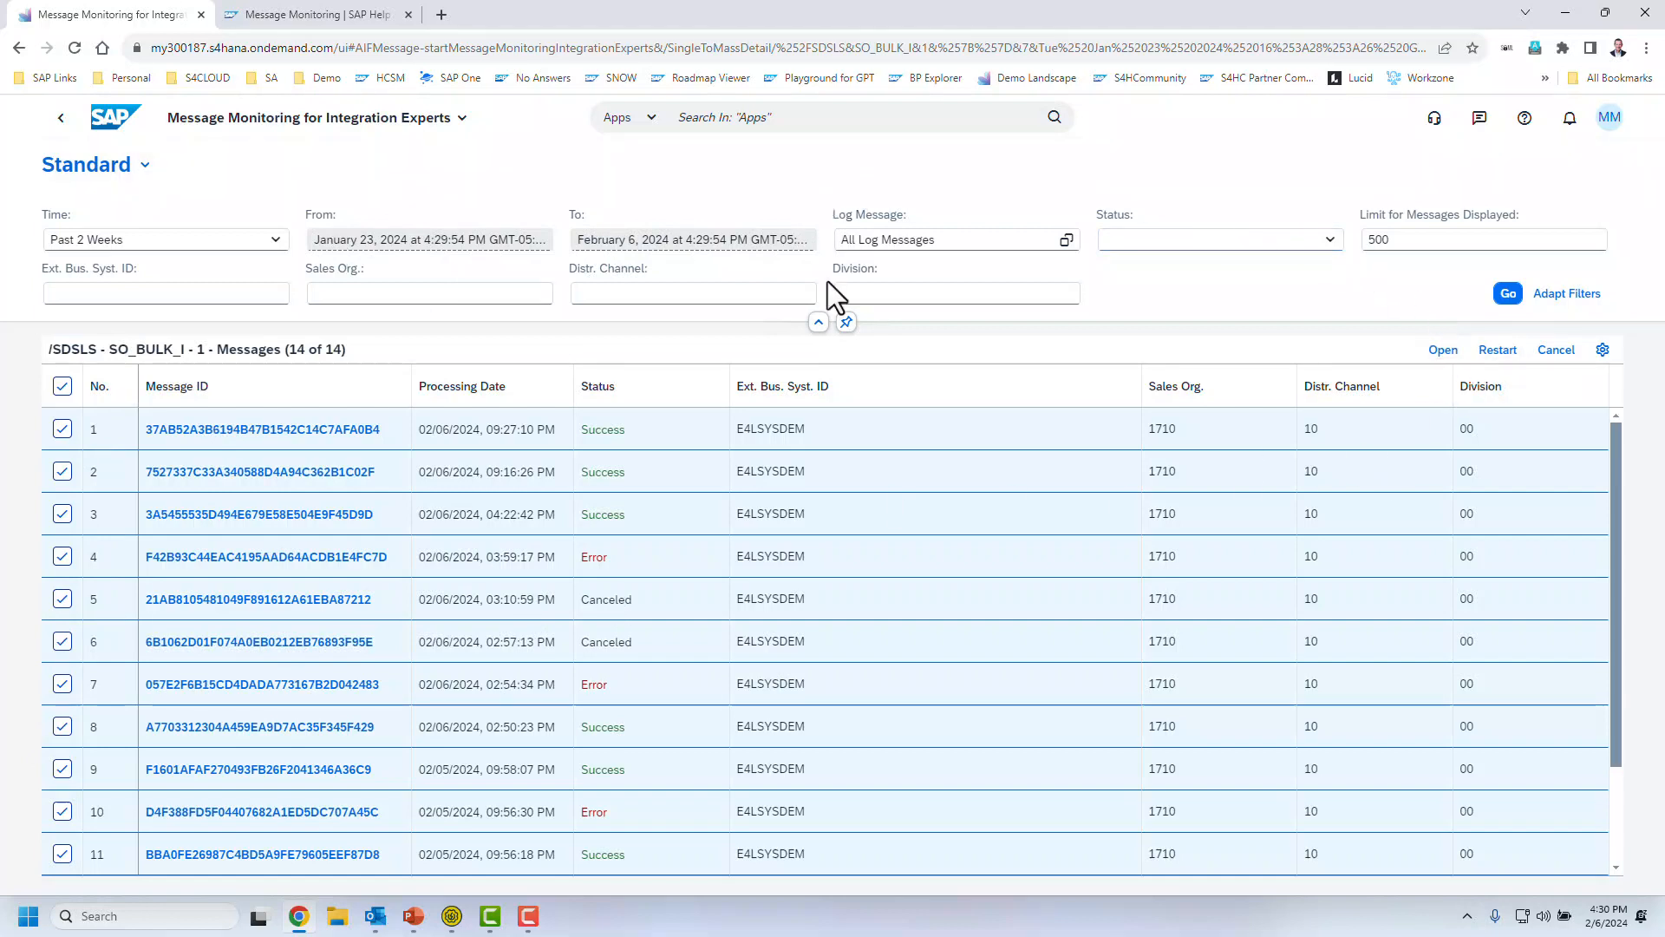
mouse_move(114, 117)
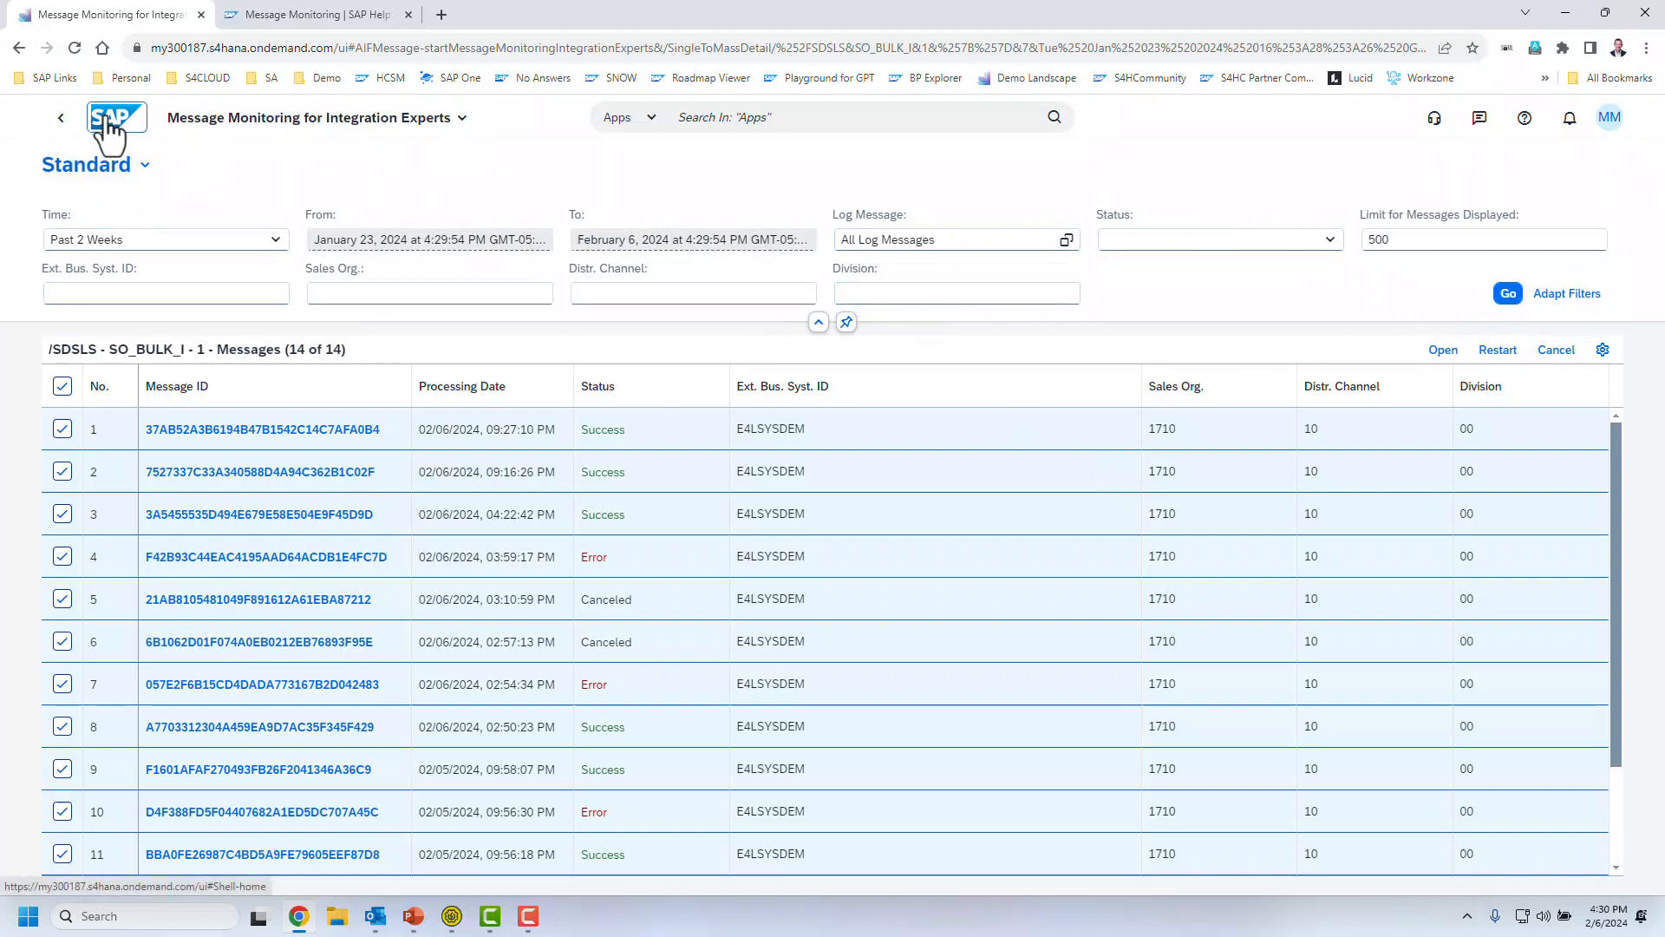
Step: Launch the Message Dashboard from the Monitoring Apps group on the home page
left_click(114, 118)
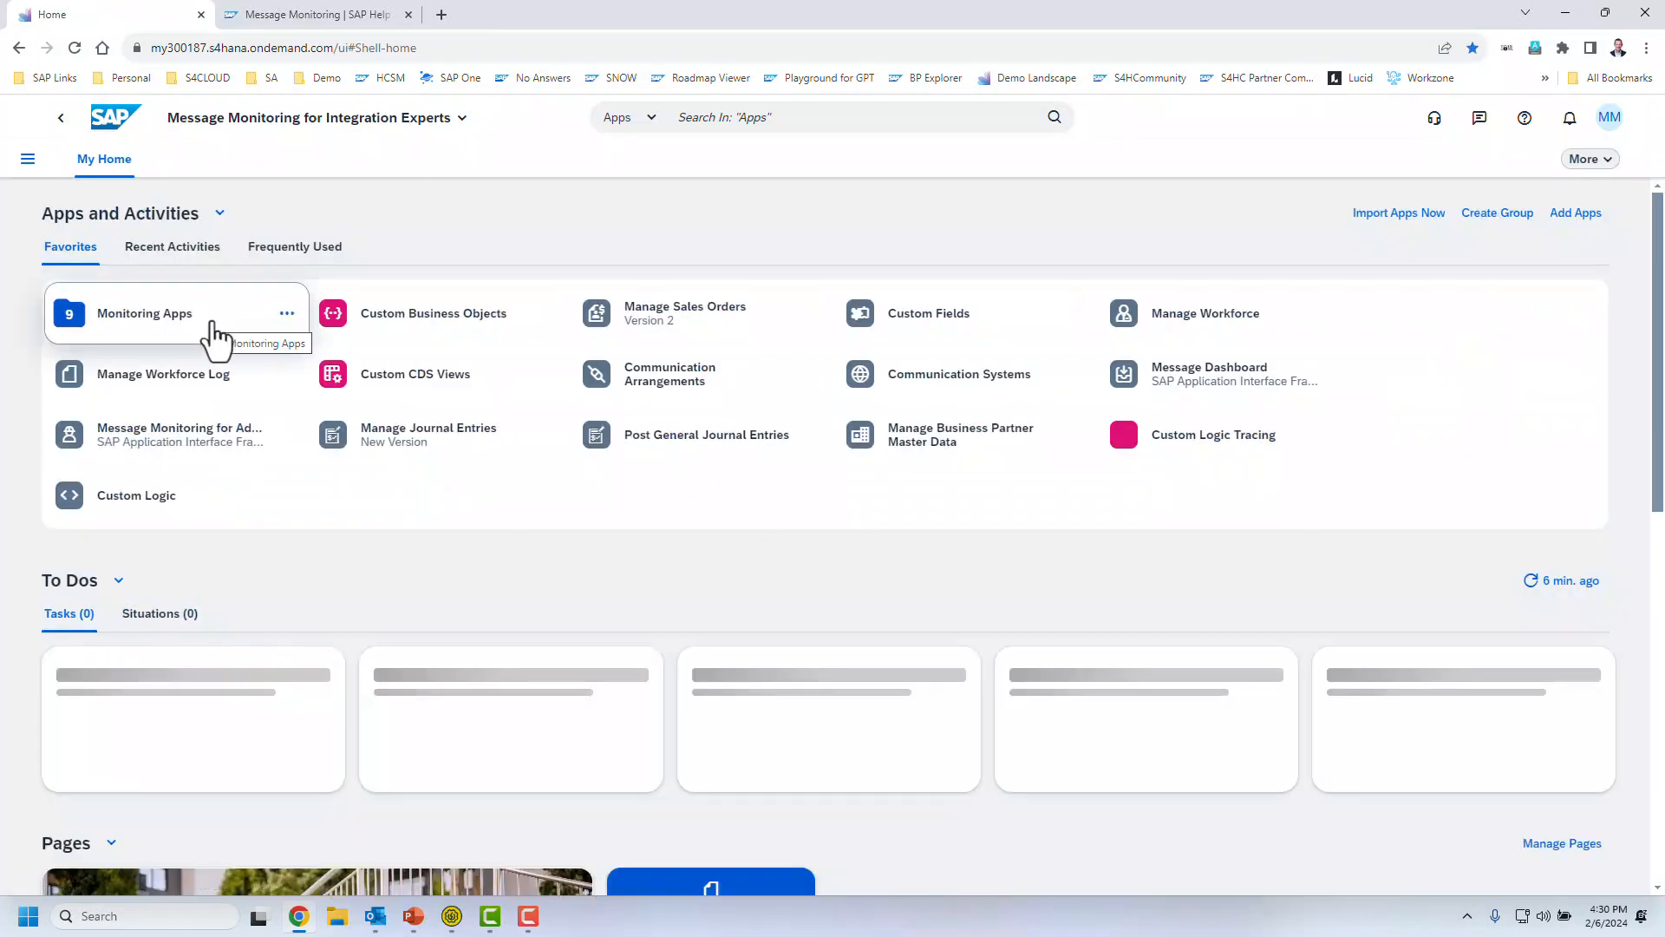
left_click(144, 312)
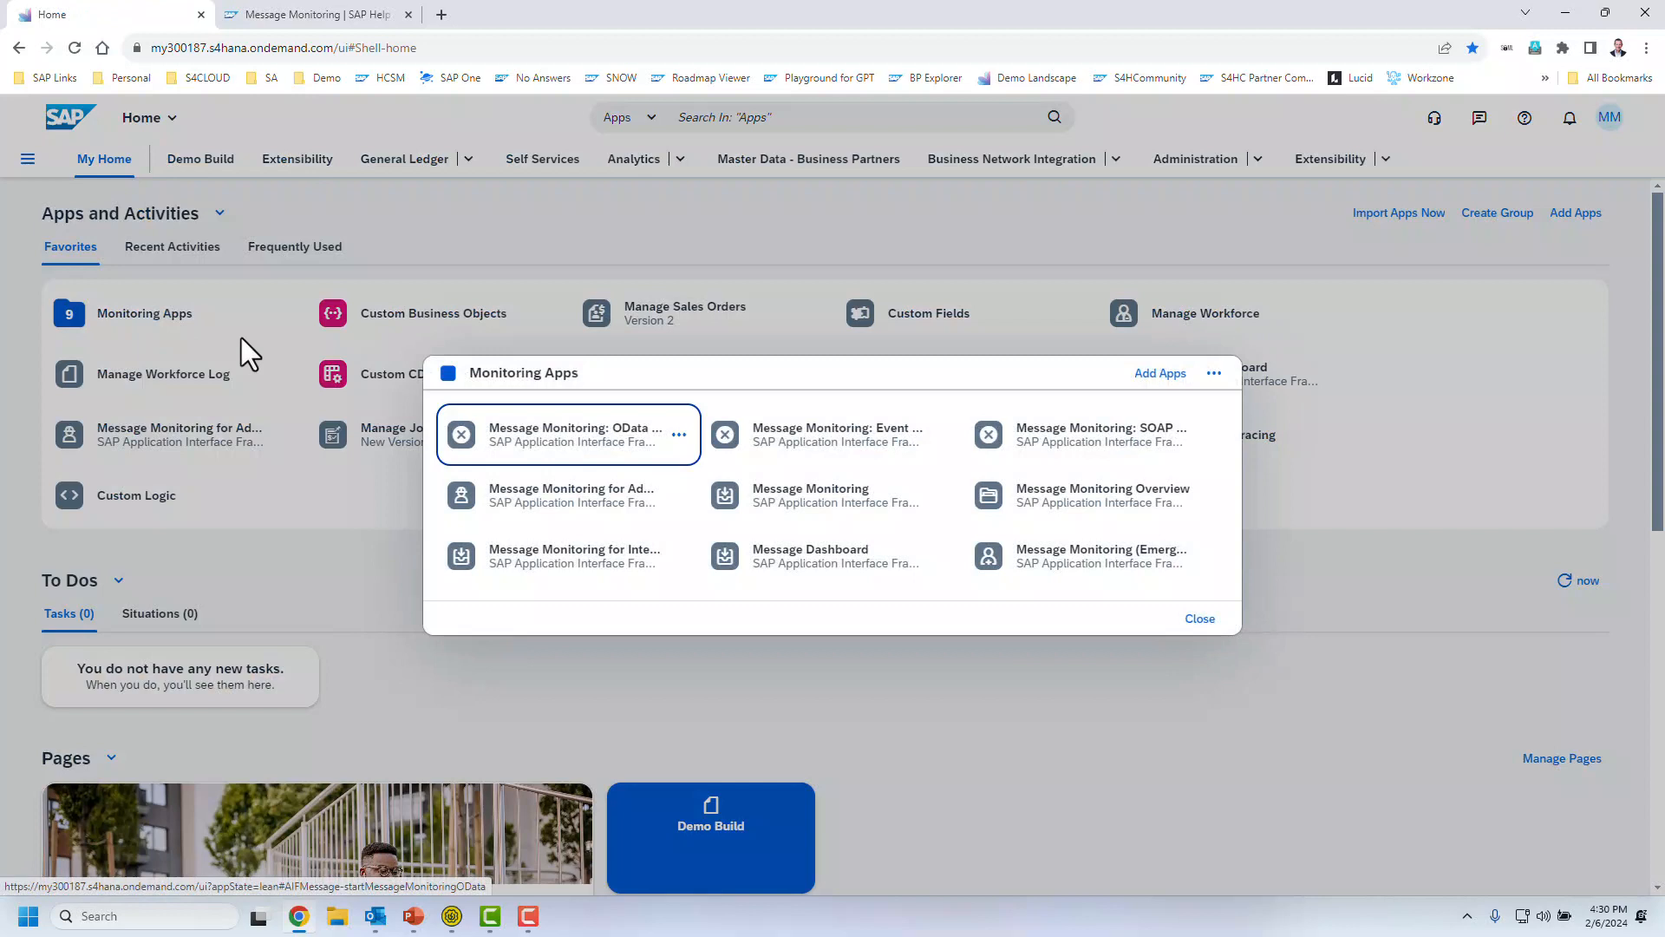
left_click(810, 555)
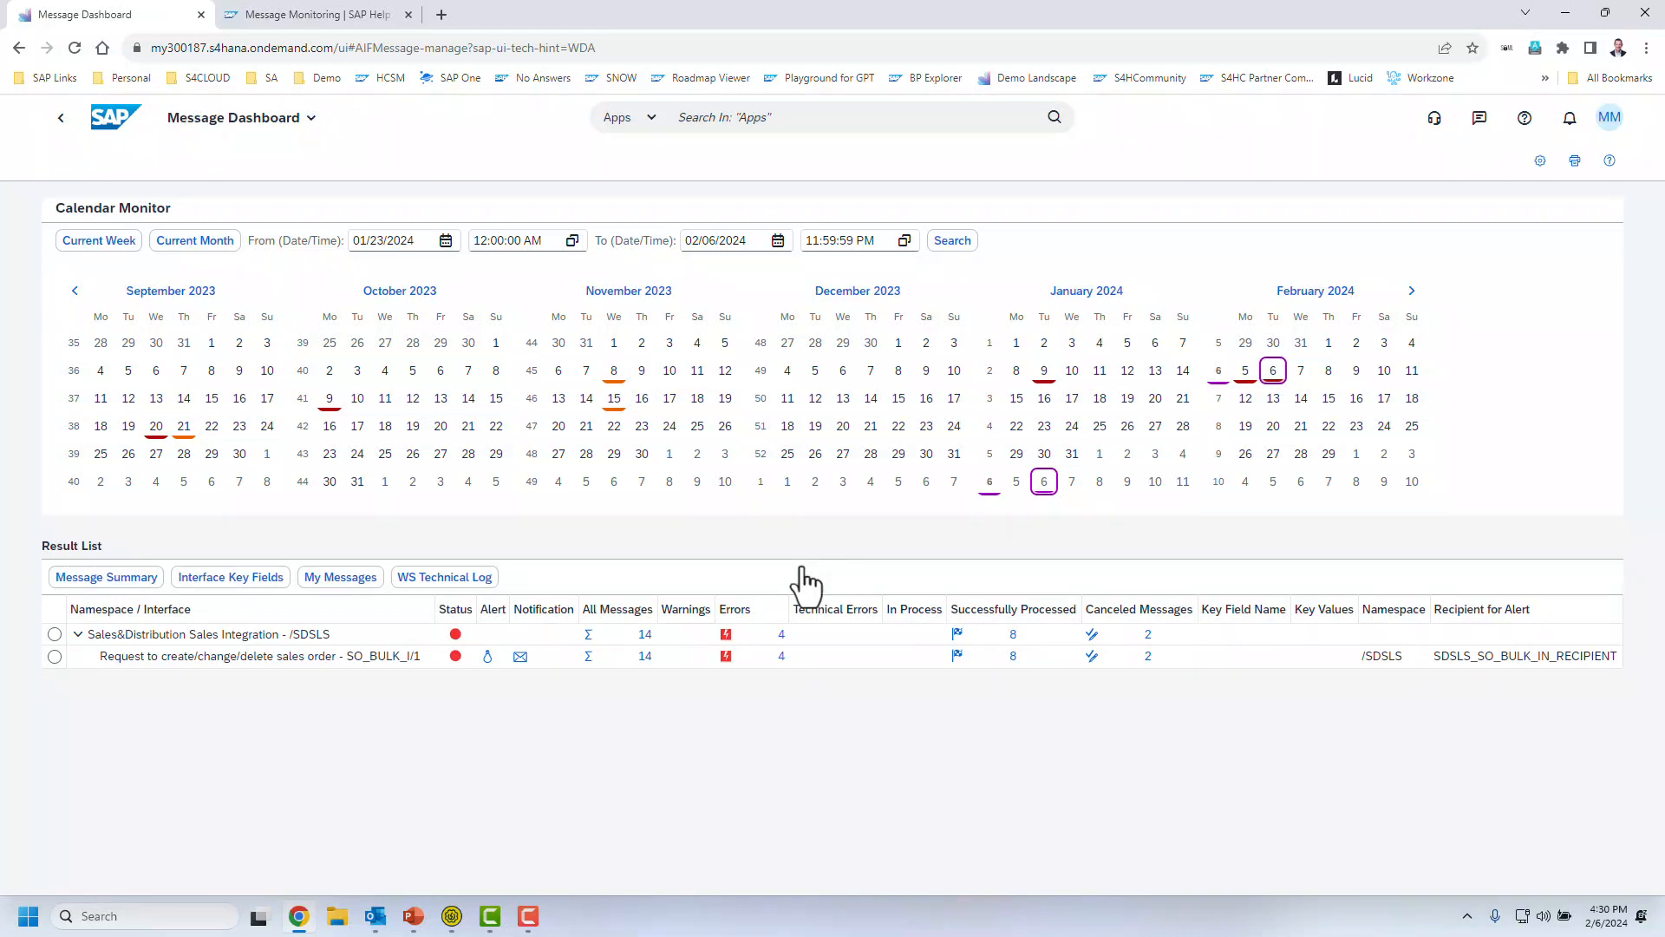
mouse_move(822, 606)
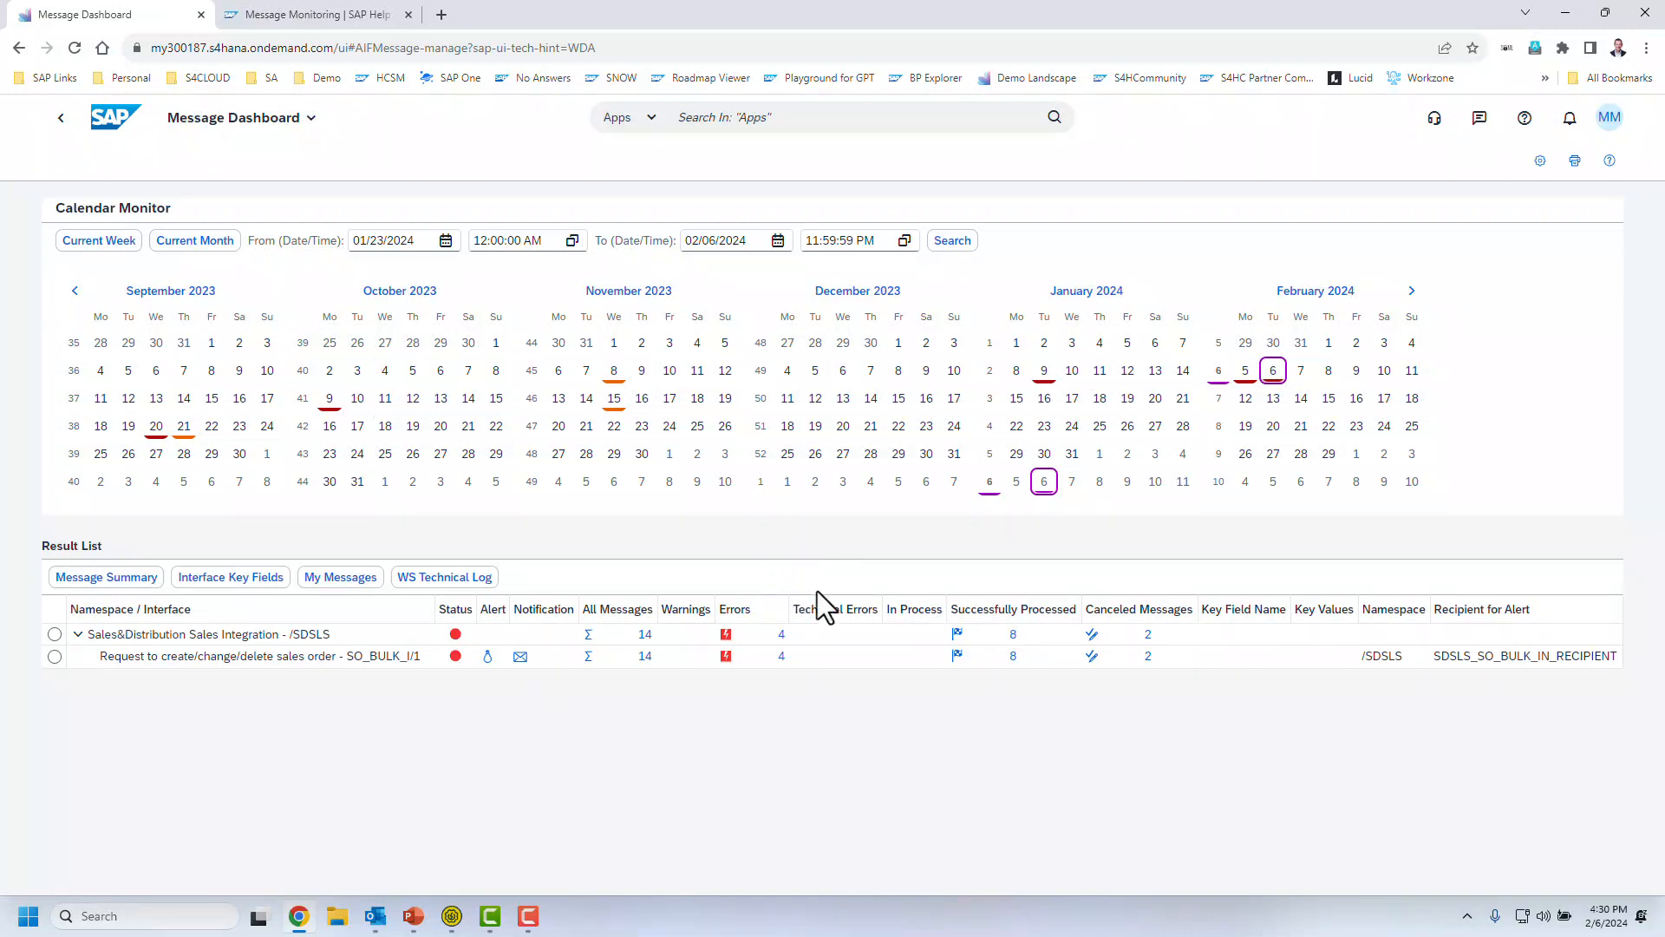
mouse_move(127, 669)
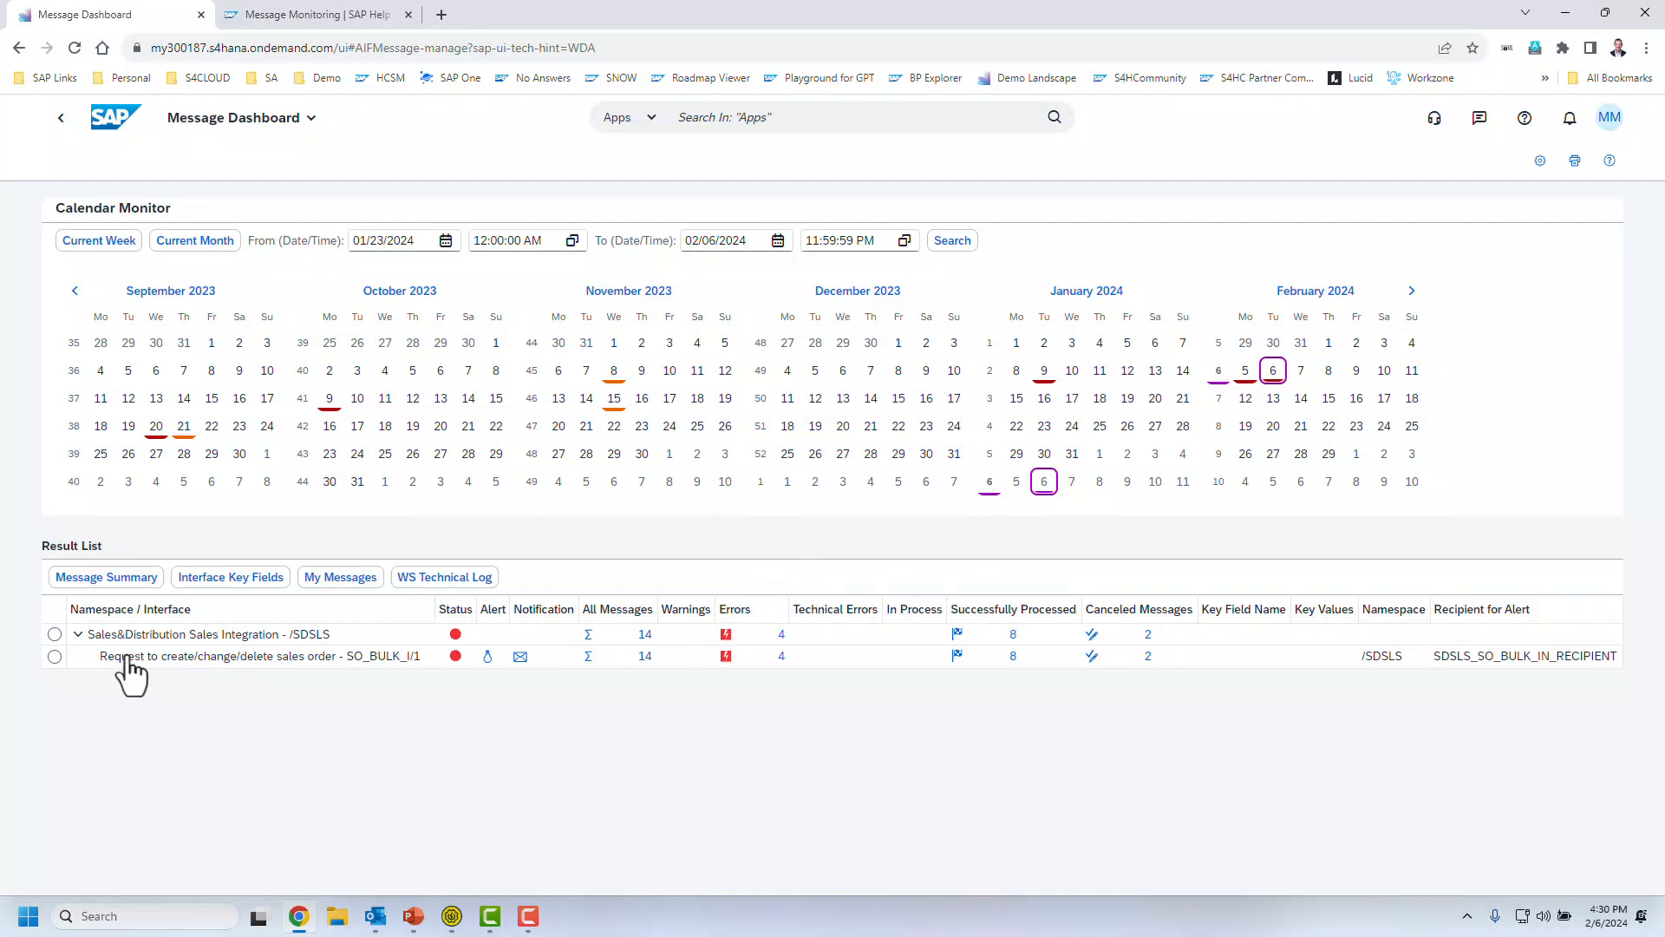
mouse_move(983, 475)
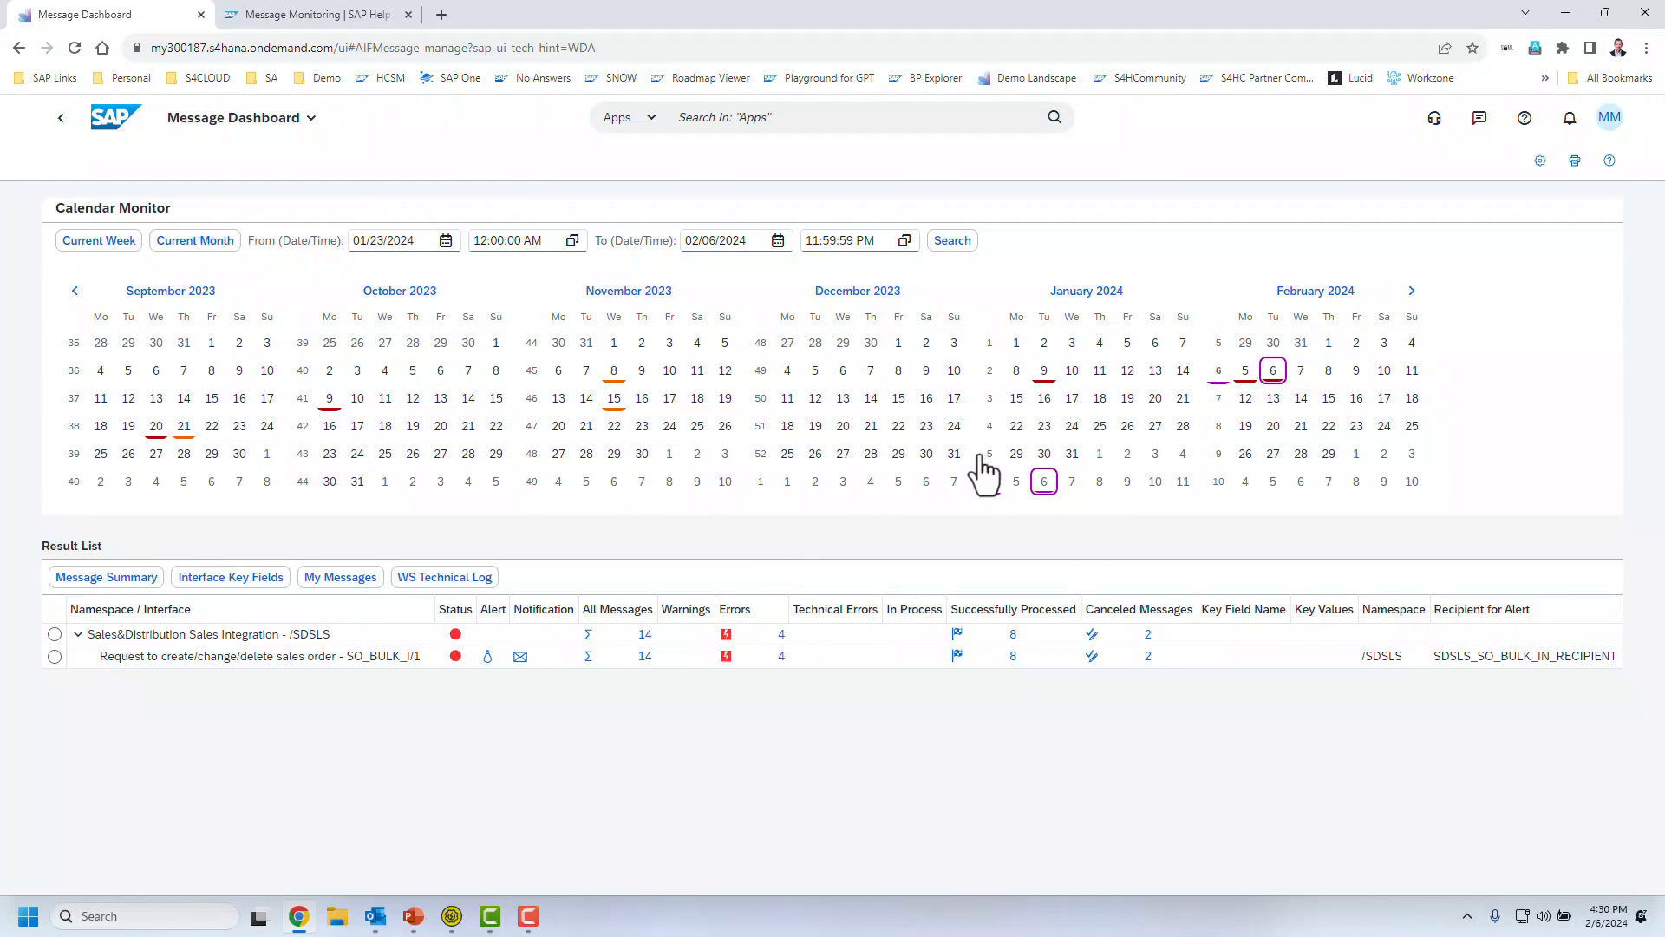
Step: Select the SO_BULK_I/1 interface row, view its key field filters and dismiss them unsearched
left_click(55, 656)
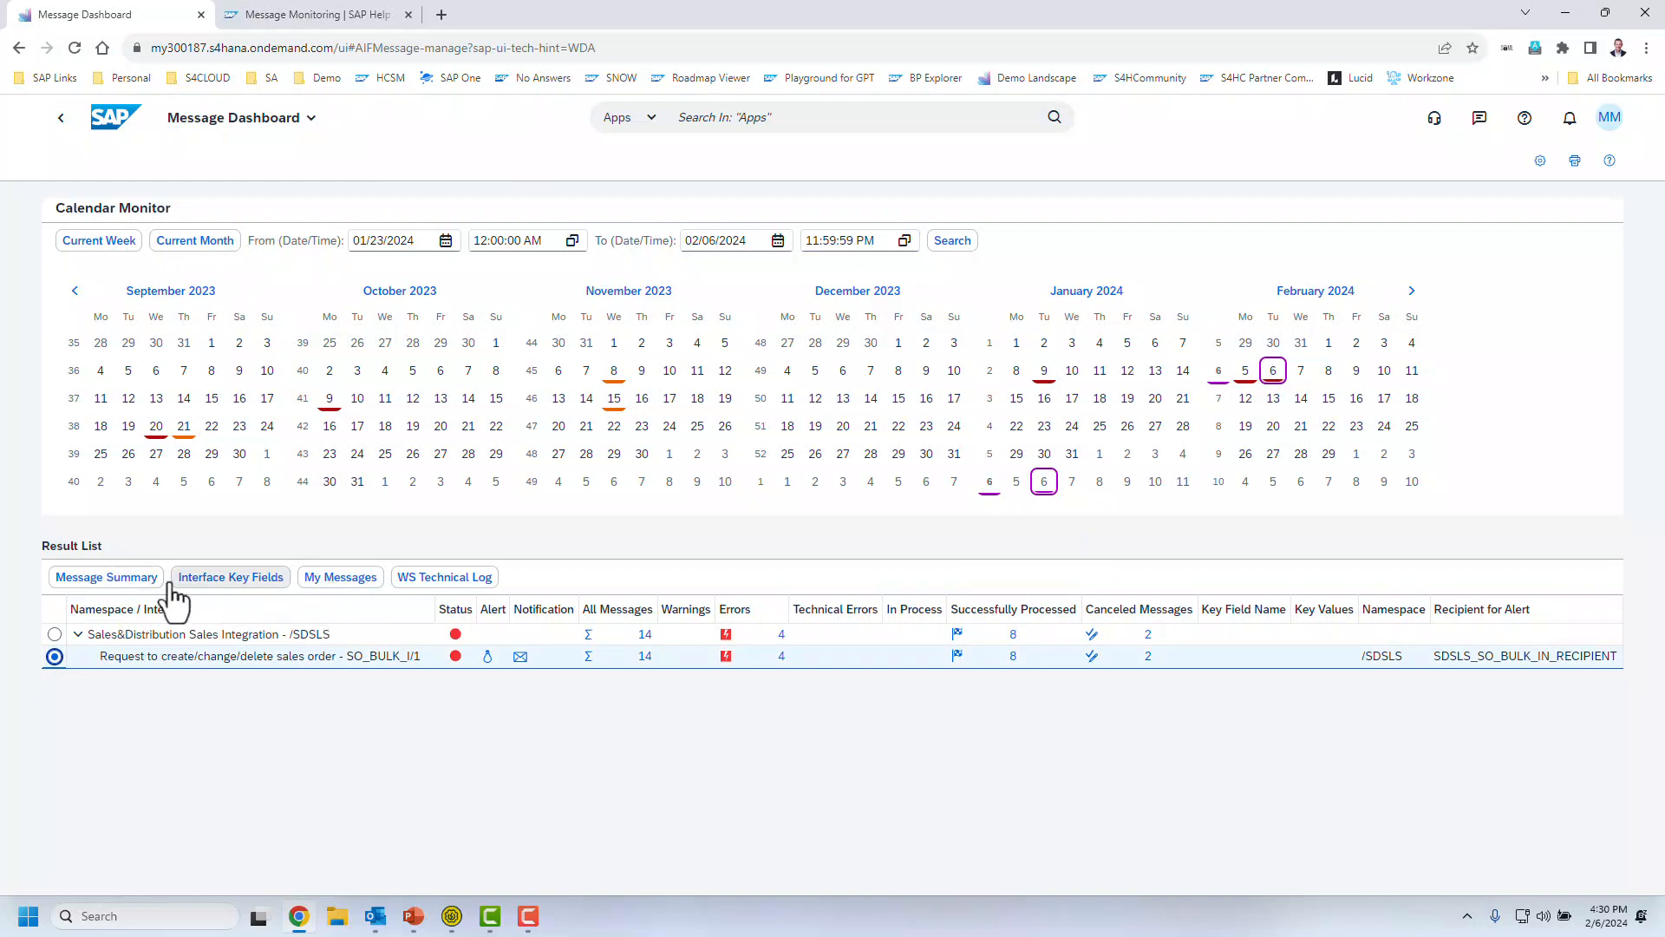
left_click(231, 576)
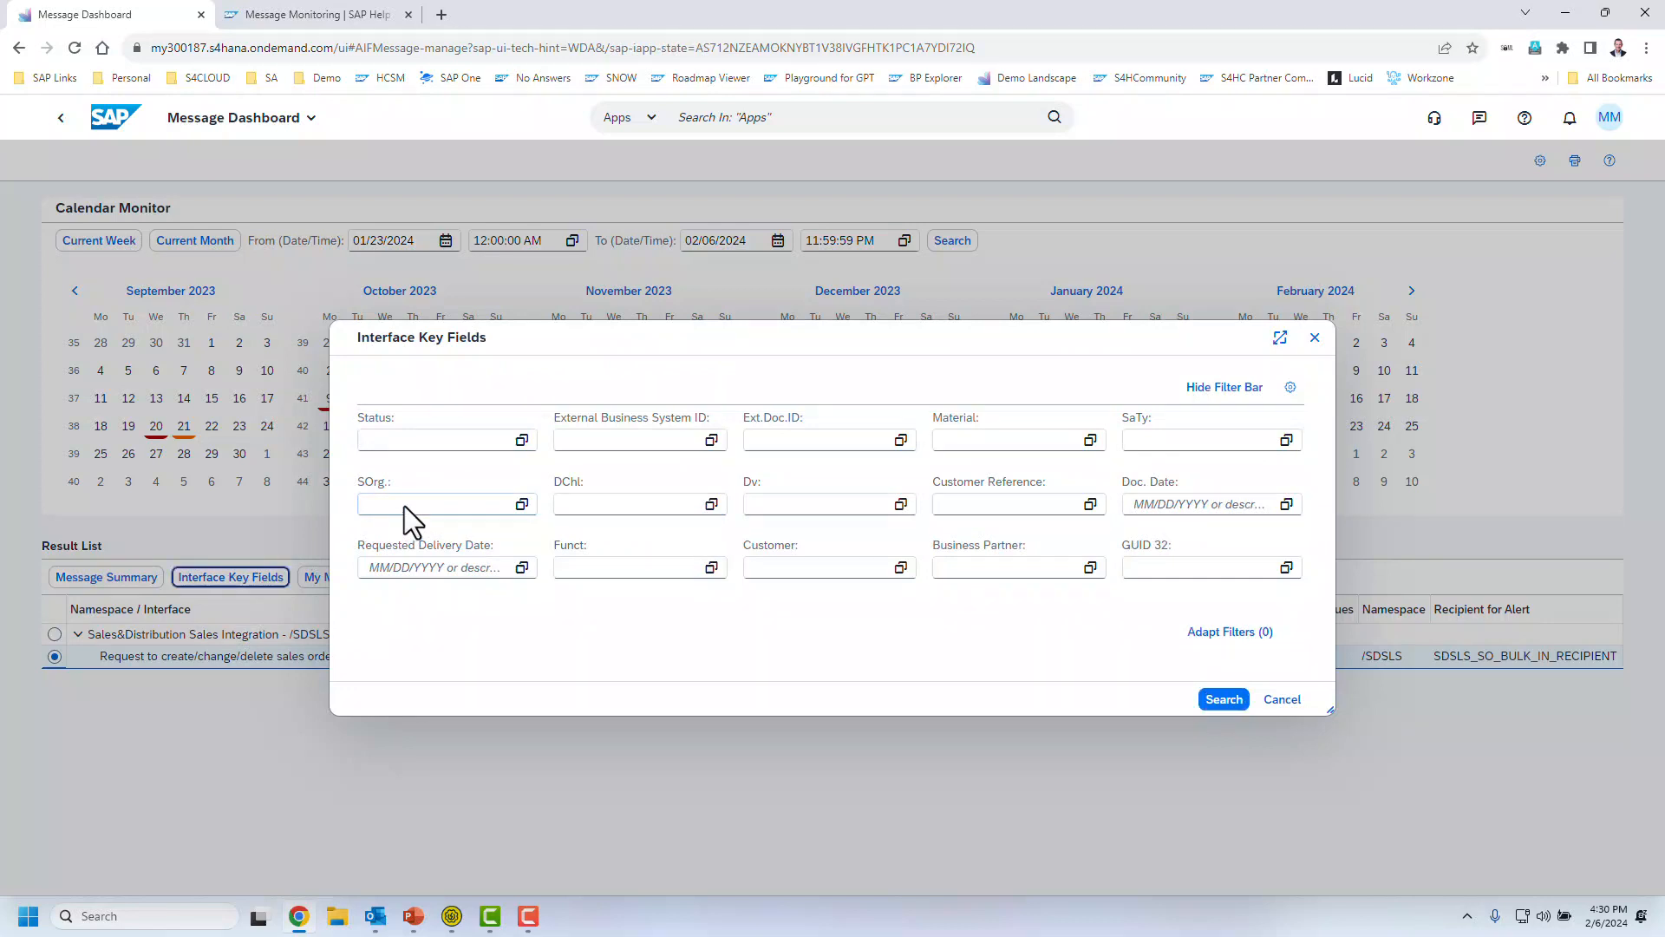
left_click(822, 503)
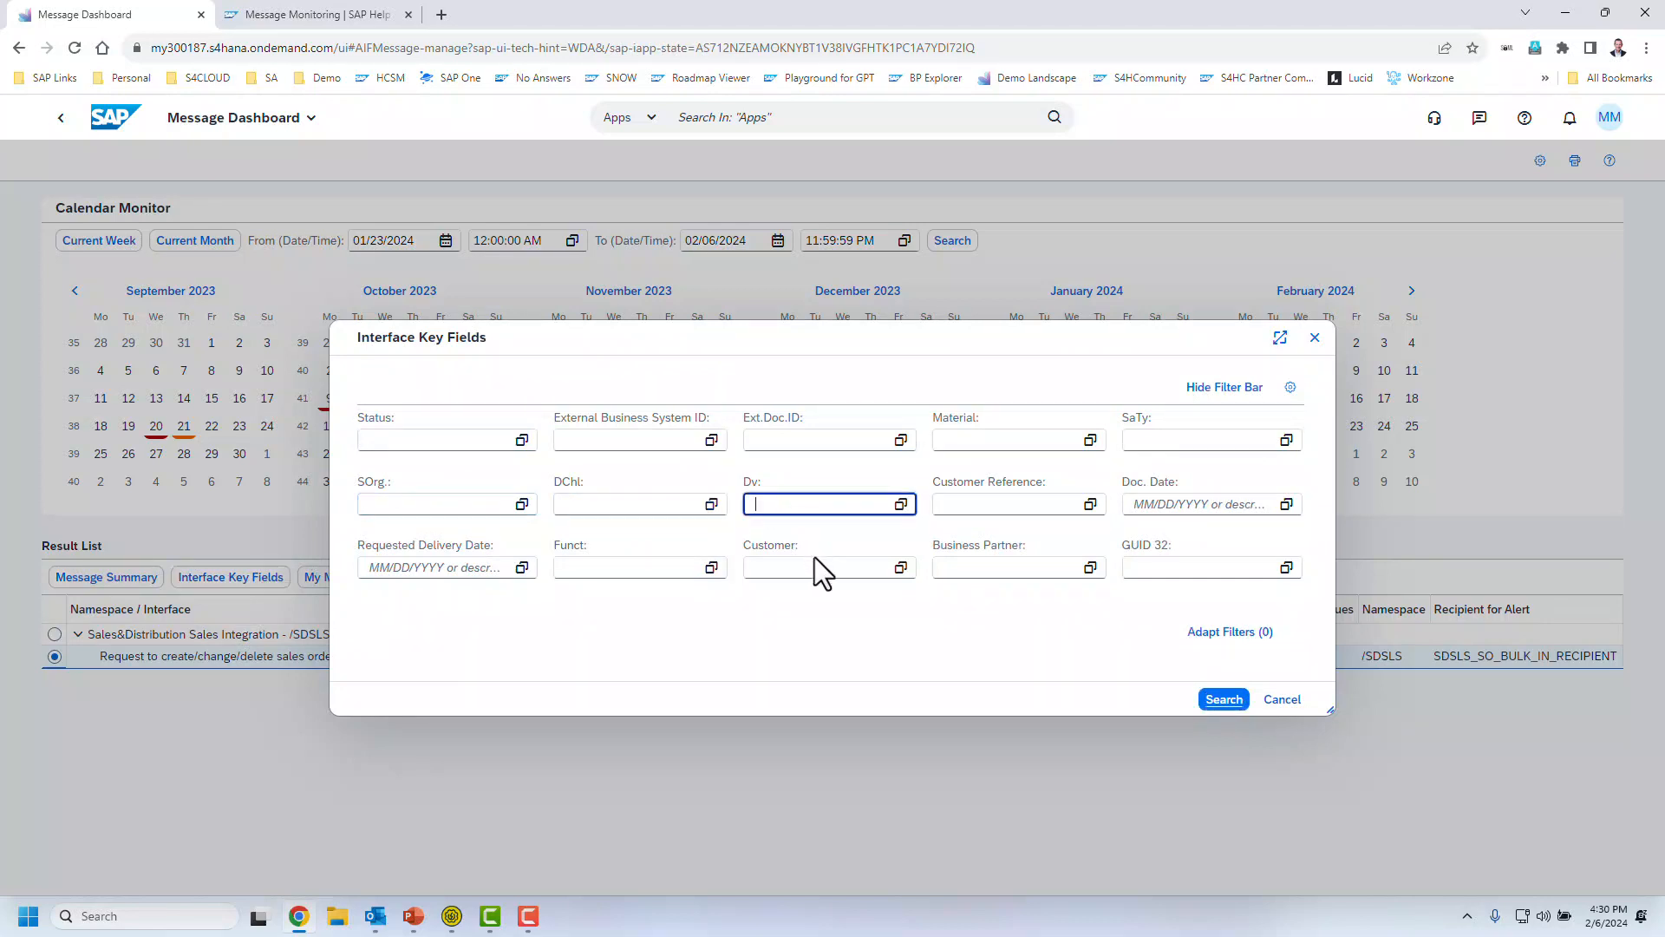
mouse_move(1162, 542)
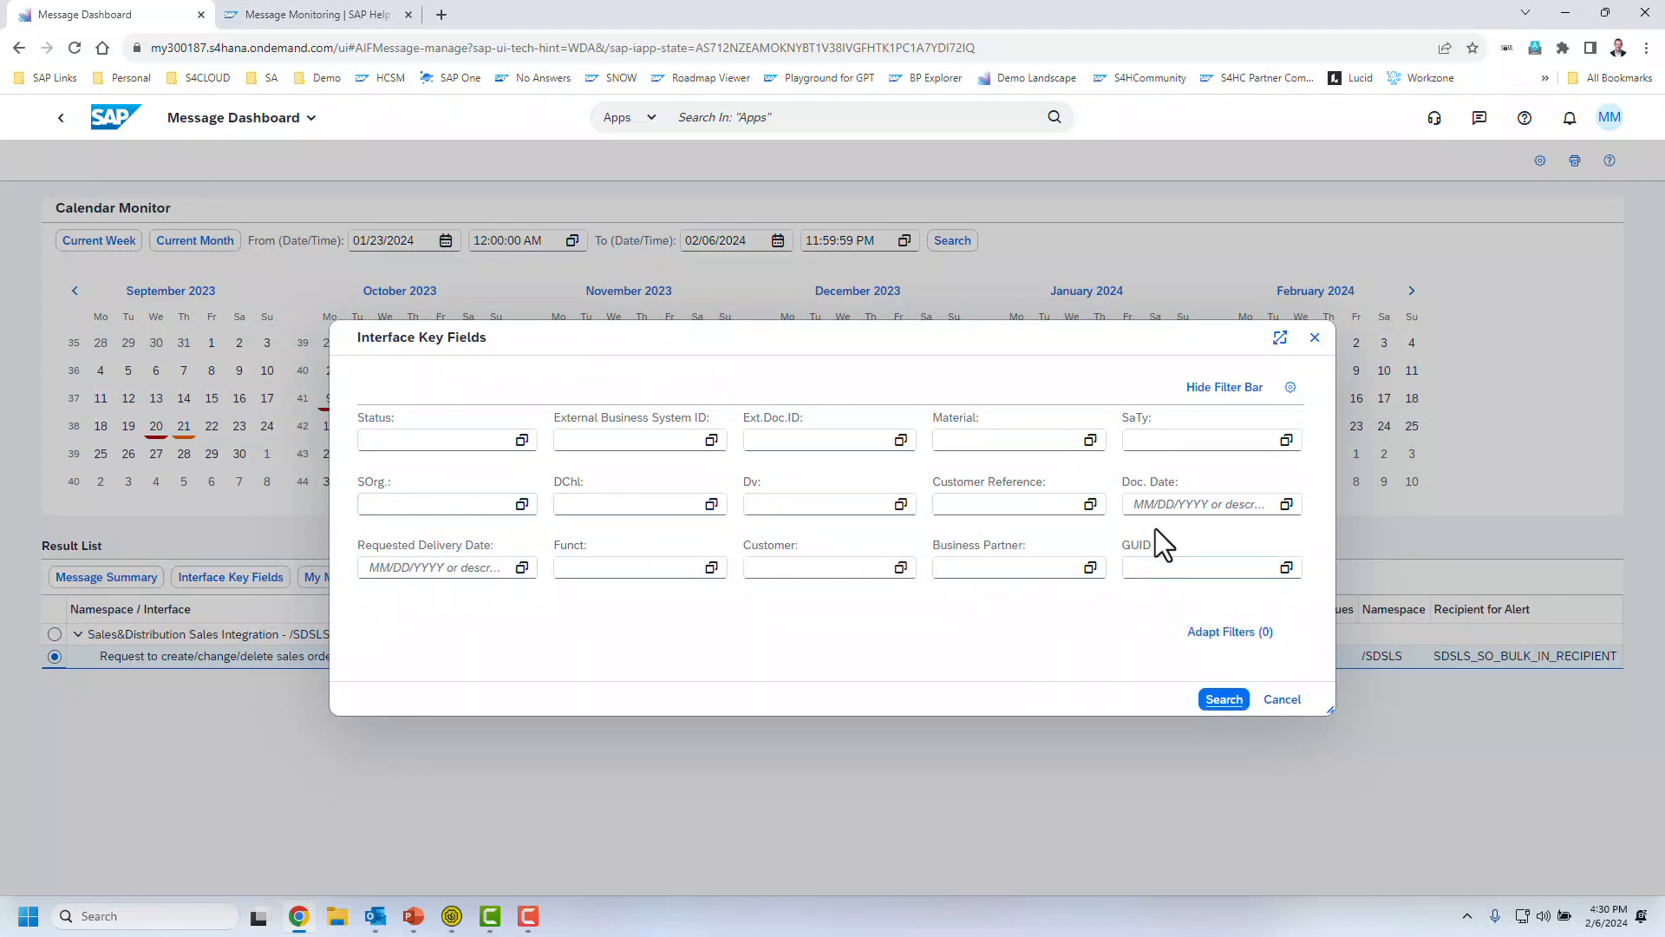
left_click(1009, 439)
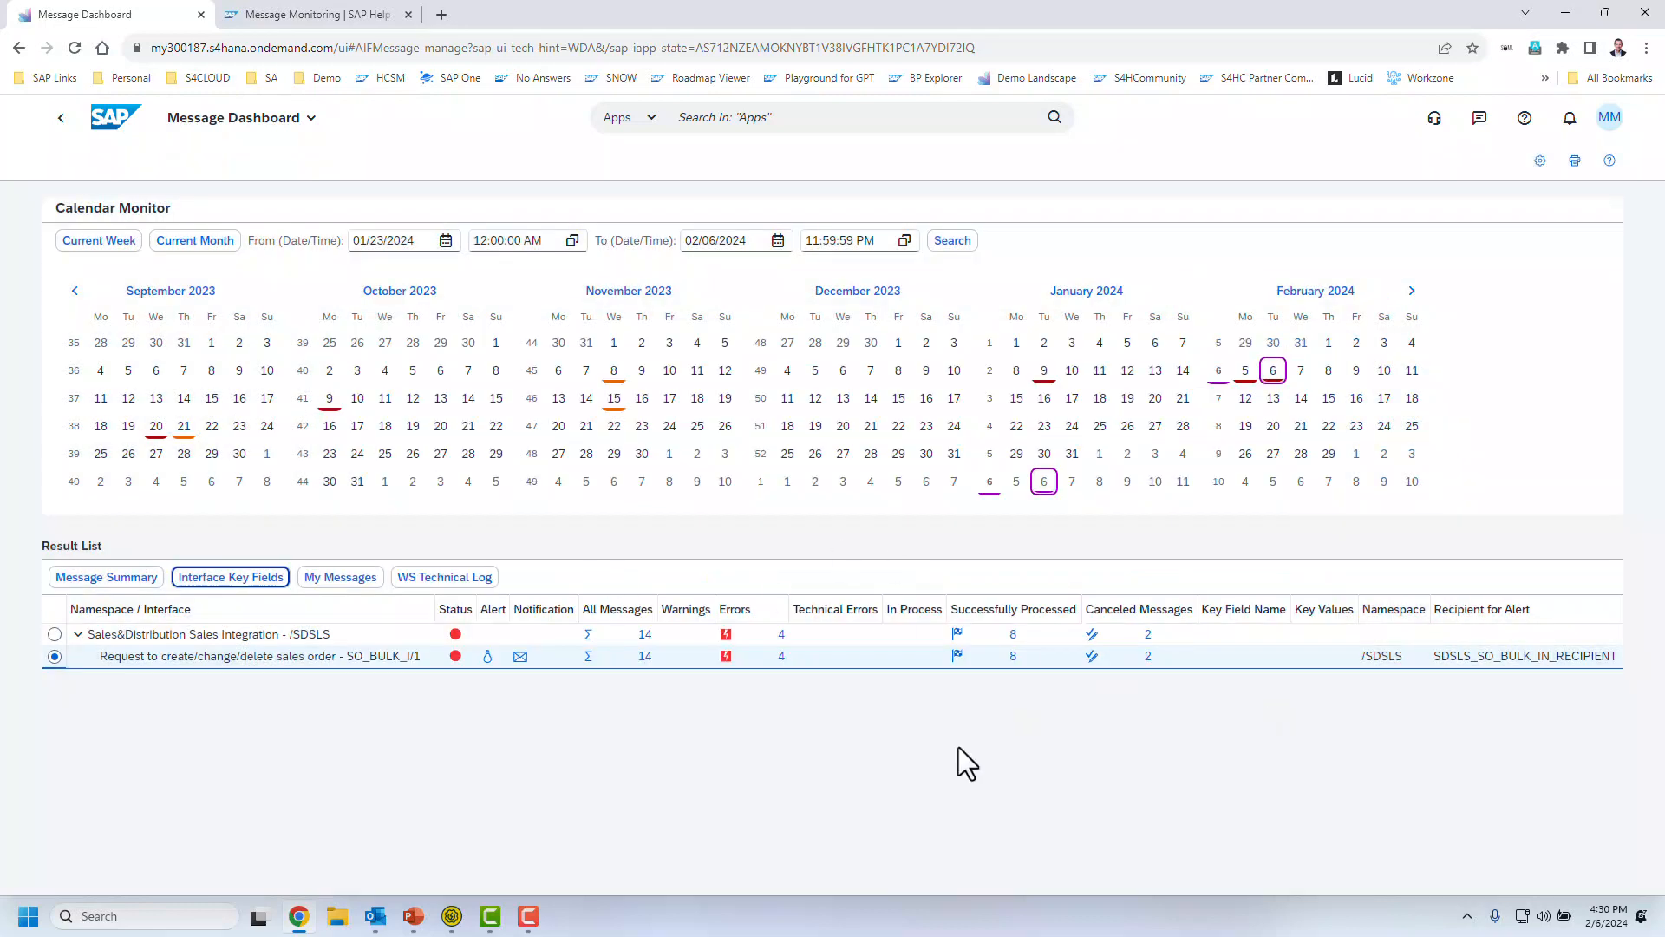
mouse_move(1217, 399)
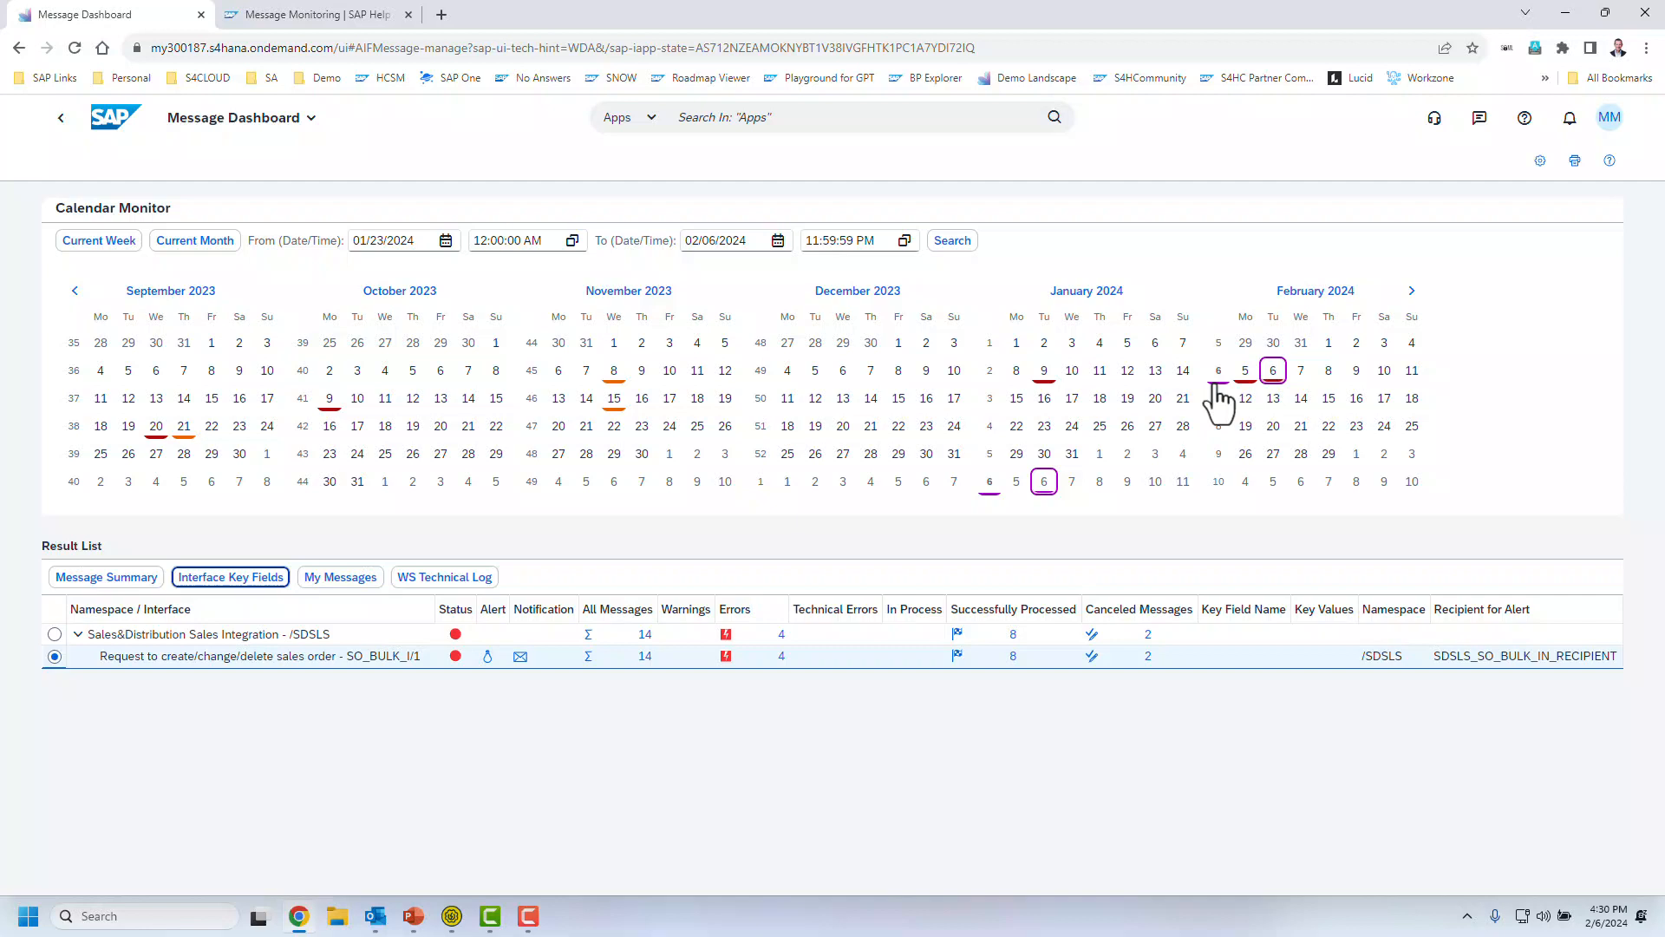
mouse_move(822, 666)
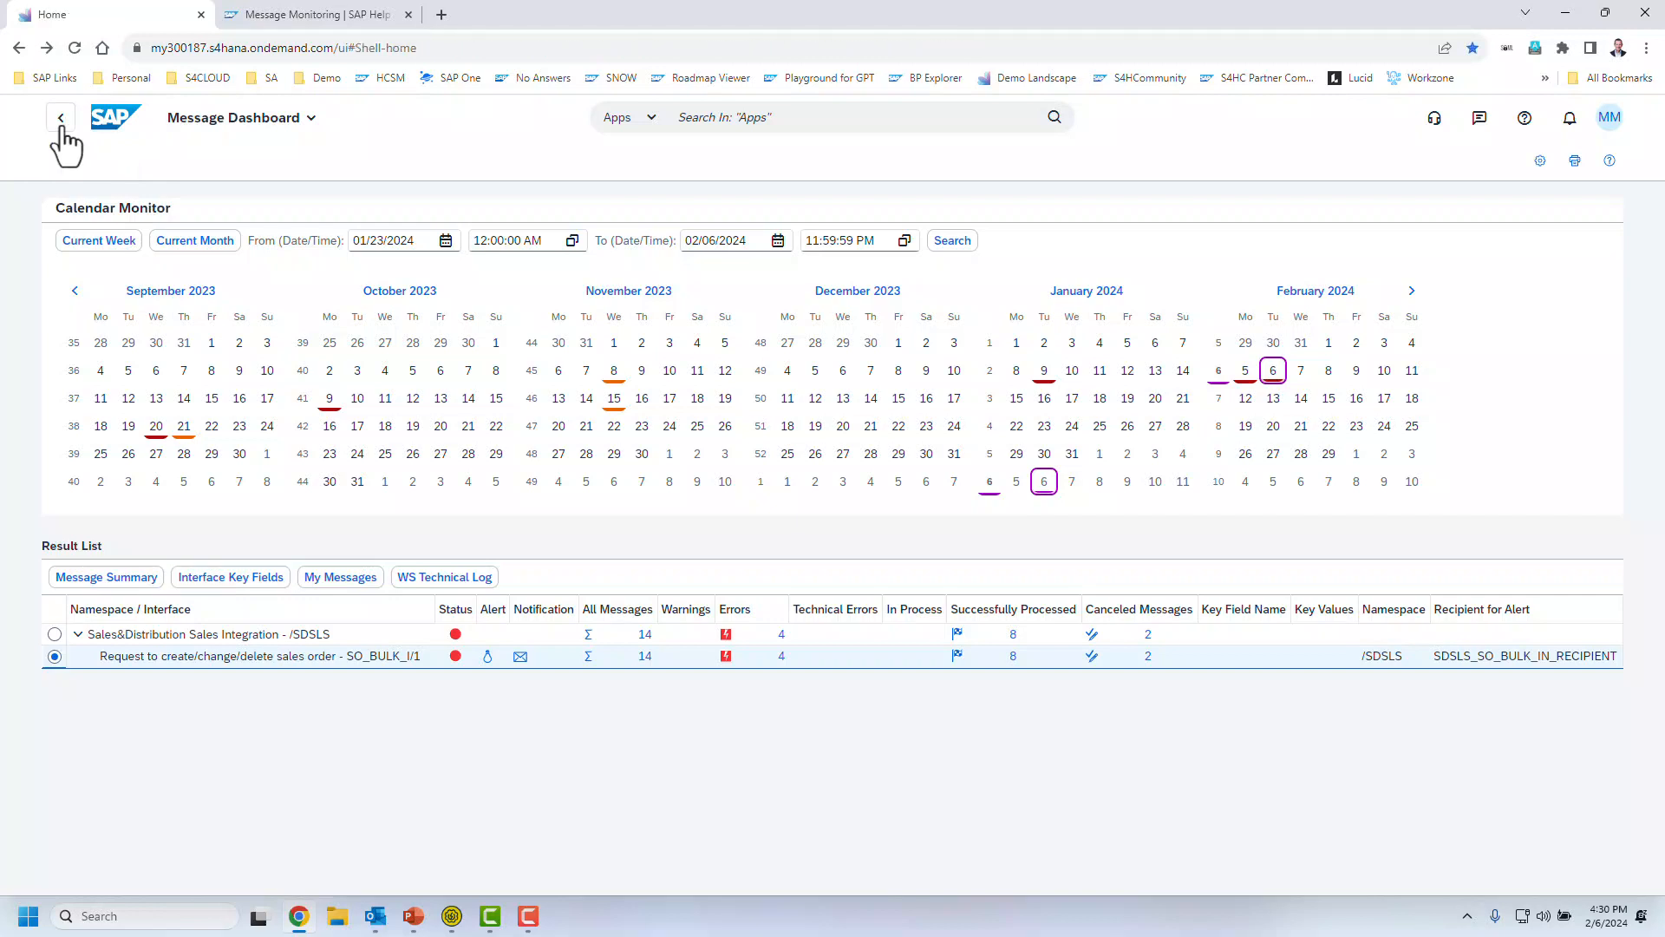
Step: Back on the launchpad, view Monitoring Apps, then show the Business Network Integration apps page
left_click(60, 117)
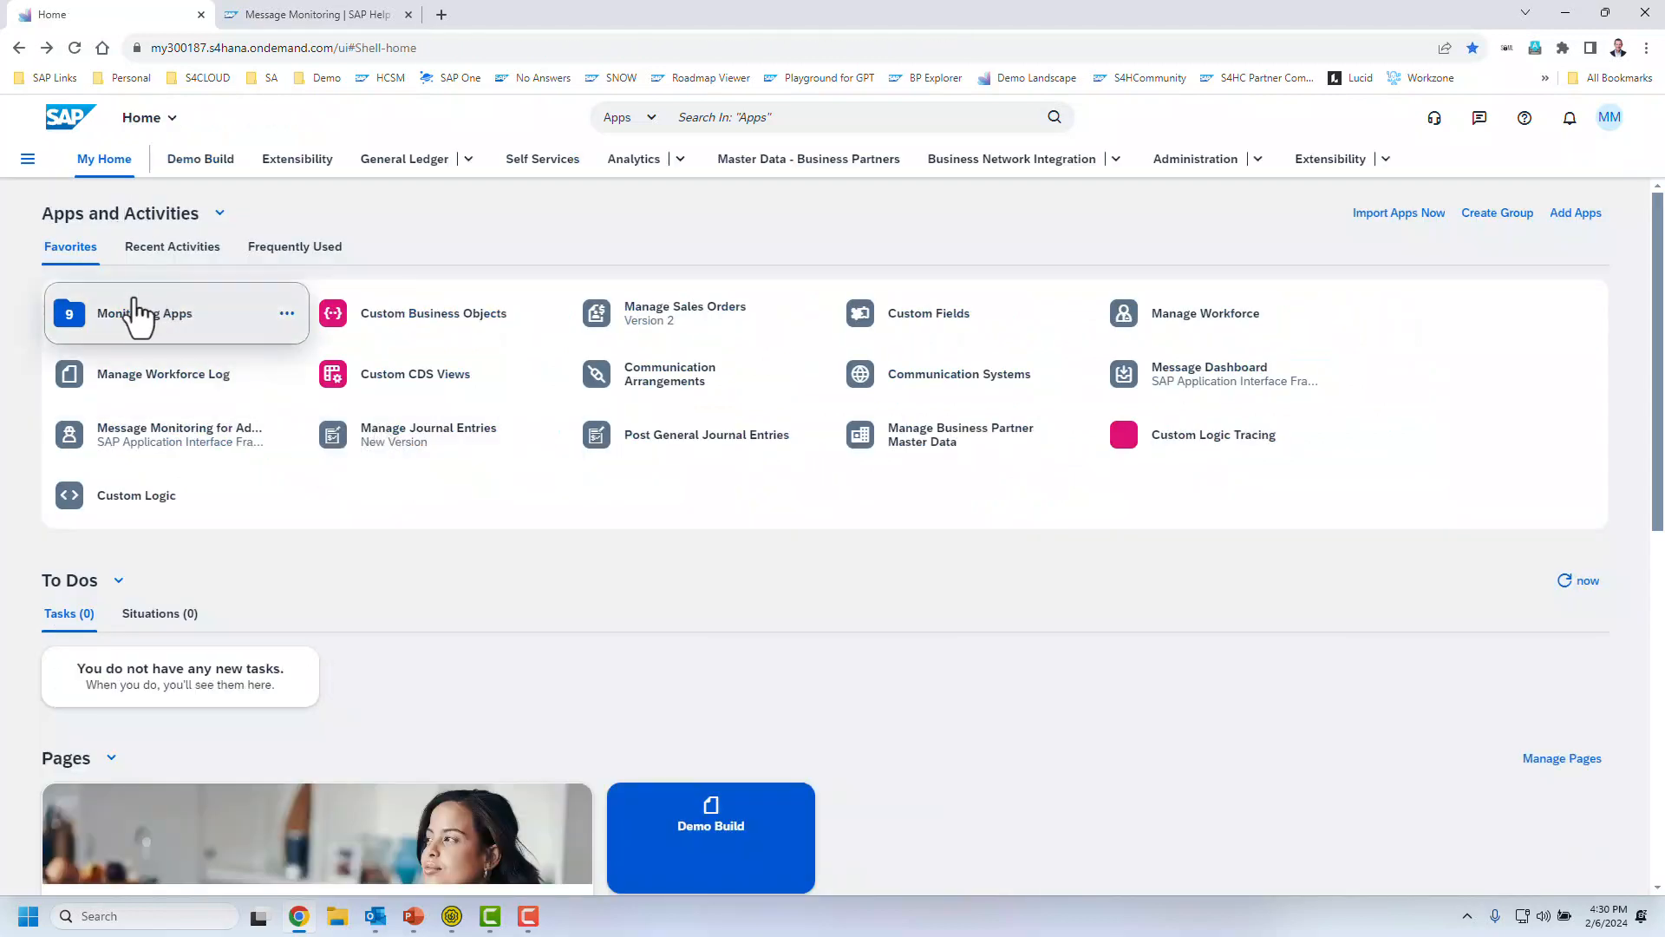
left_click(144, 314)
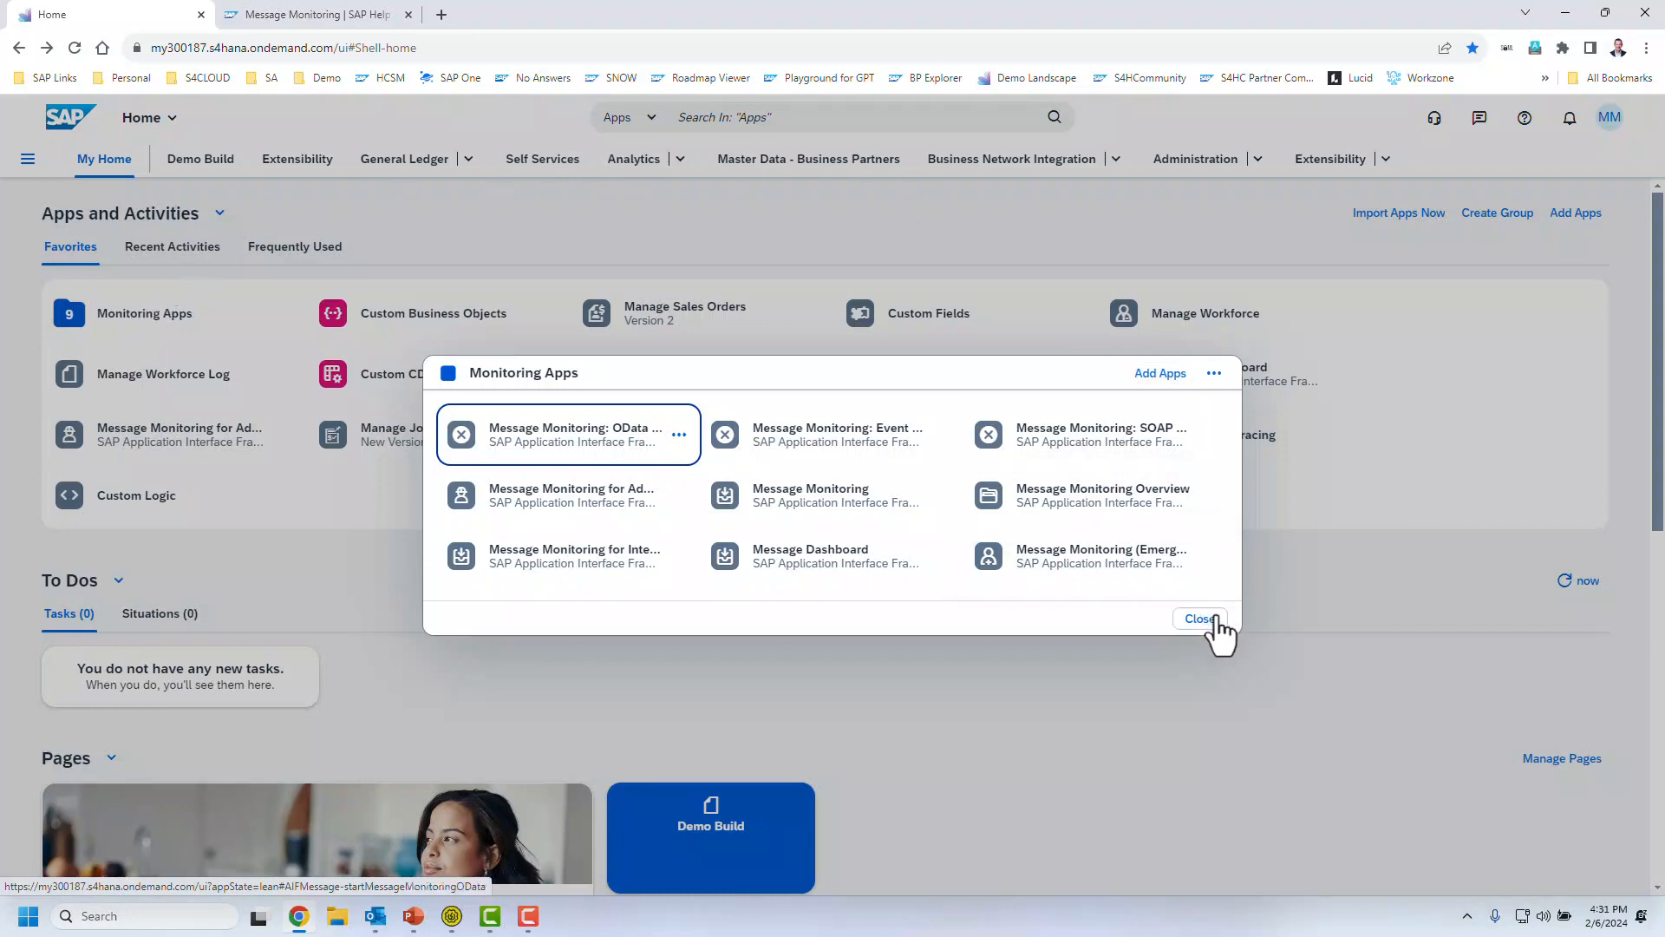
left_click(1200, 617)
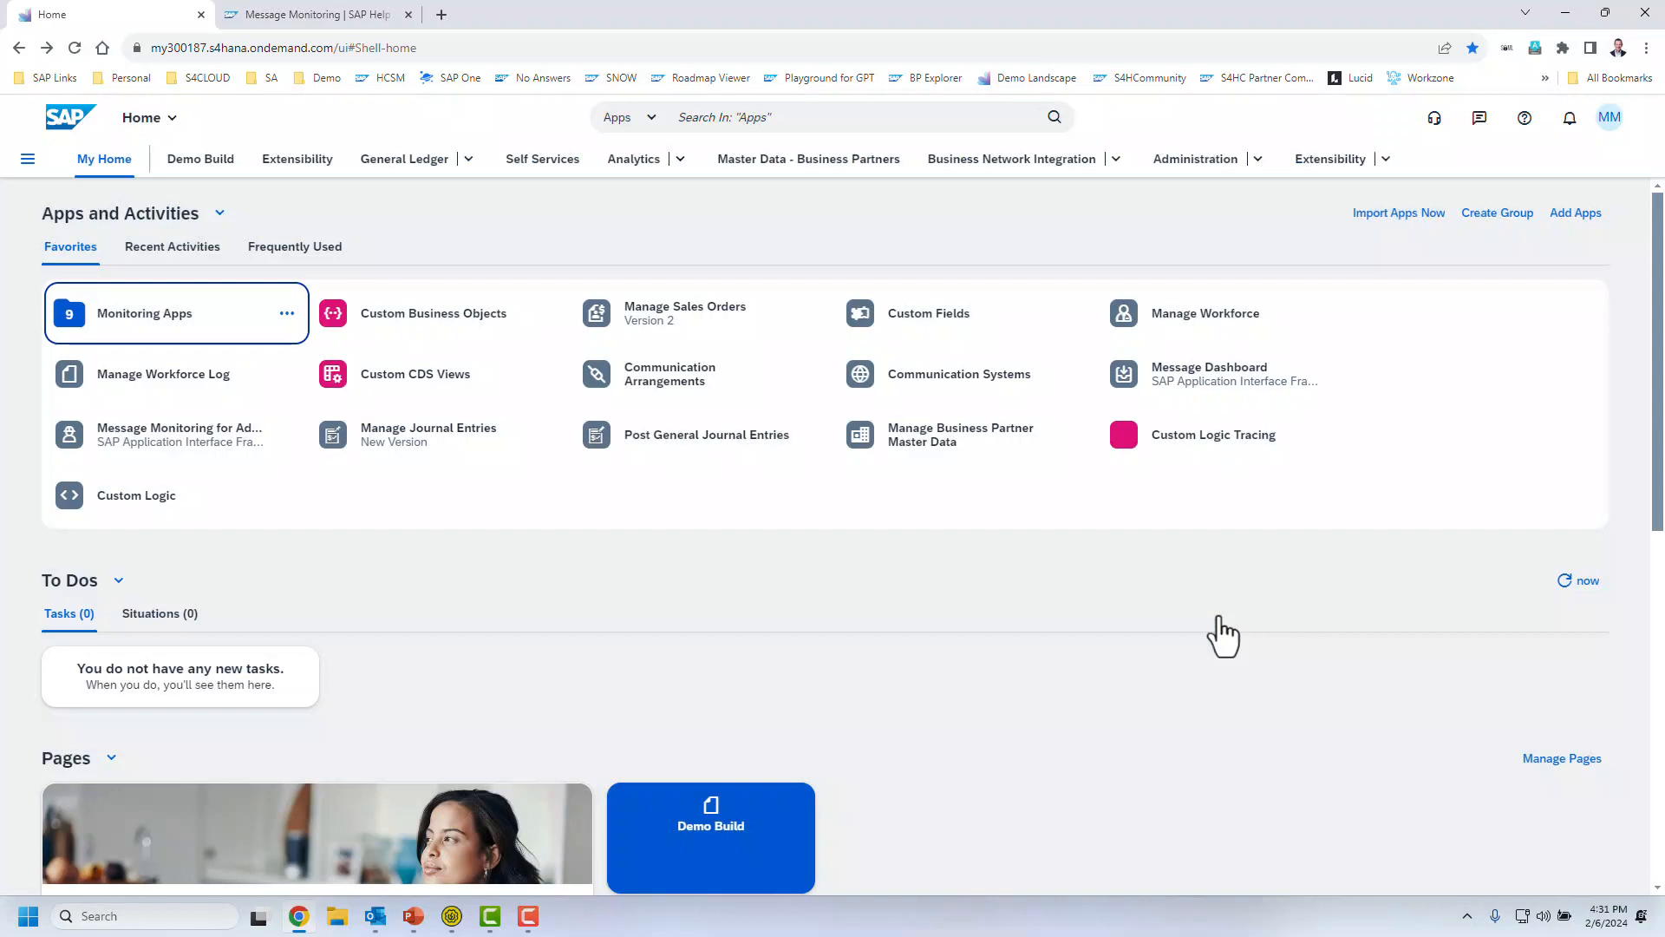
mouse_move(1171, 612)
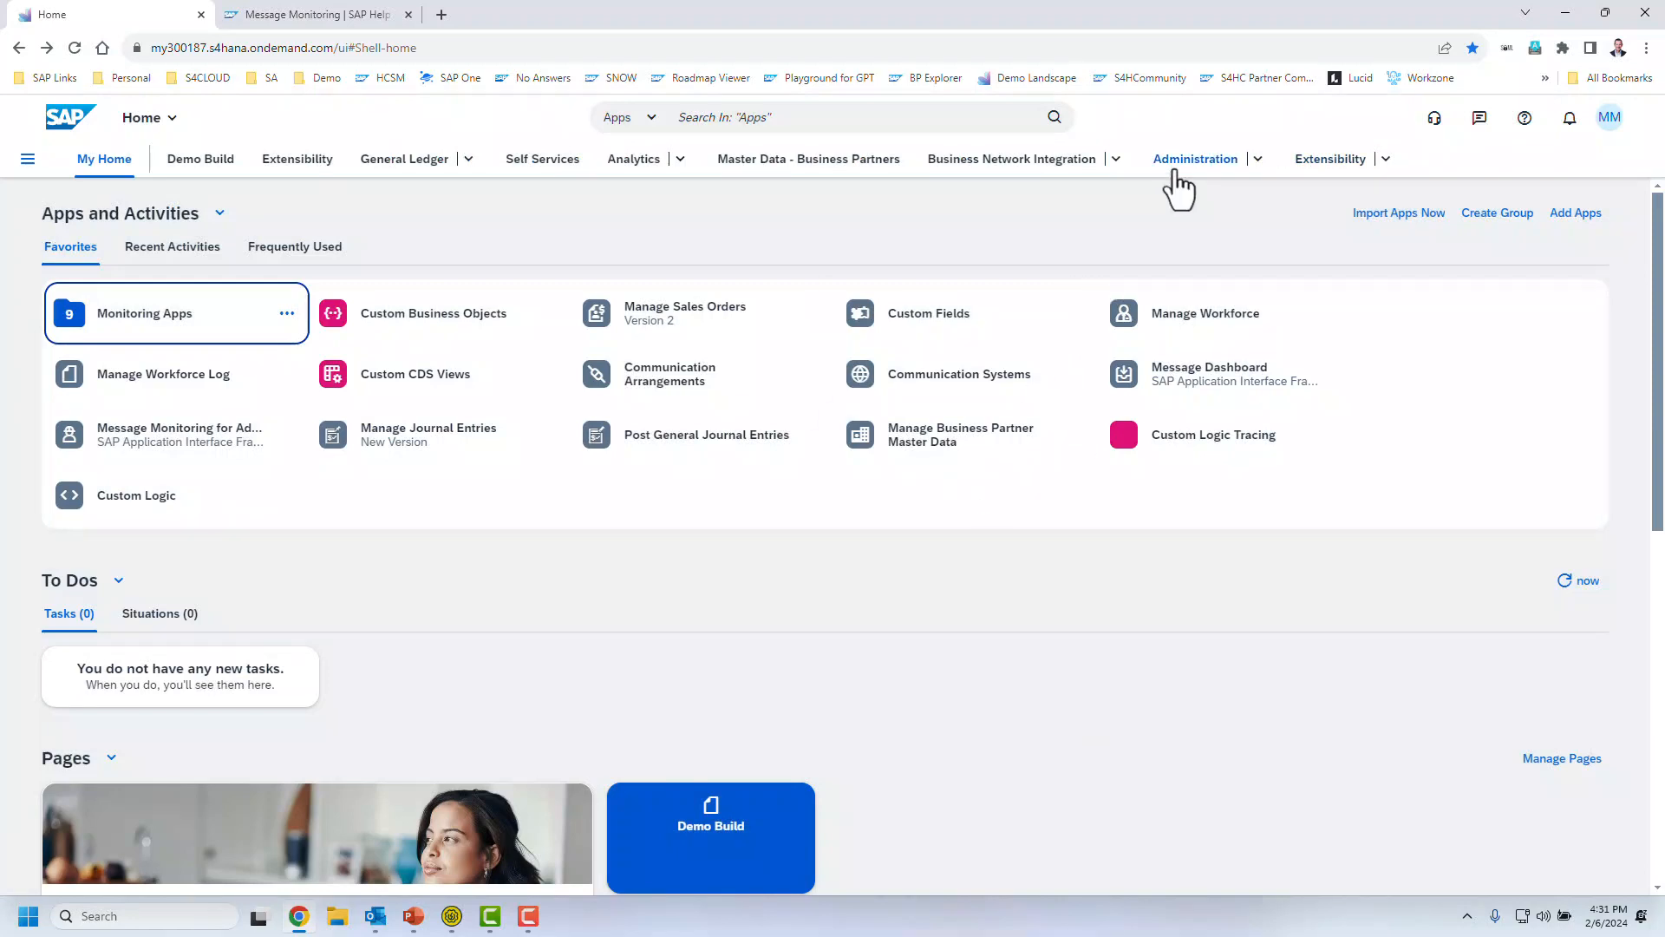
left_click(1009, 158)
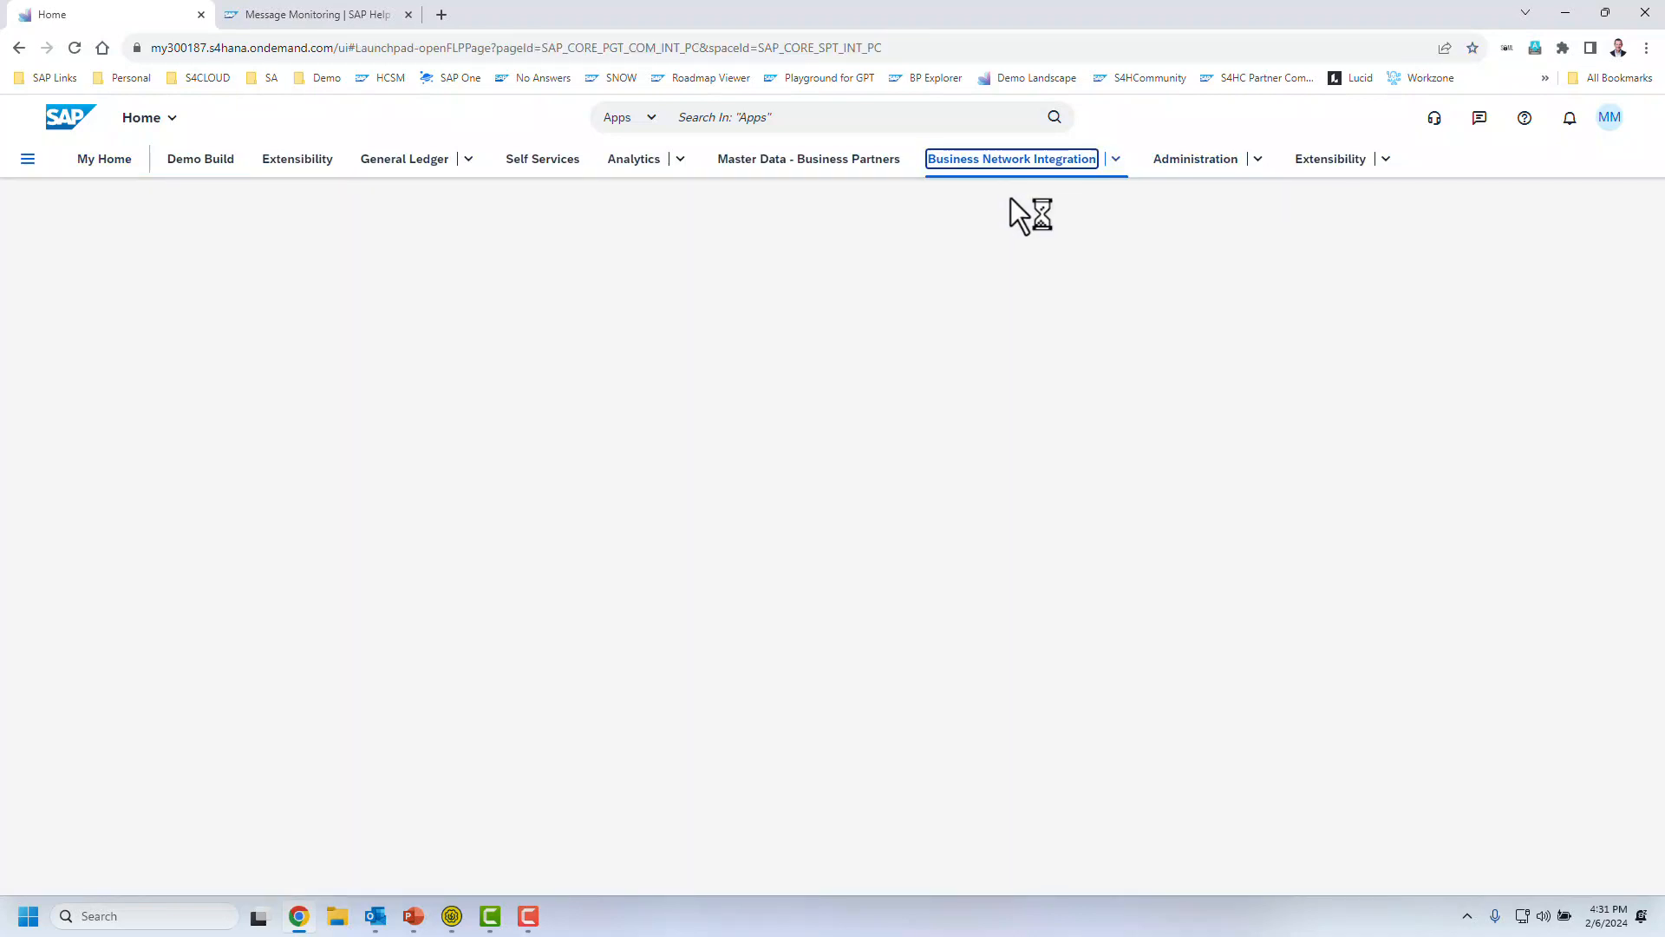
left_click(1009, 158)
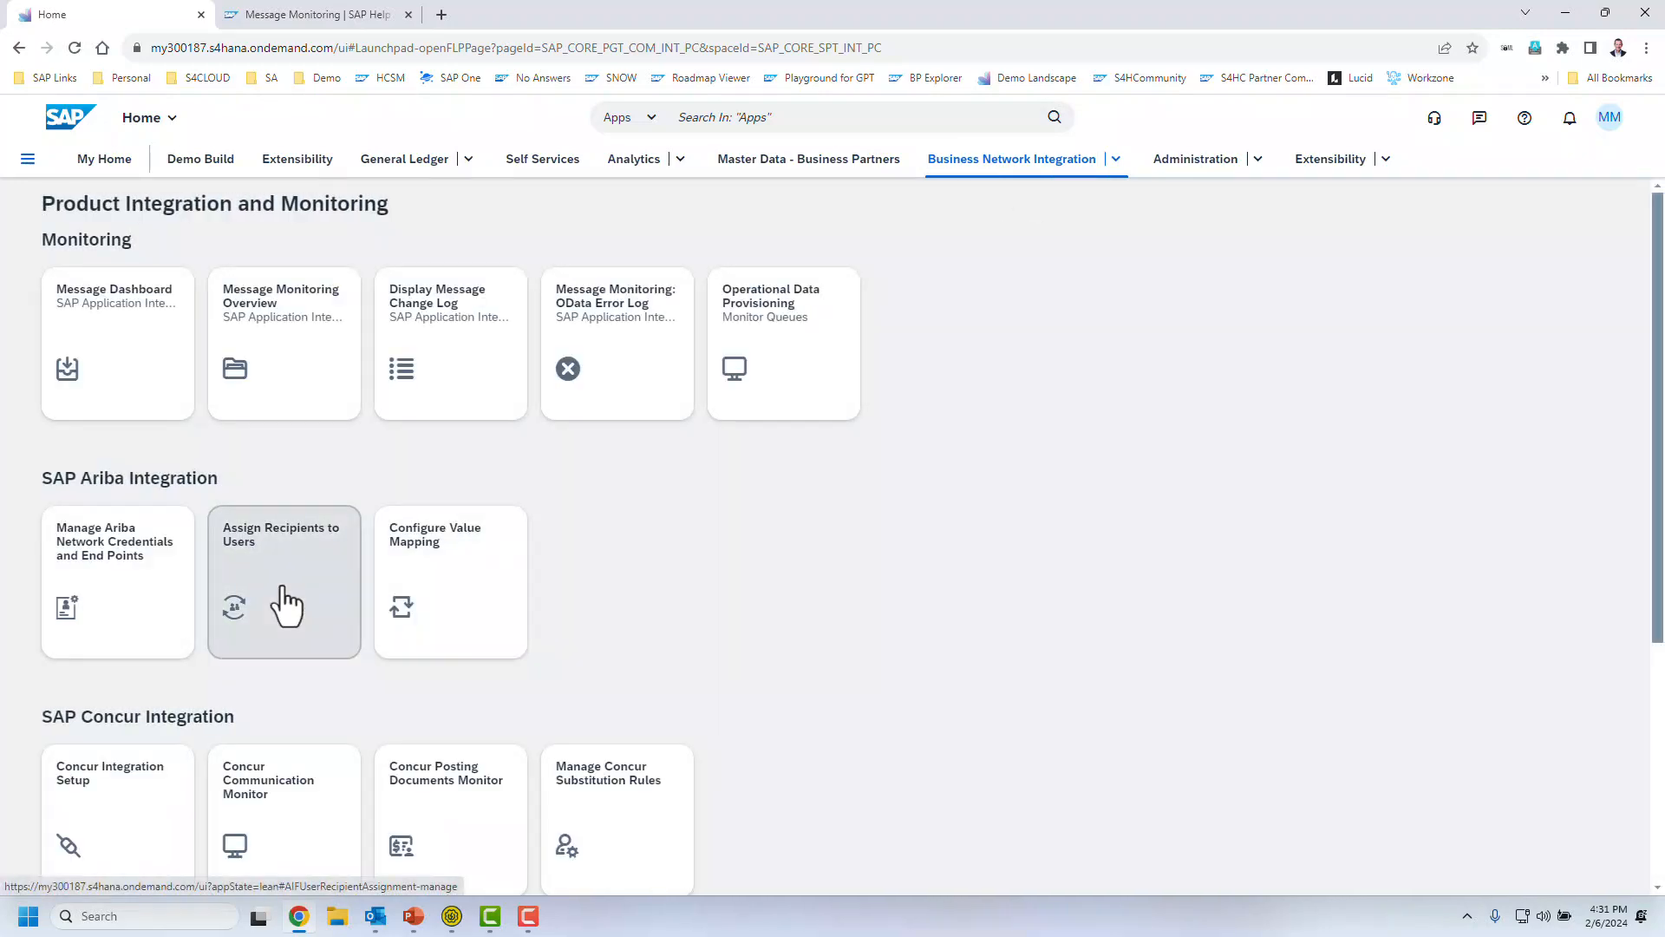
Step: Search user 'mcco' in Assign Recipients to Users and start a new assignment
left_click(283, 583)
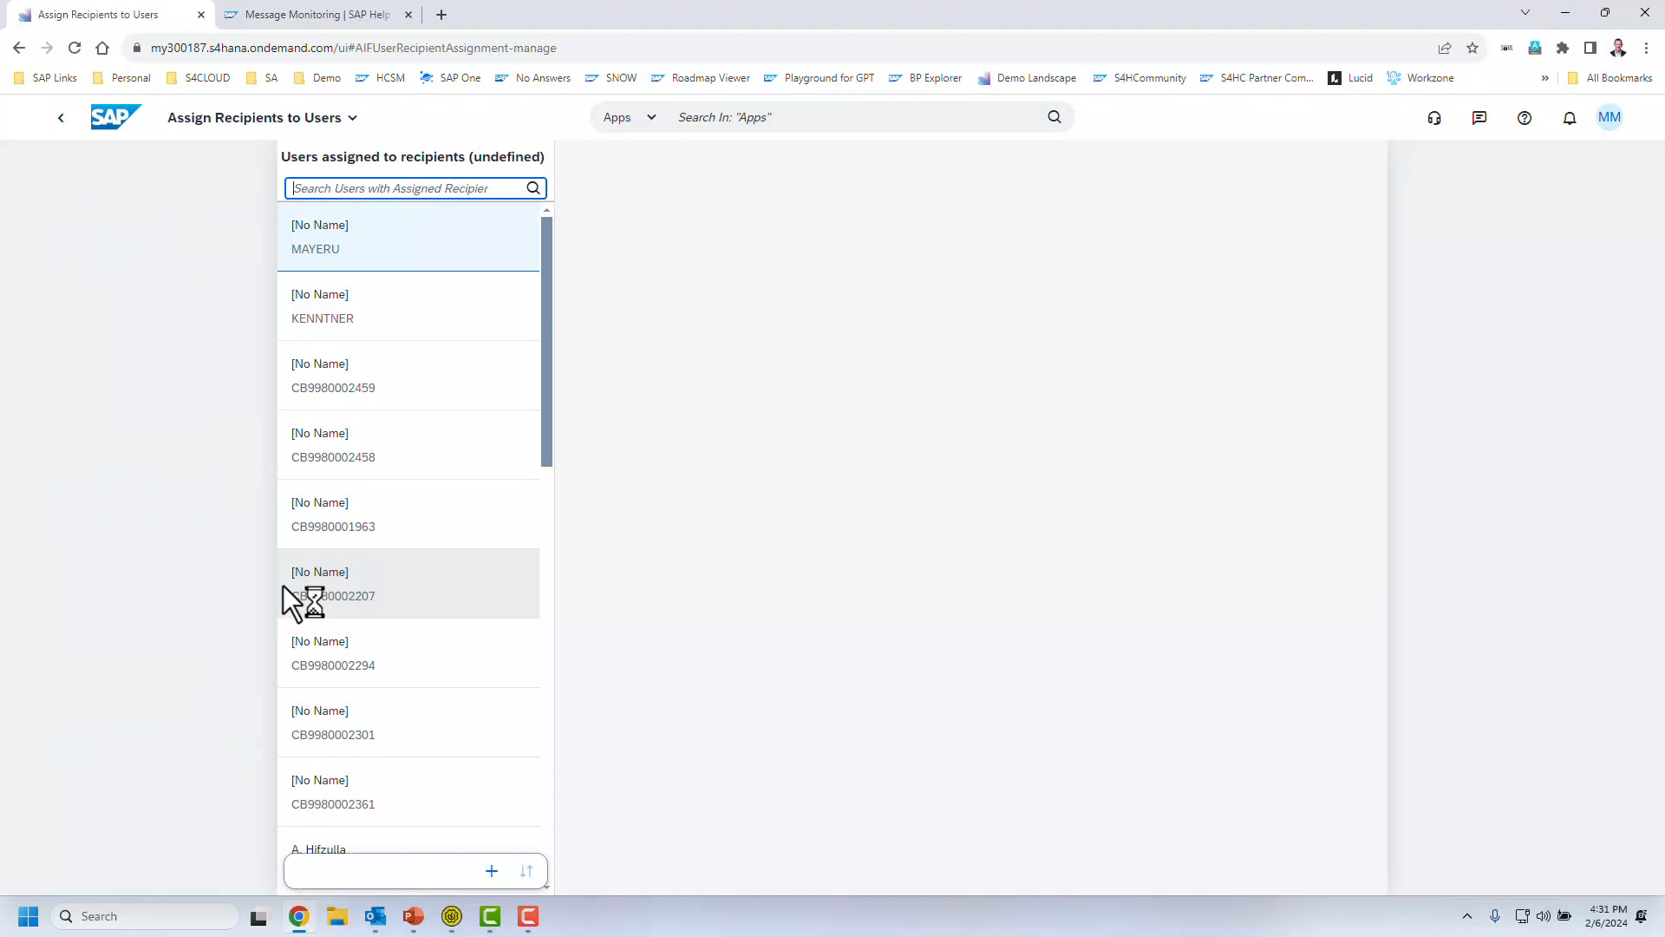
type("mccormick")
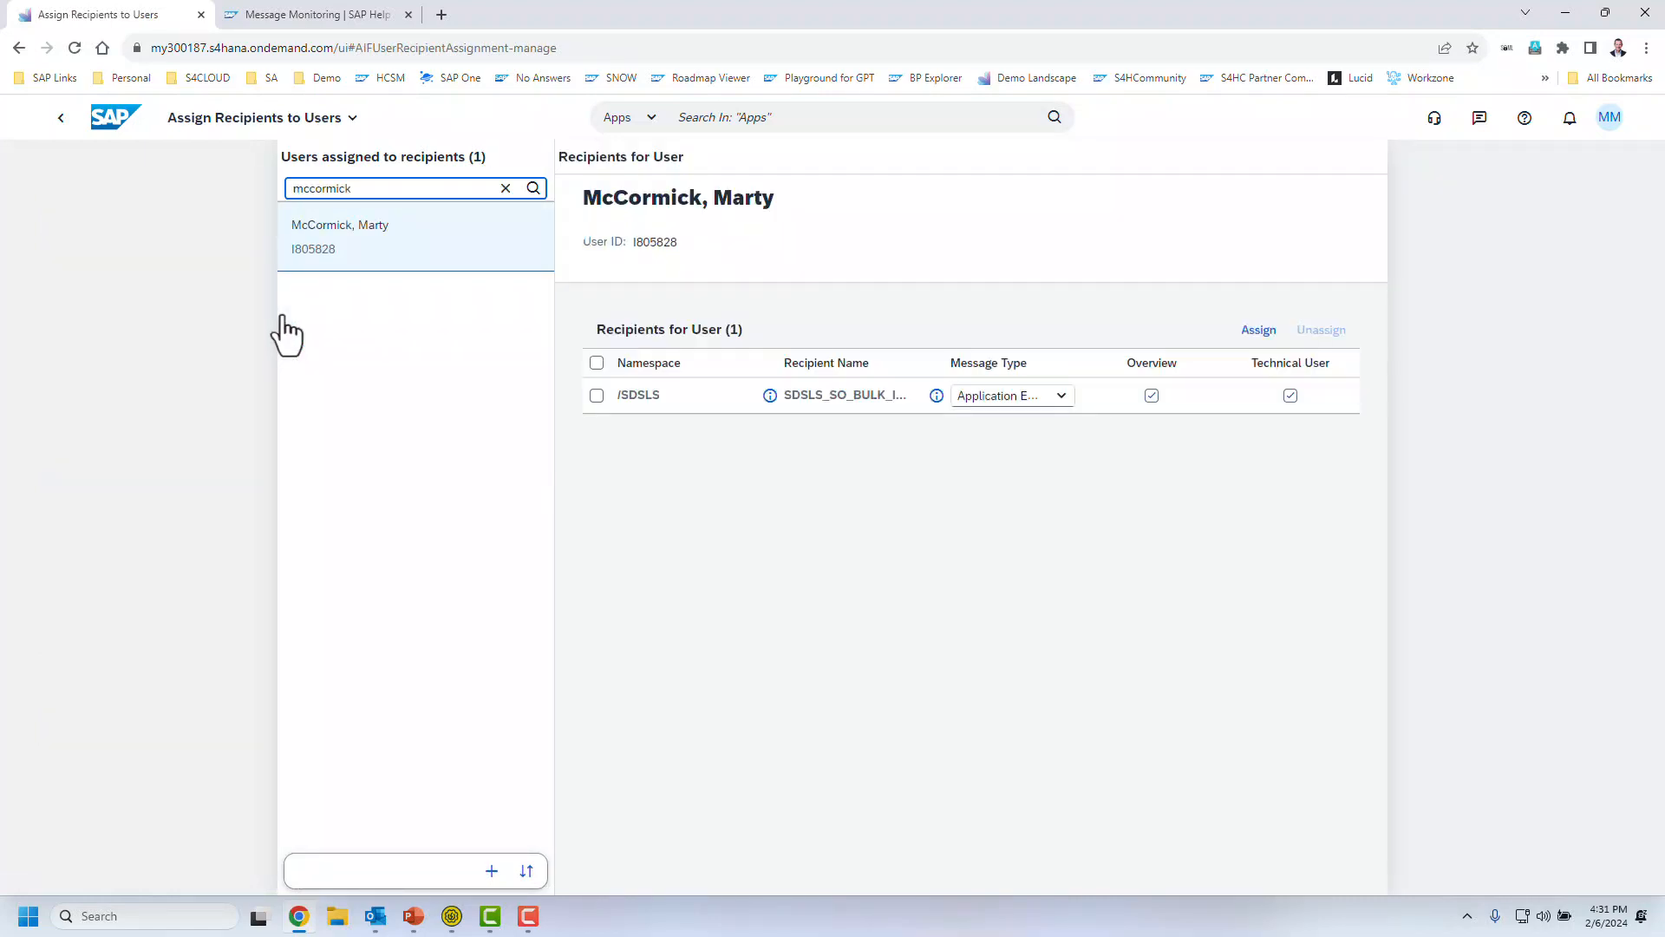
mouse_move(902, 439)
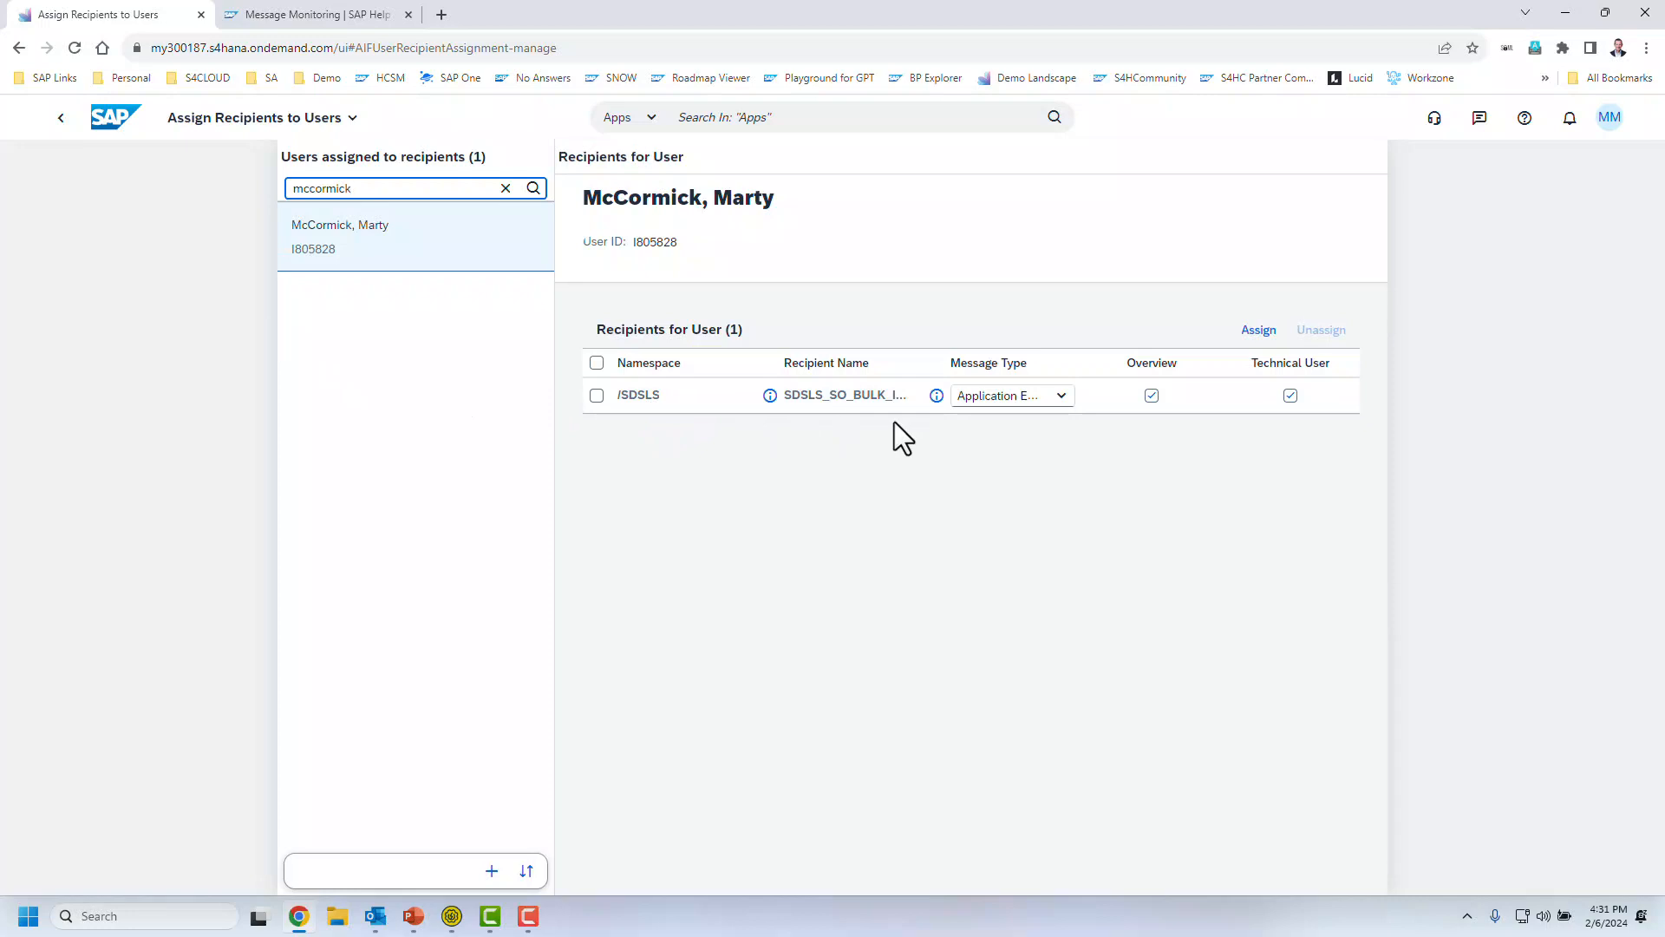
left_click(1257, 330)
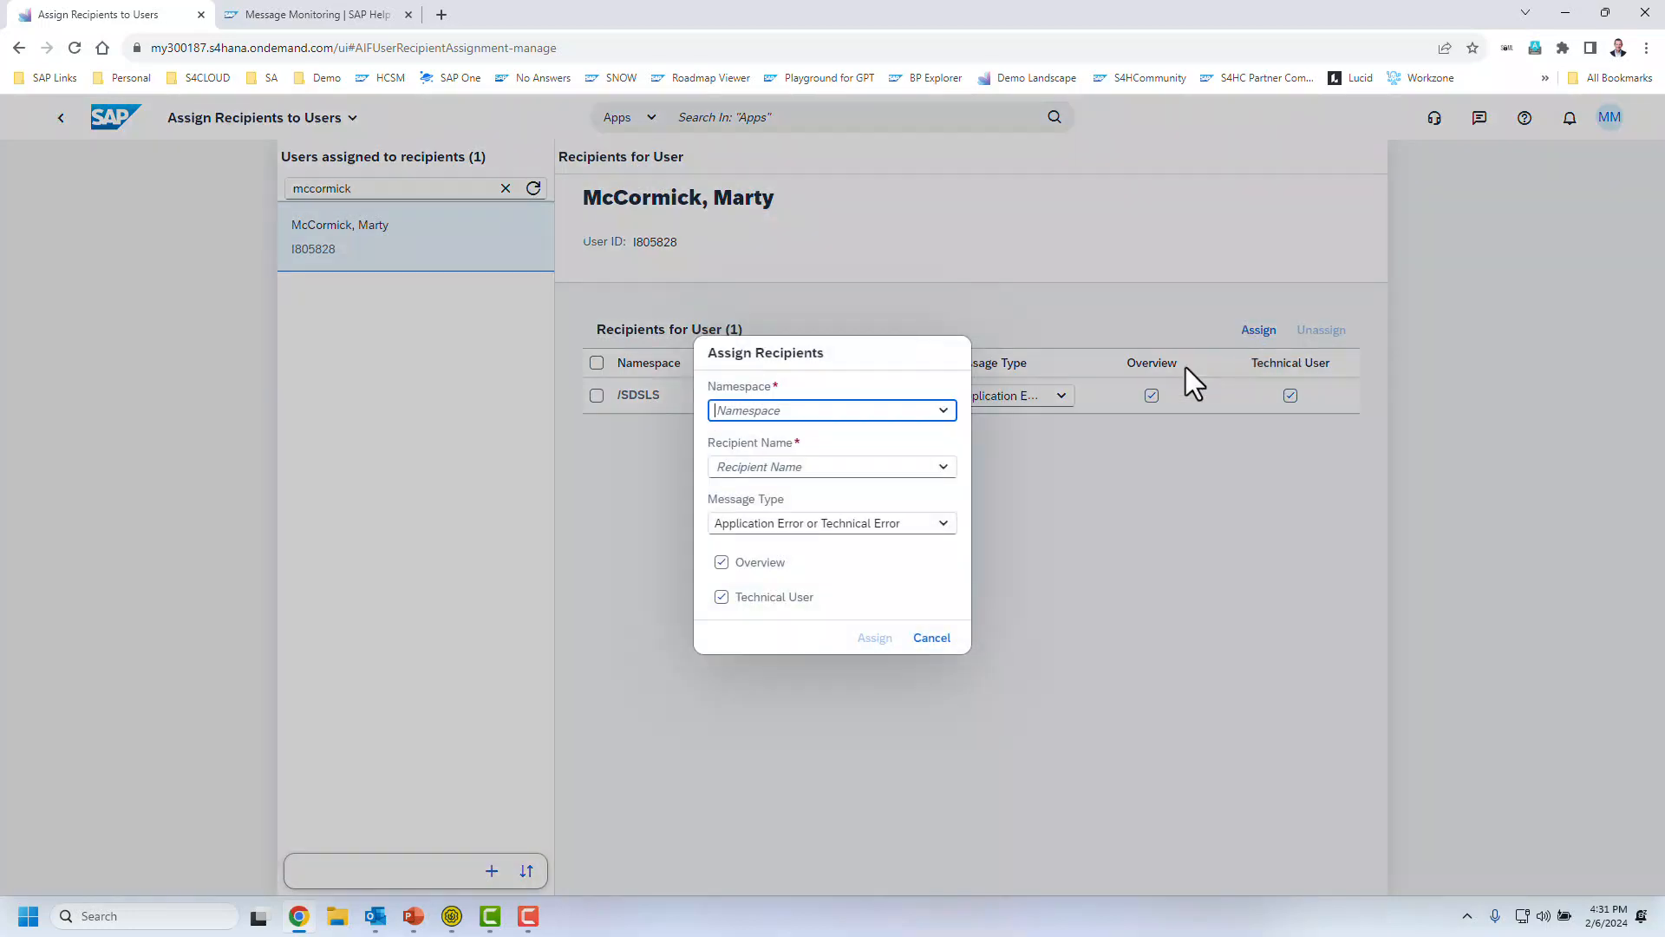
Step: Assign recipient SDSLS_SO_CONF_OUT_V2_RECIPIENT in namespace /SDSLS to the user
left_click(939, 409)
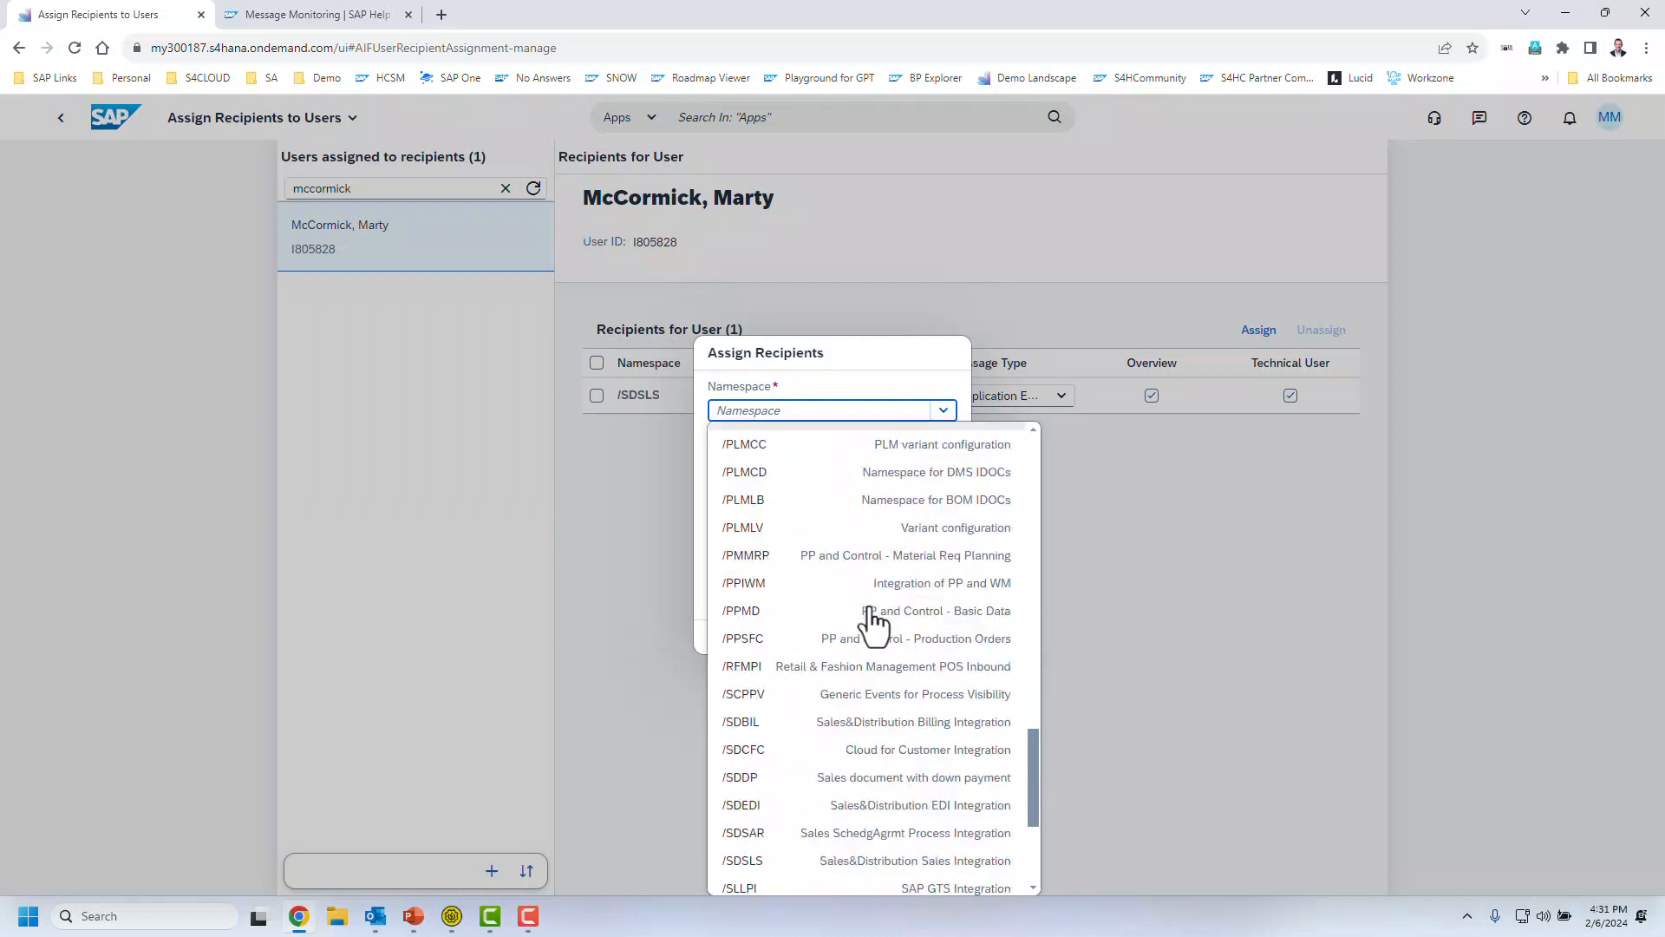
left_click(742, 860)
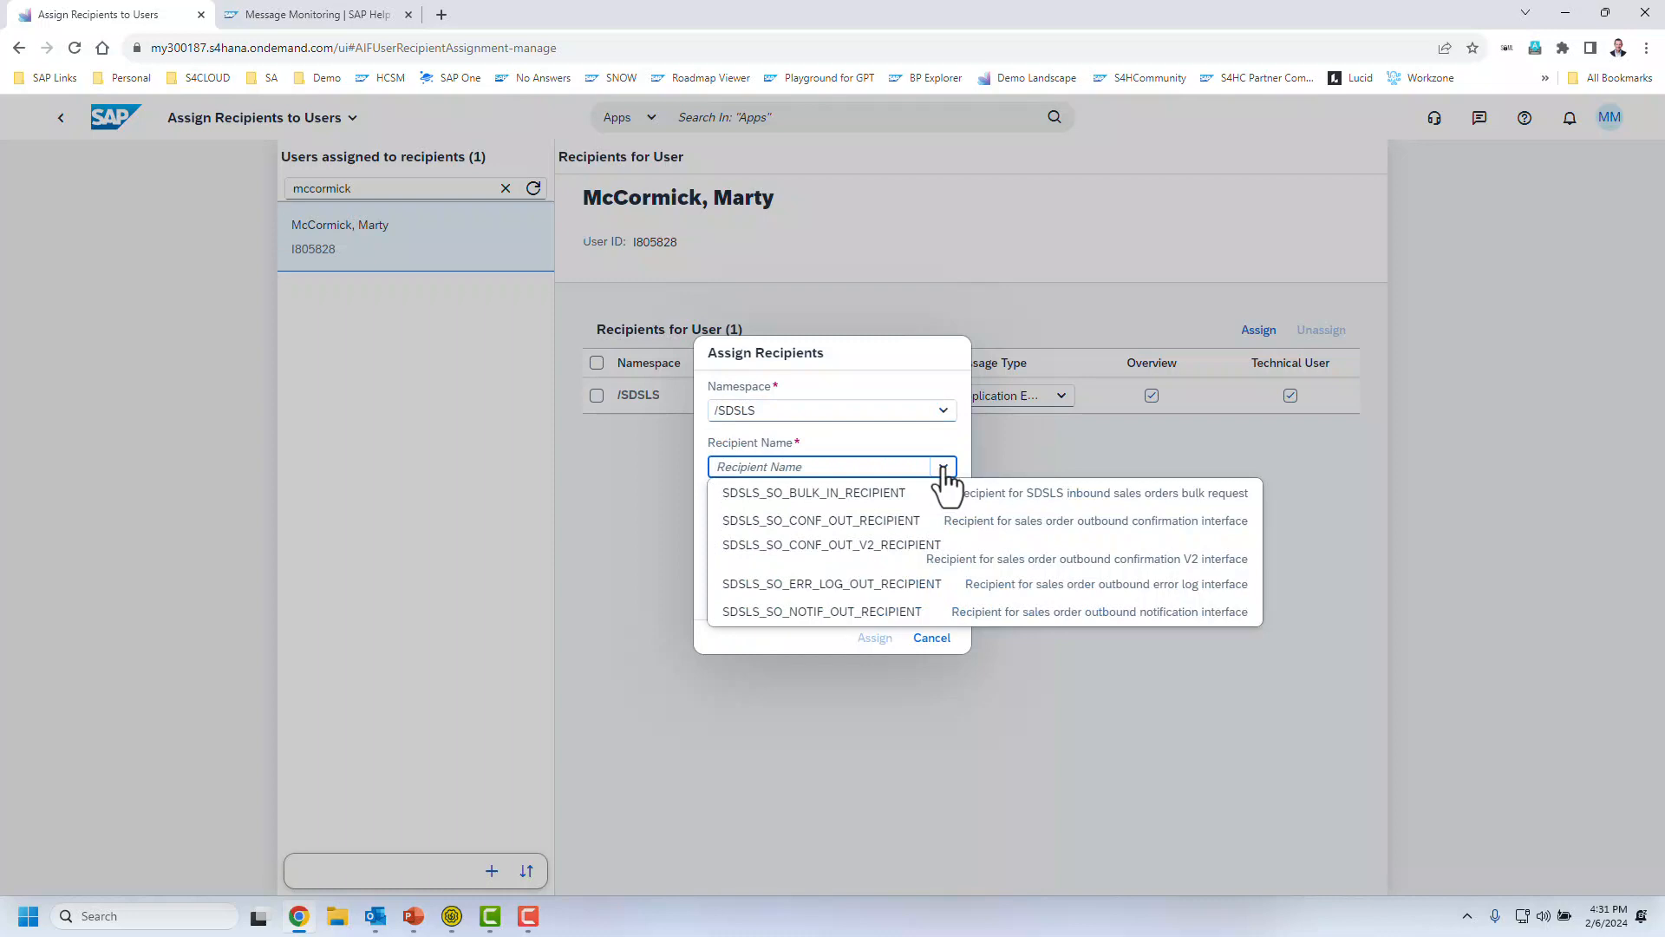
mouse_move(781, 562)
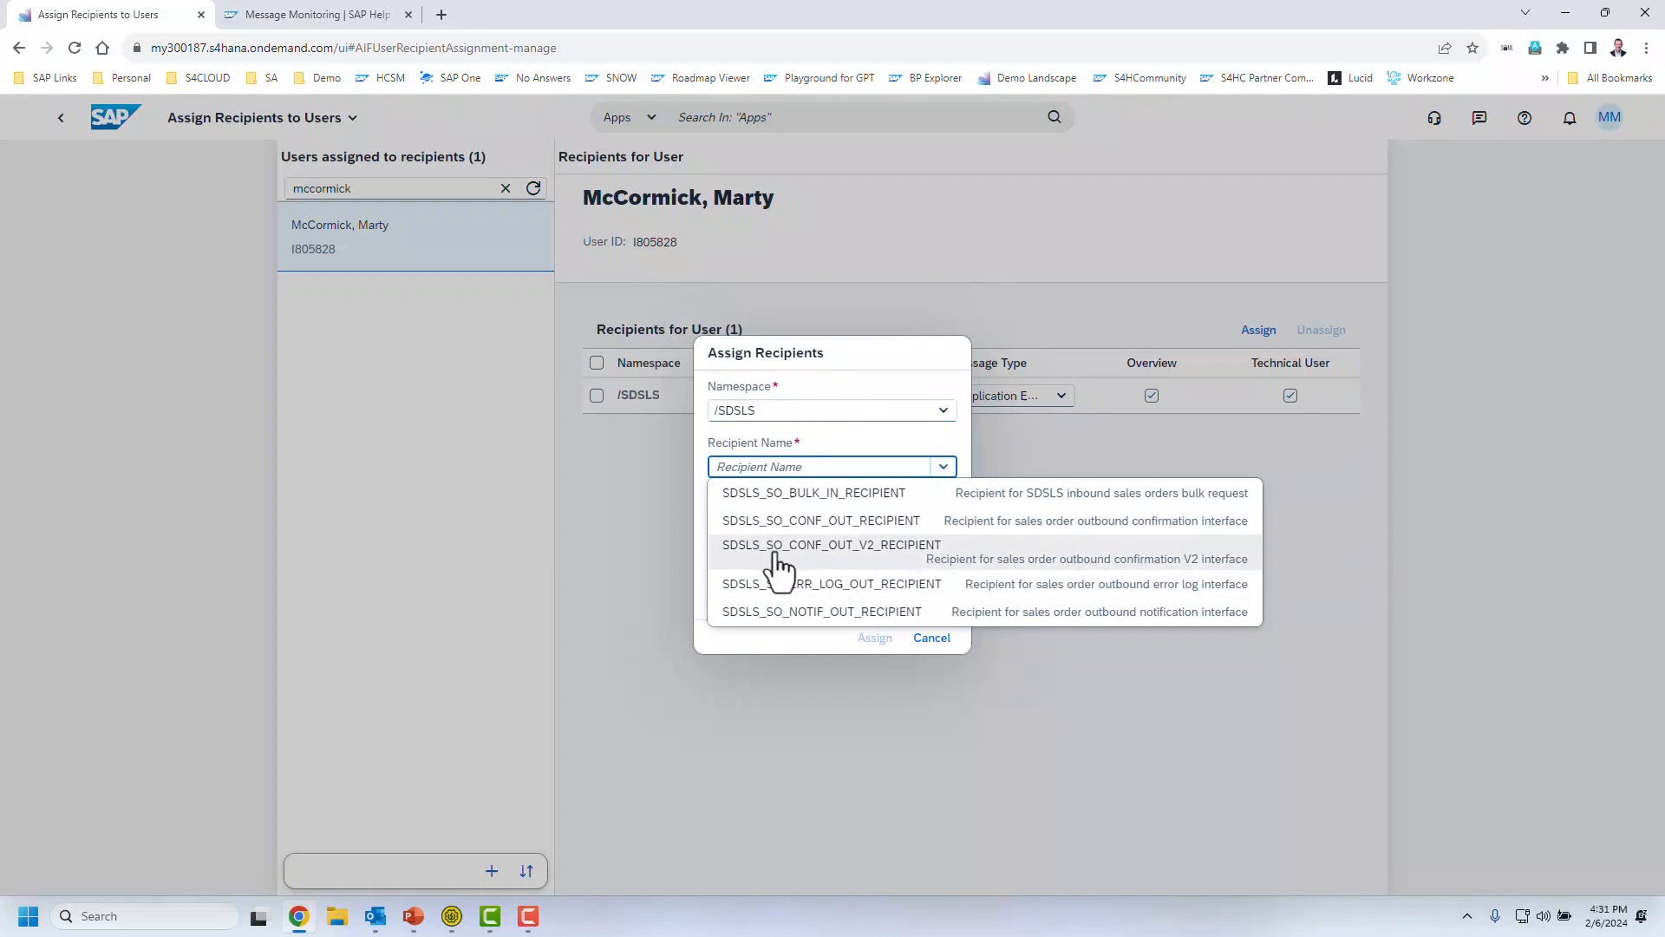
left_click(831, 543)
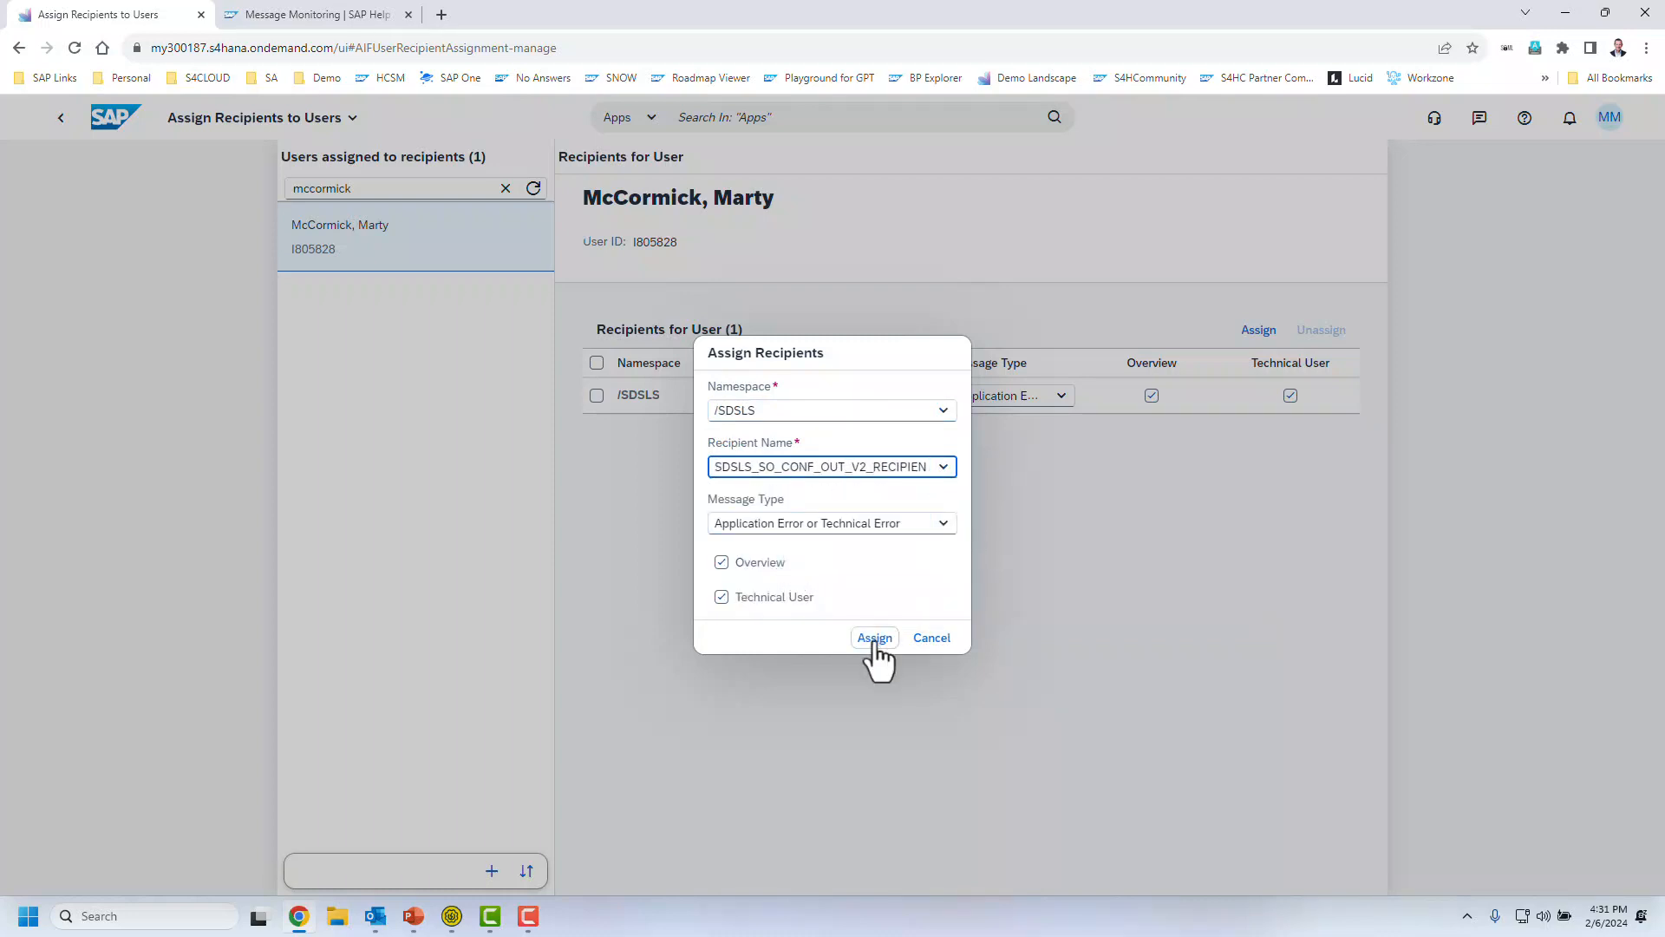
left_click(872, 637)
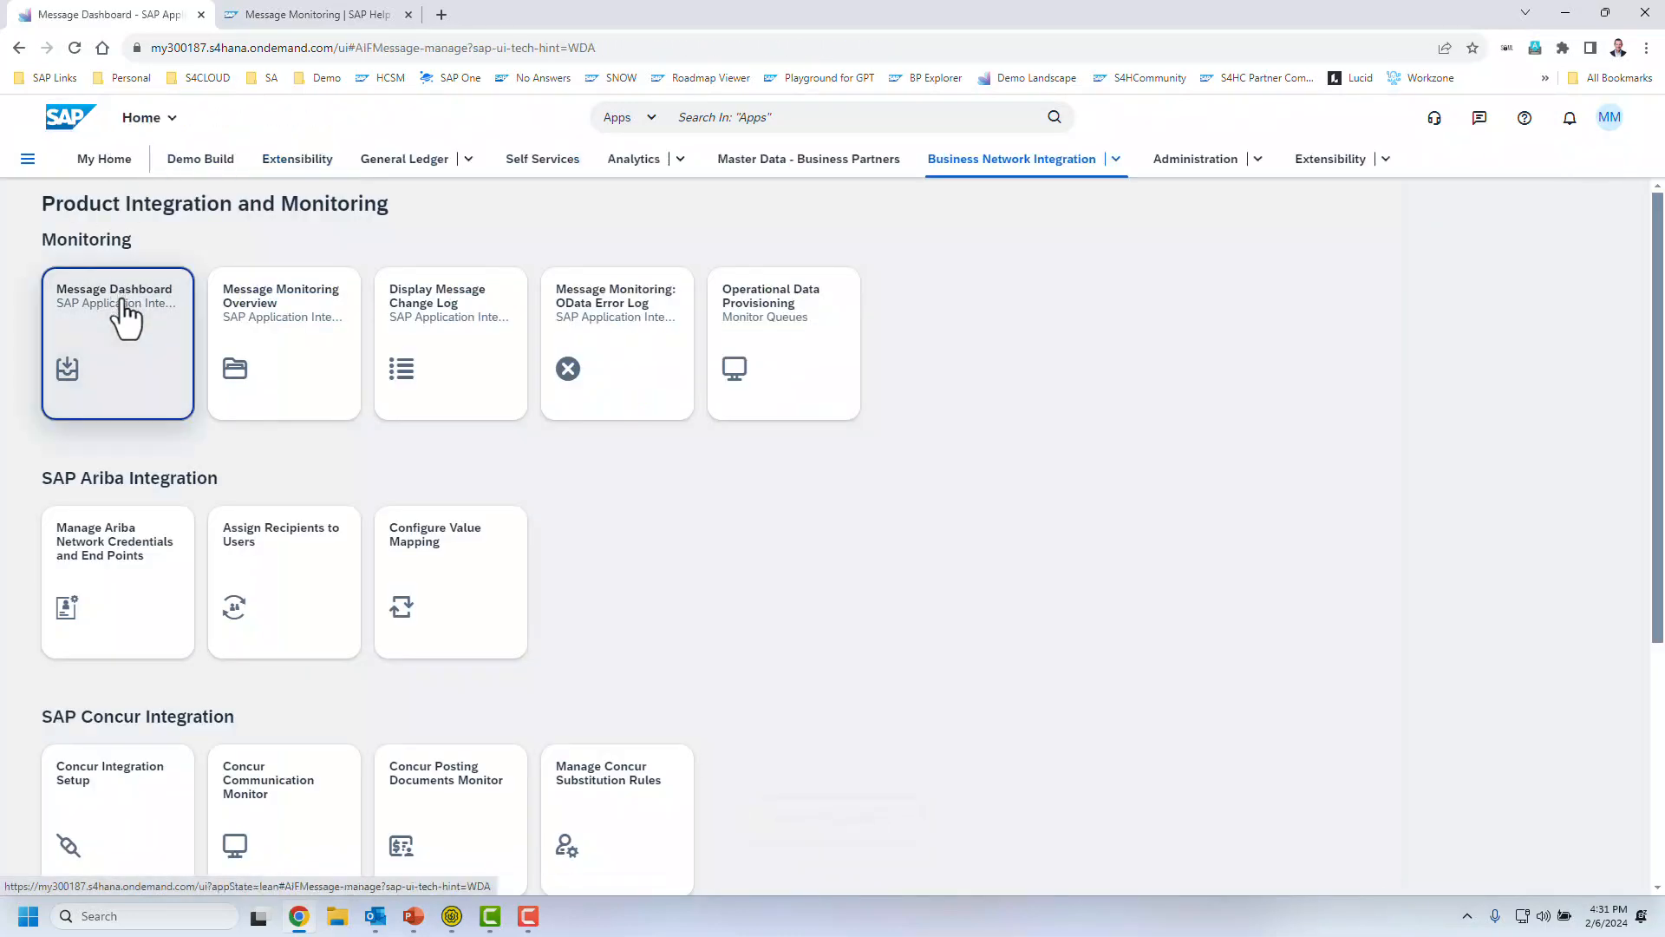
Step: Review the new SO_CONF_O2/1 row in the Message Dashboard result list
left_click(116, 344)
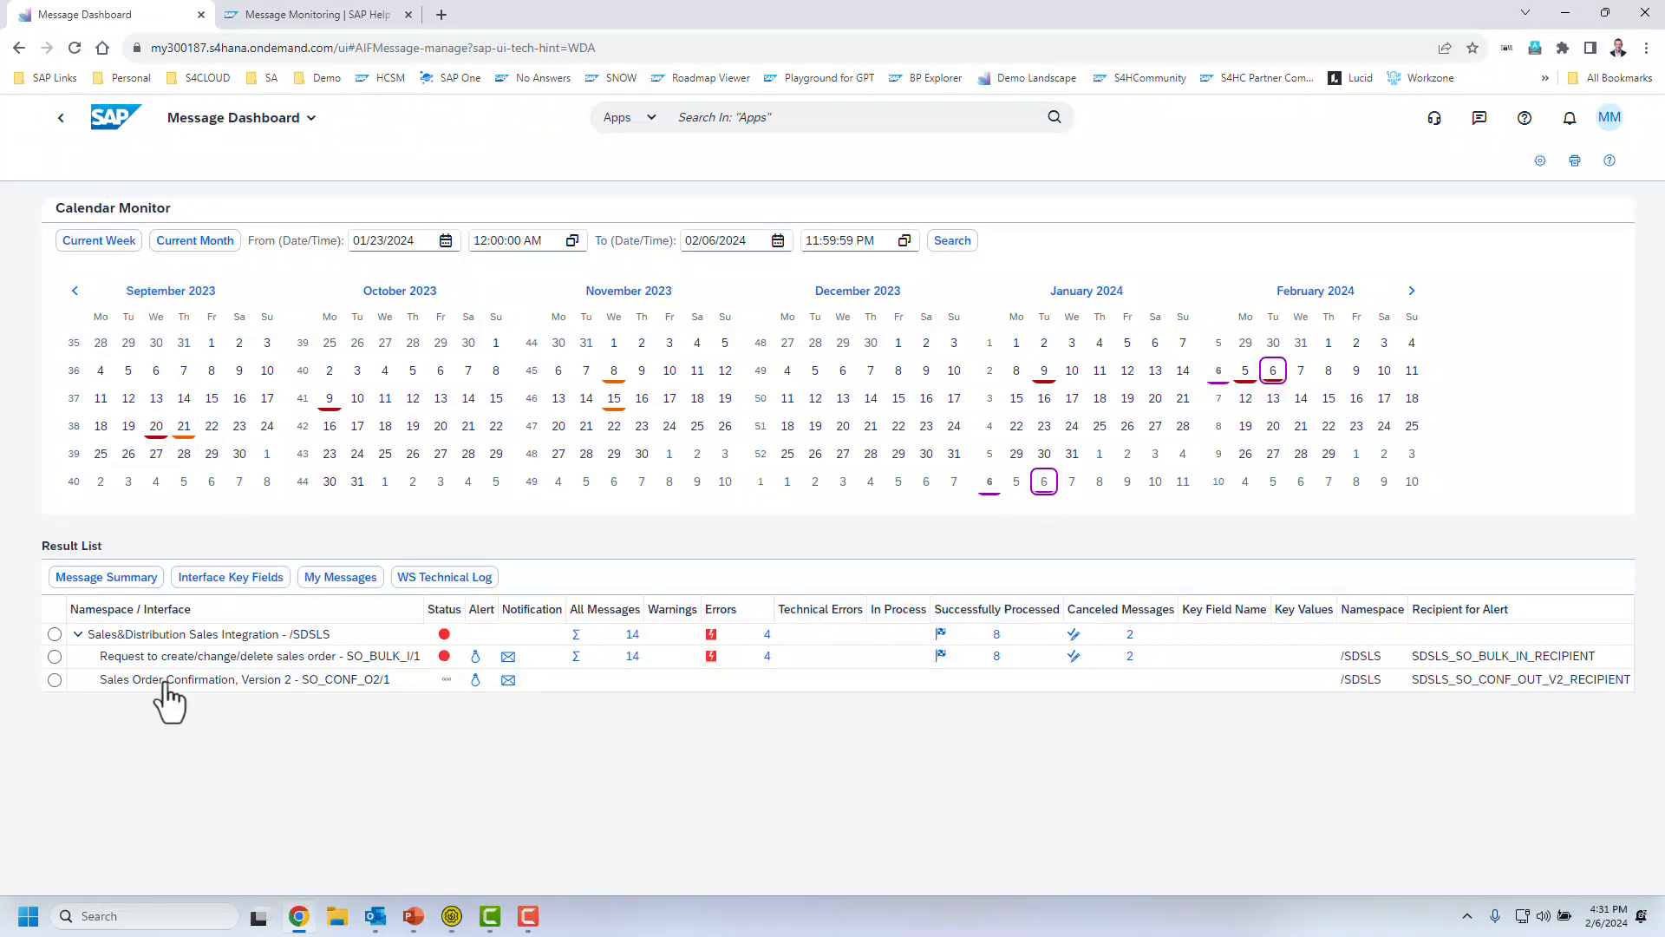
mouse_move(321, 706)
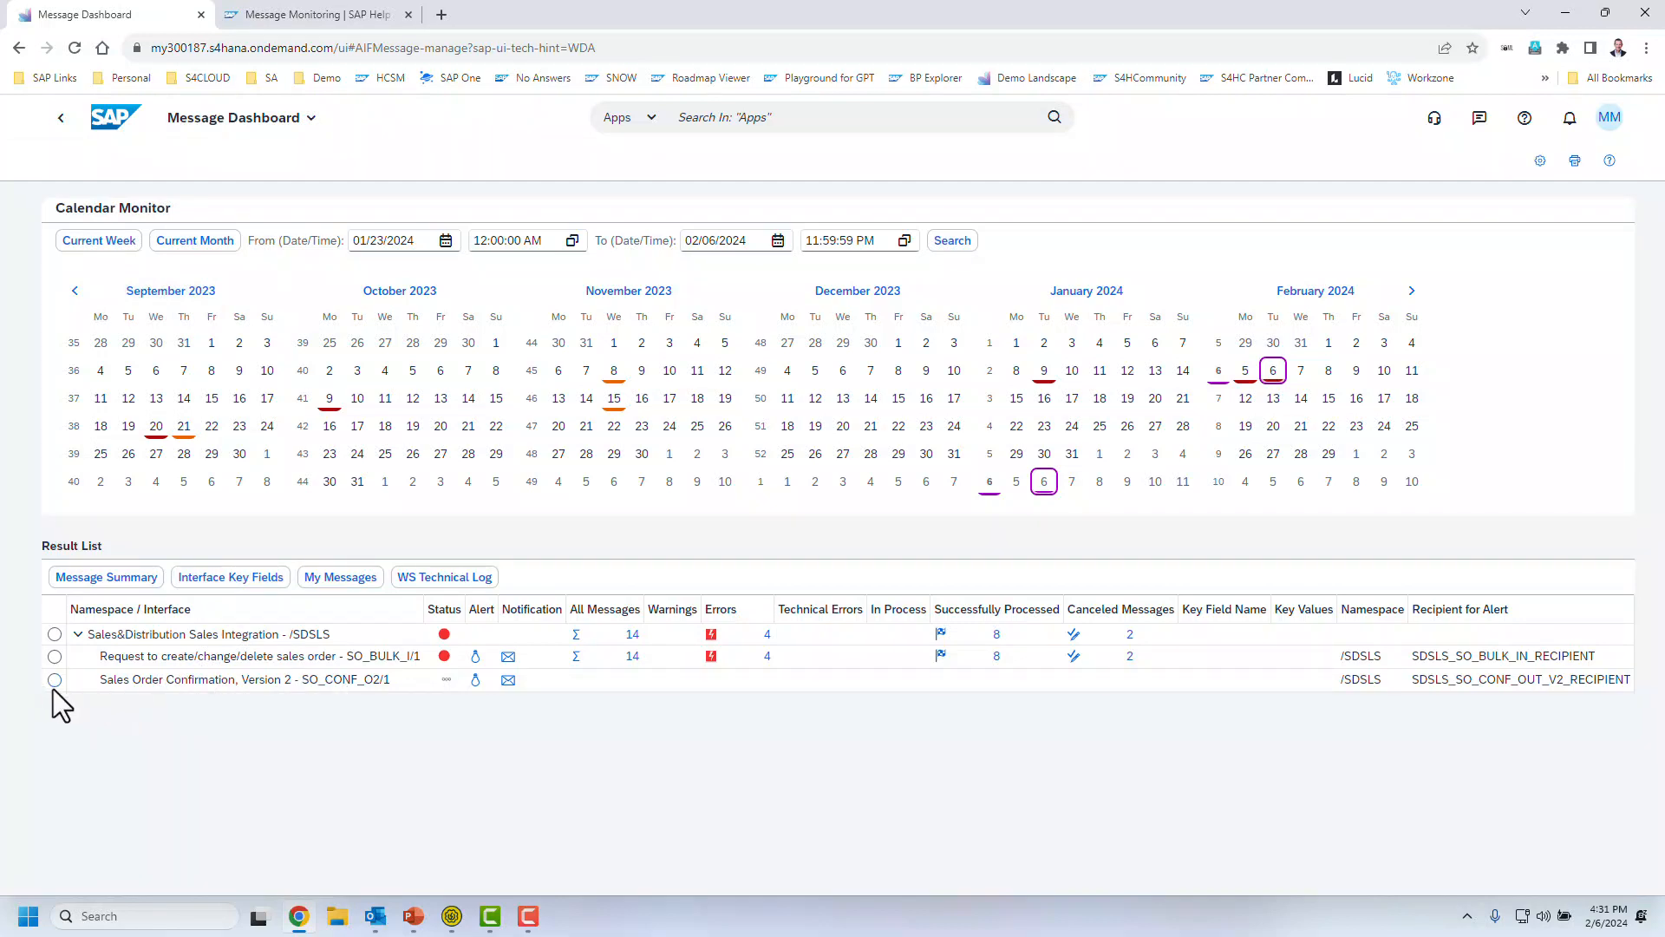
mouse_move(1094, 709)
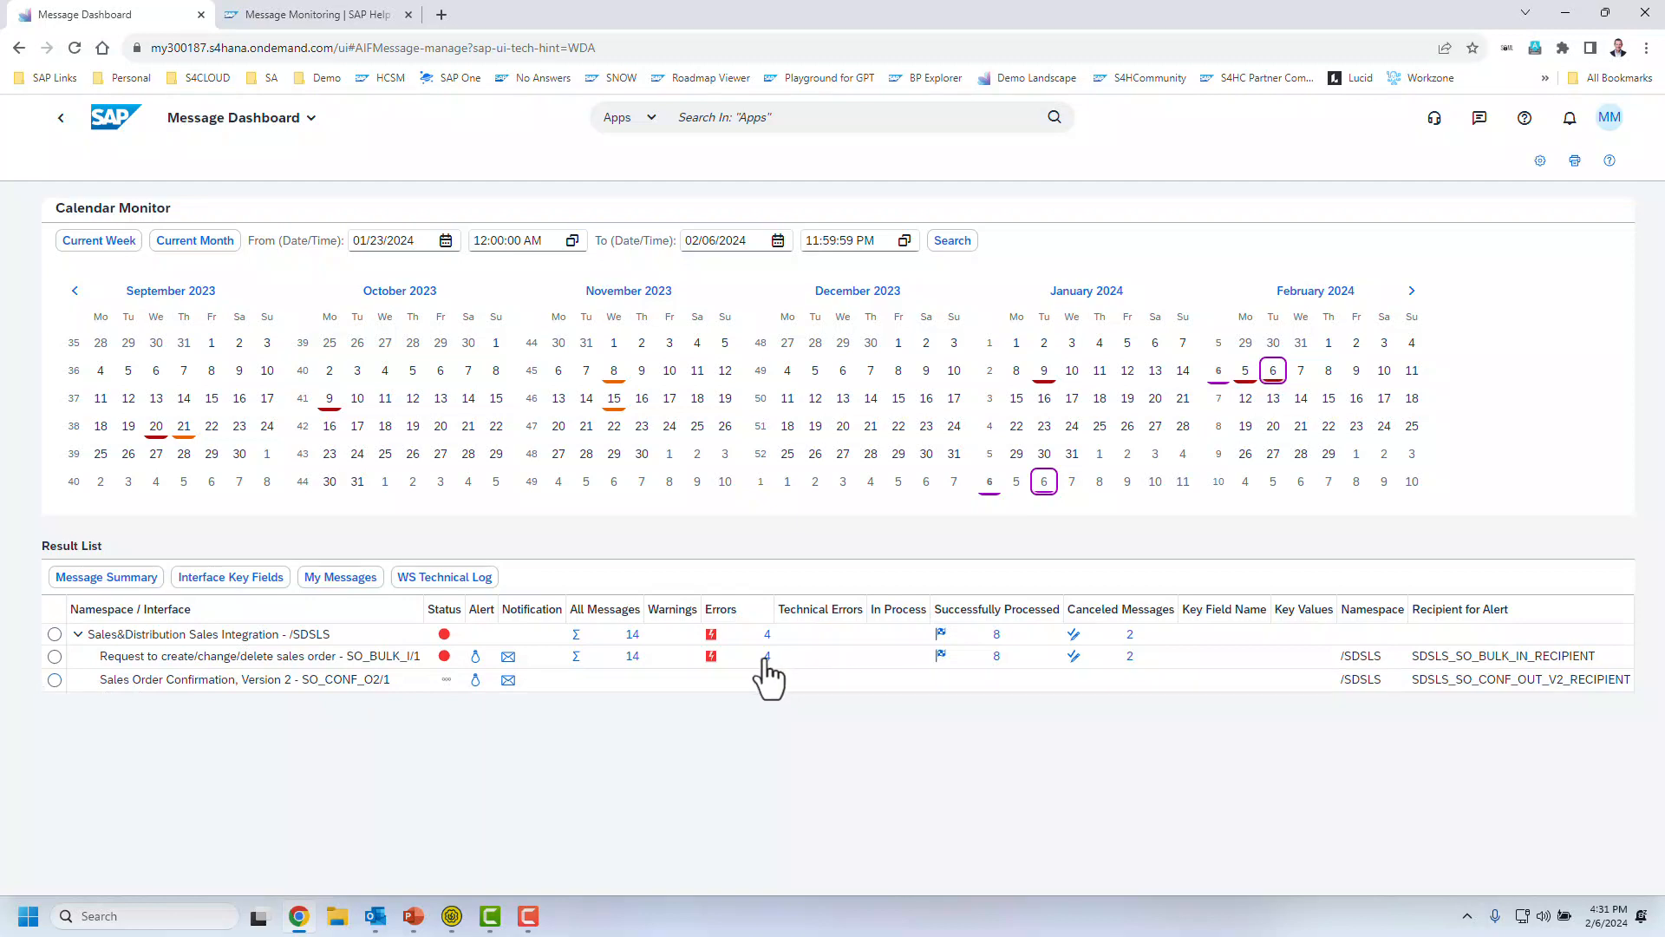
mouse_move(361, 706)
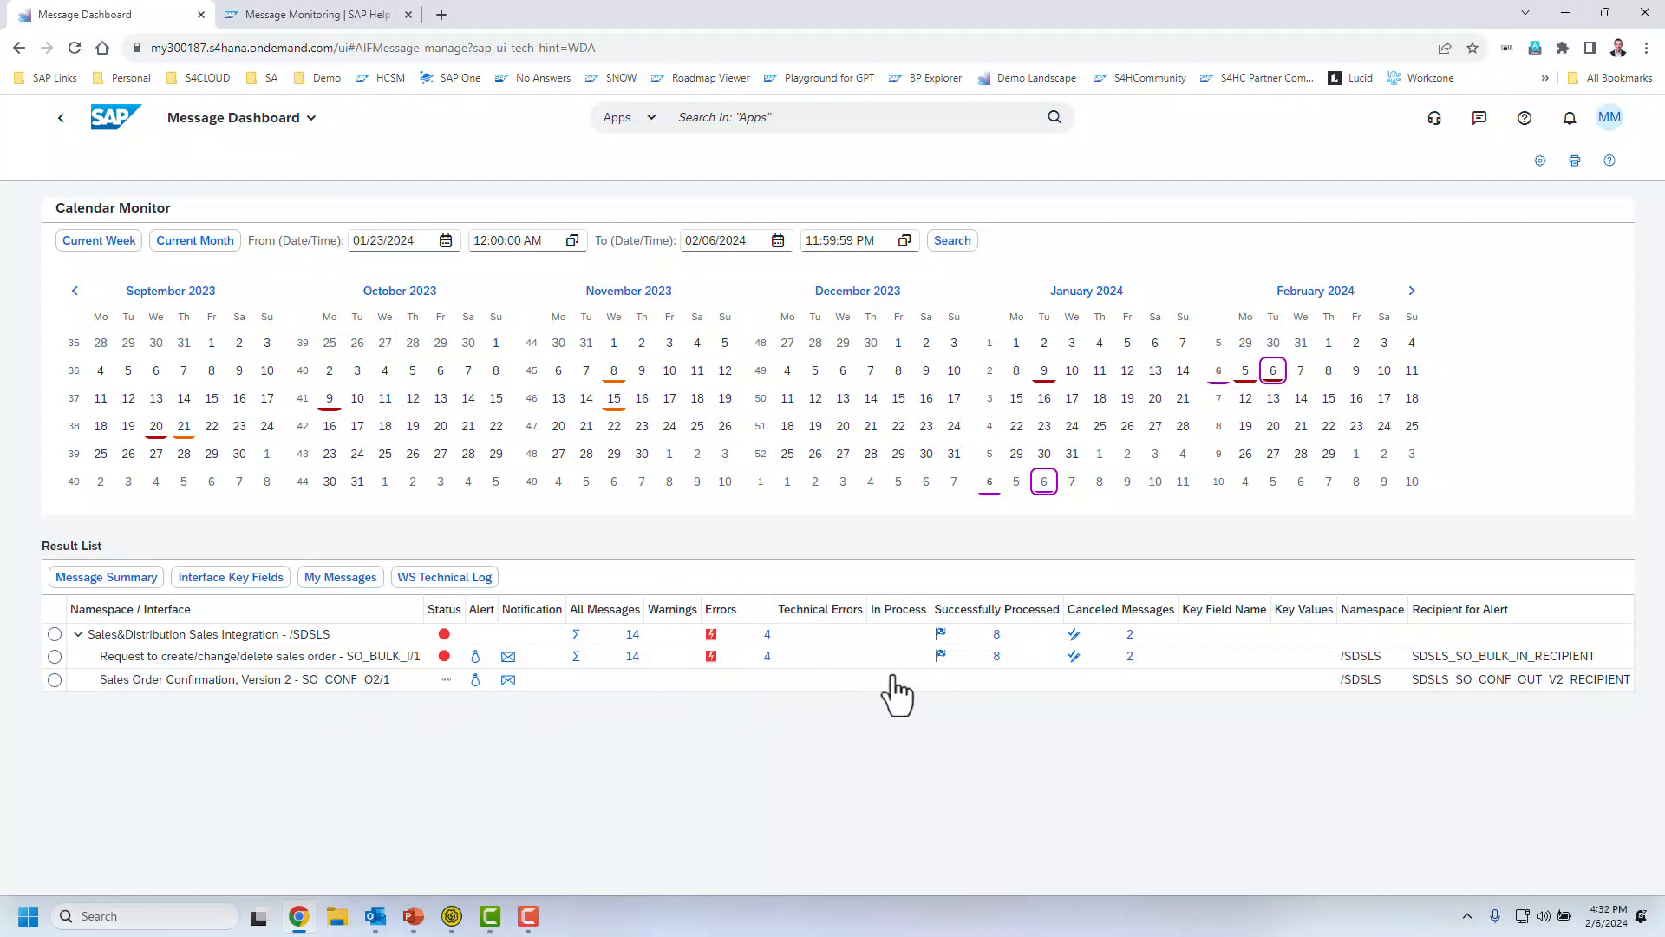
mouse_move(315, 467)
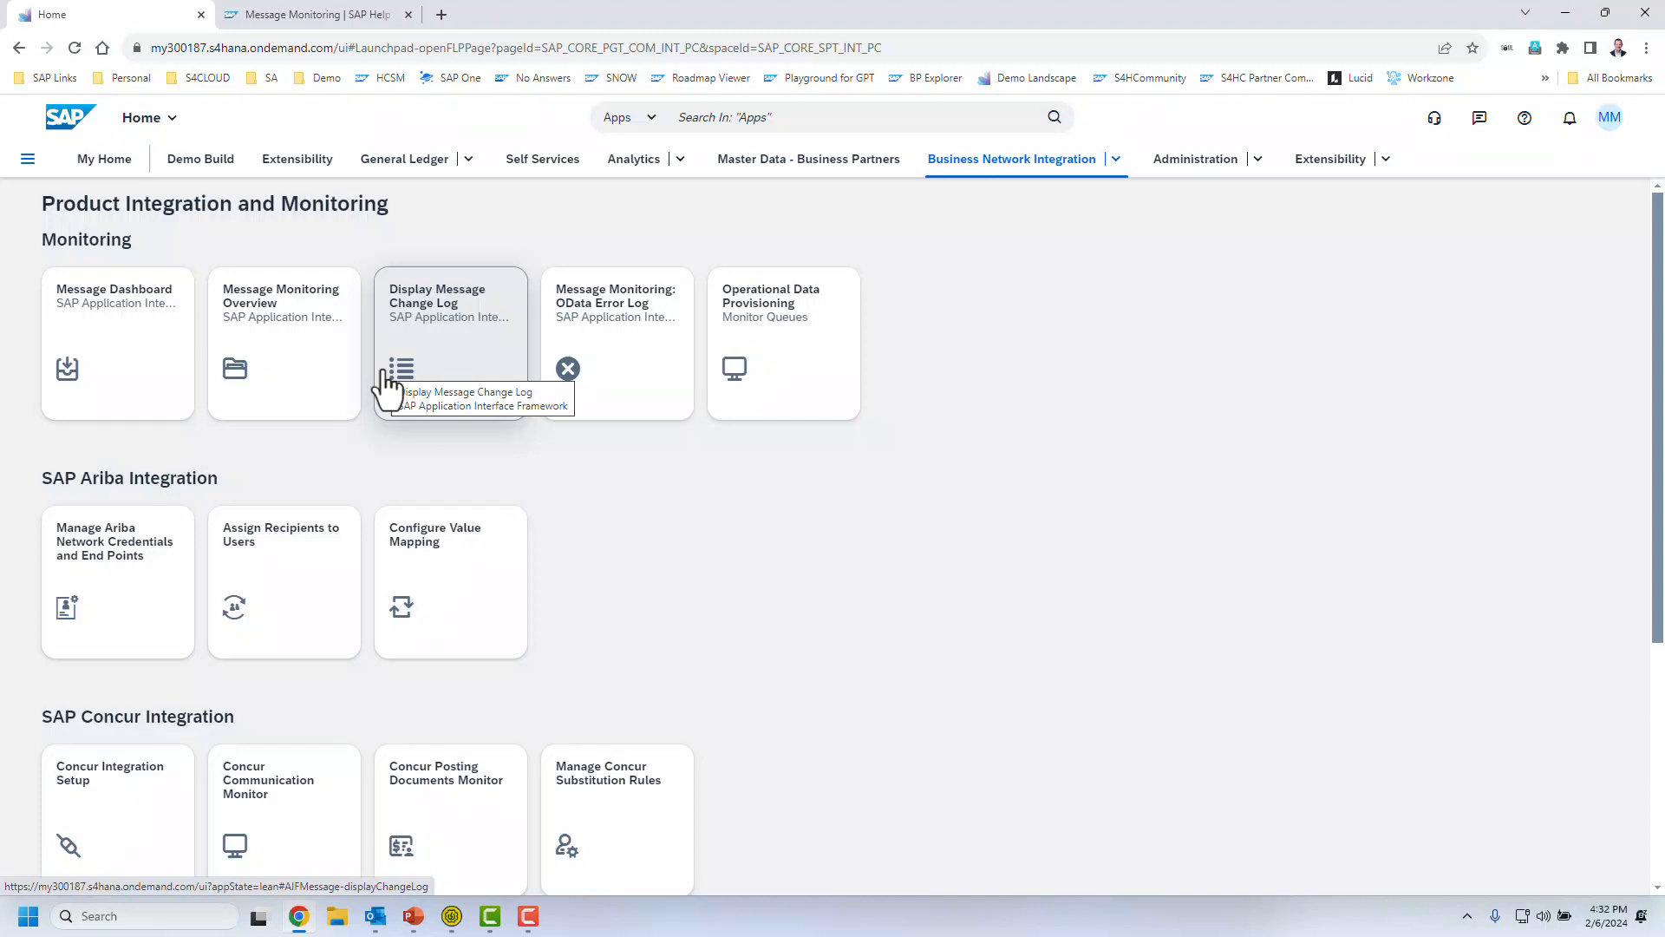
mouse_move(1569, 117)
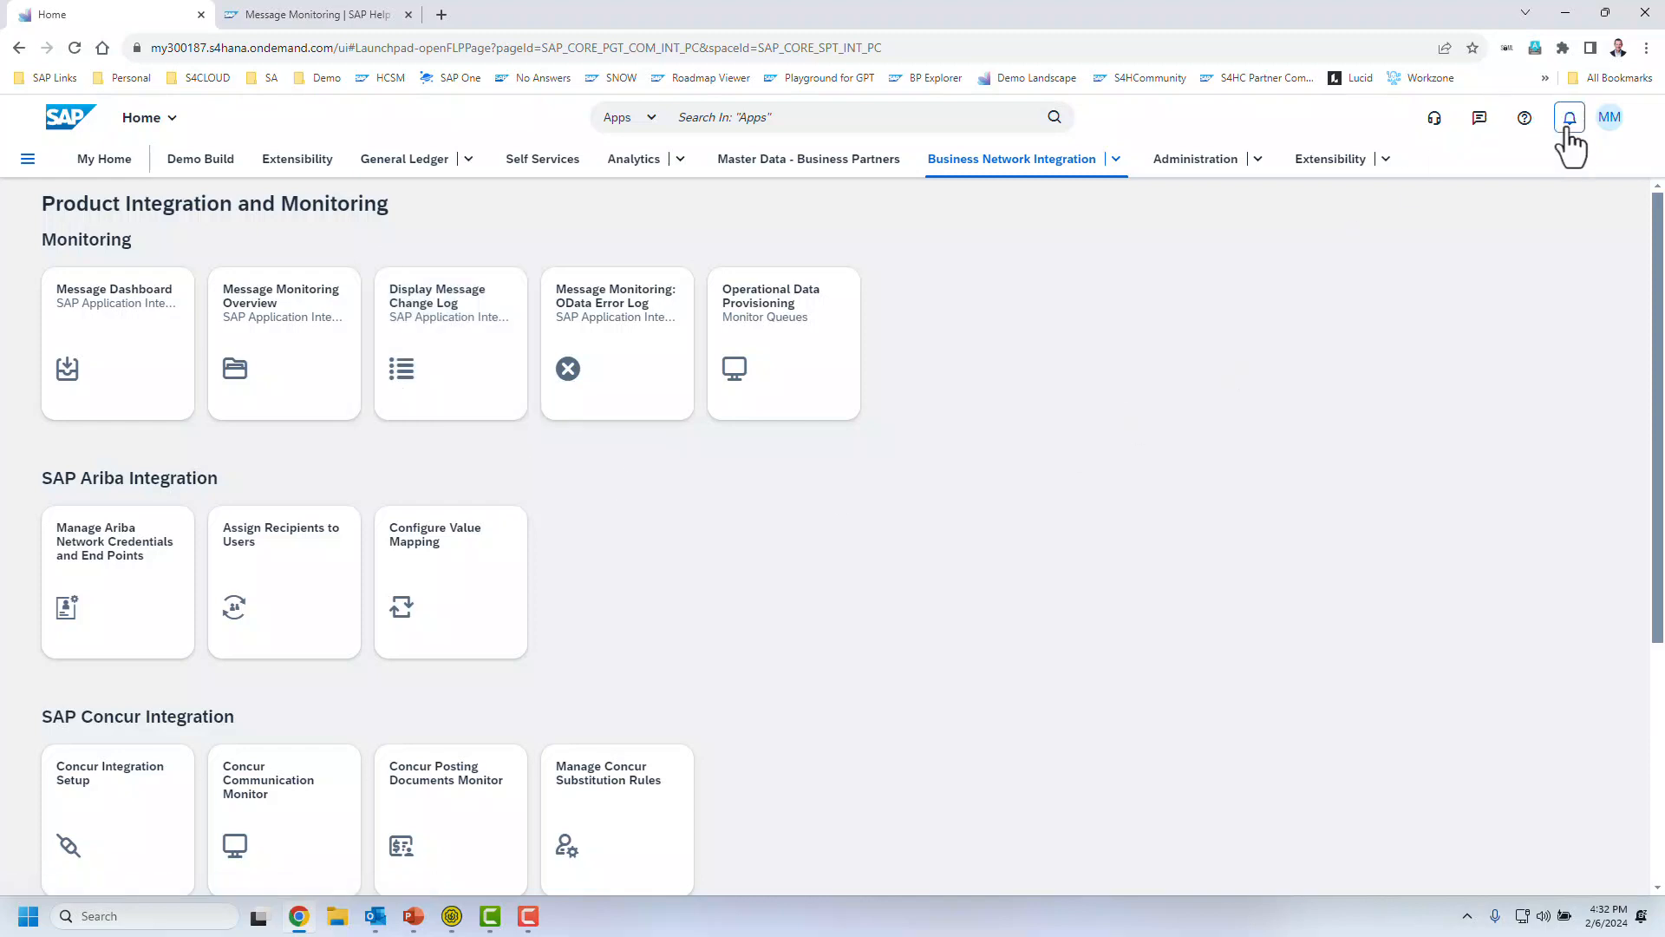
left_click(1570, 116)
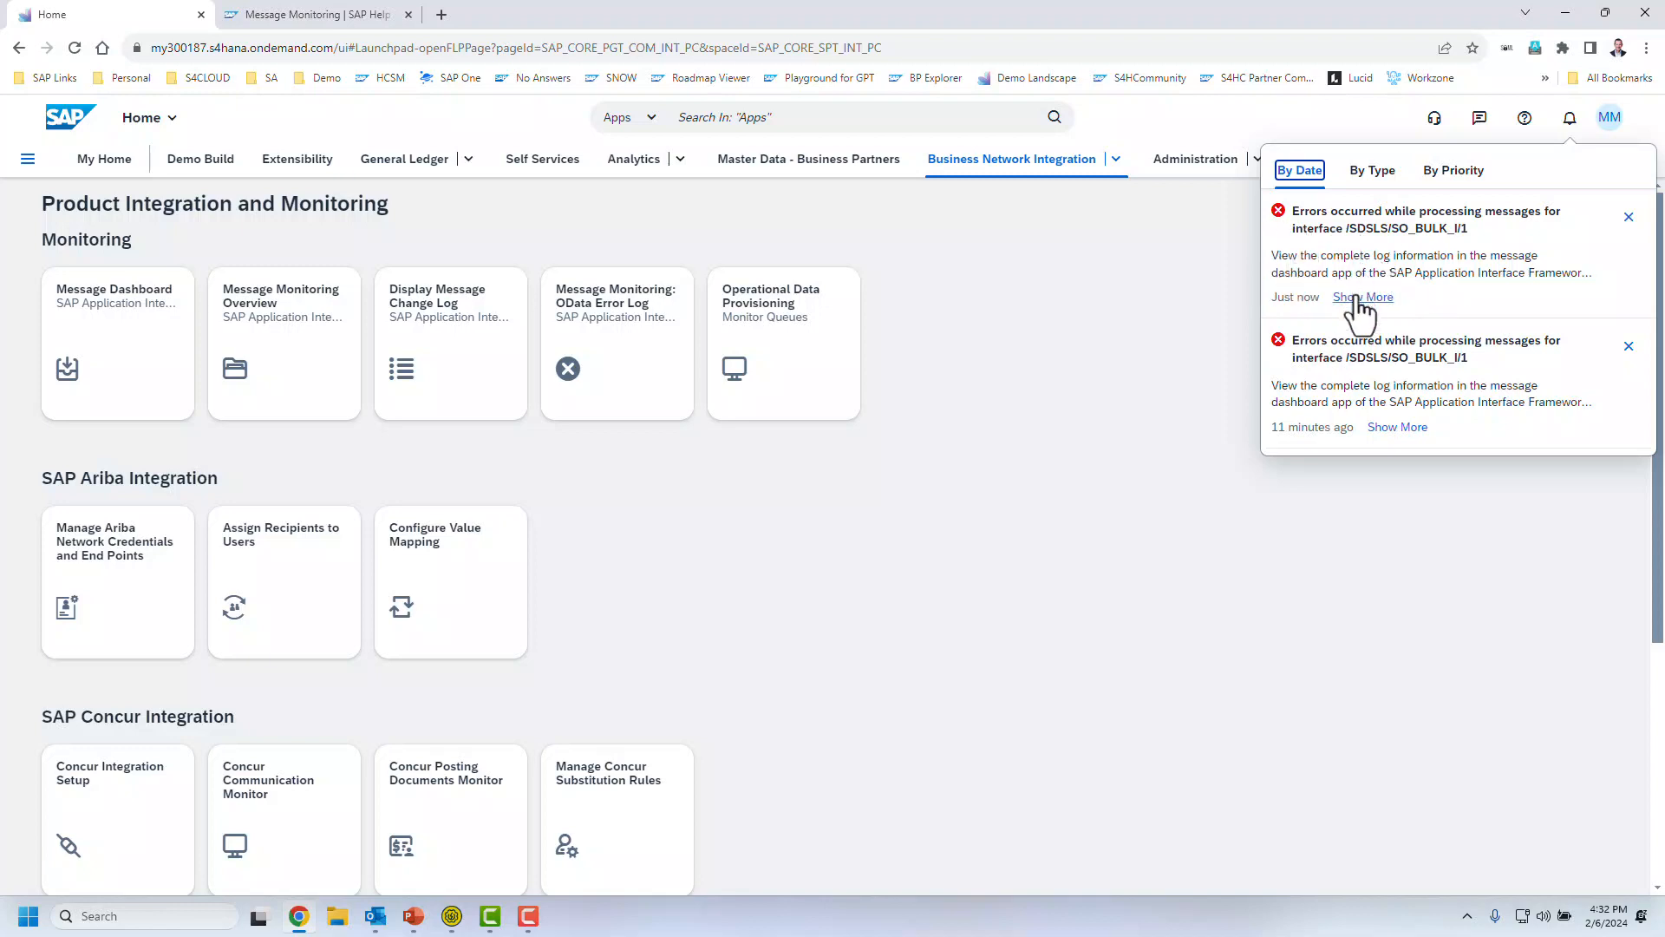
mouse_move(916, 548)
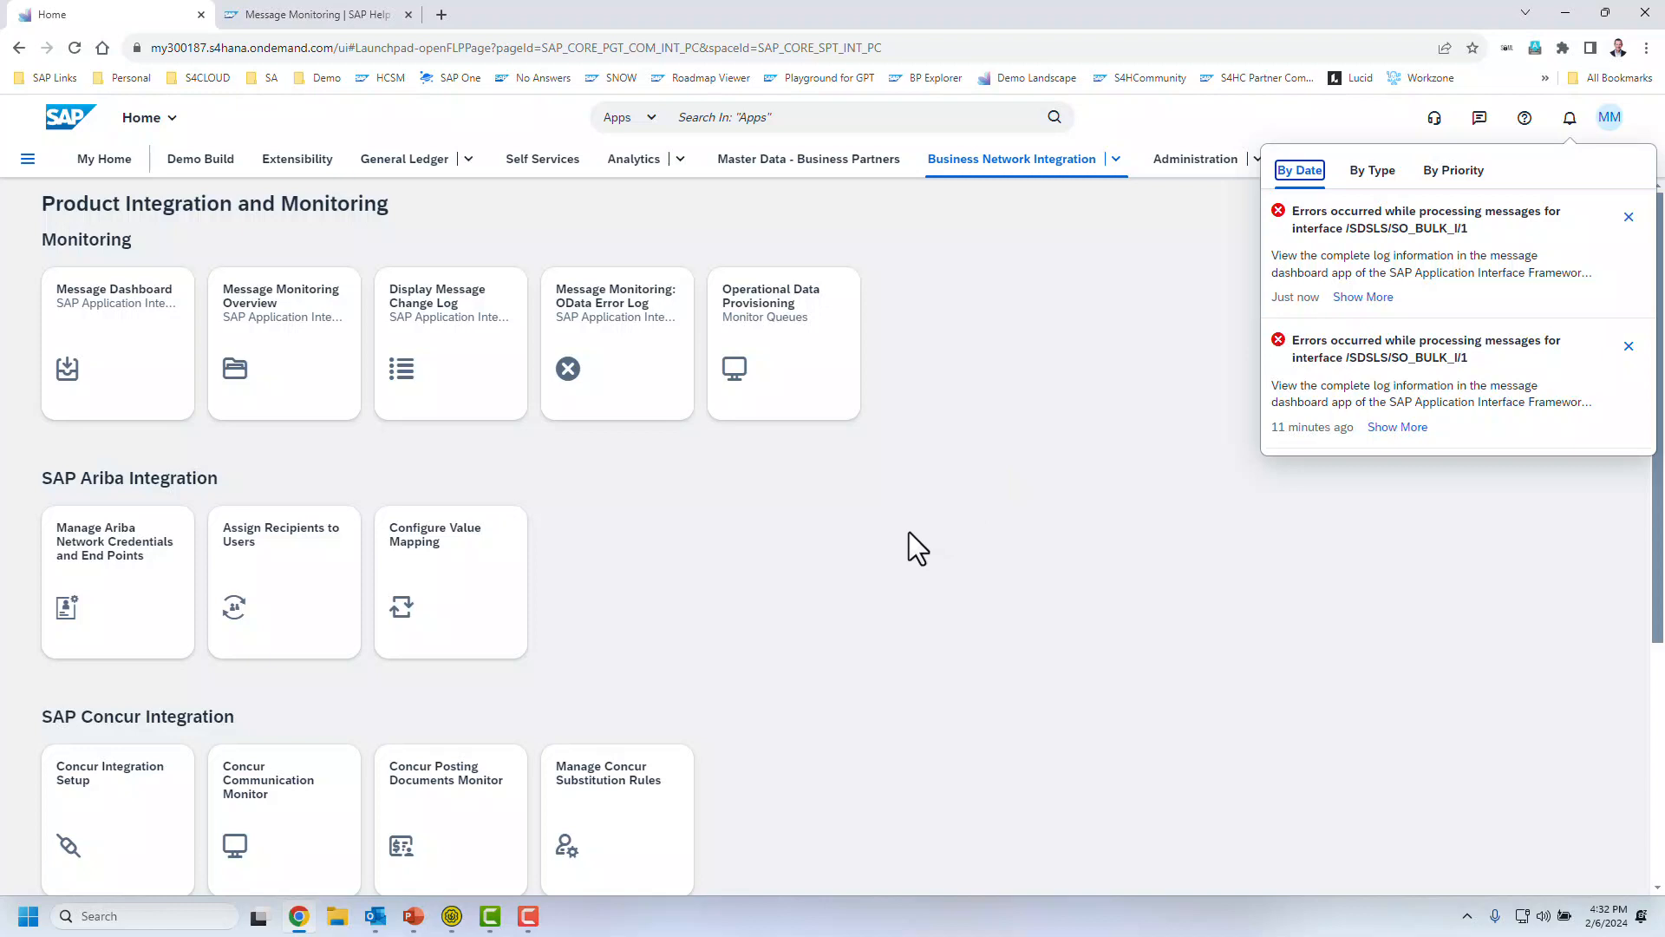
left_click(1570, 118)
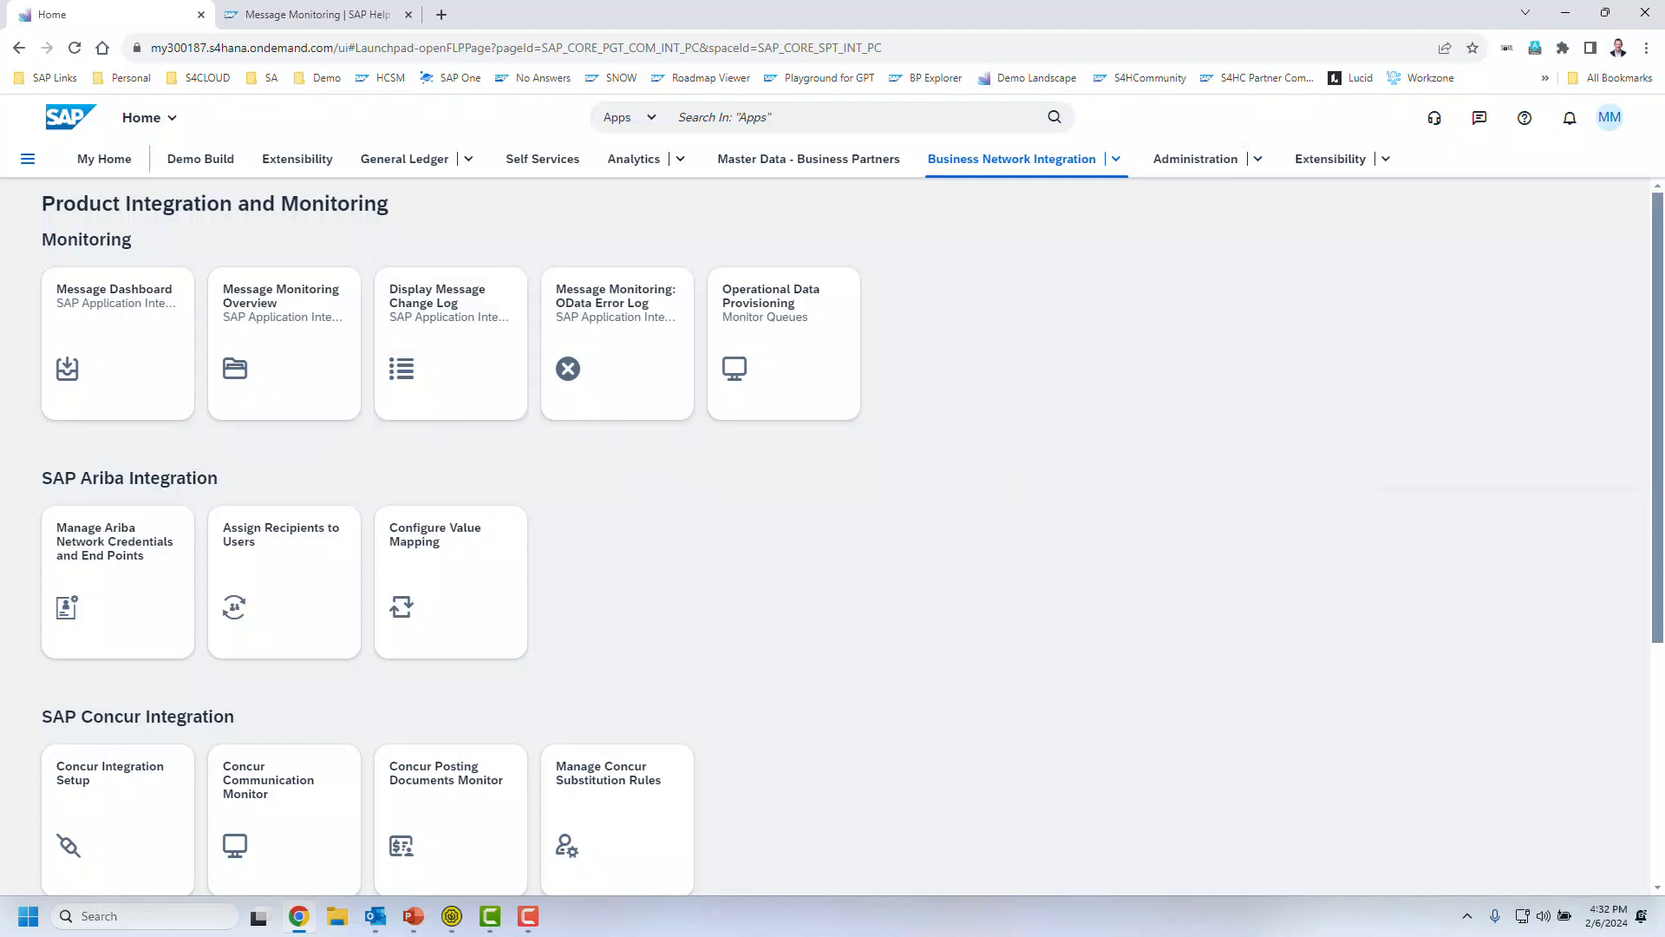